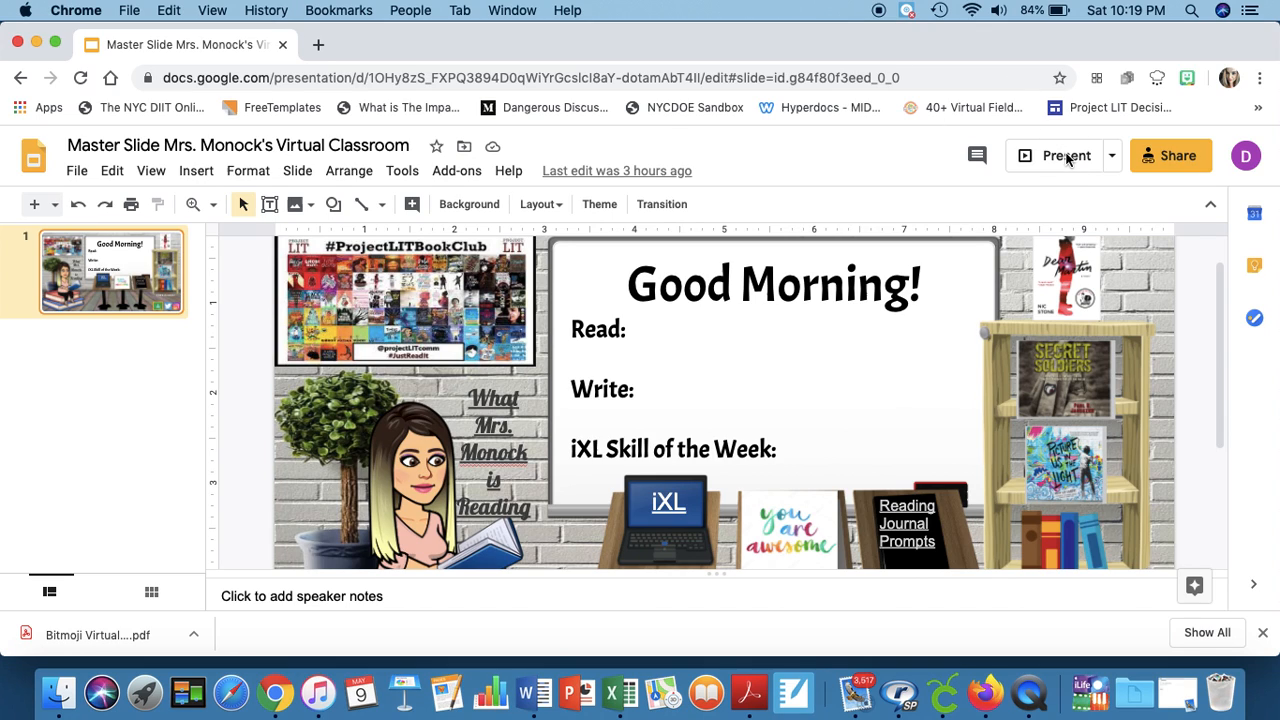
Step: Start presenting the Good Morning classroom slide full screen
click(1056, 156)
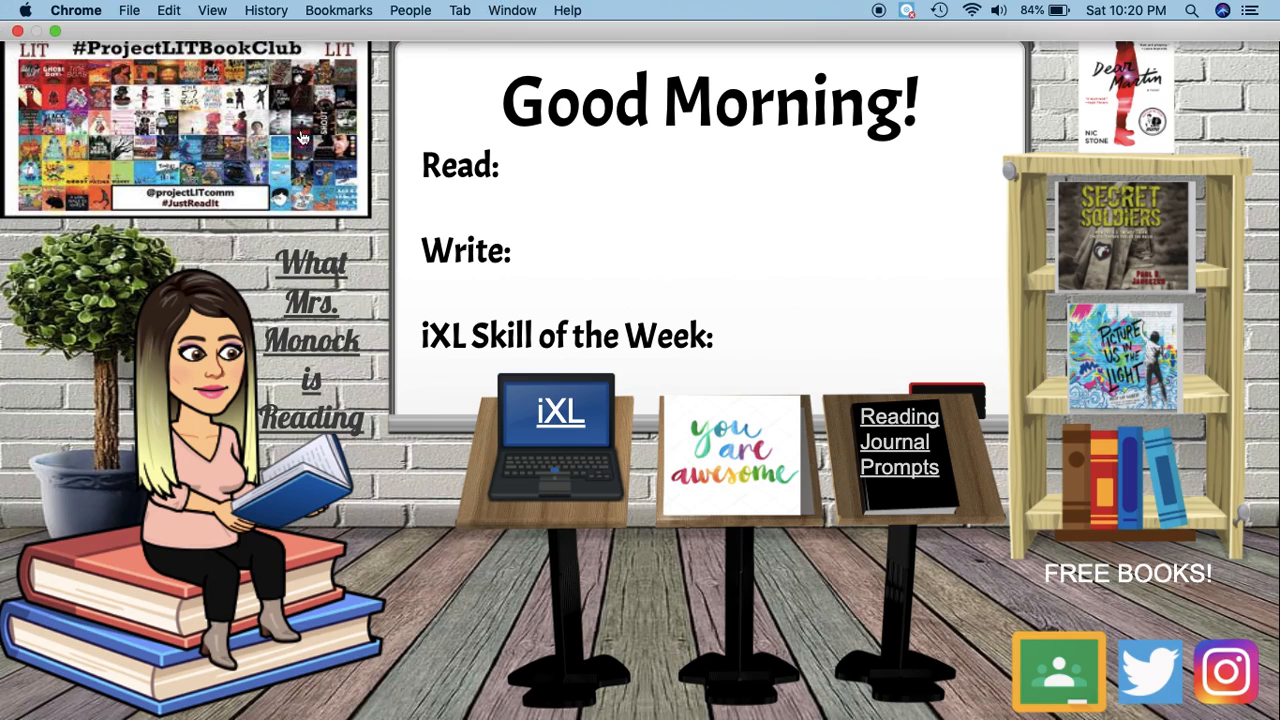
click(1148, 670)
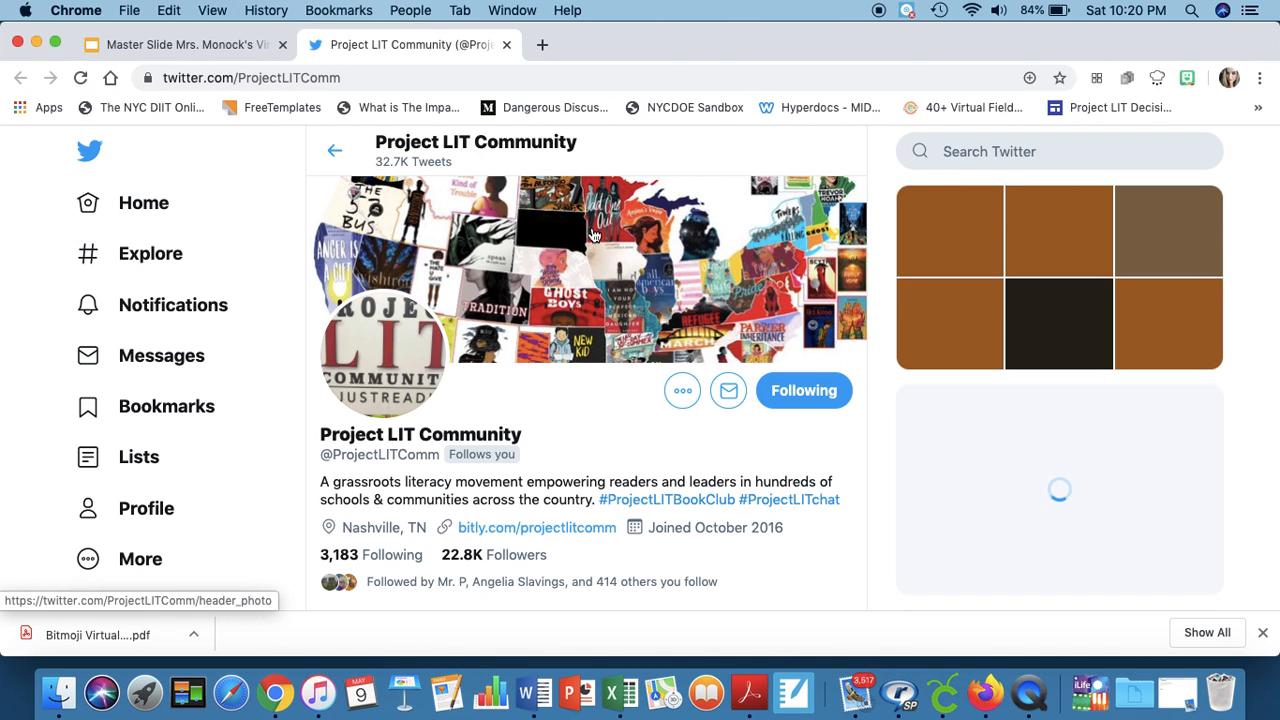
scroll(down, 3)
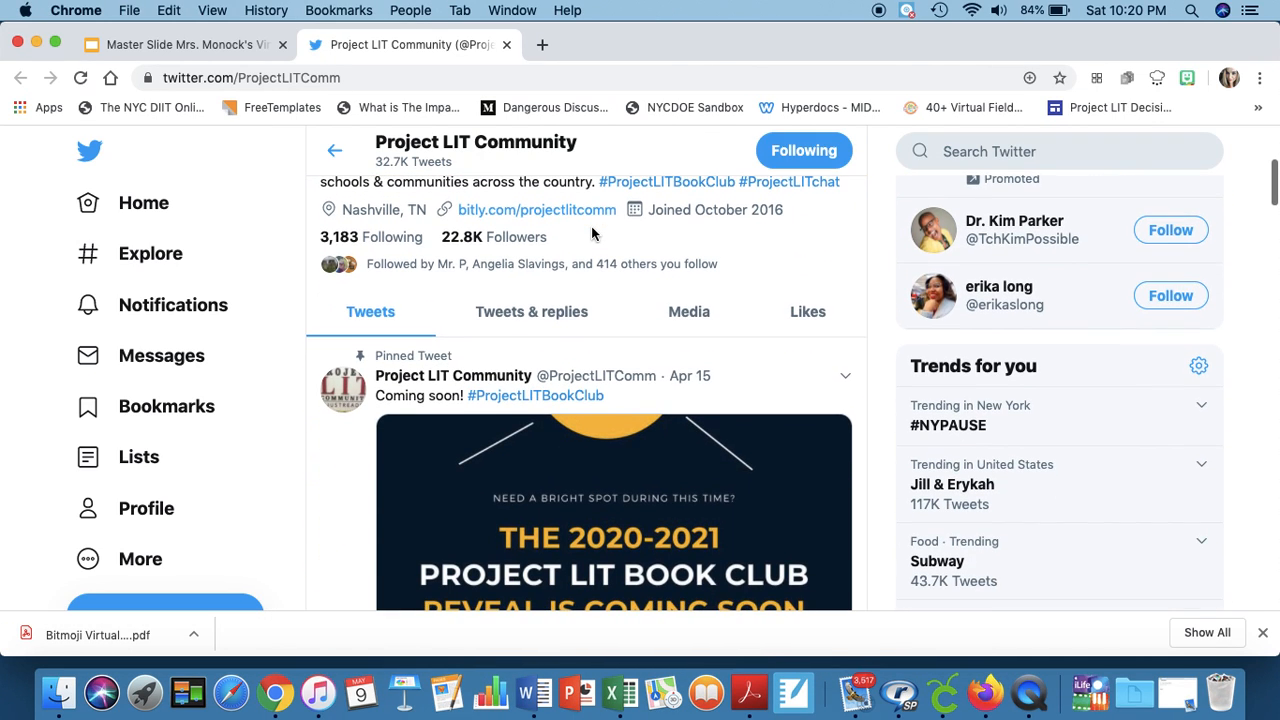
scroll(down, 3)
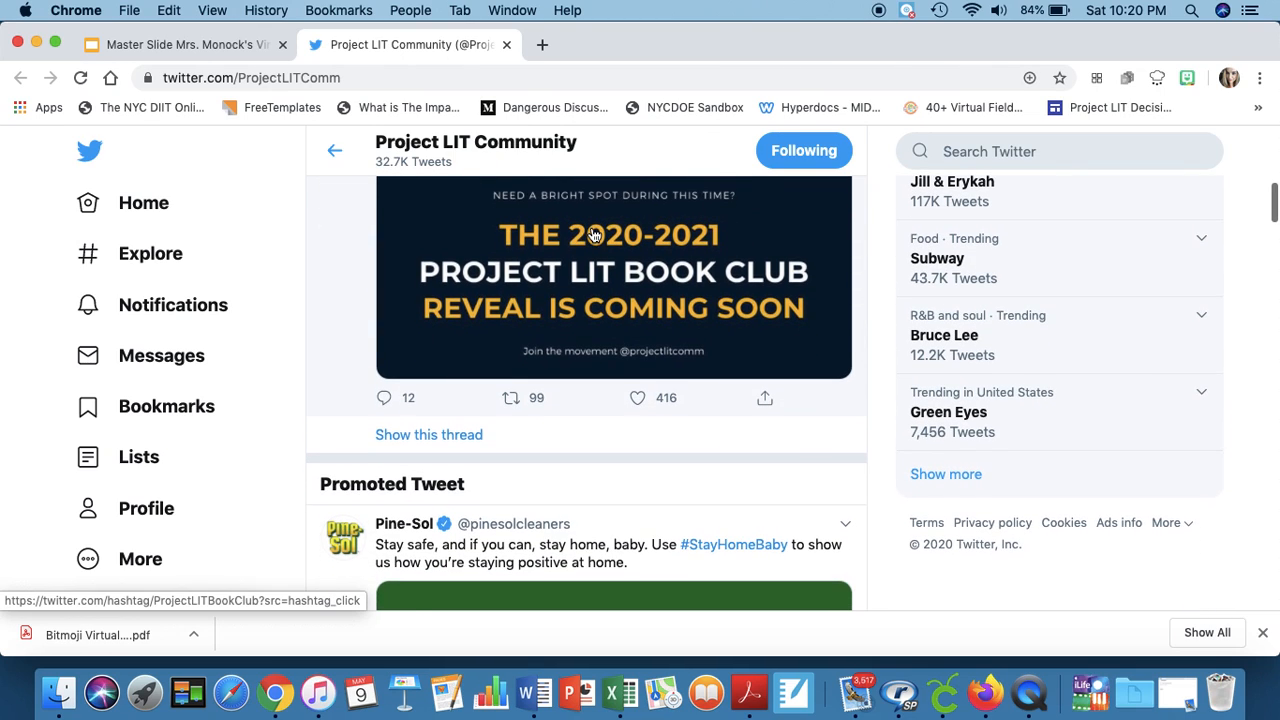
scroll(down, 3)
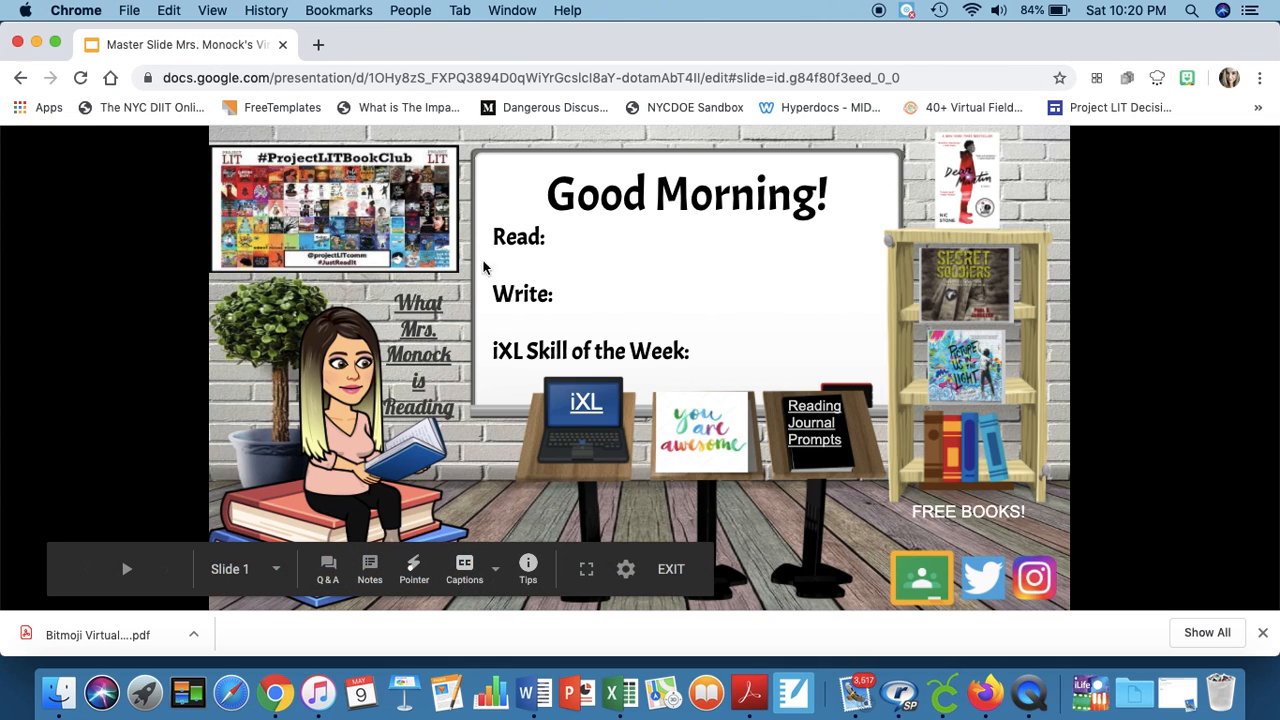
mouse_move(444, 420)
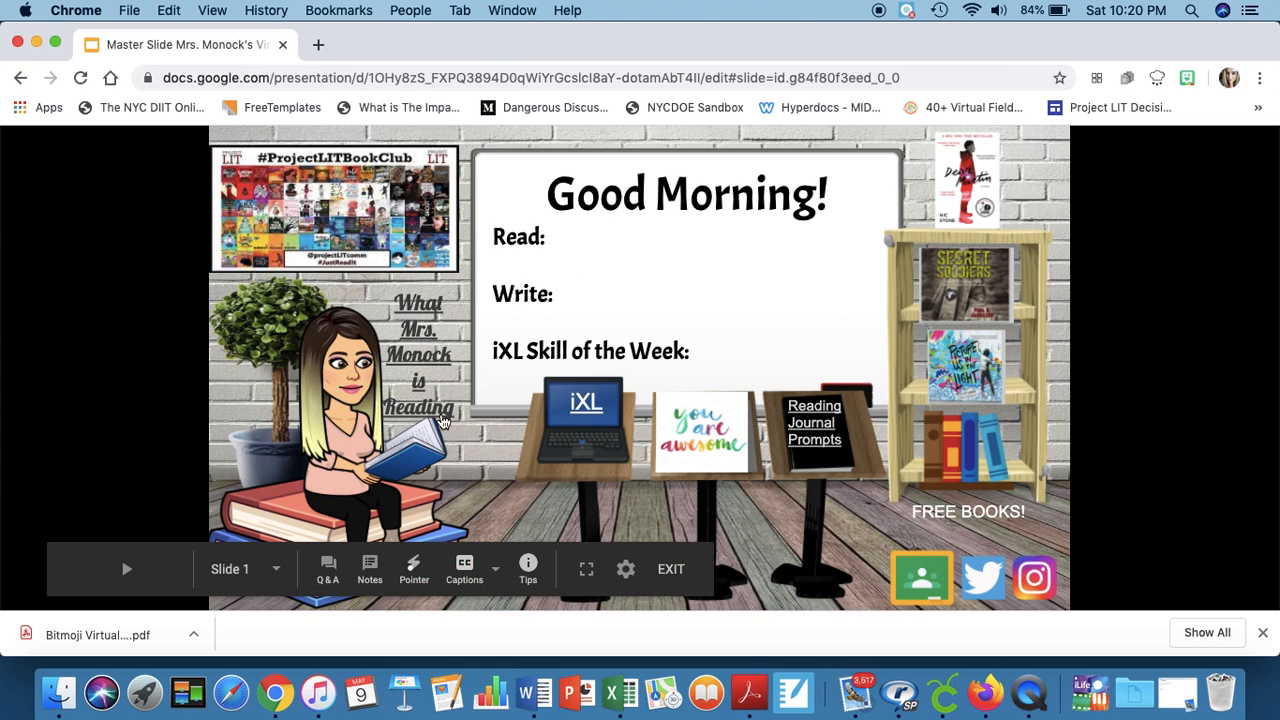
mouse_move(424, 328)
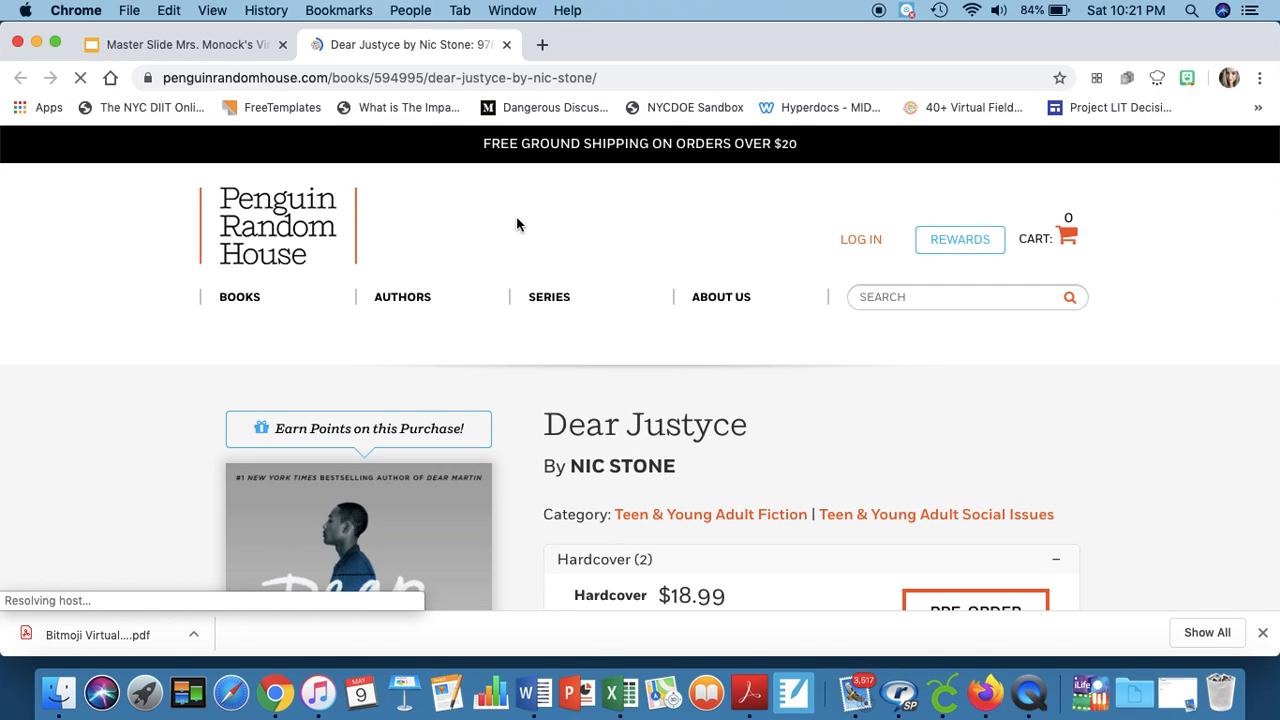
scroll(down, 3)
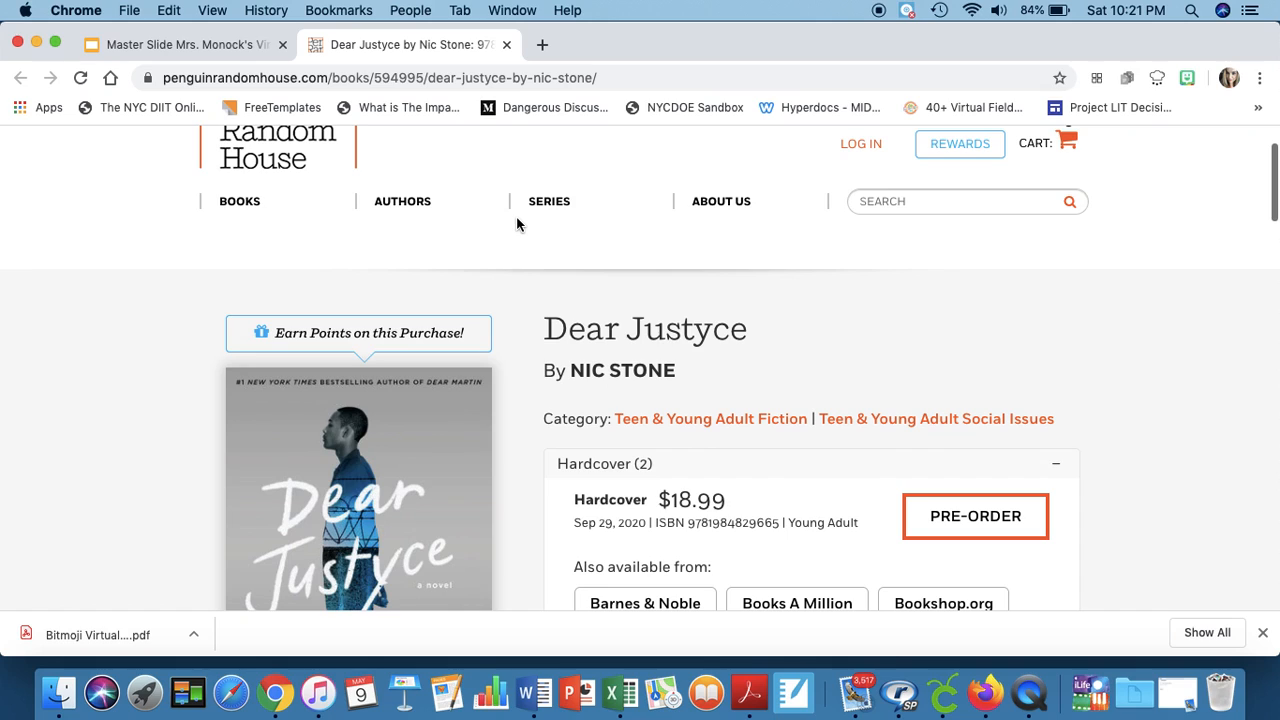
scroll(up, 3)
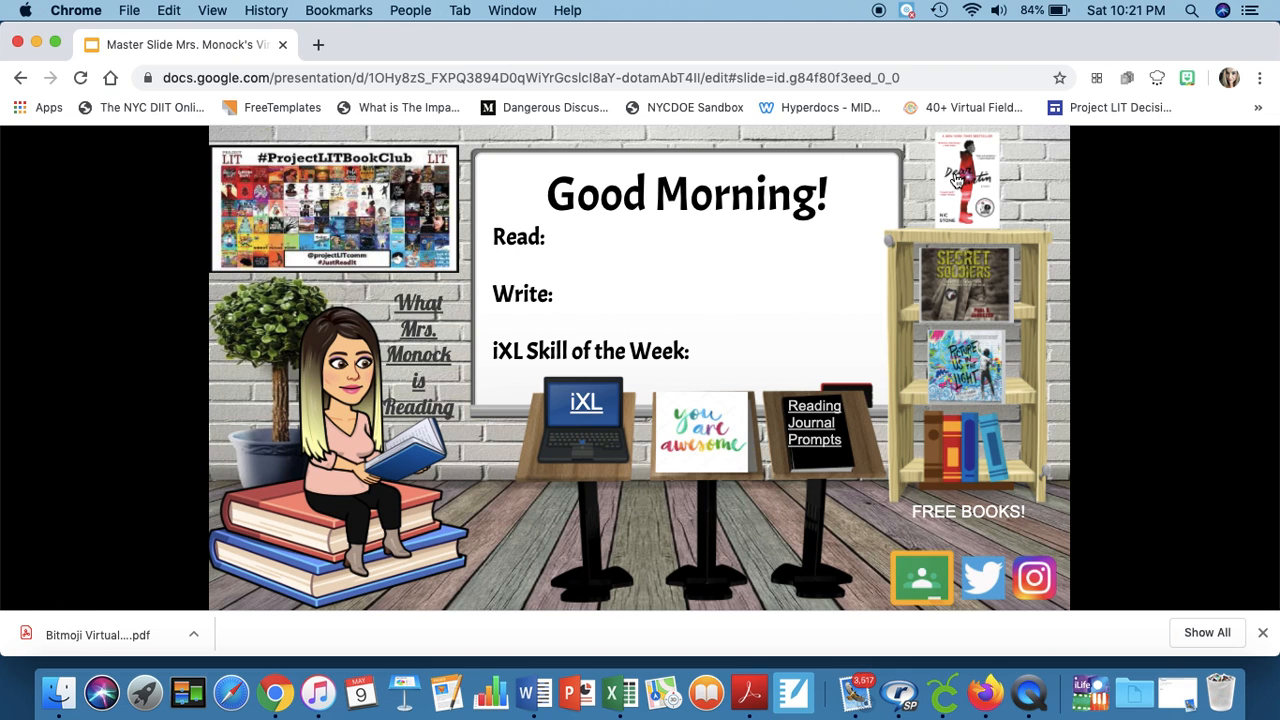
mouse_move(964, 178)
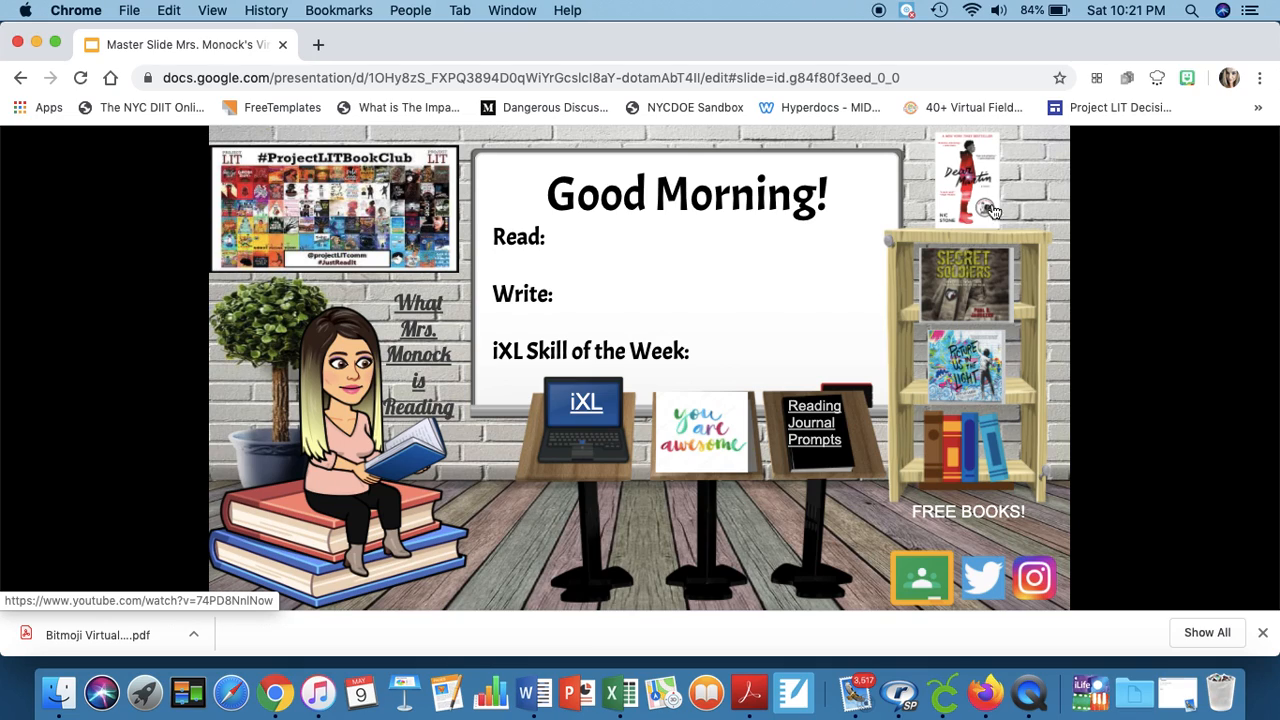
mouse_move(988, 198)
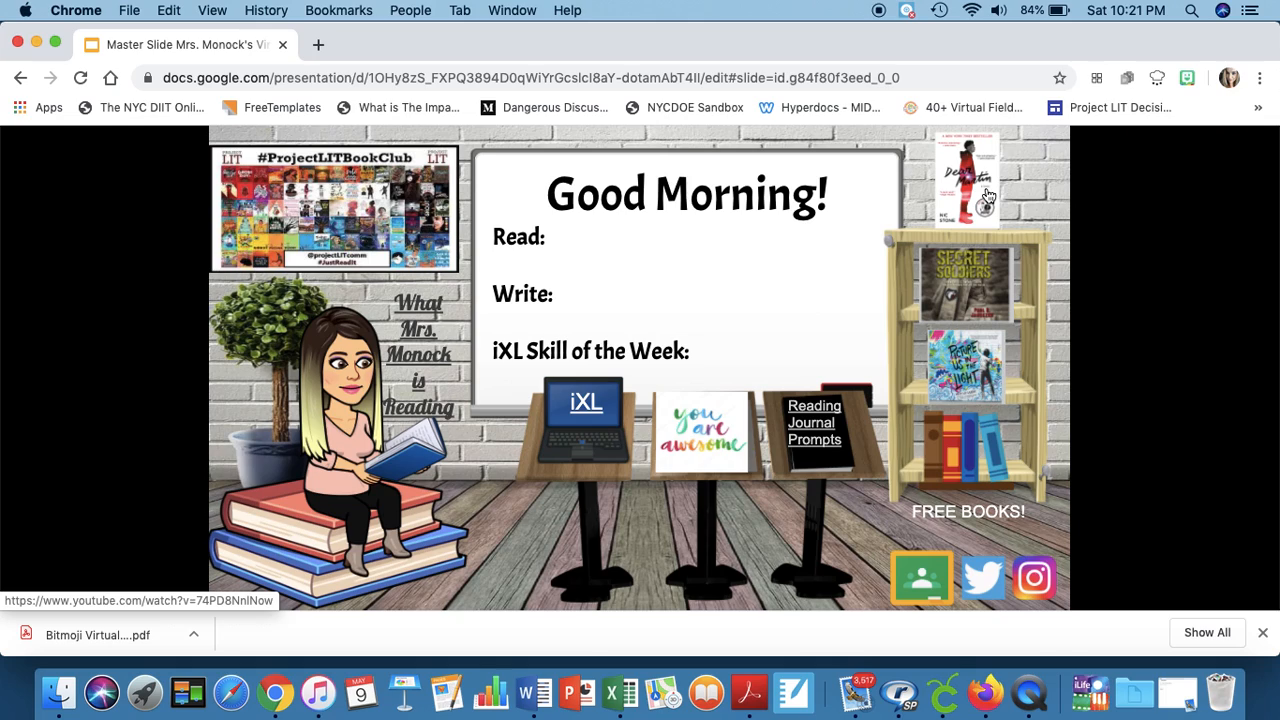
mouse_move(968, 296)
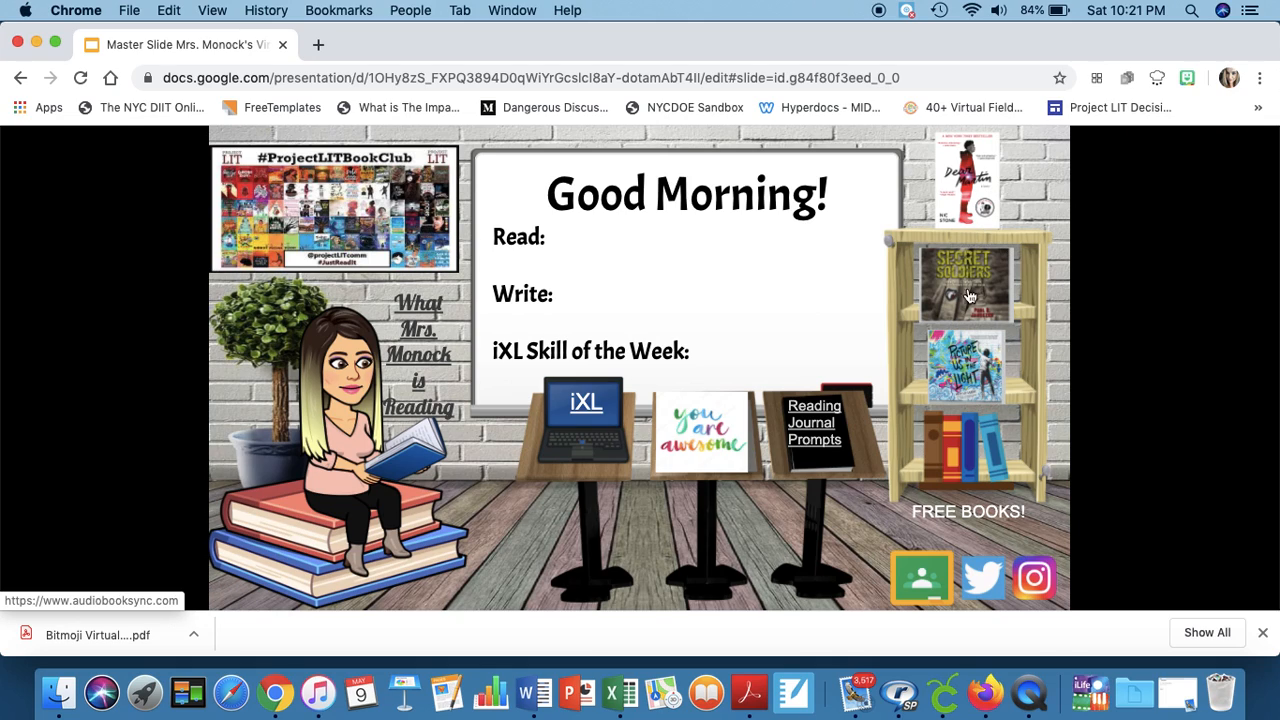
mouse_move(968, 290)
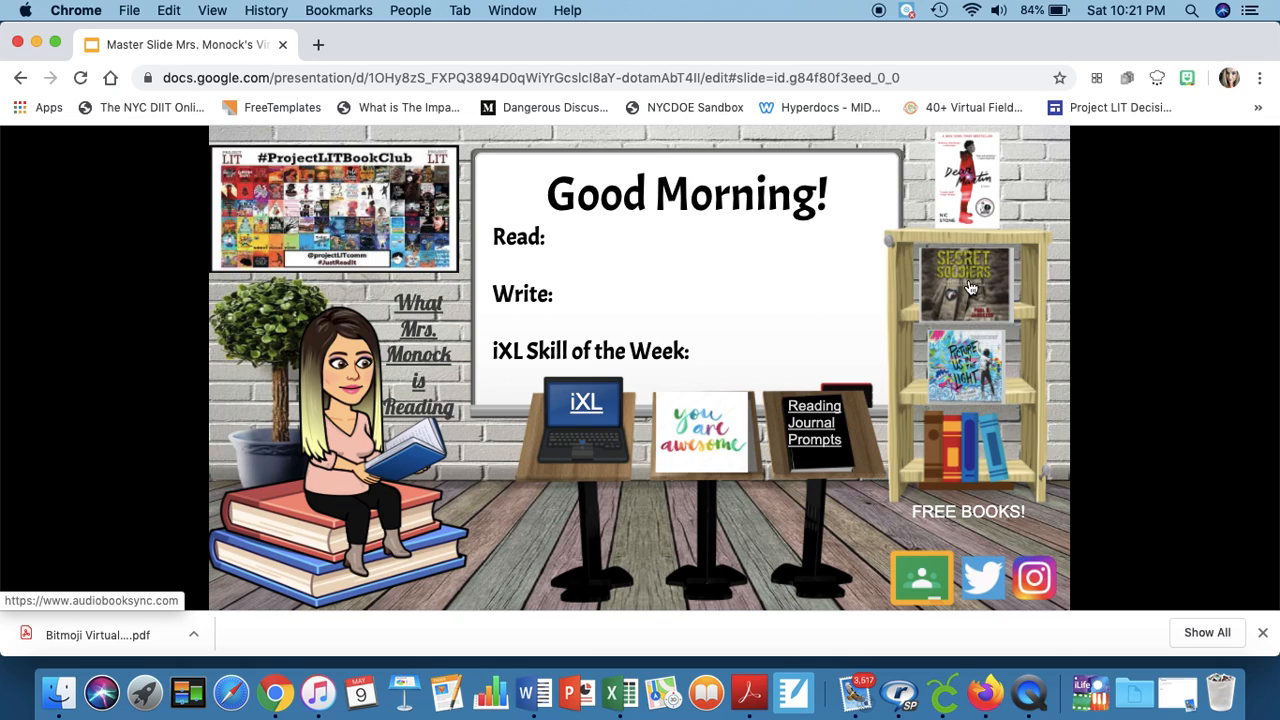
Step: Follow the bookshelf link to the SYNC audiobook site and scroll to This Week's Sync
click(968, 284)
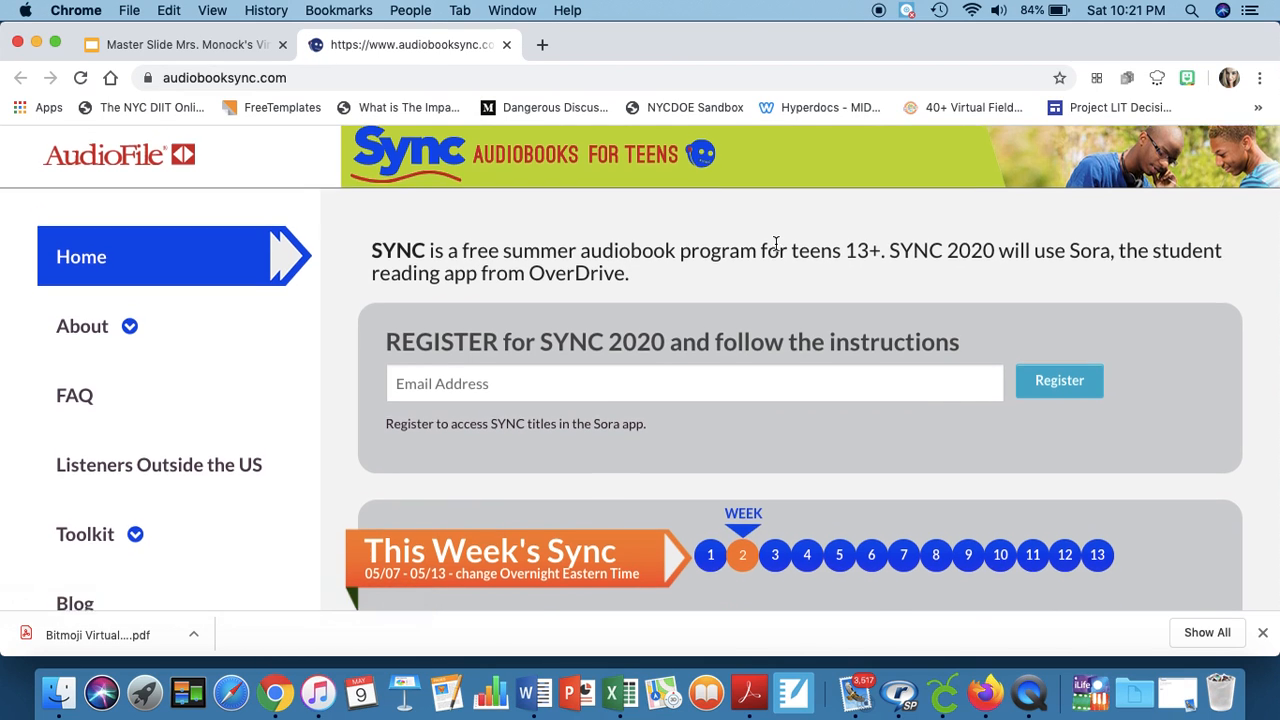
scroll(down, 3)
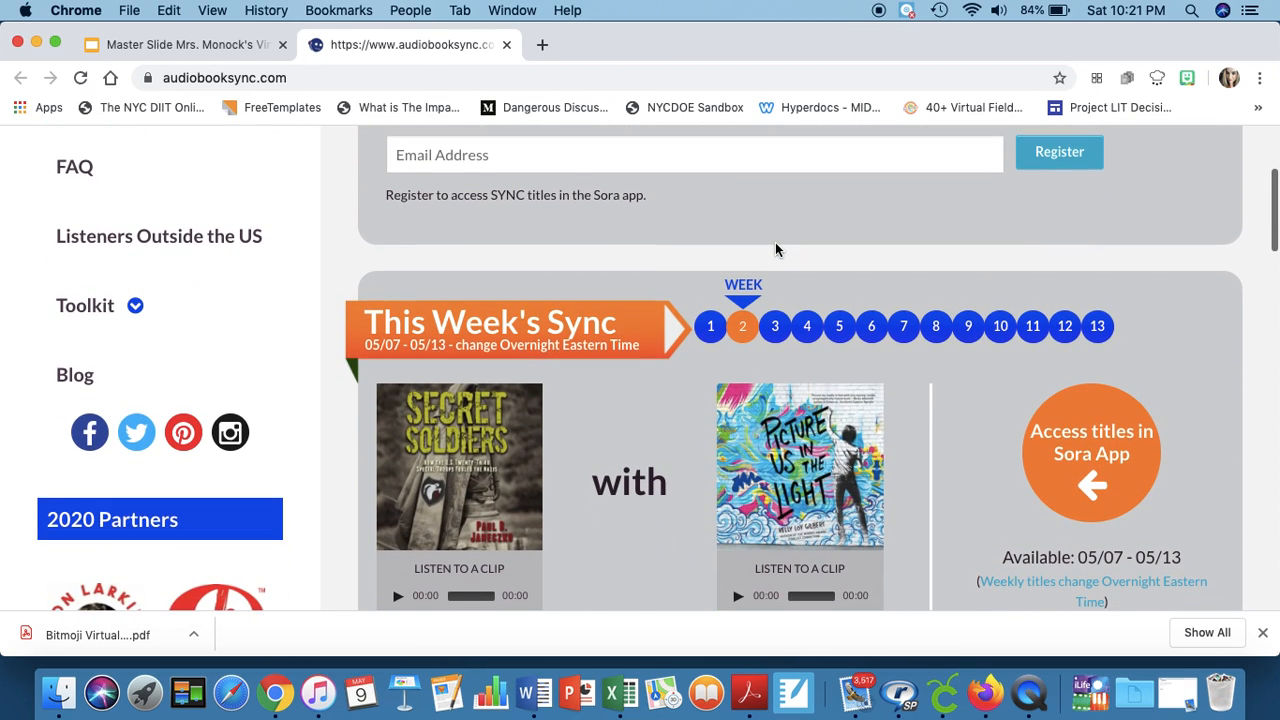
scroll(down, 3)
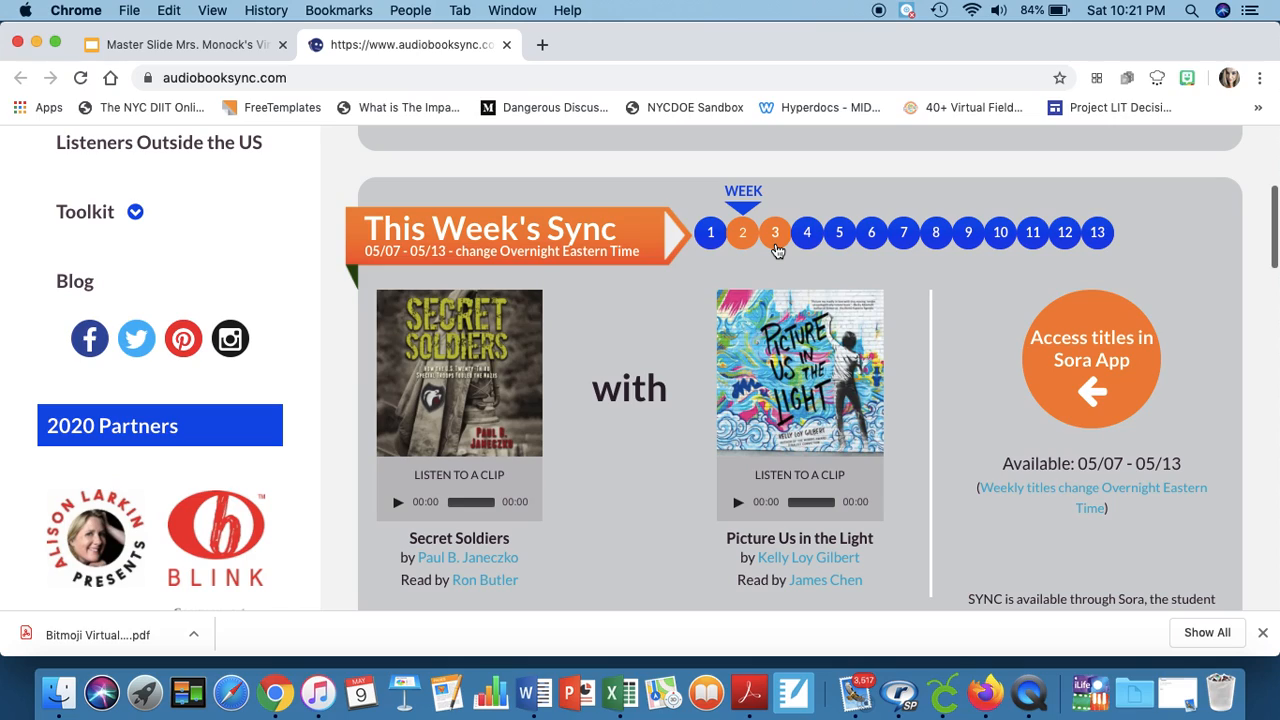
mouse_move(752, 278)
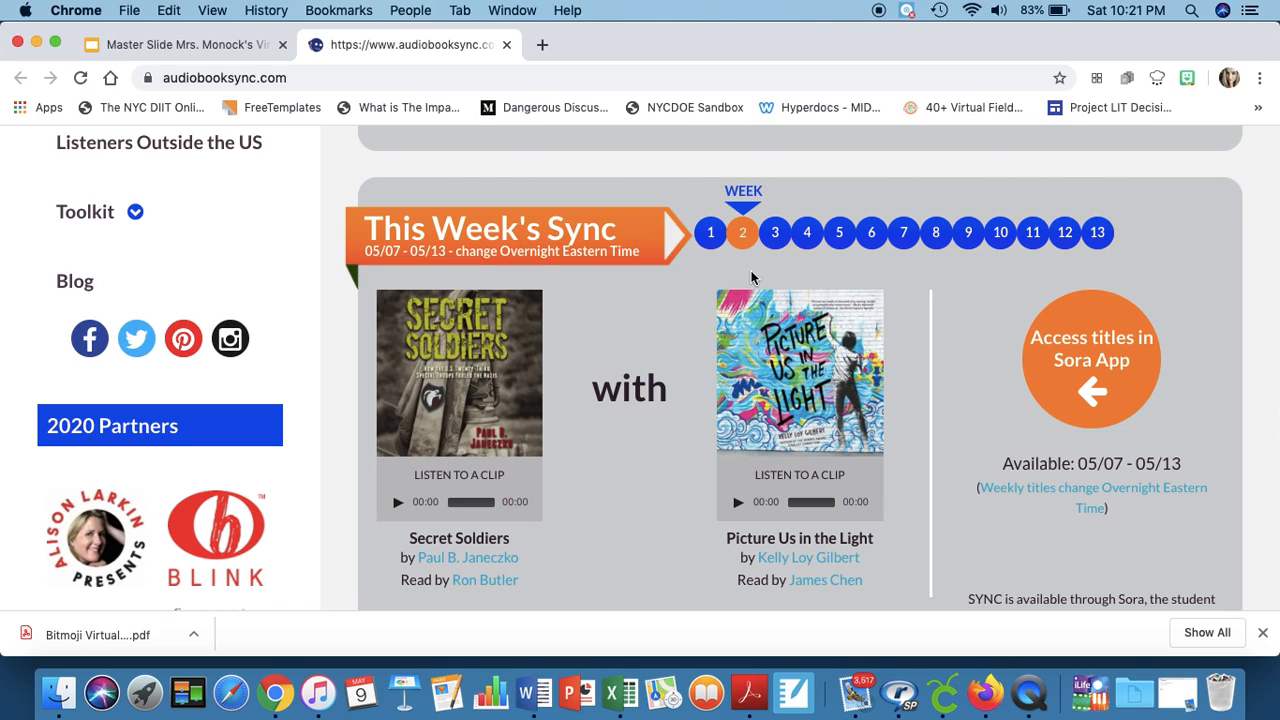
mouse_move(742, 268)
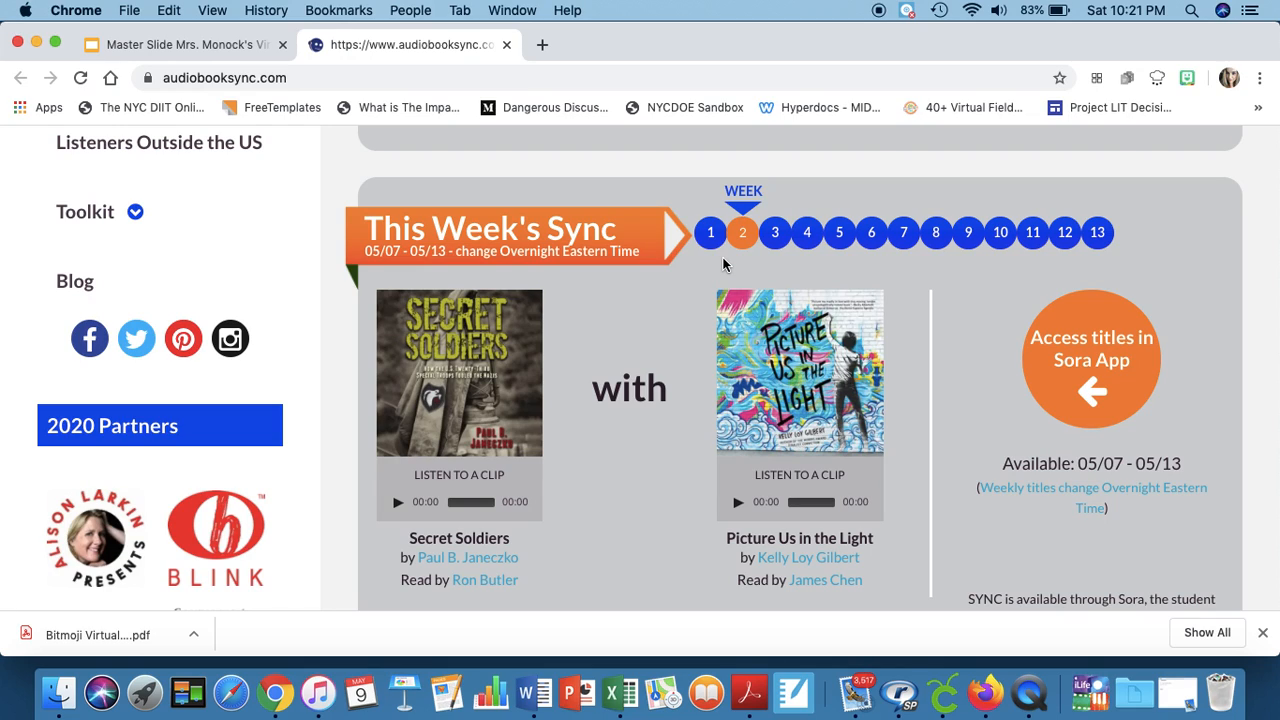
scroll(down, 3)
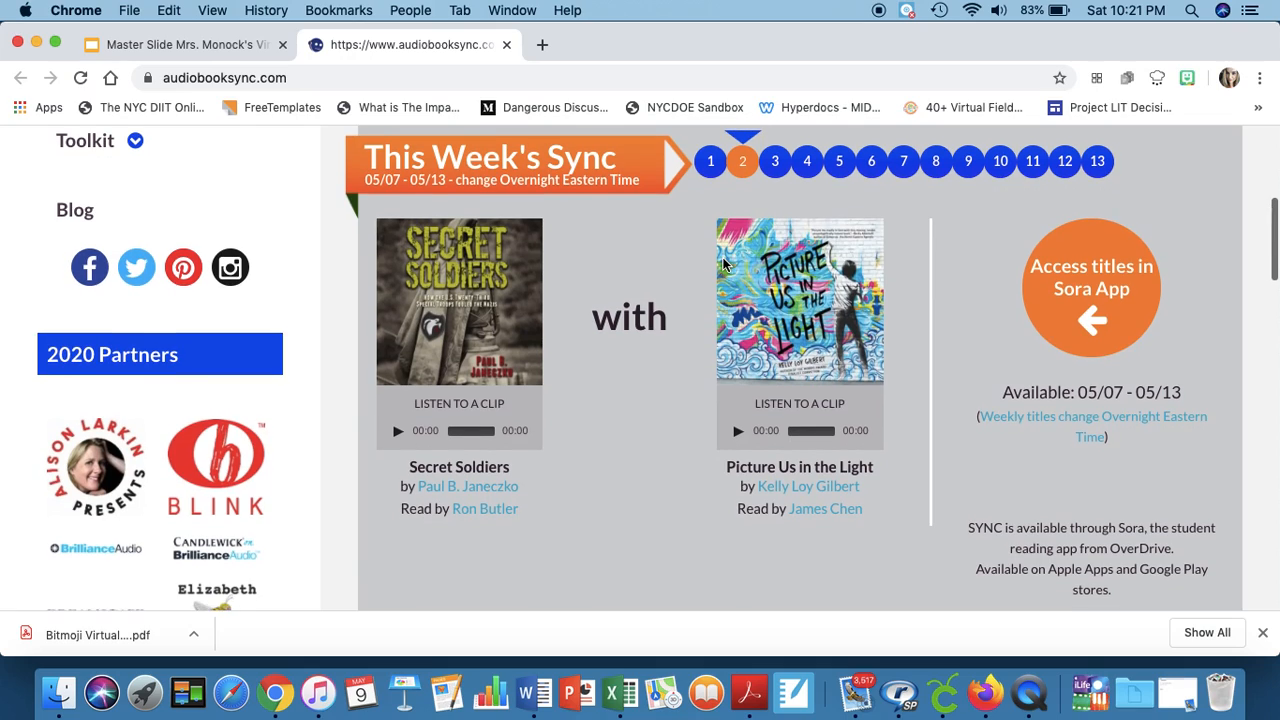
mouse_move(550, 220)
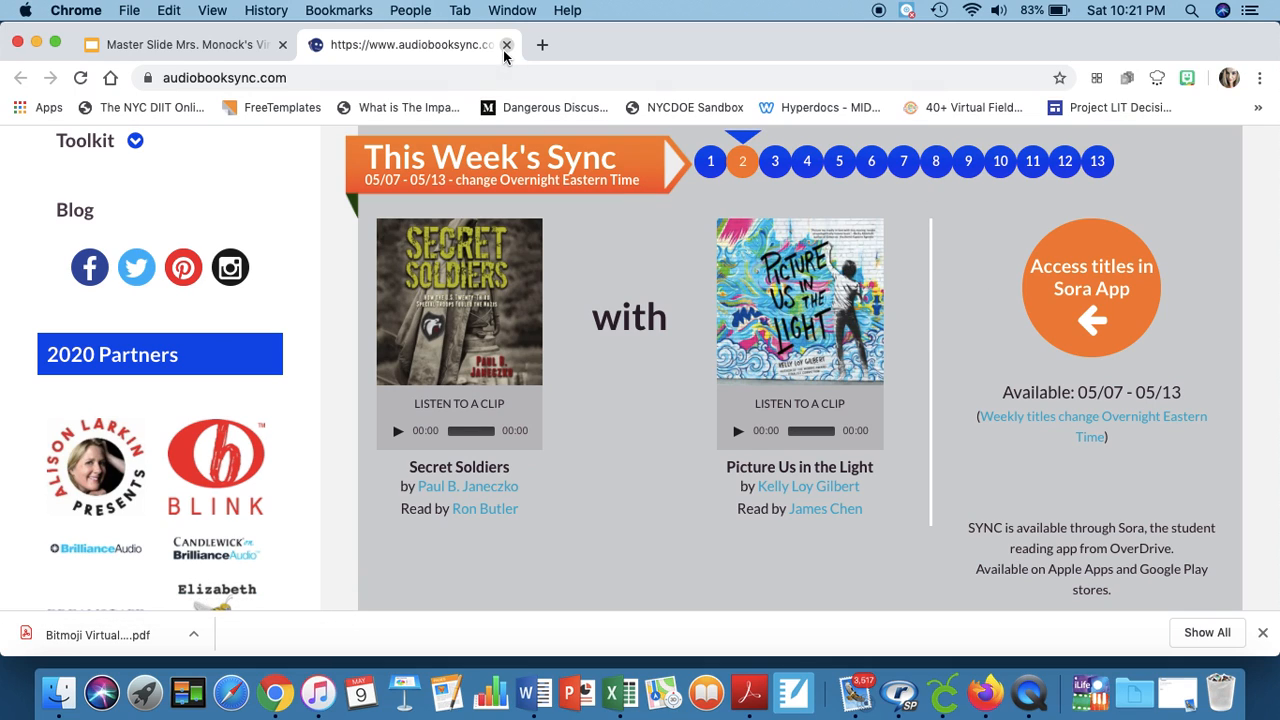
Step: Close the SYNC tab, browse Riveted's free reads page, then close it to return to the slide
click(508, 44)
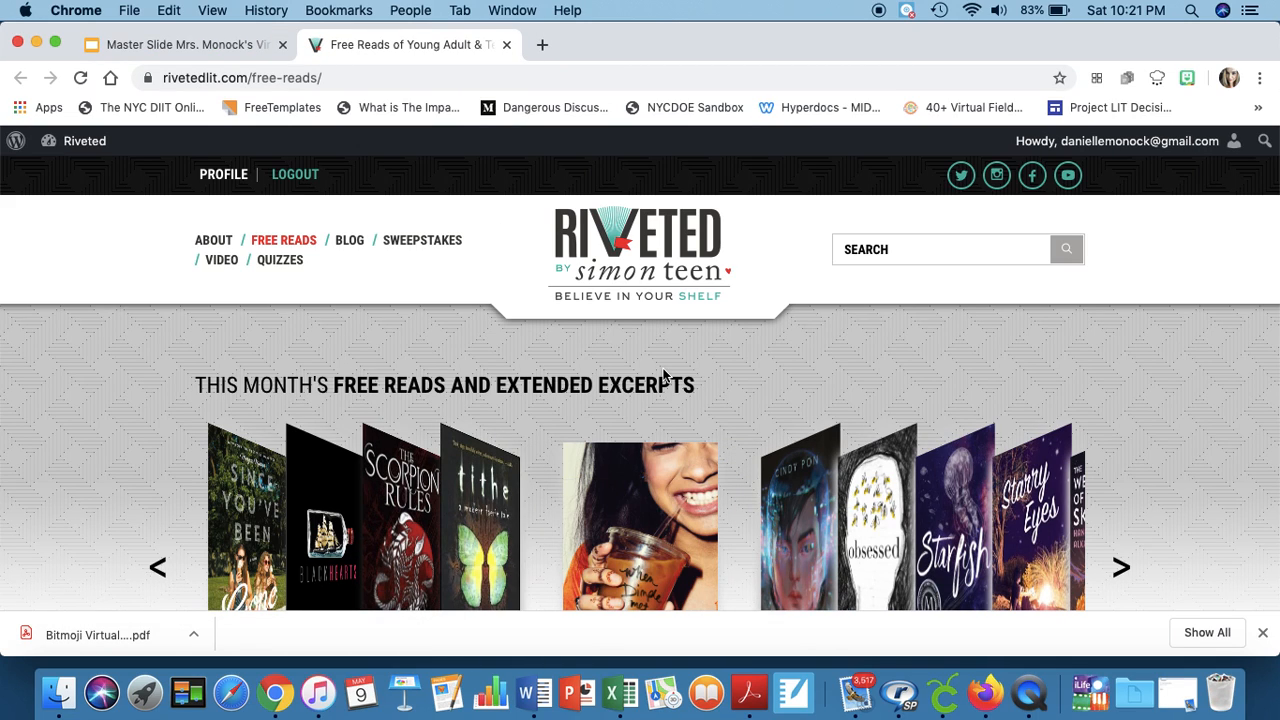
scroll(down, 3)
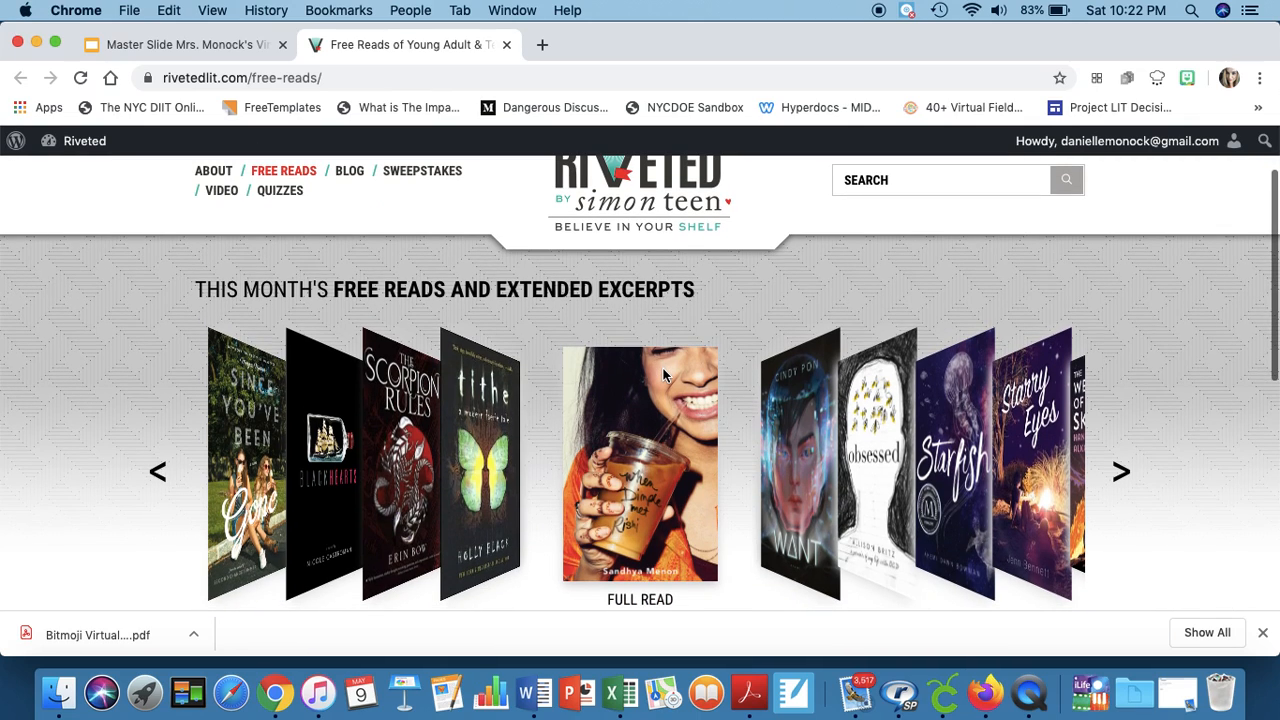
scroll(up, 3)
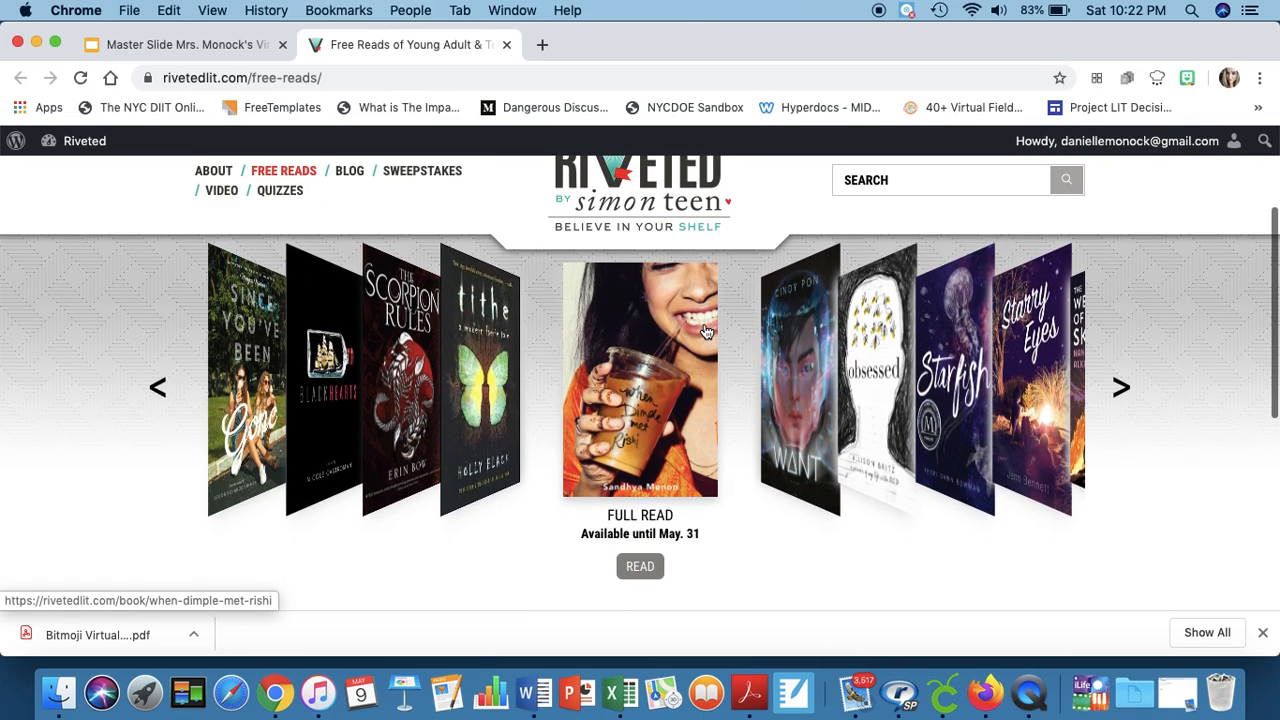
scroll(up, 3)
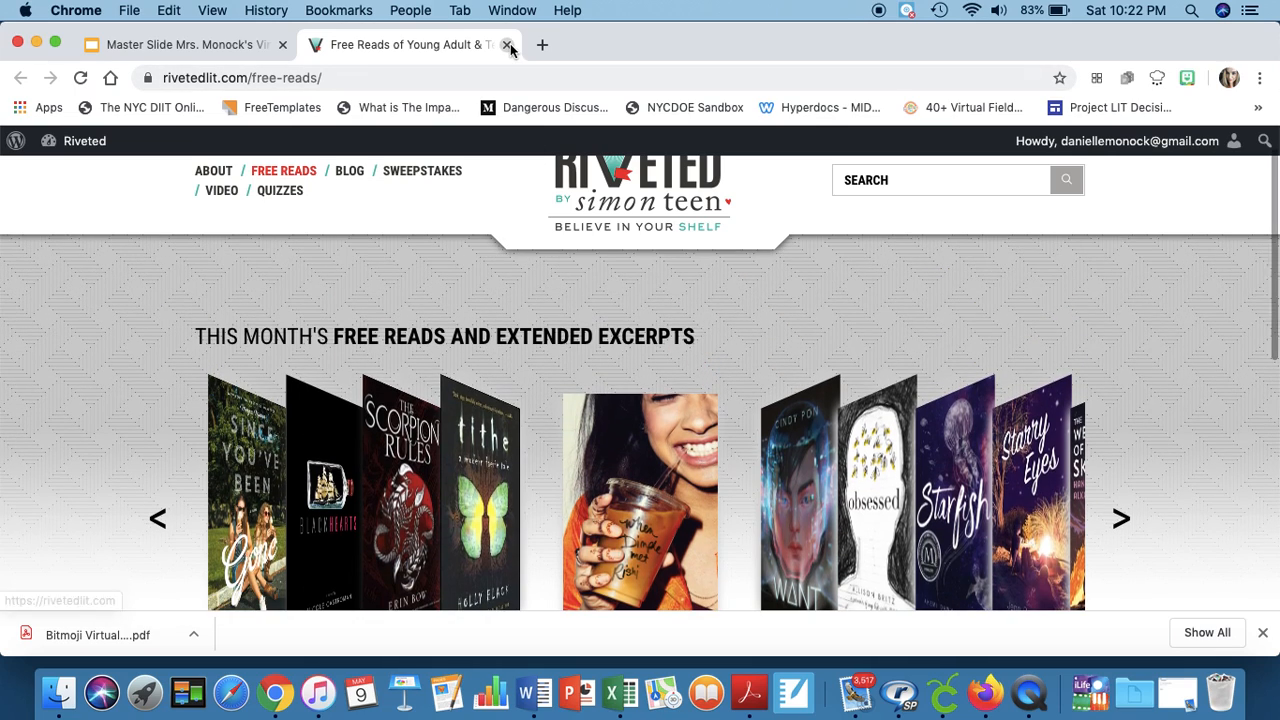
click(508, 44)
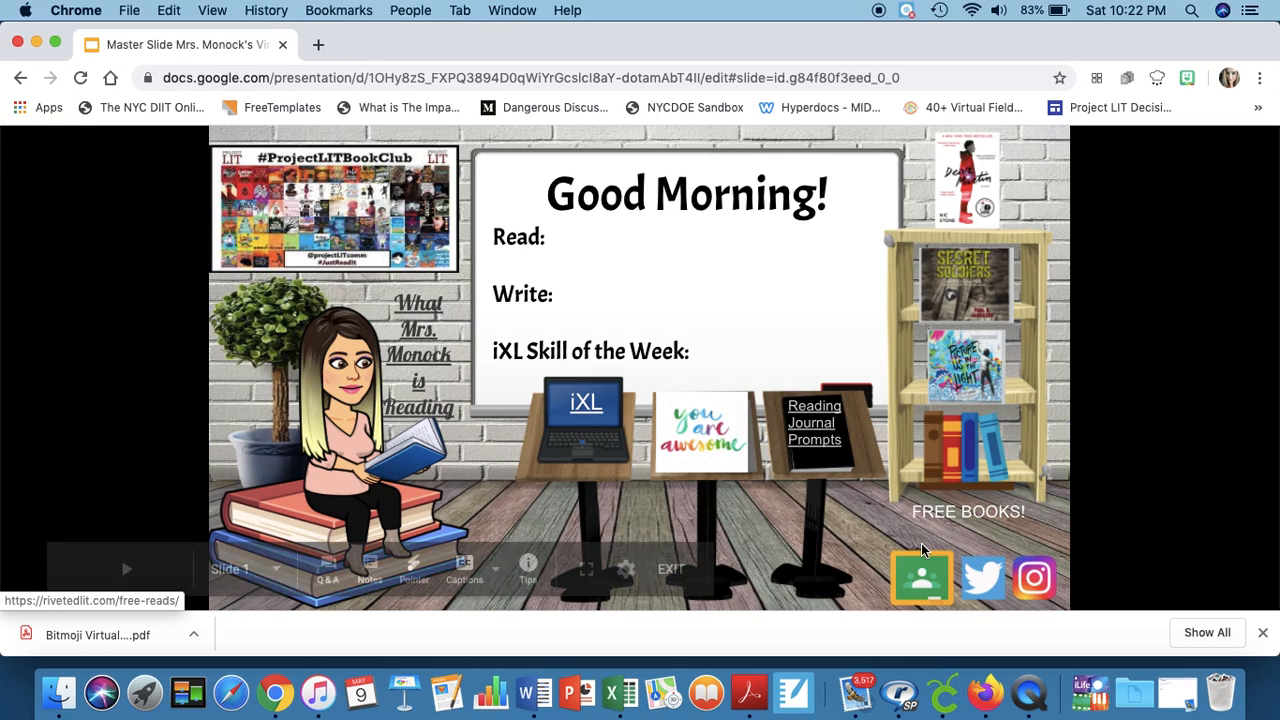
mouse_move(982, 578)
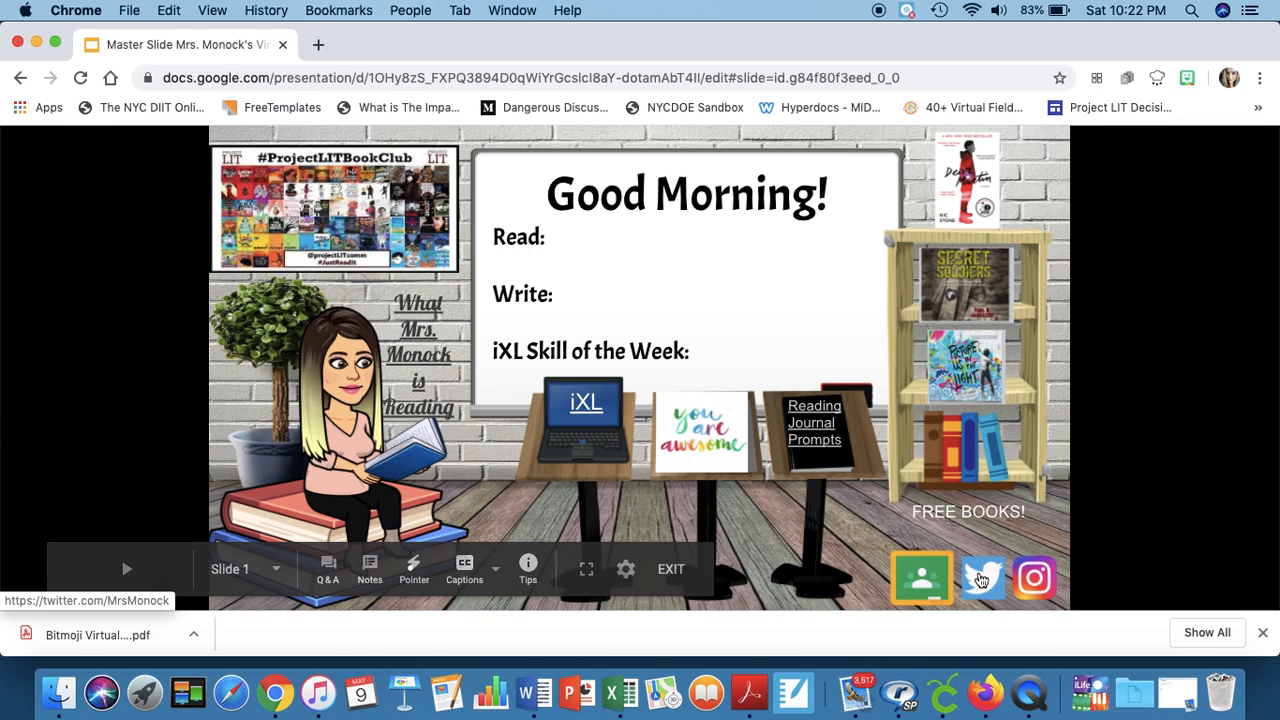
mouse_move(920, 578)
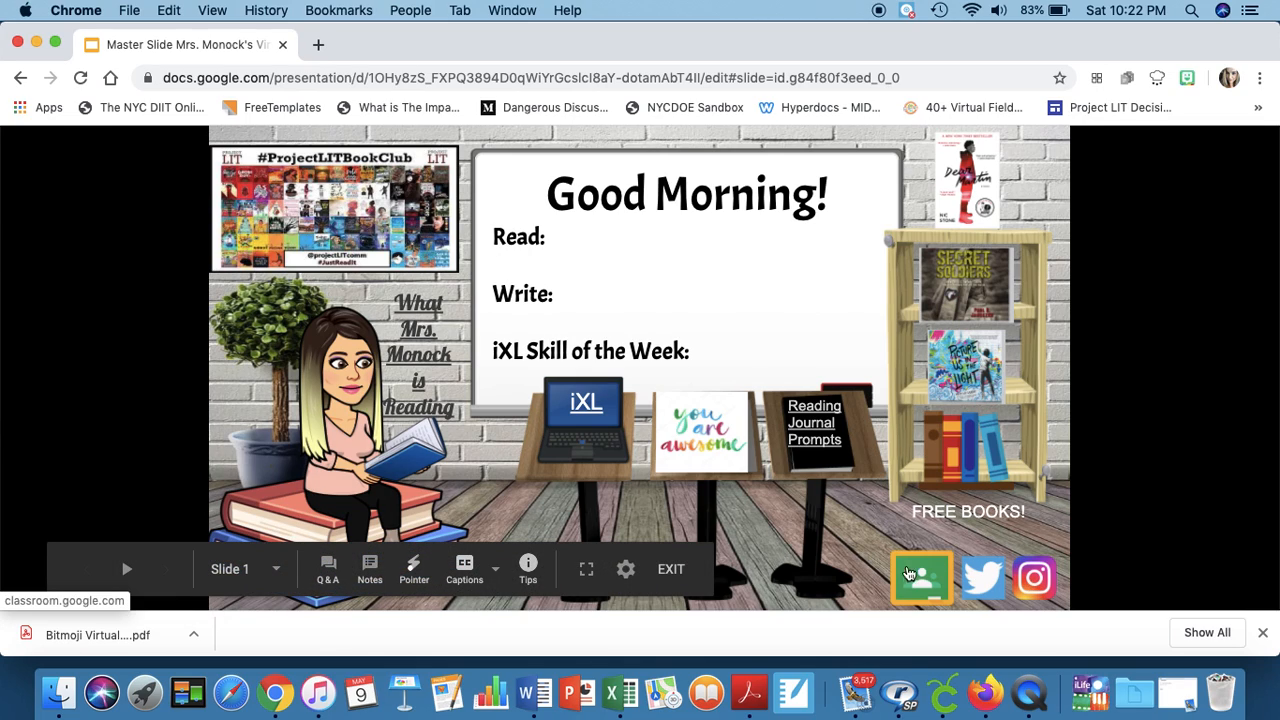
mouse_move(984, 578)
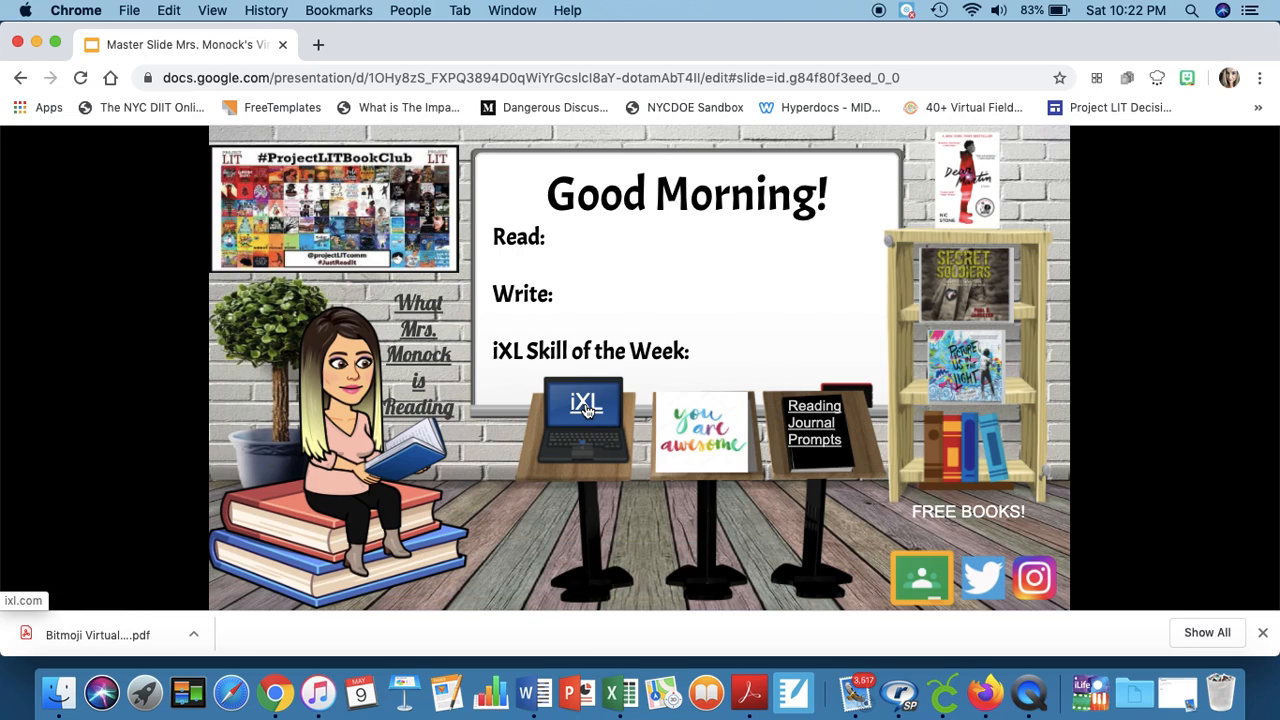
click(584, 400)
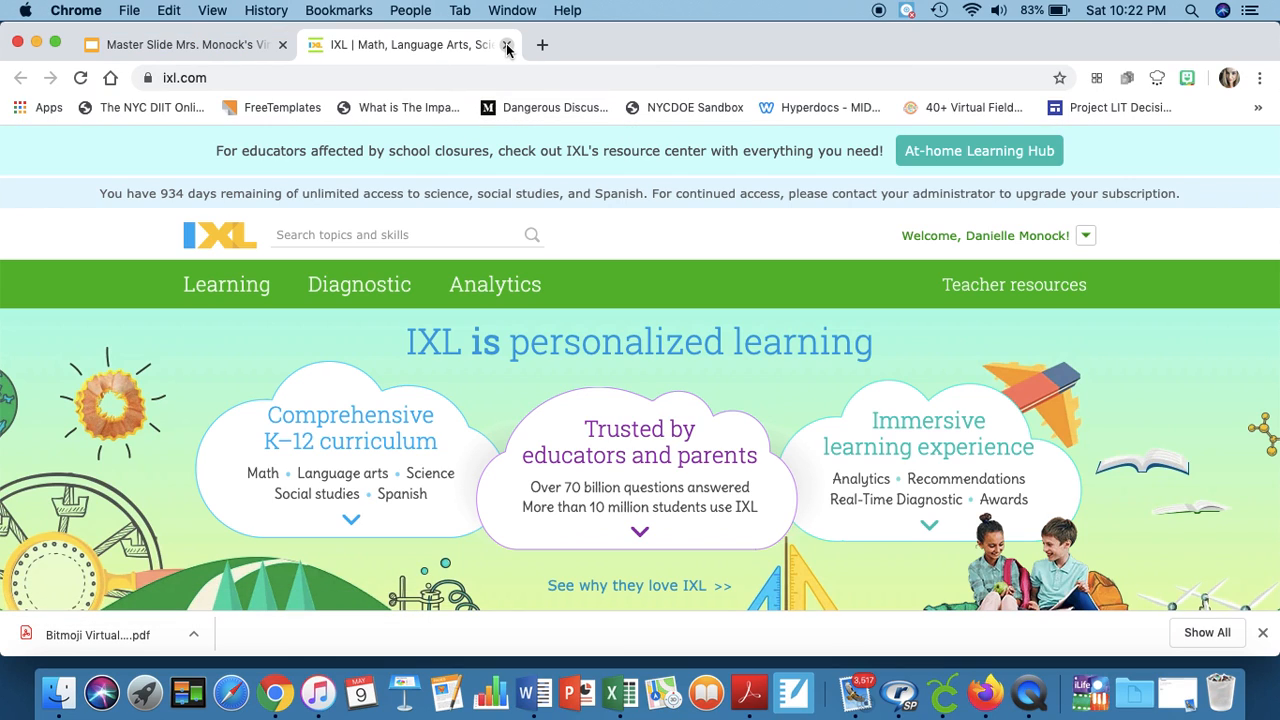
click(508, 44)
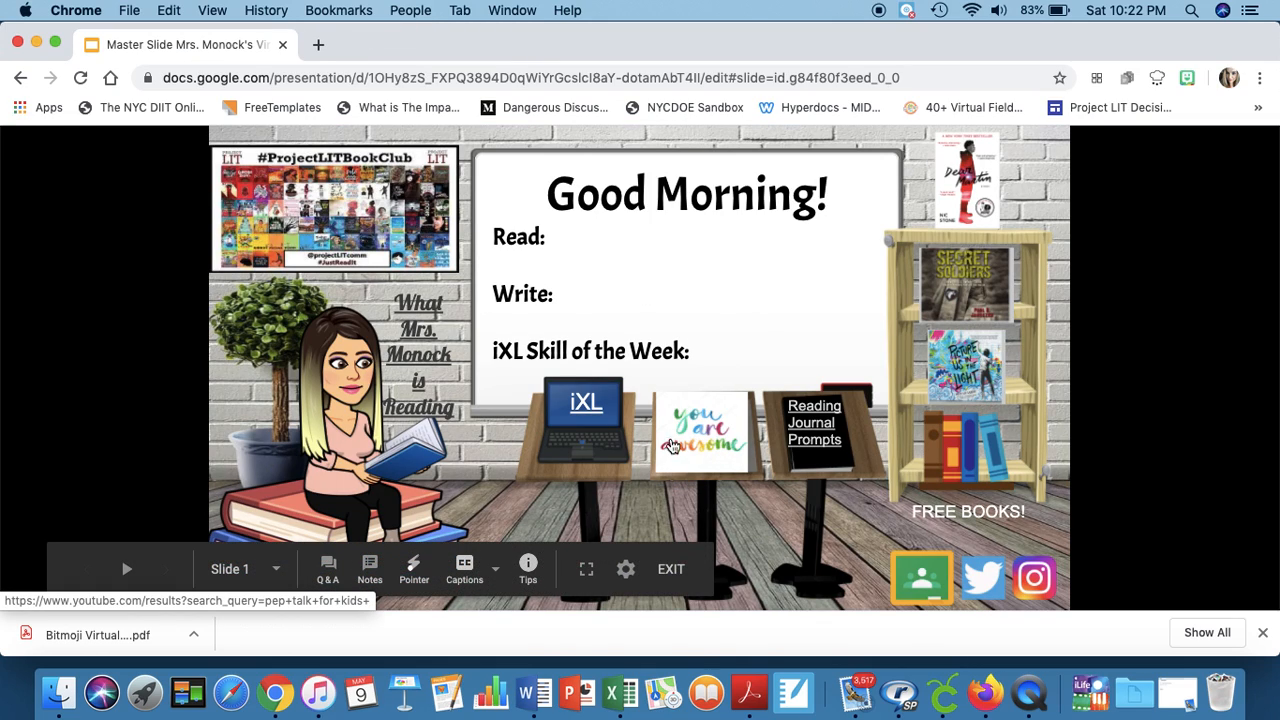
mouse_move(716, 432)
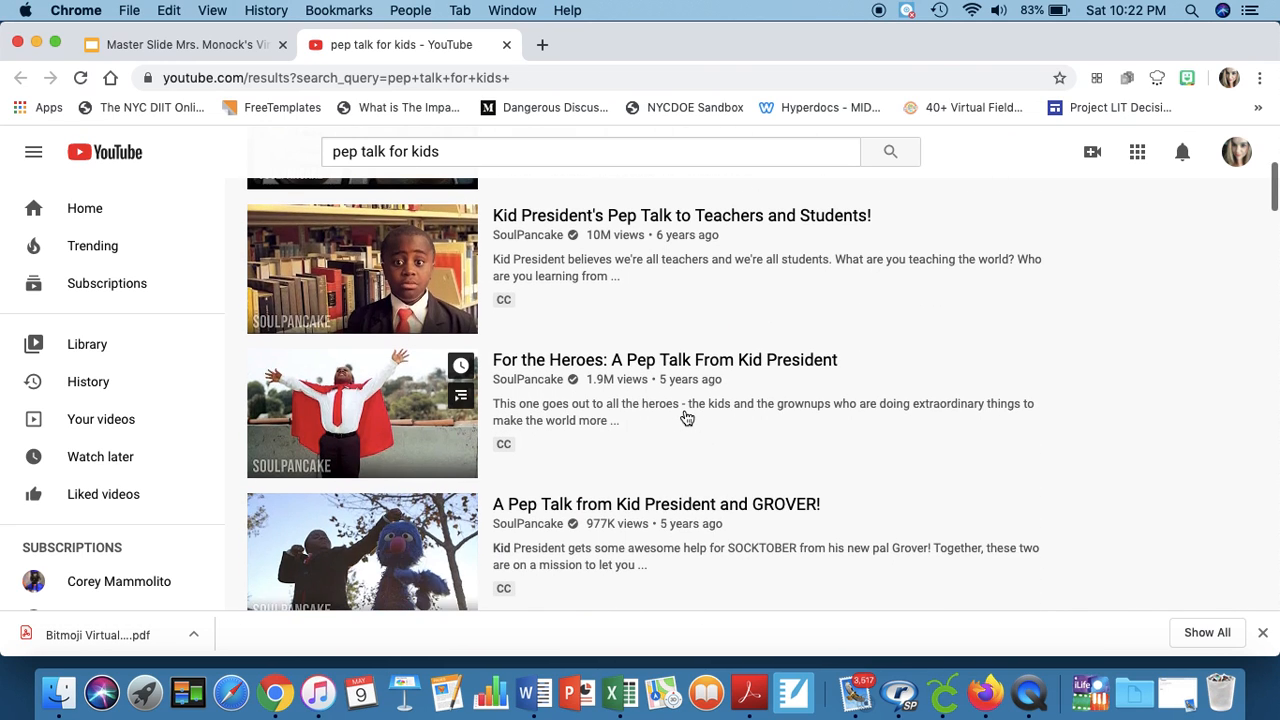
Step: Open the linked Reading Journal Prompts PDF from the slide, then close it to return
scroll(up, 3)
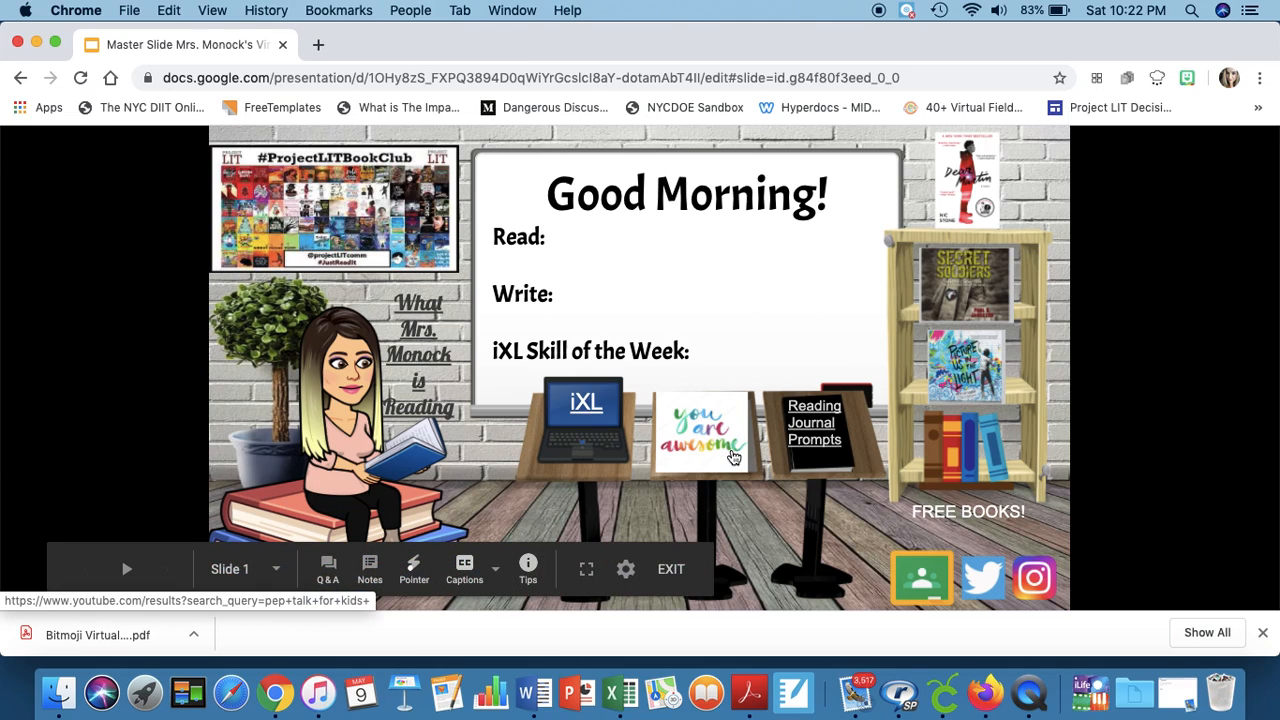
mouse_move(712, 452)
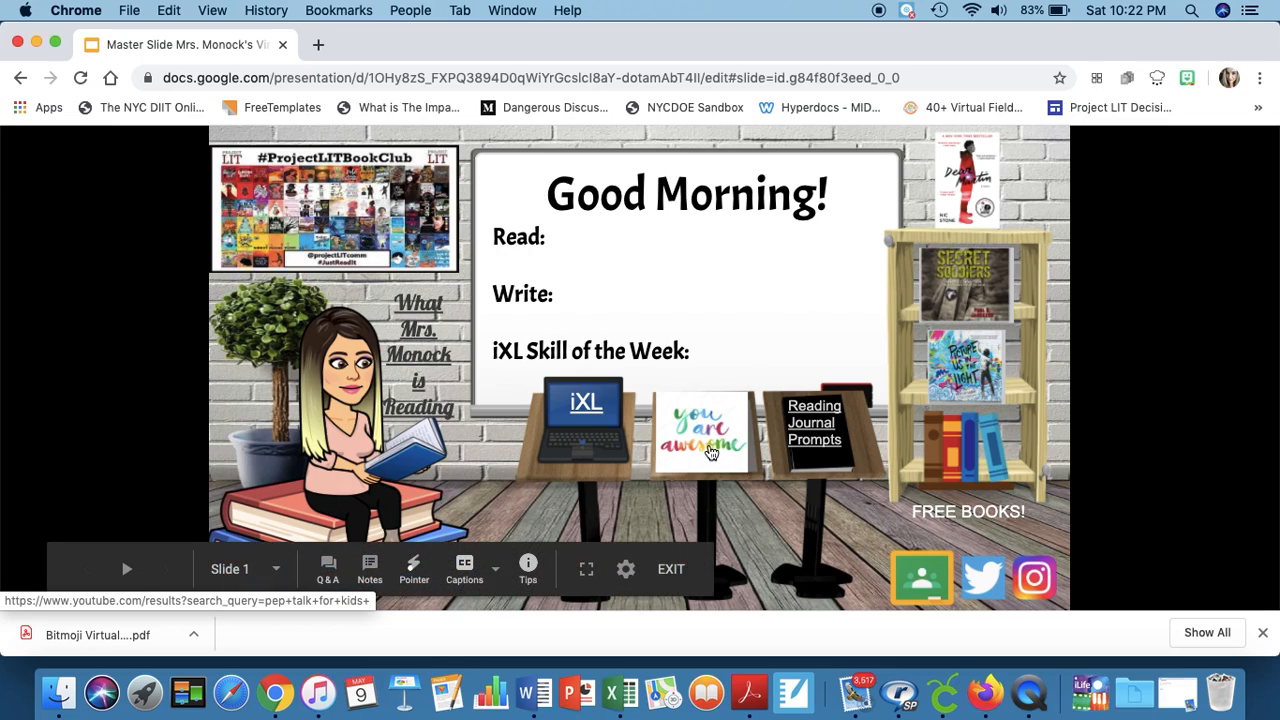
mouse_move(730, 404)
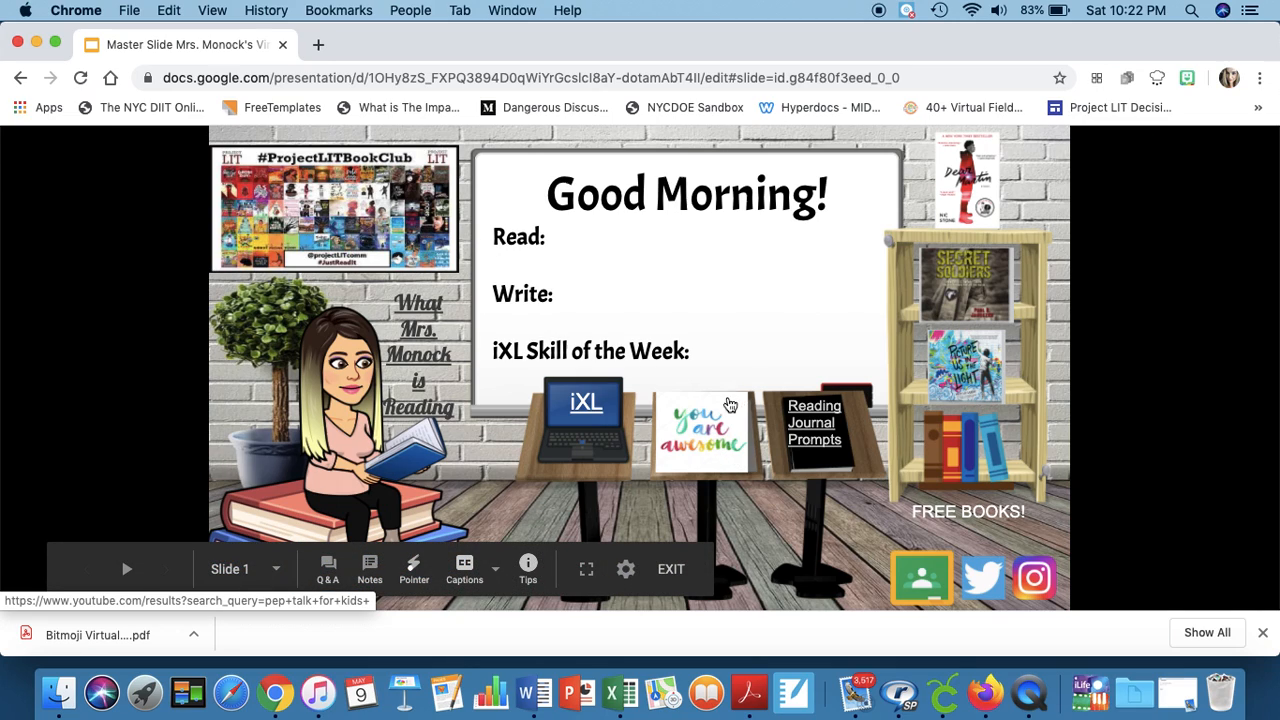
mouse_move(736, 458)
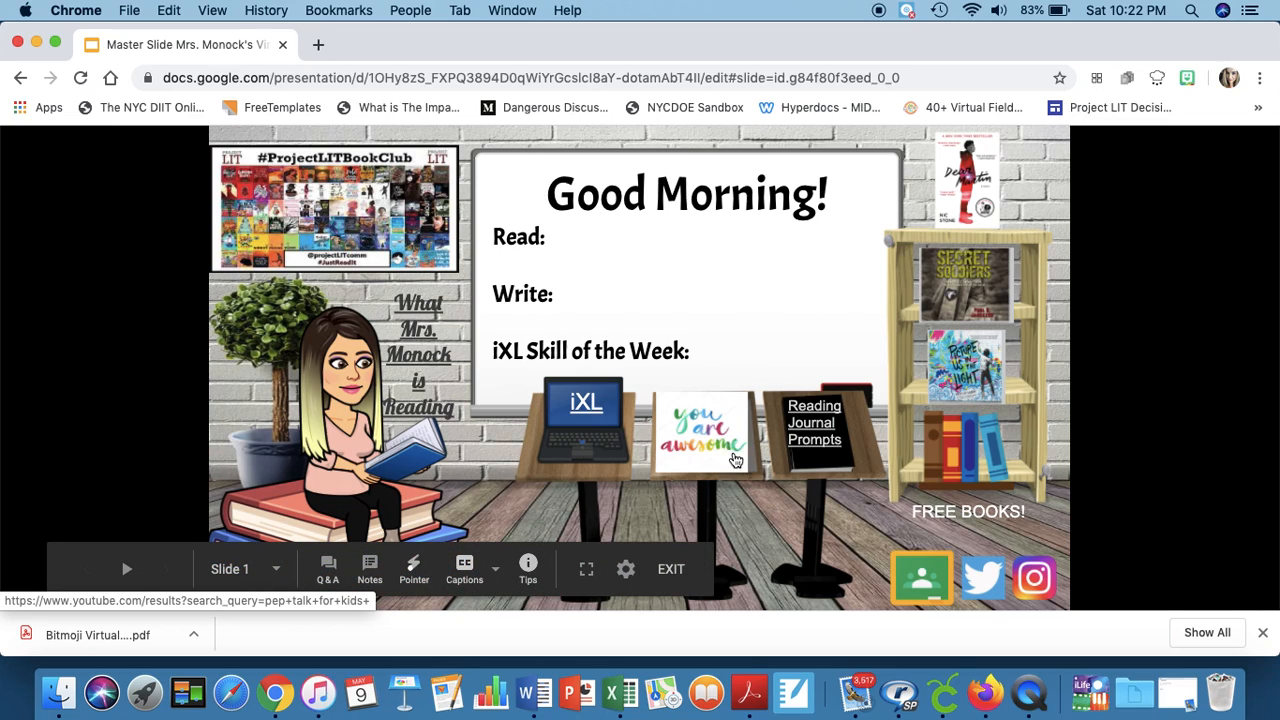
mouse_move(830, 440)
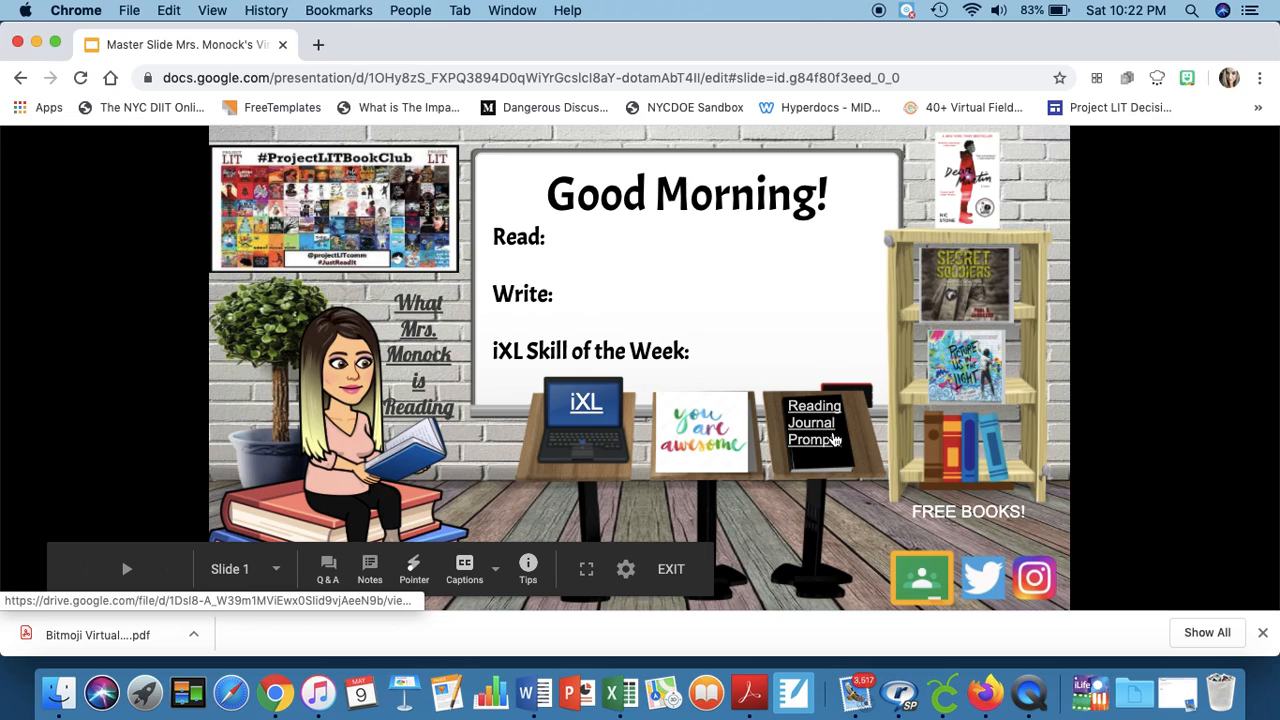
click(814, 422)
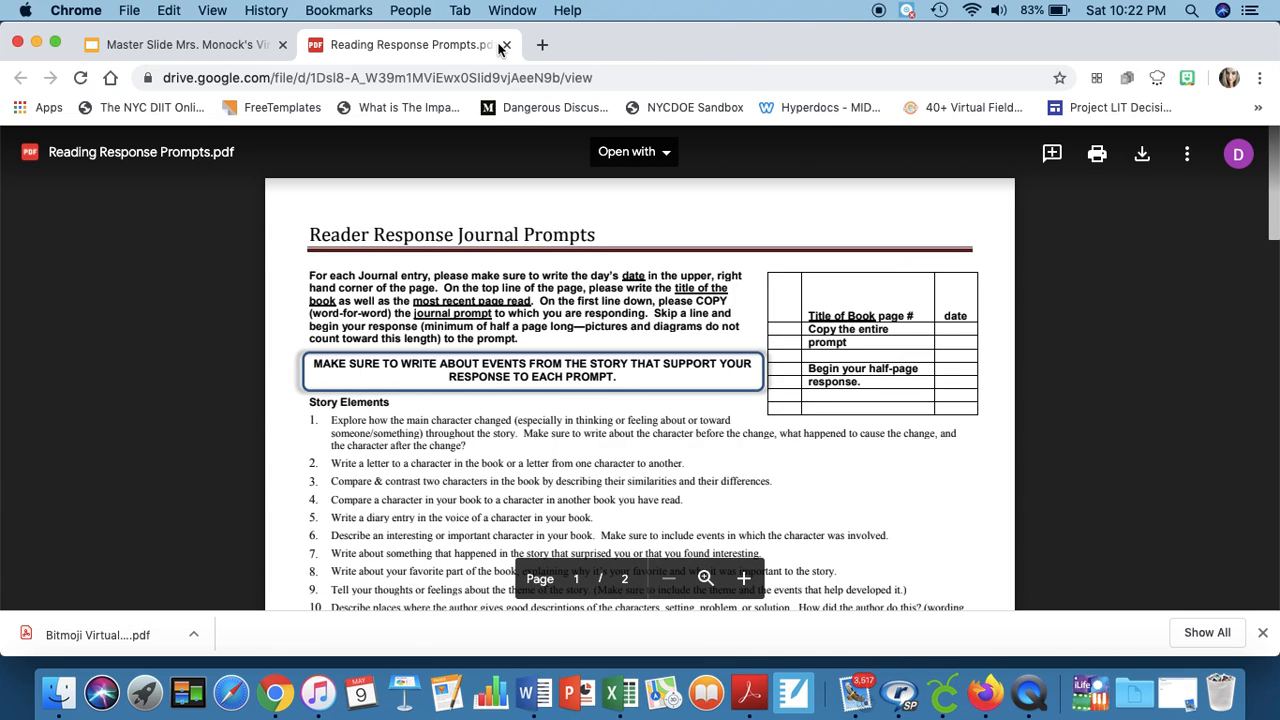
click(504, 44)
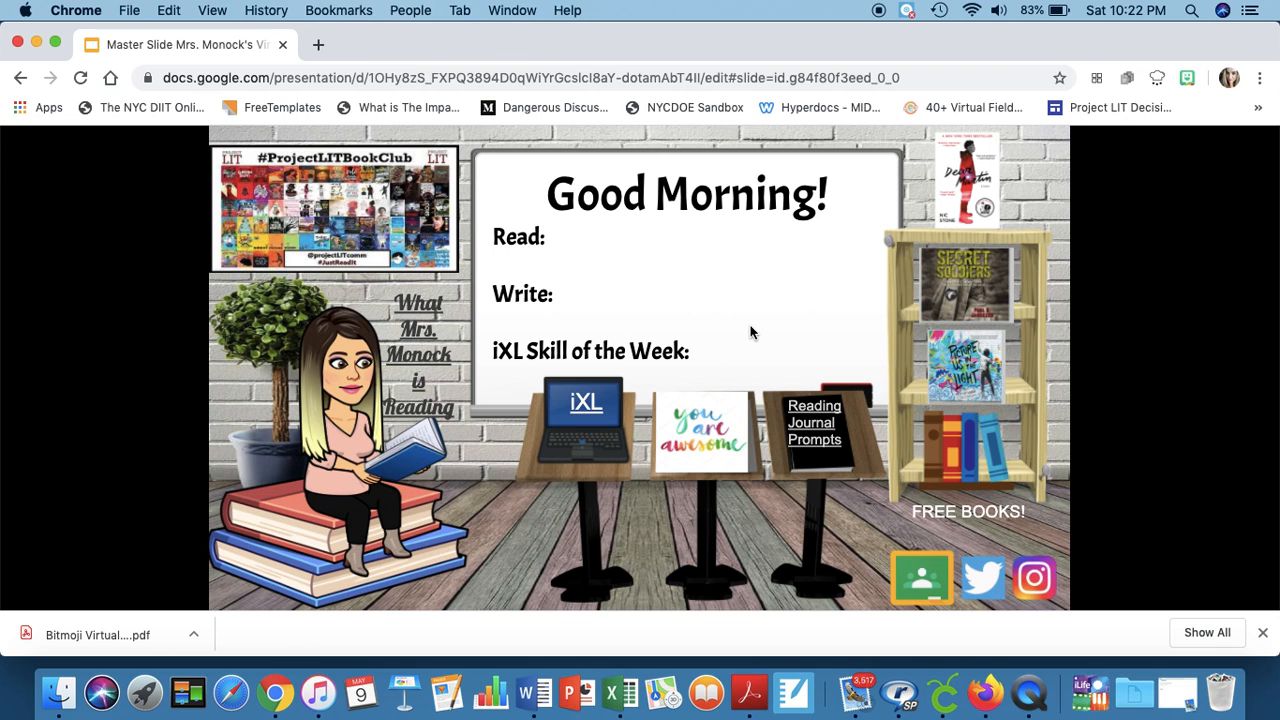
mouse_move(558, 220)
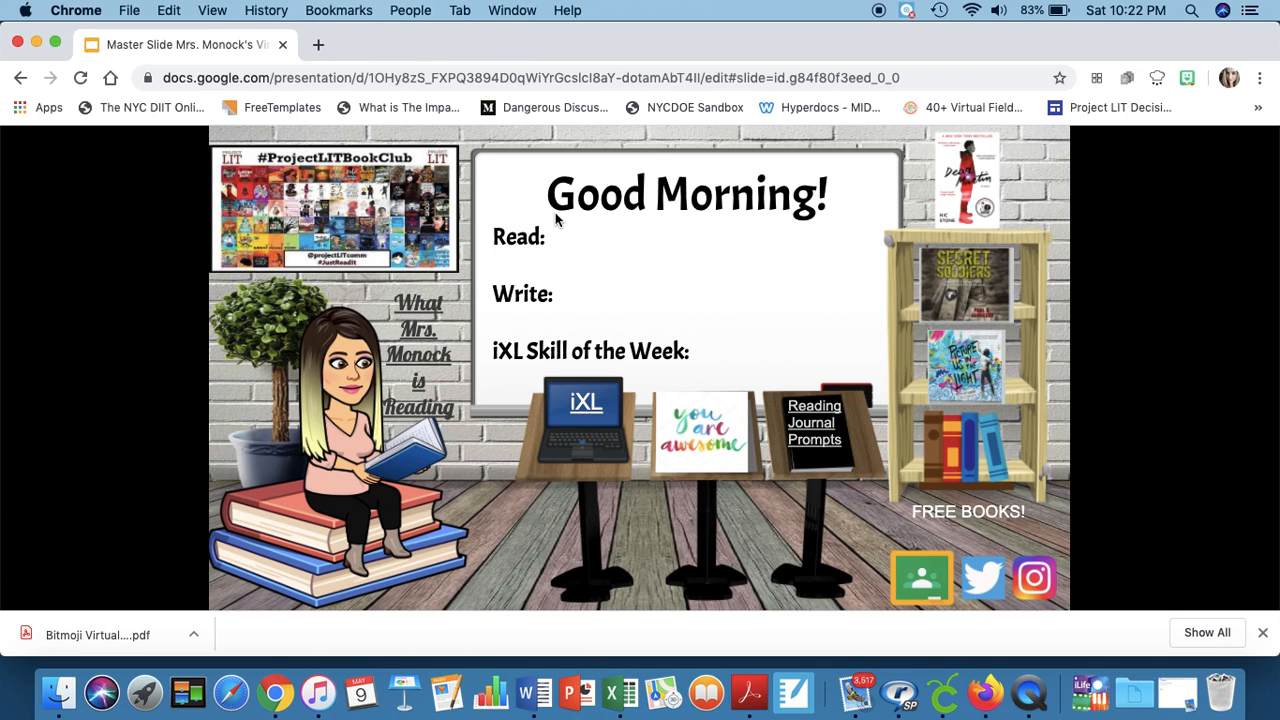
mouse_move(752, 246)
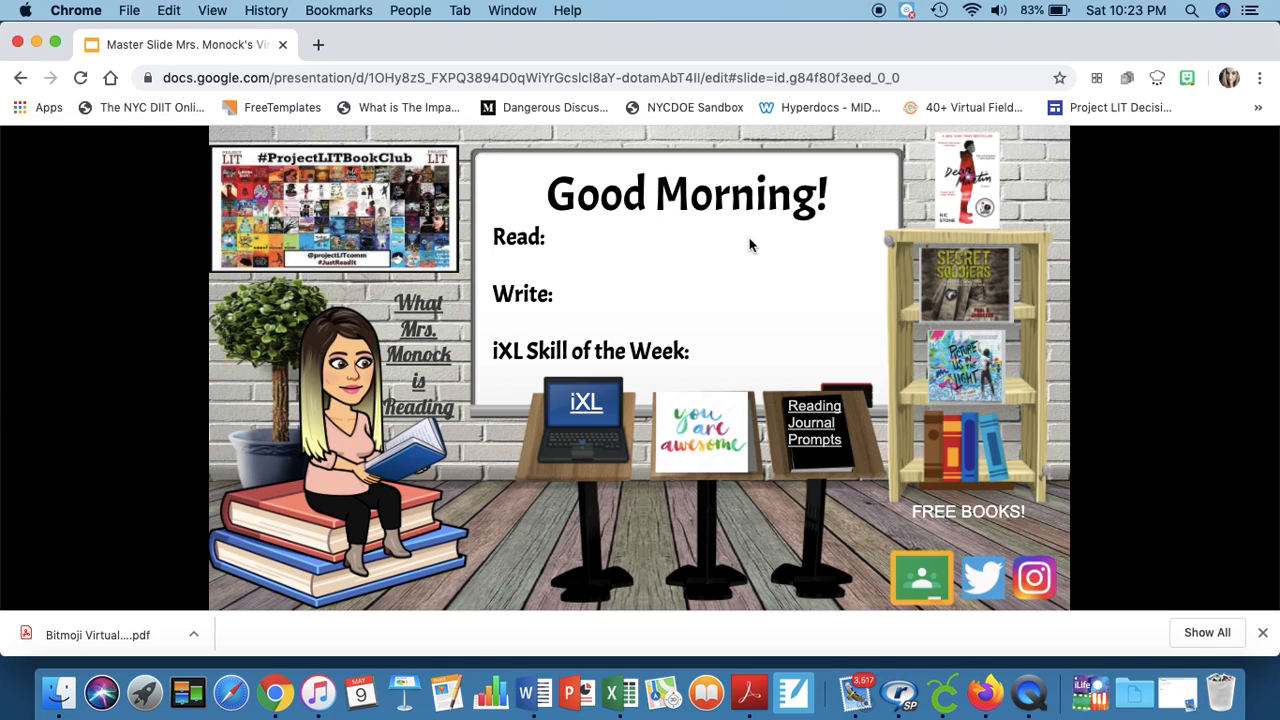
mouse_move(720, 204)
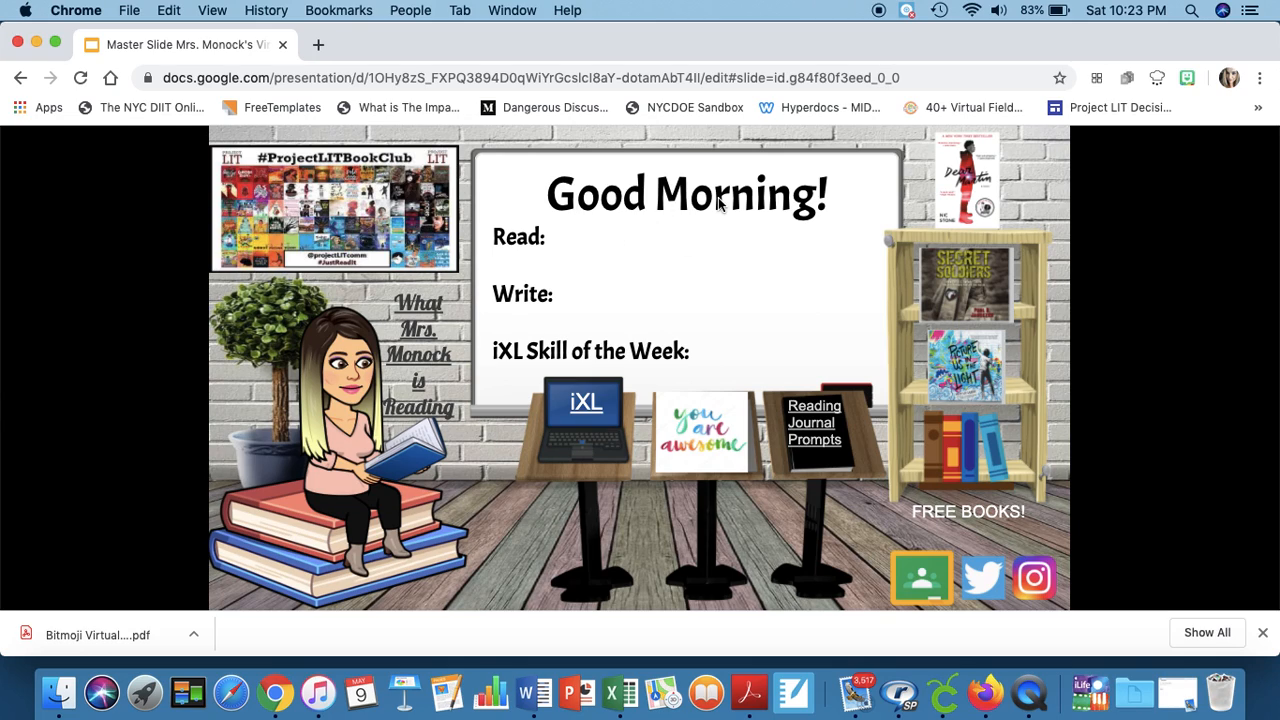
mouse_move(588, 256)
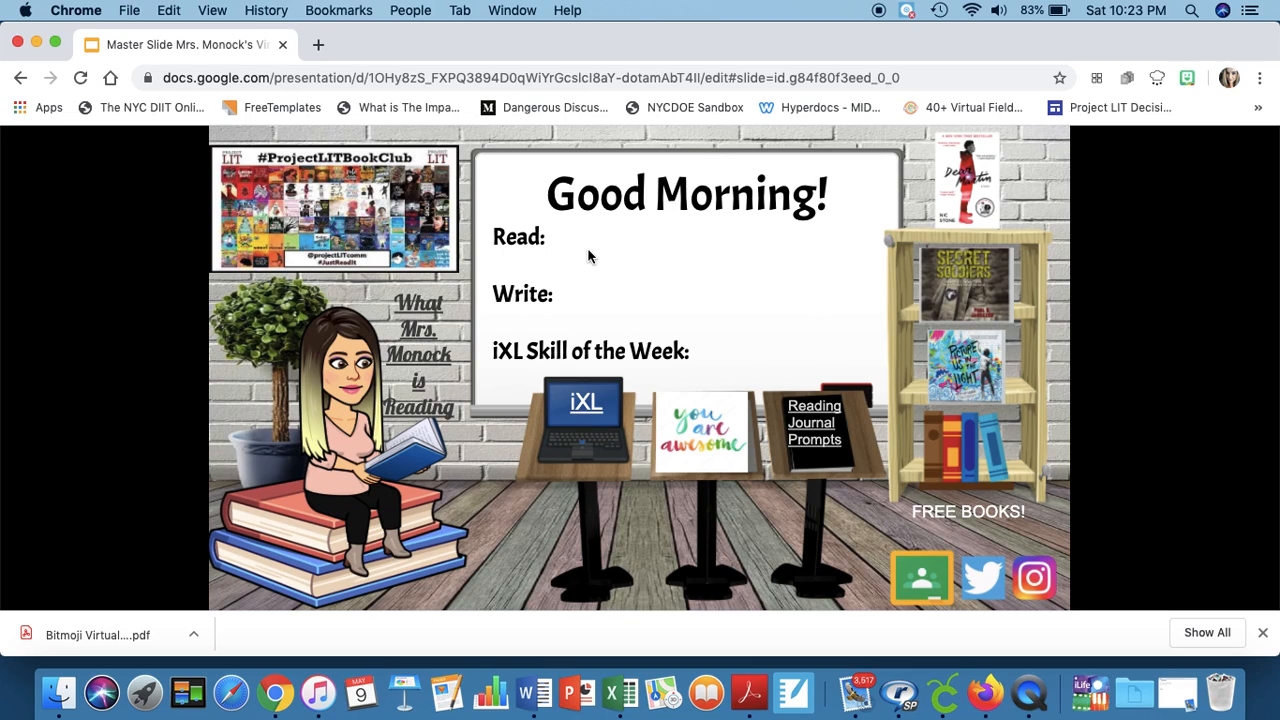
mouse_move(560, 256)
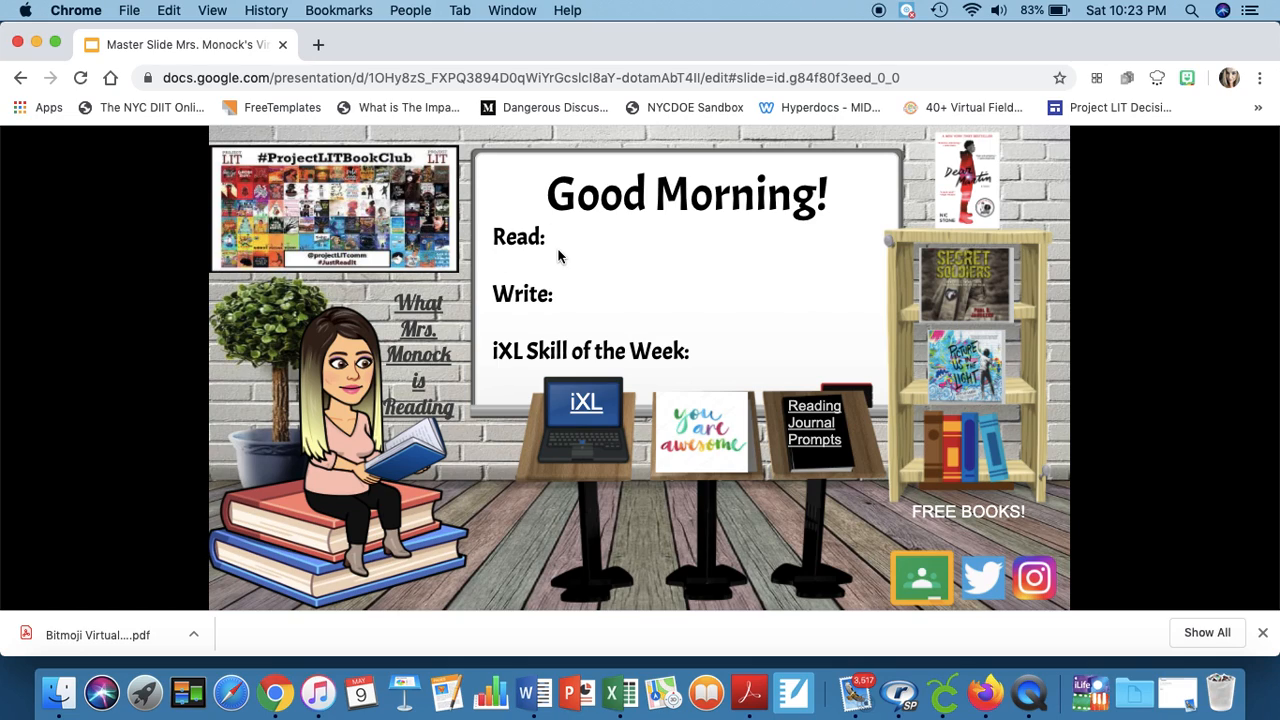
mouse_move(604, 292)
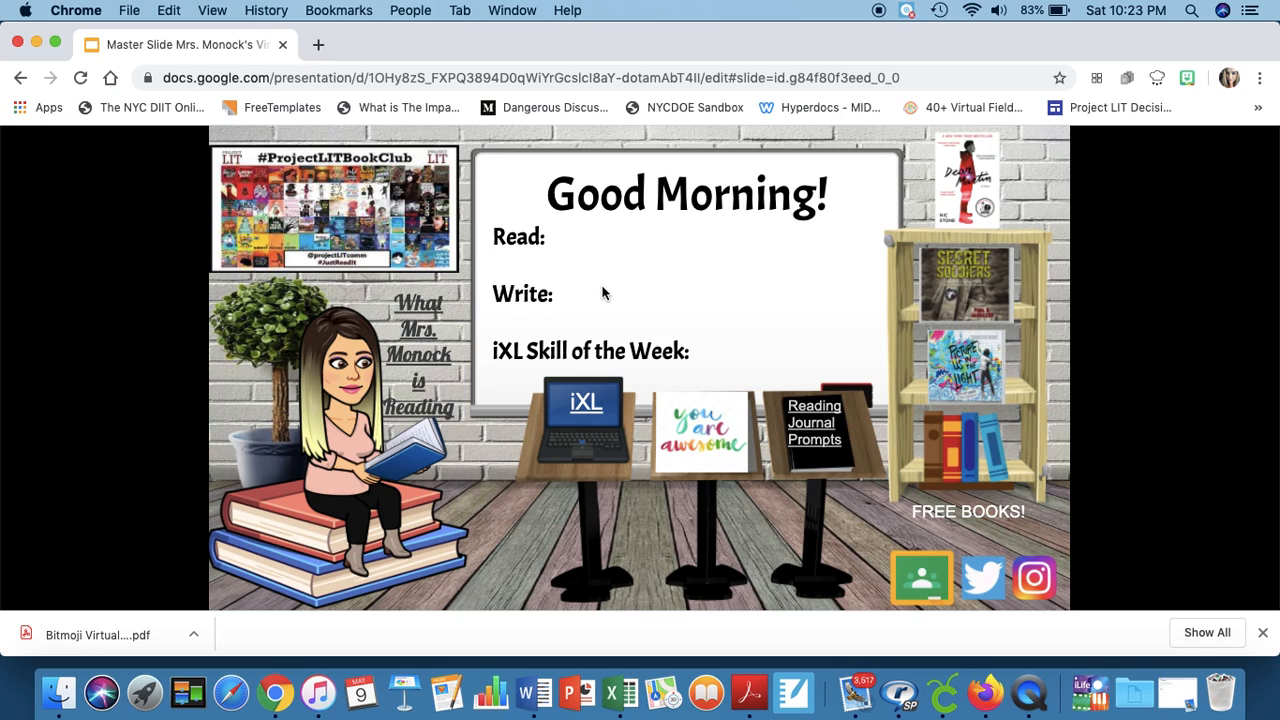
mouse_move(632, 250)
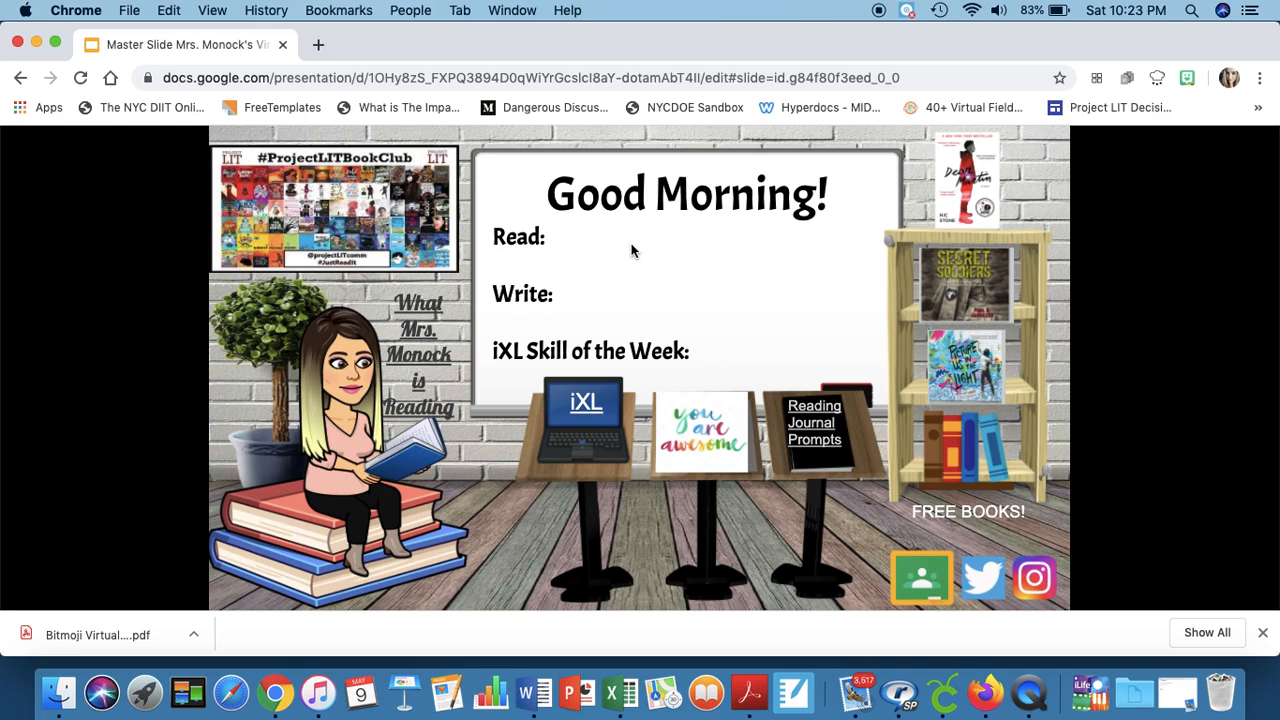
mouse_move(680, 280)
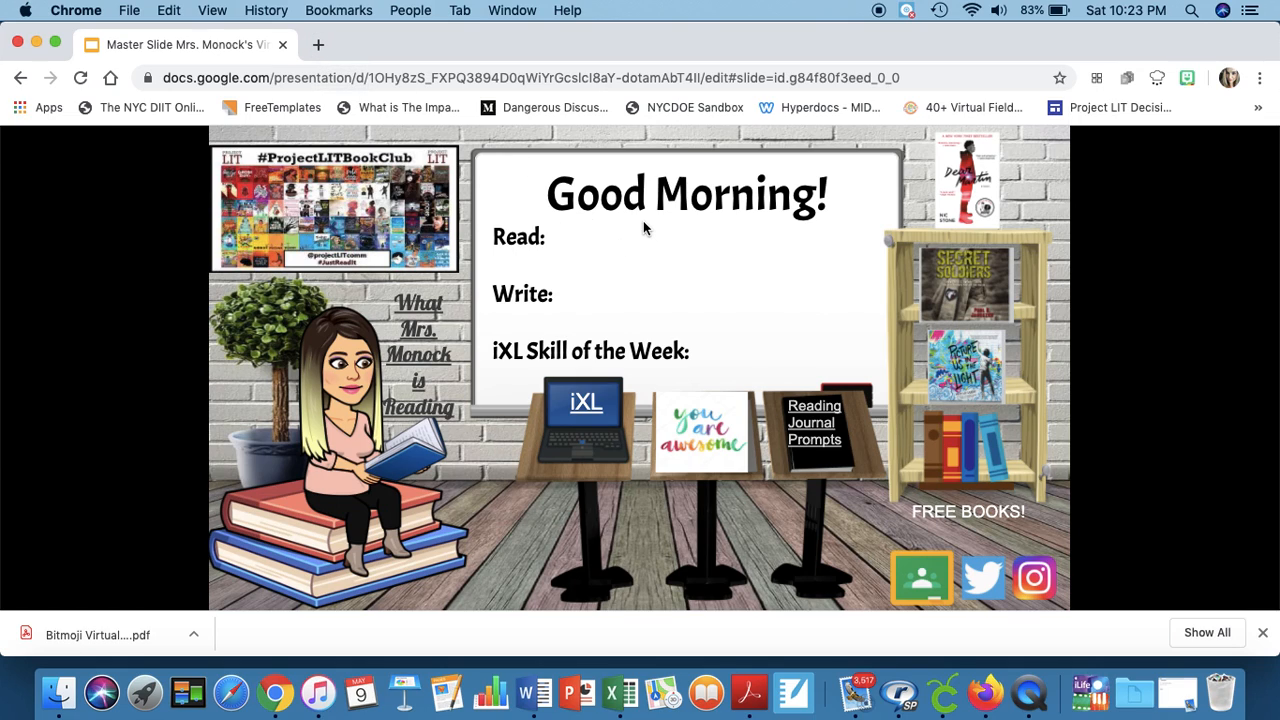
mouse_move(324, 48)
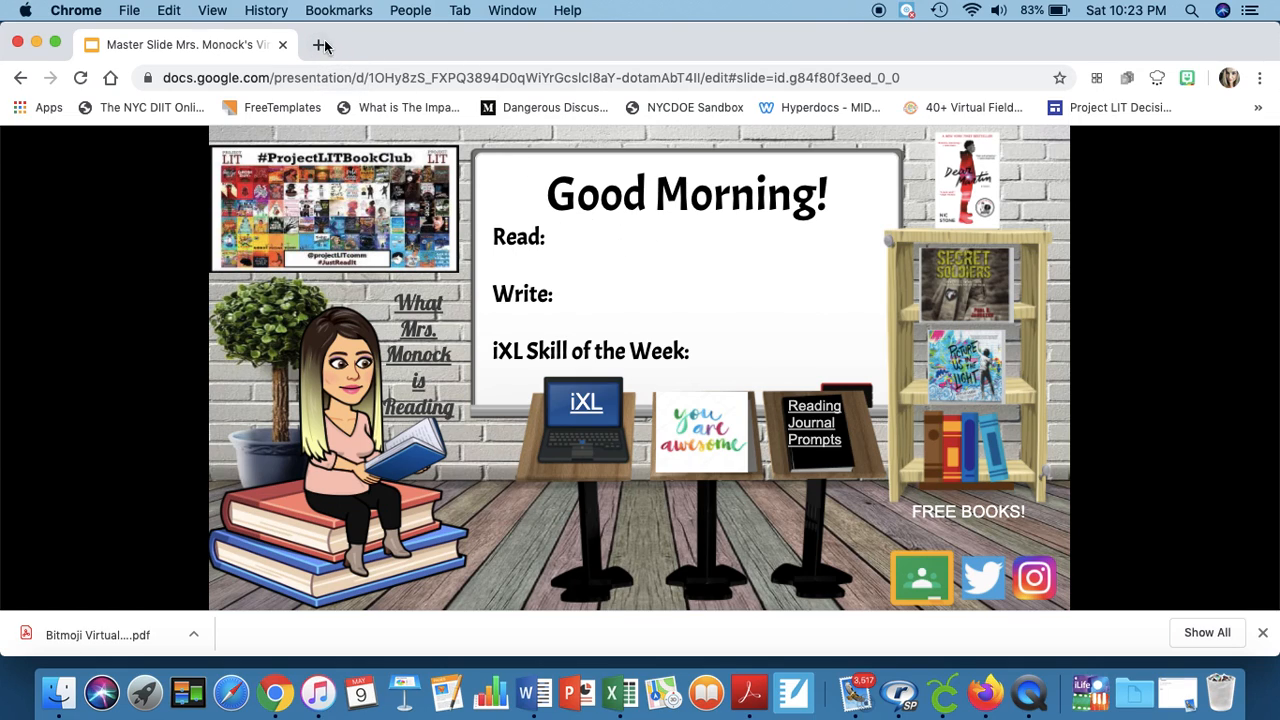
Step: Create a new blank presentation named 'virtual classroom' in a fresh tab
click(324, 44)
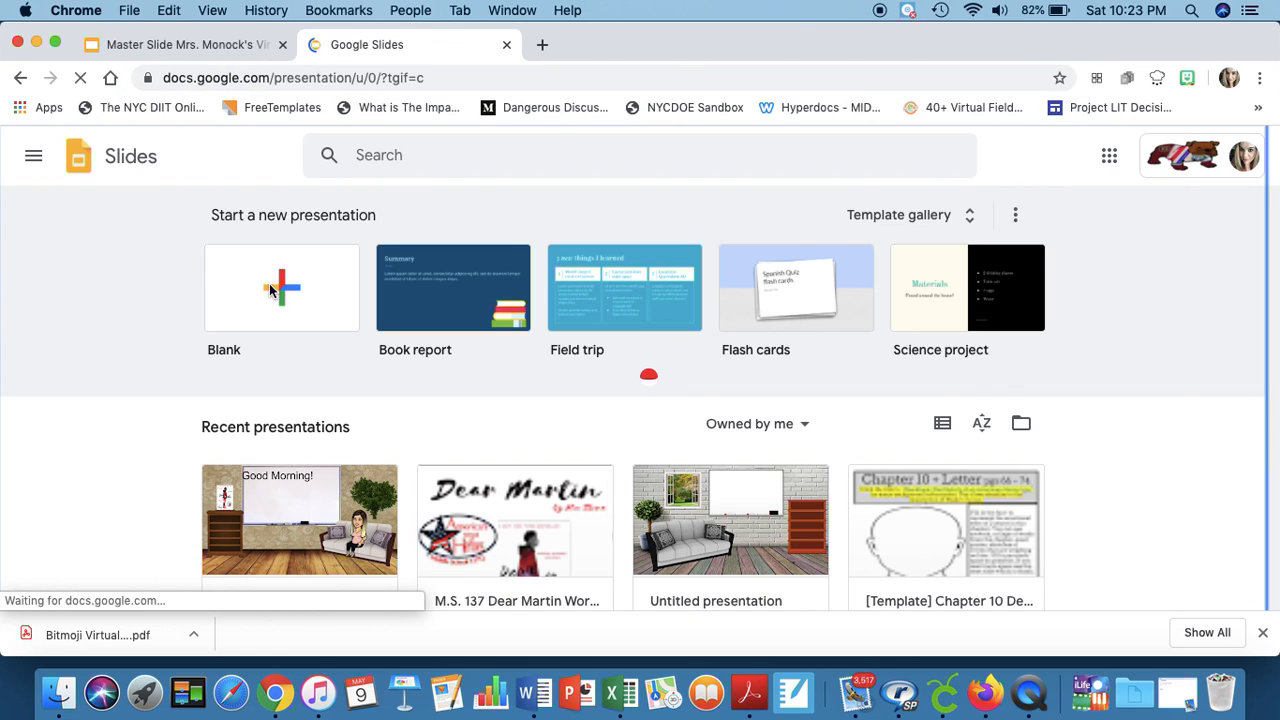
click(280, 288)
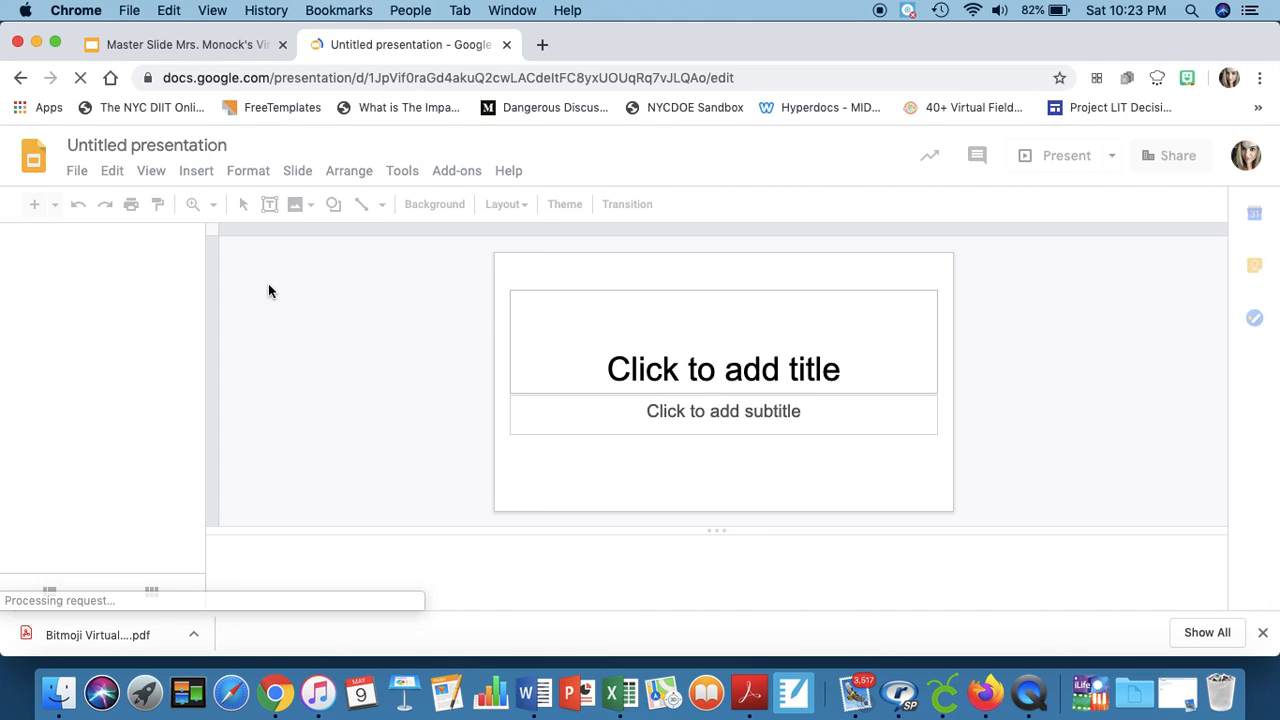
click(564, 204)
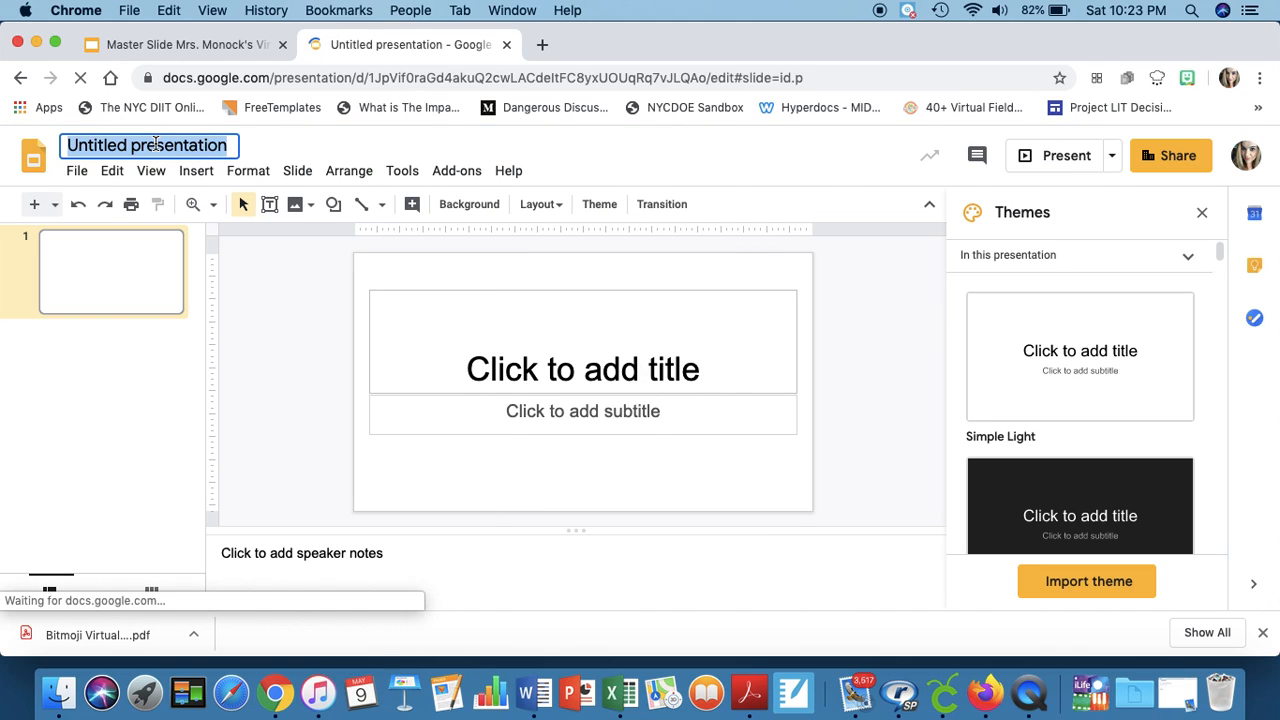
text(virtual)
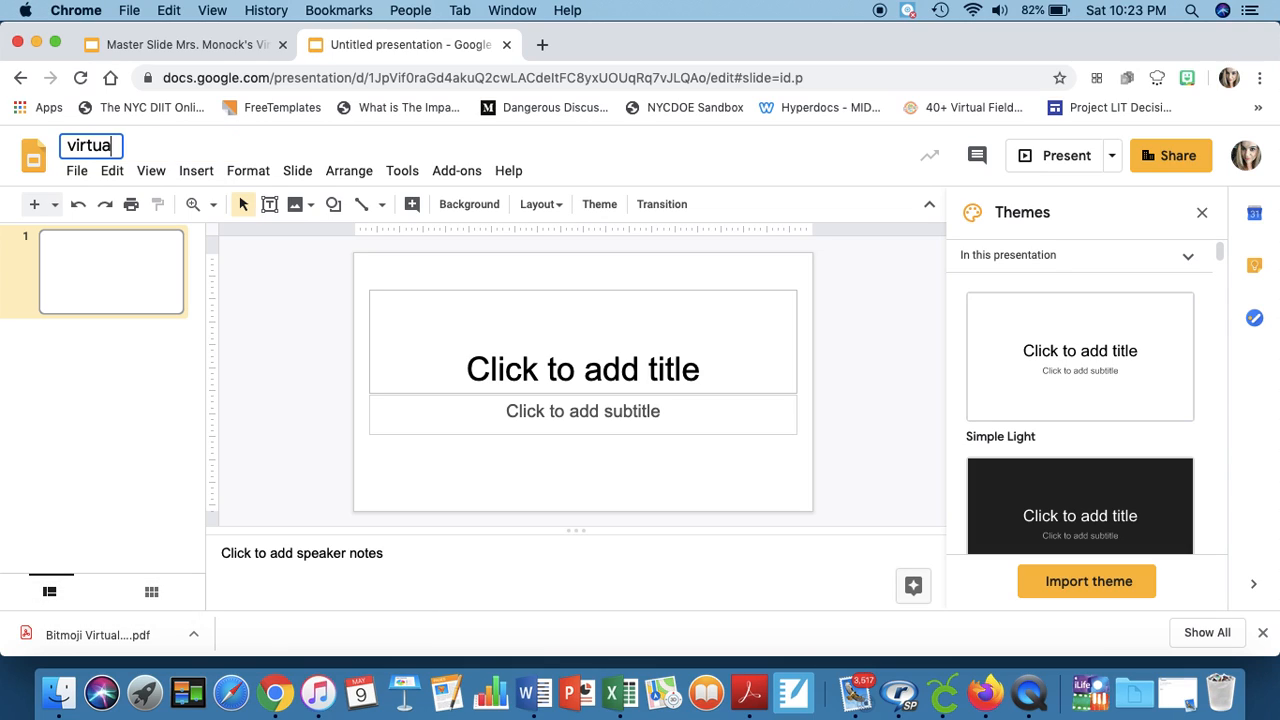
text(classroom)
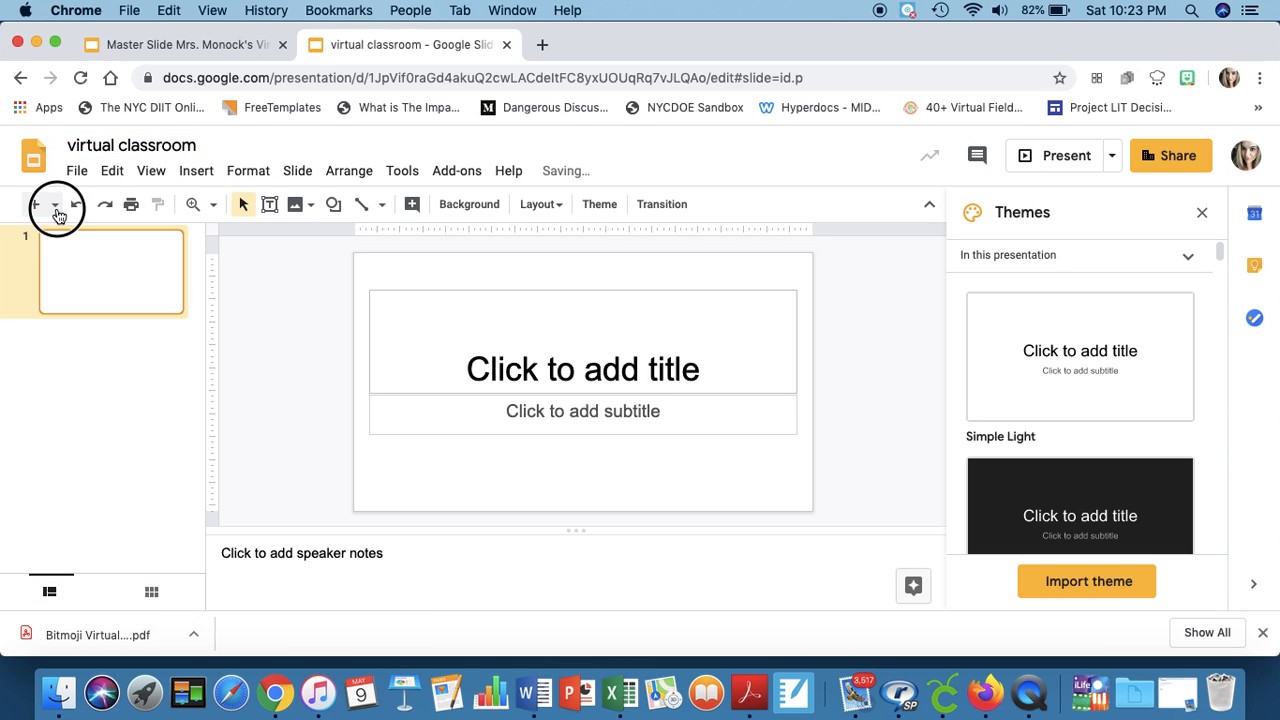
Step: Clear the slide's title placeholders and bring up its background settings
click(36, 204)
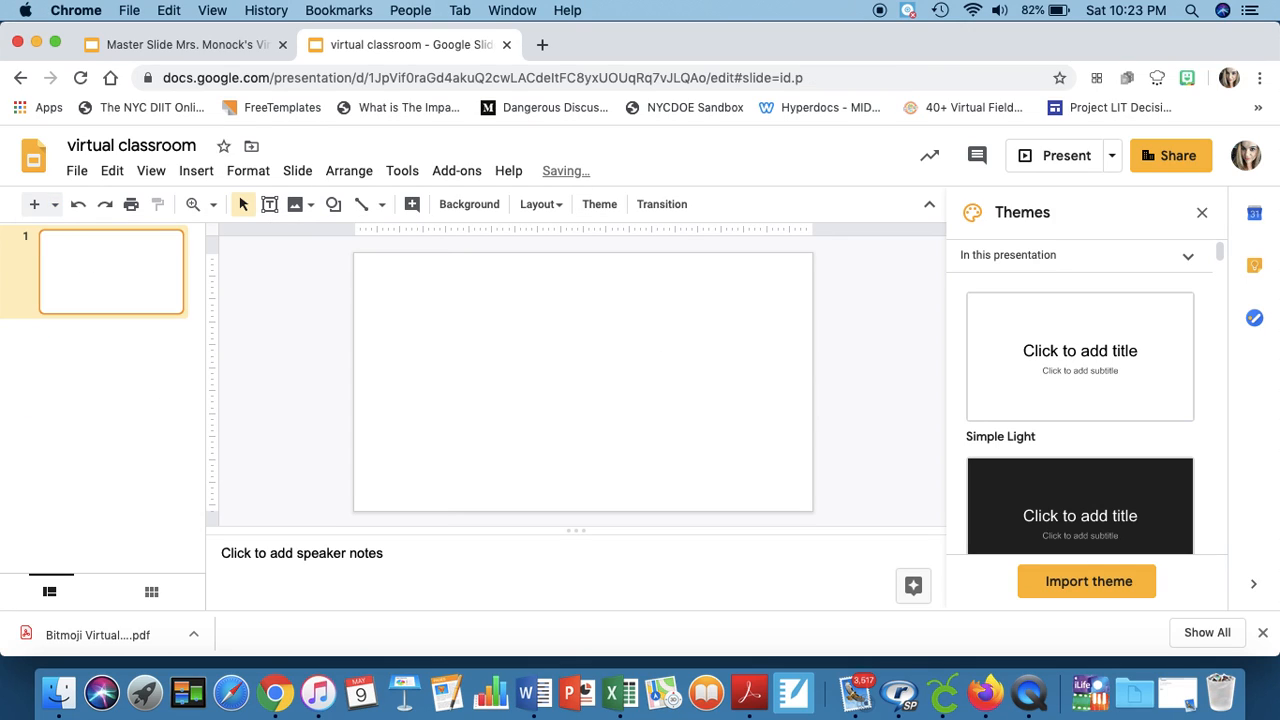
click(468, 204)
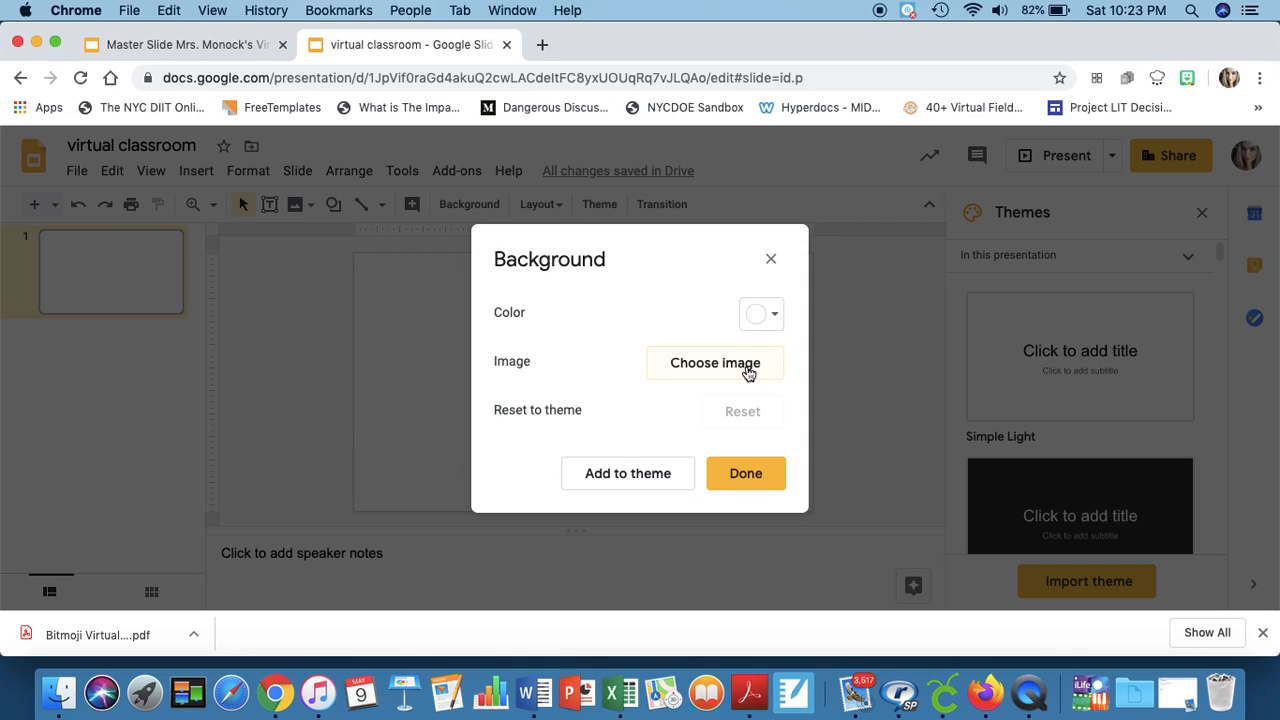
Step: Search Google images for a 'wall' and floor picture from the background image picker
click(714, 362)
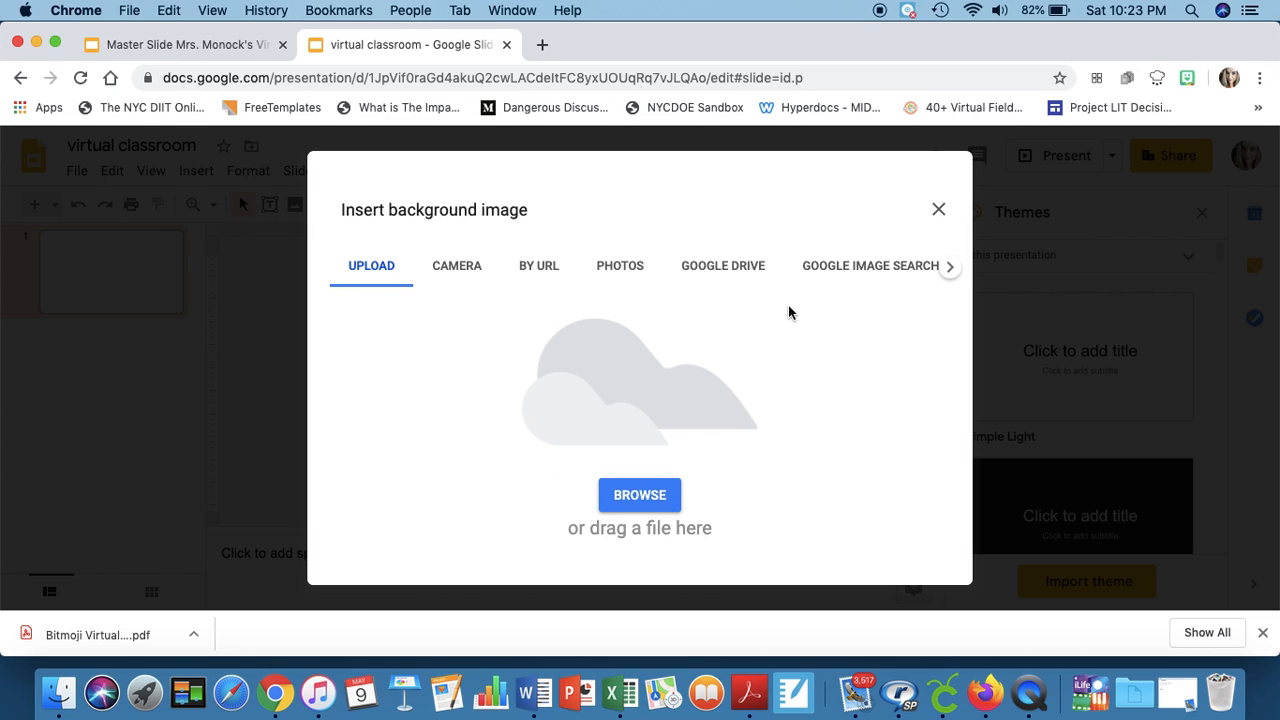
click(938, 210)
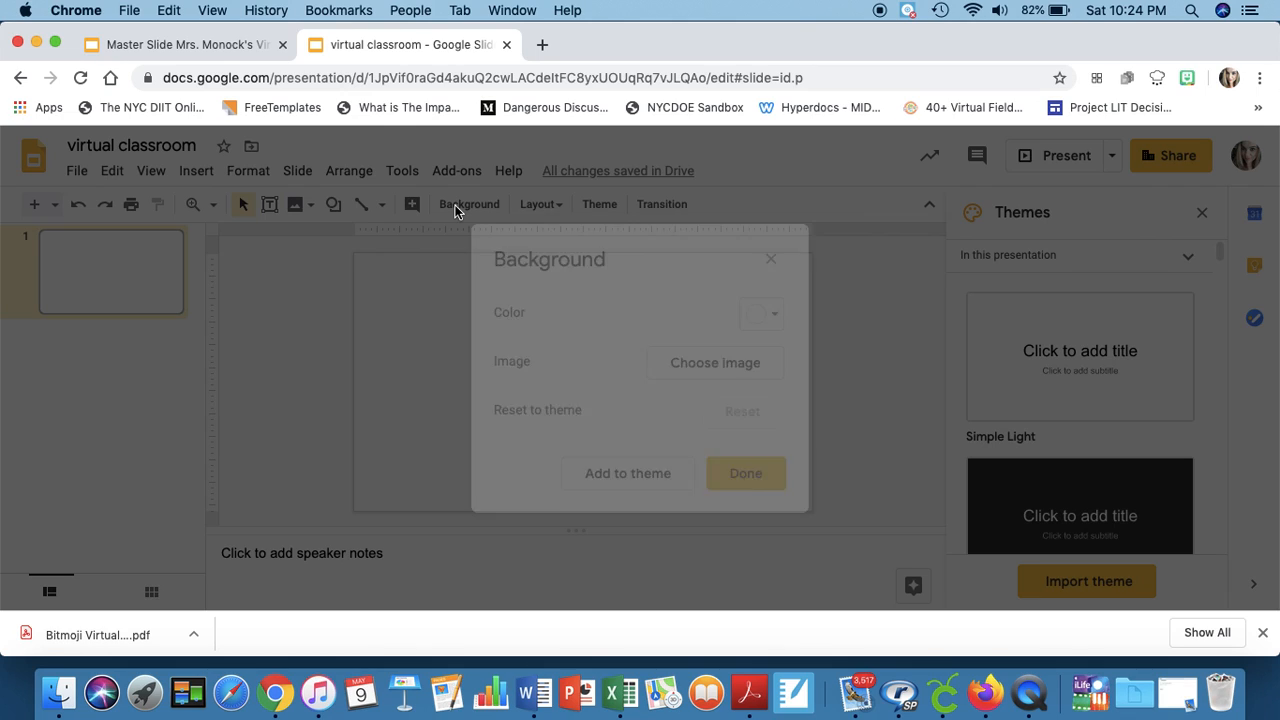
click(716, 362)
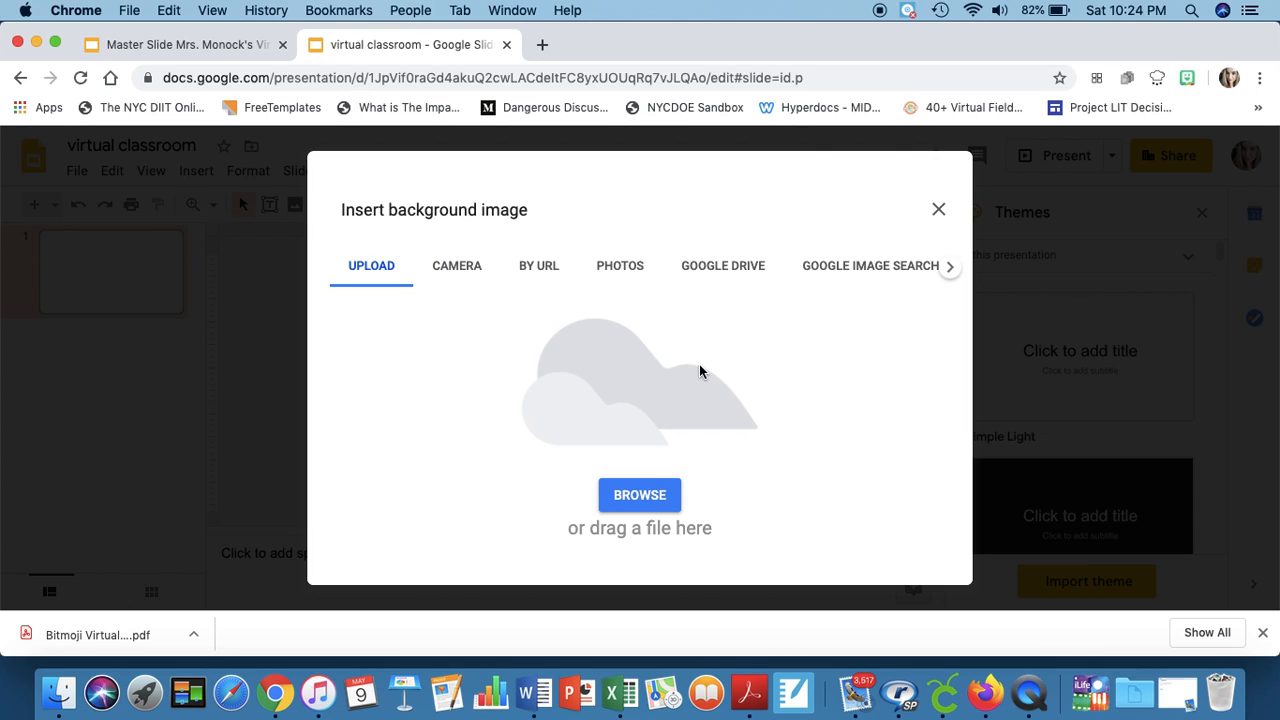
click(868, 266)
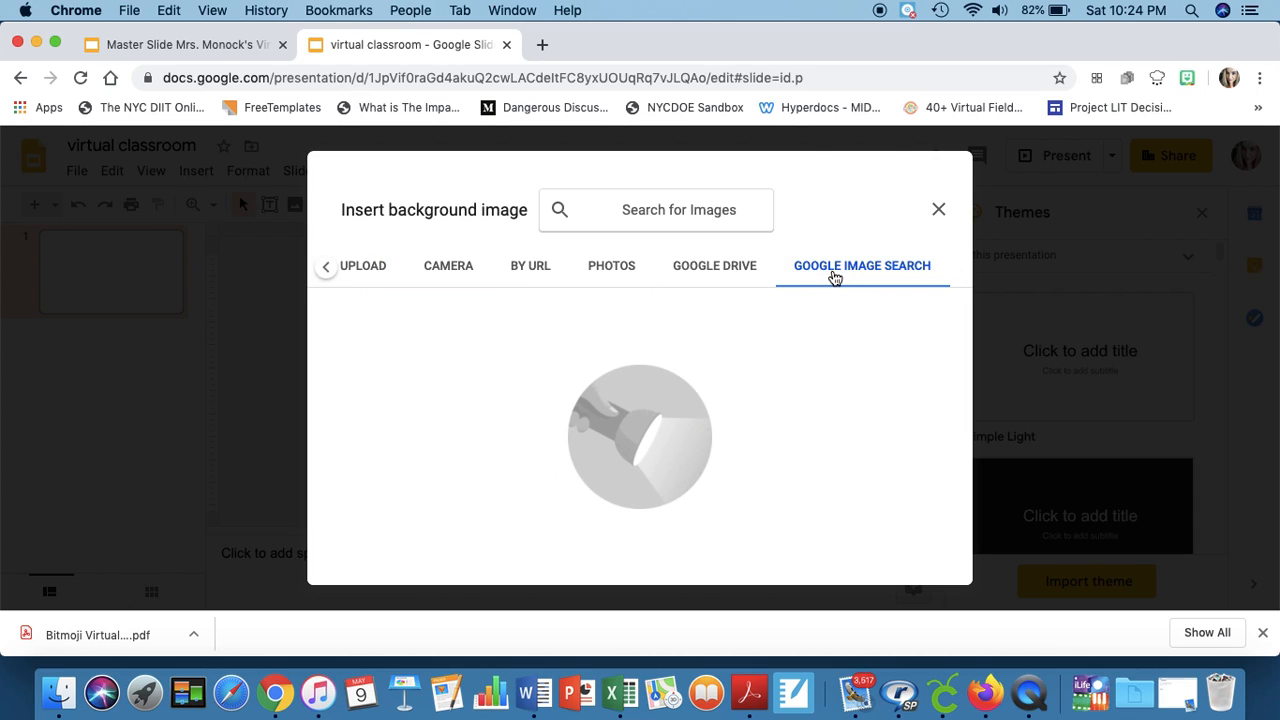
text(wall and floor ba)
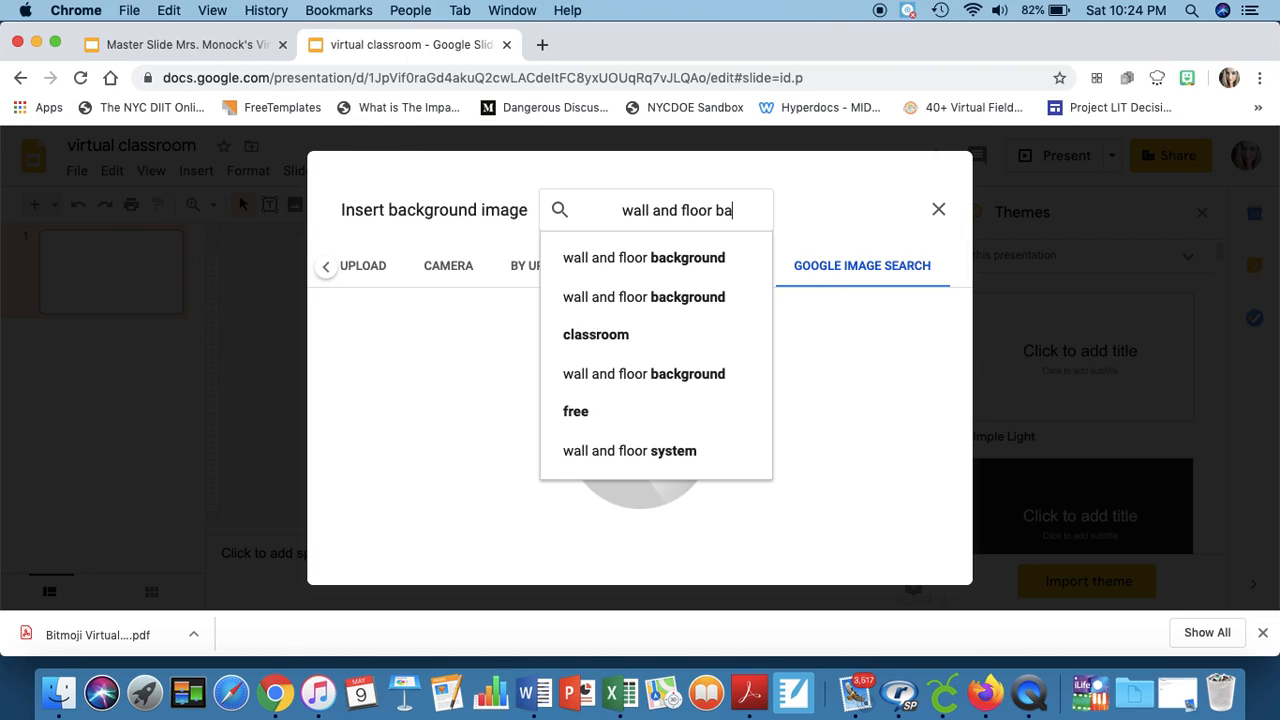
click(644, 256)
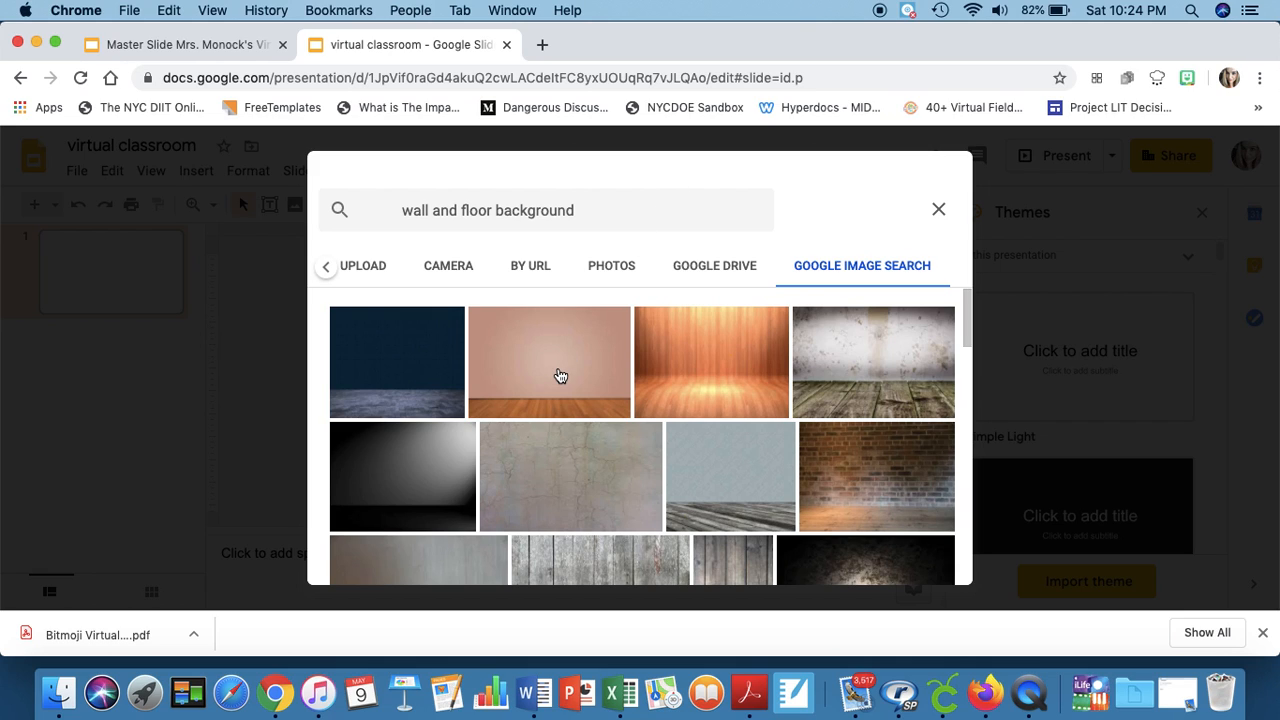
Step: Apply the peach wall over wooden floor image as the slide background and close the themes panel
scroll(down, 3)
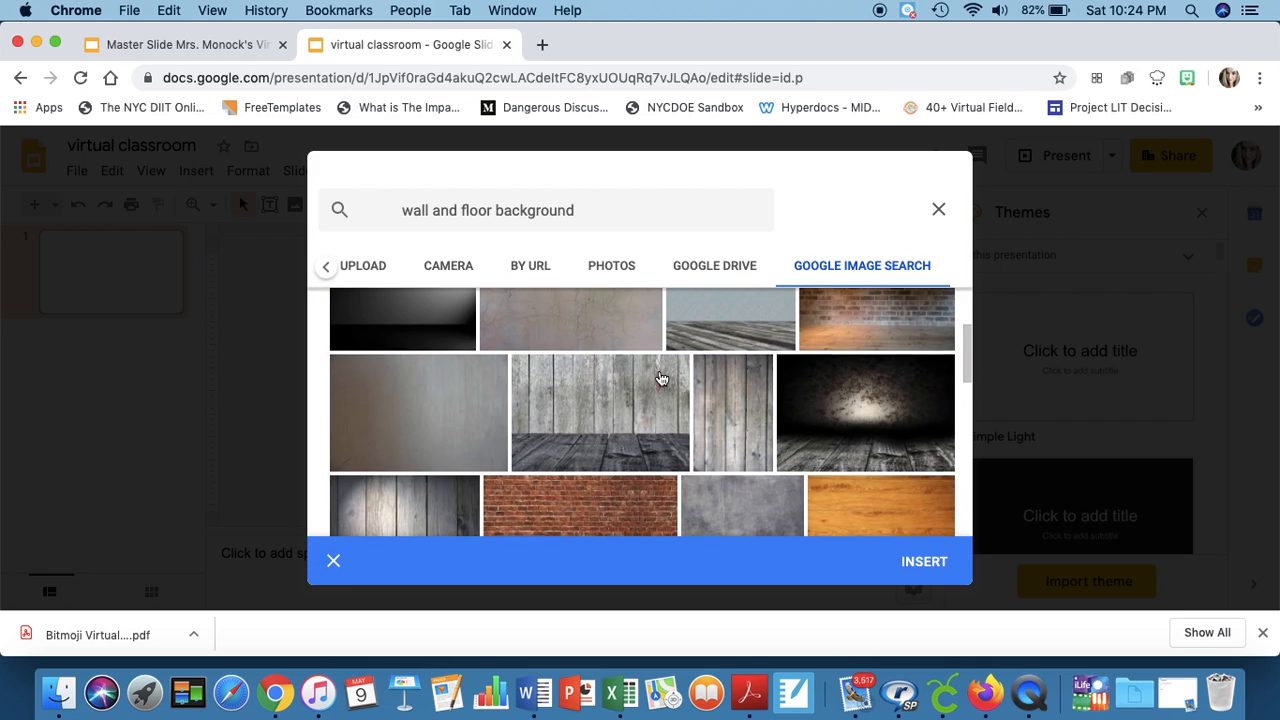
scroll(up, 3)
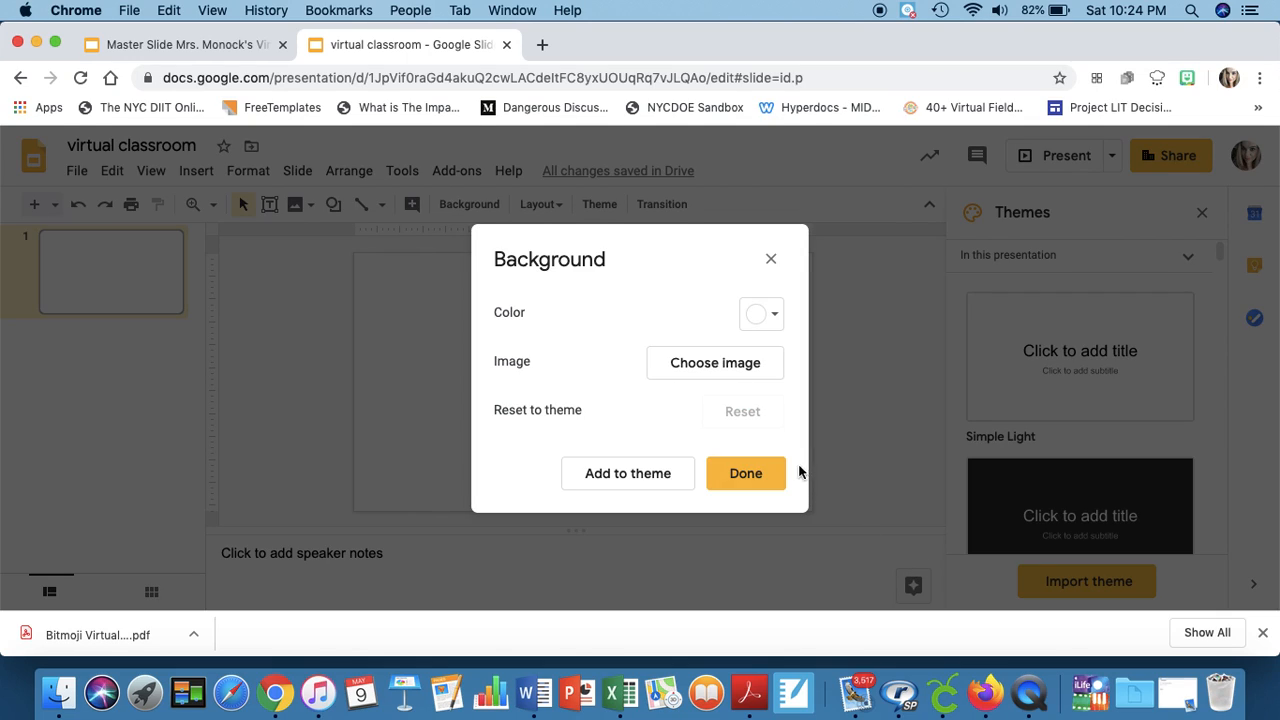
click(744, 472)
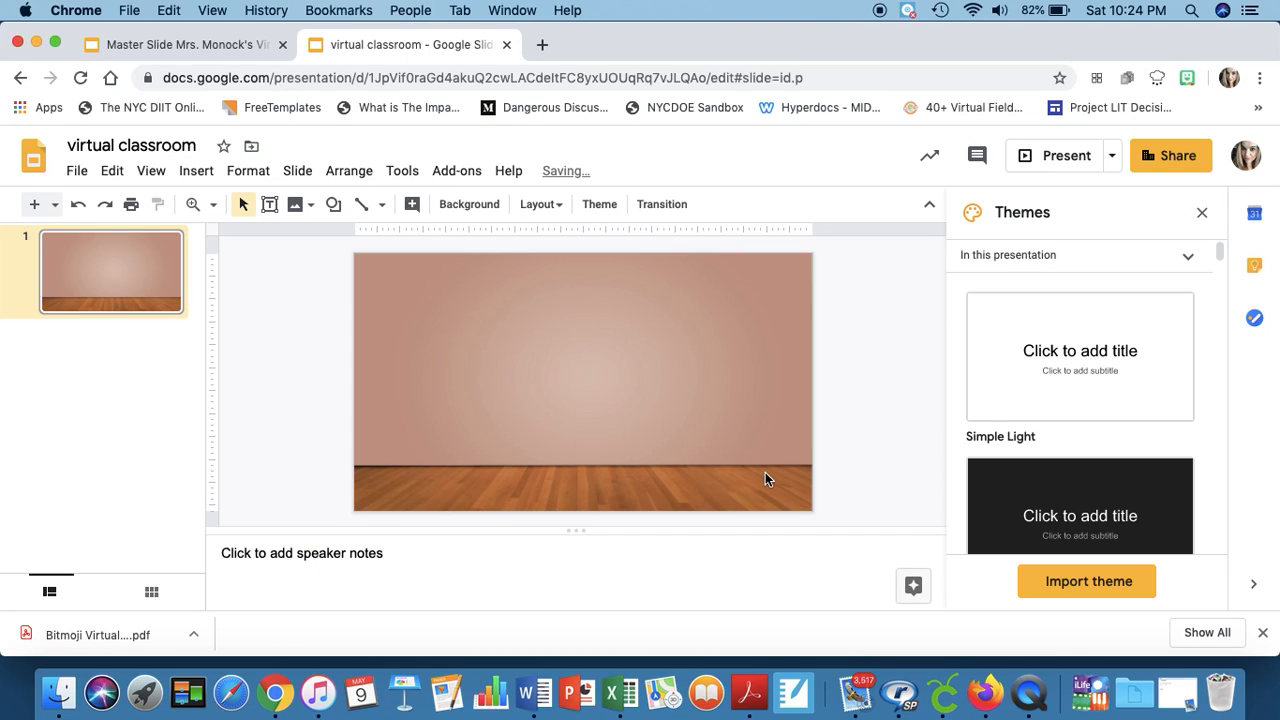
mouse_move(520, 406)
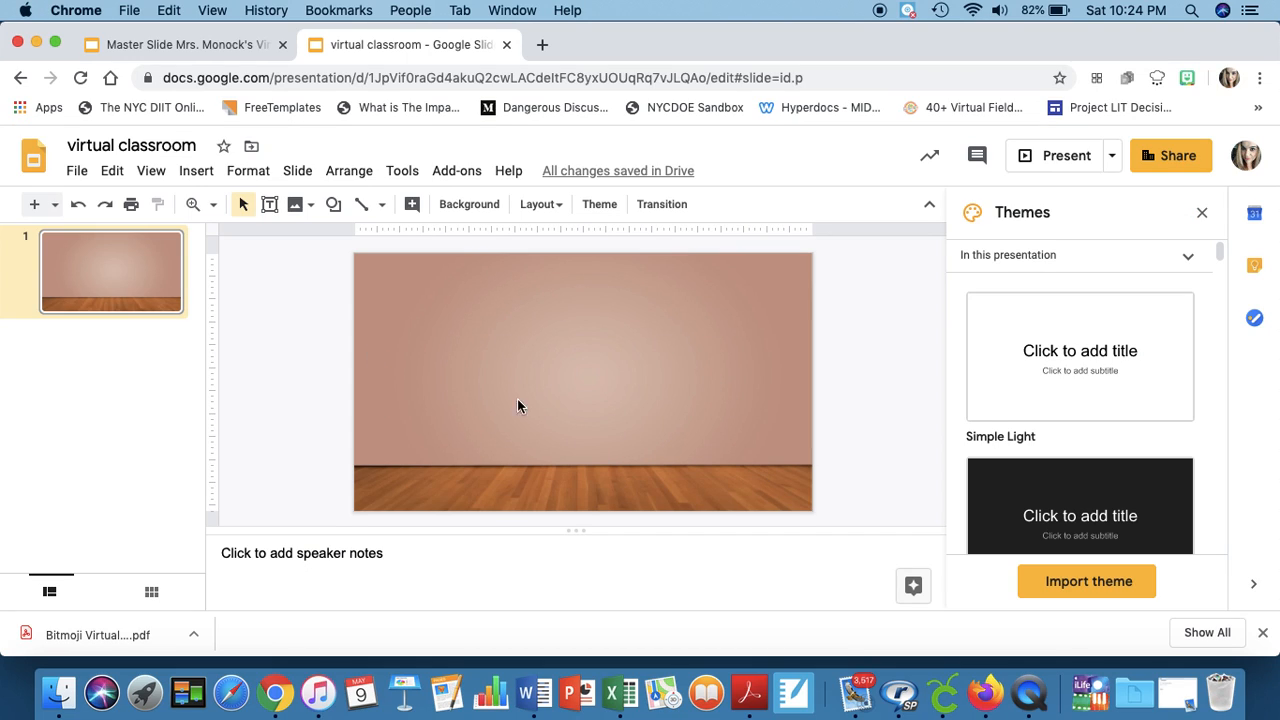
mouse_move(604, 488)
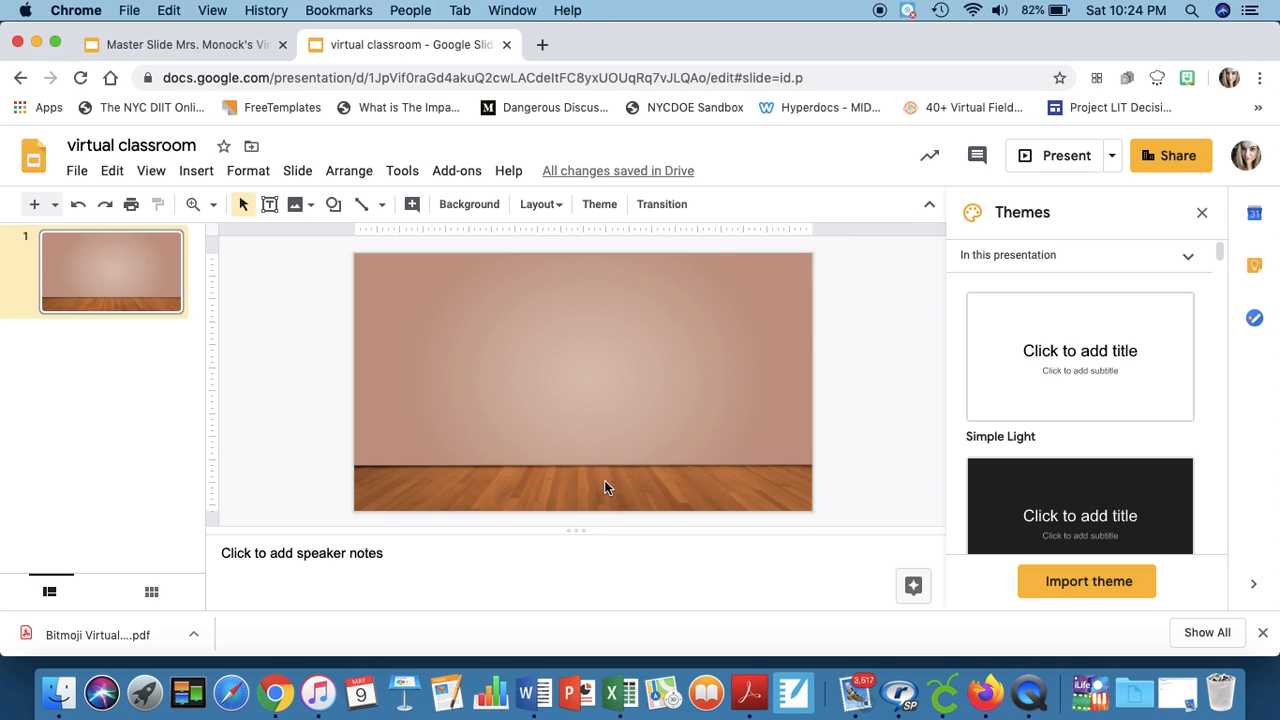
click(1202, 212)
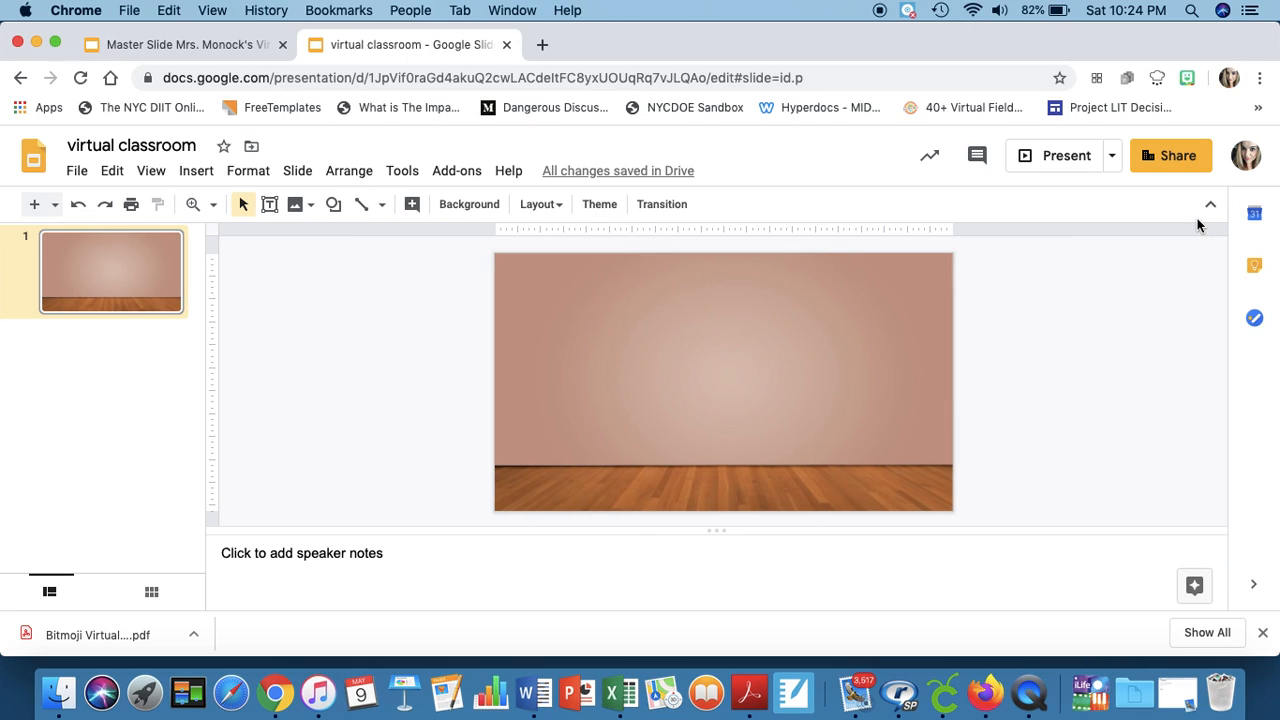
mouse_move(798, 308)
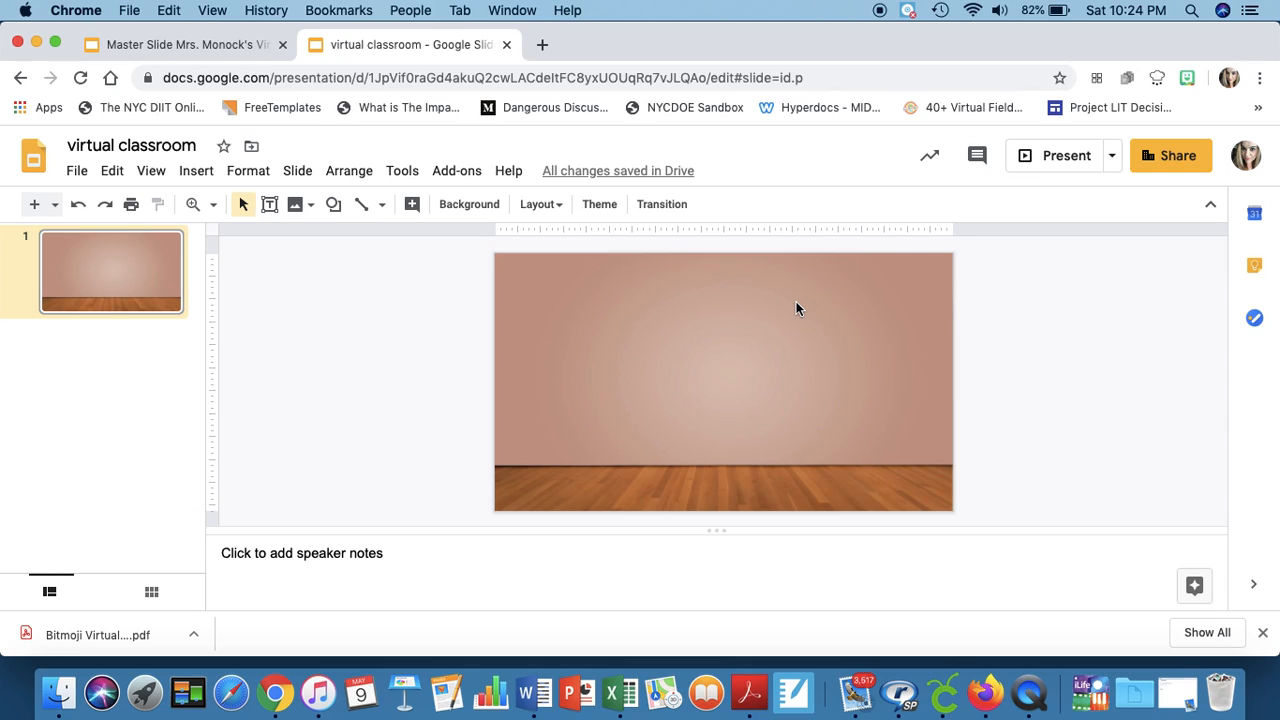
mouse_move(600, 204)
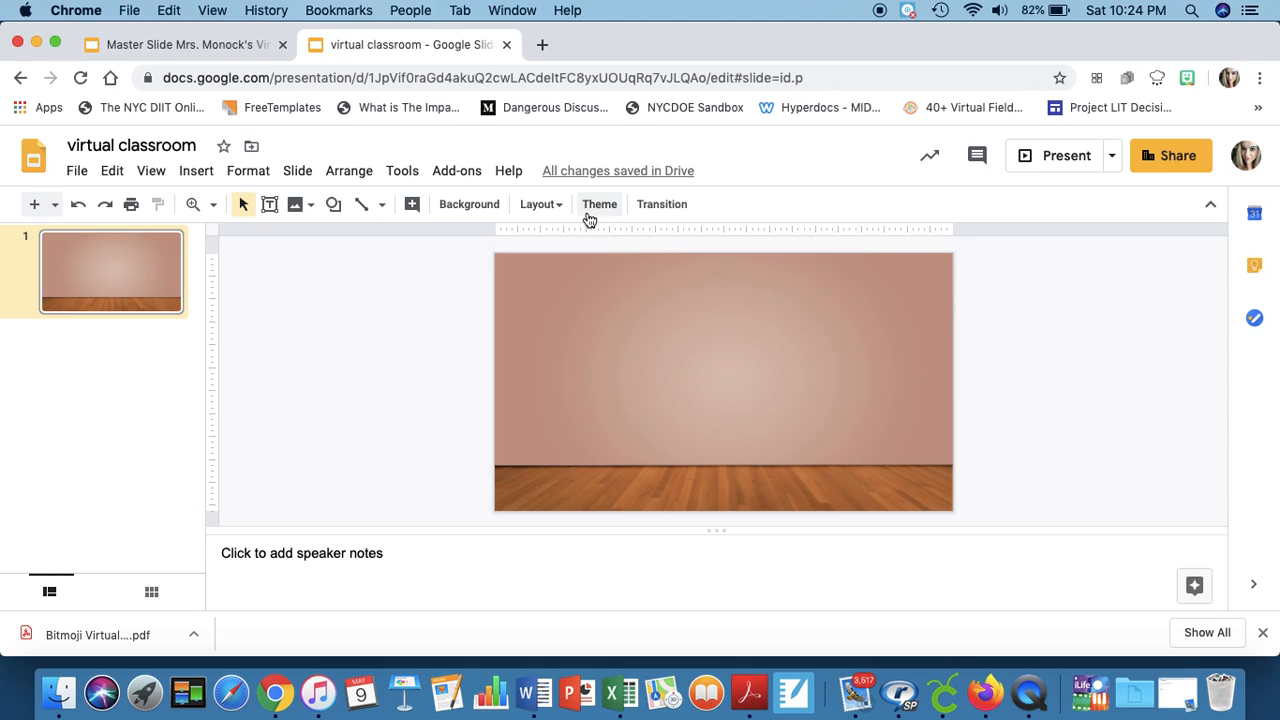
Step: Insert a whiteboard image found by web image search onto the slide
click(196, 170)
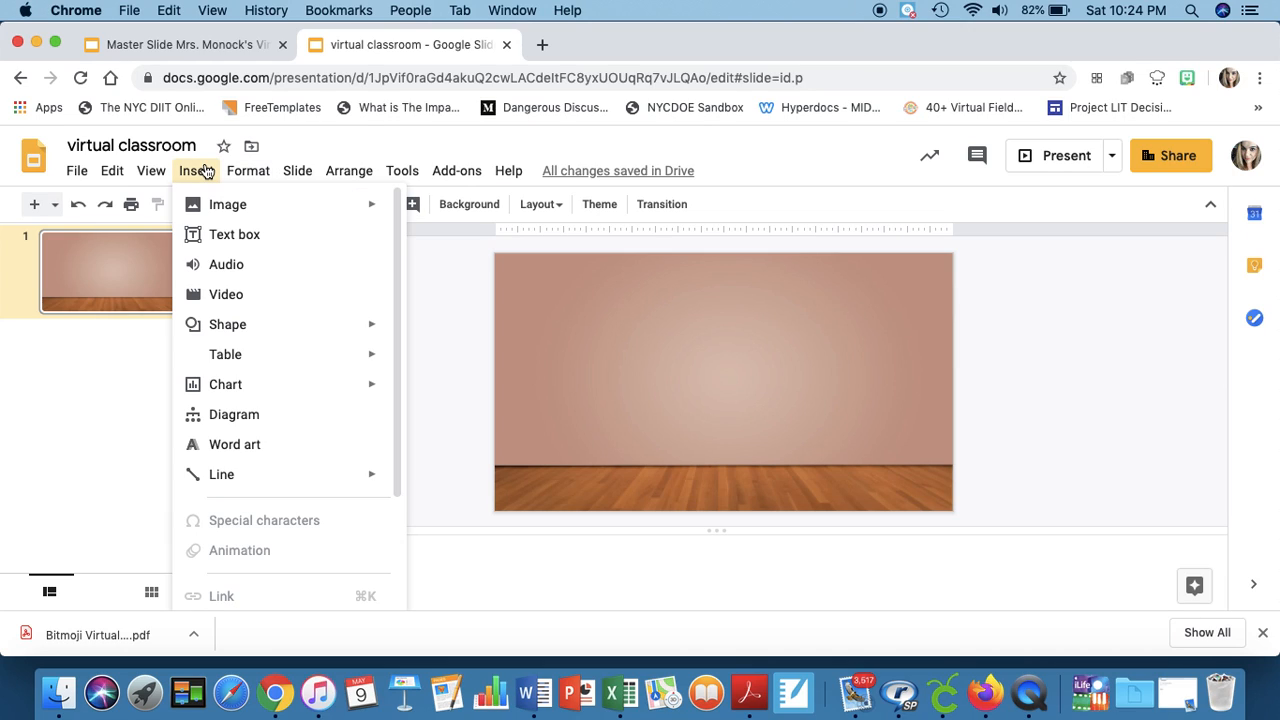
click(248, 170)
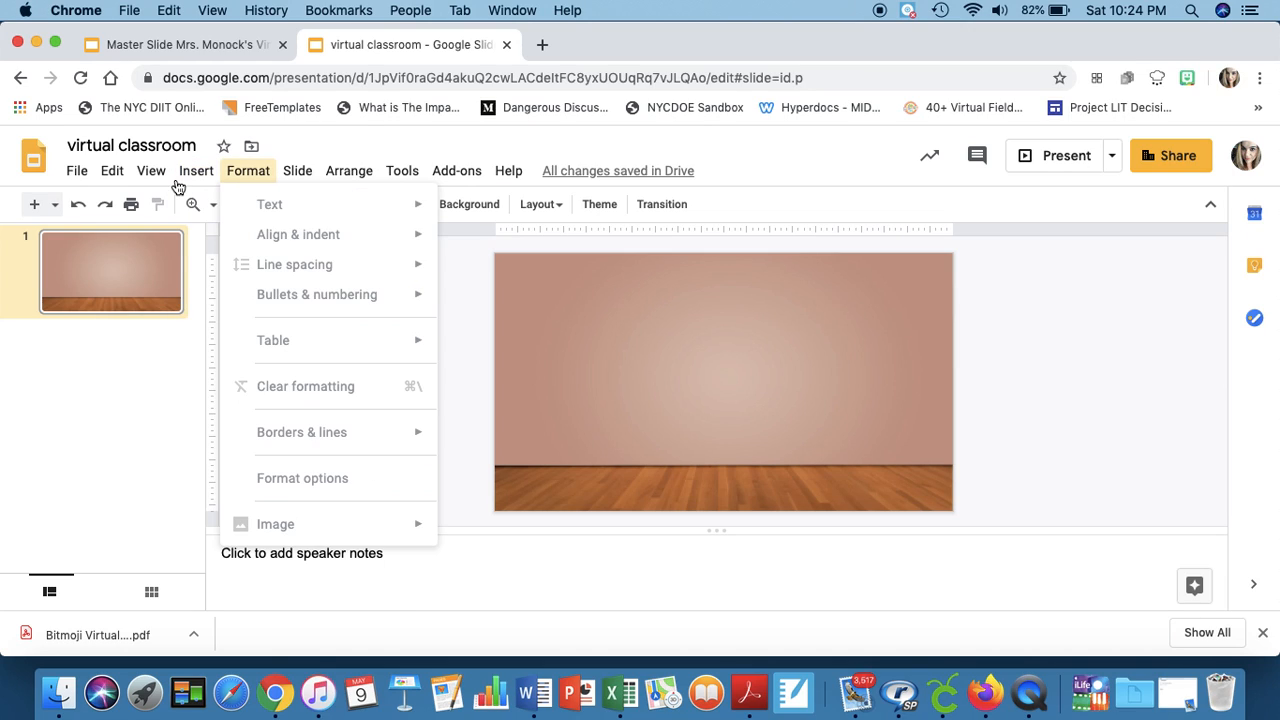
click(196, 170)
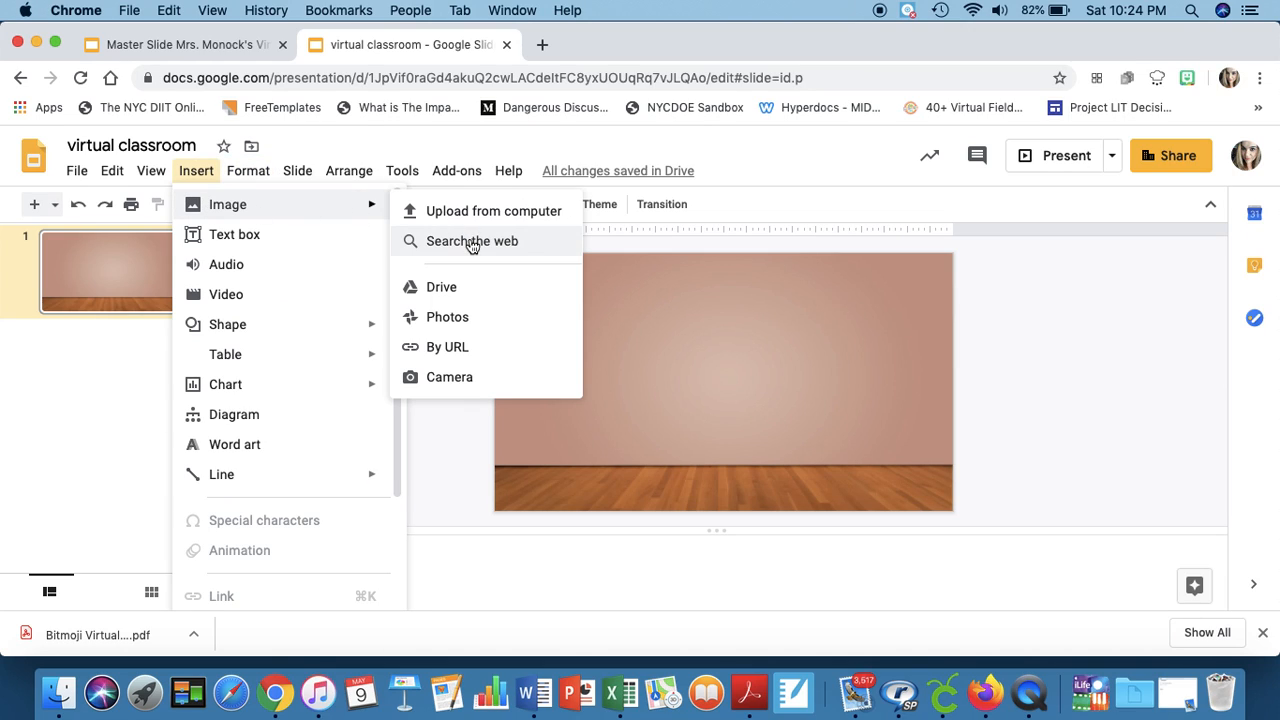
click(472, 240)
text(whiteboard)
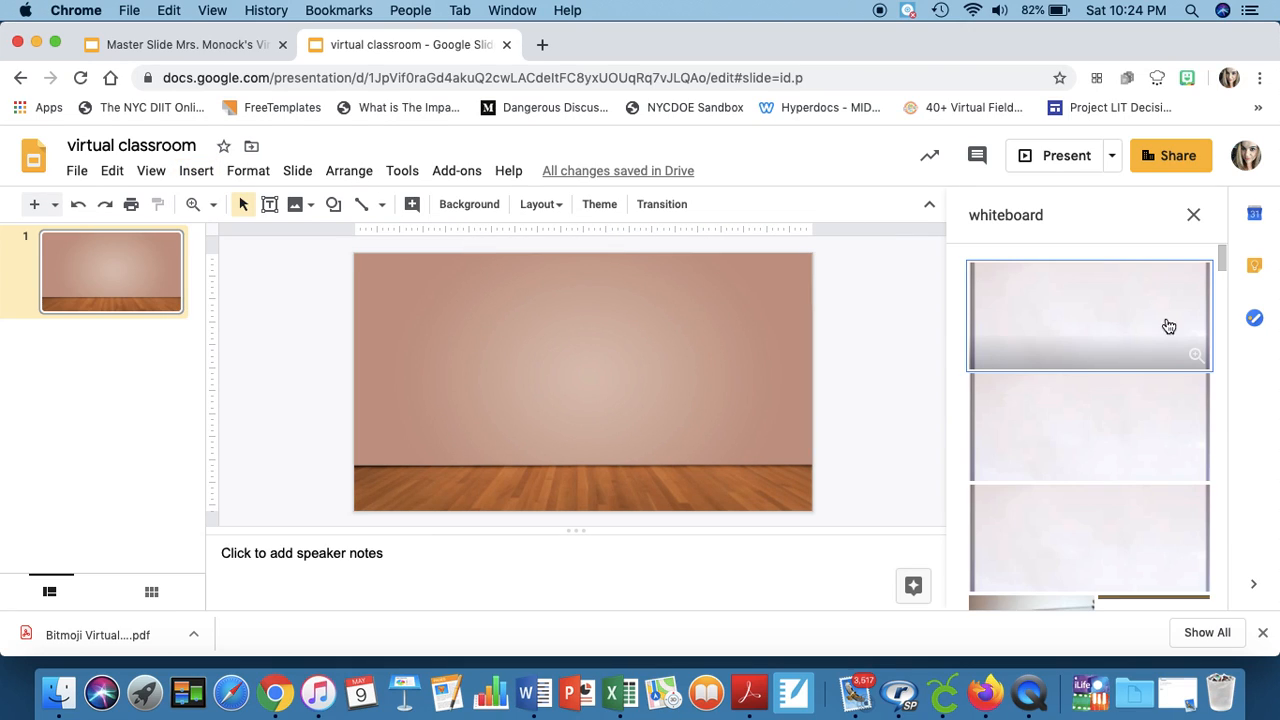
click(1090, 530)
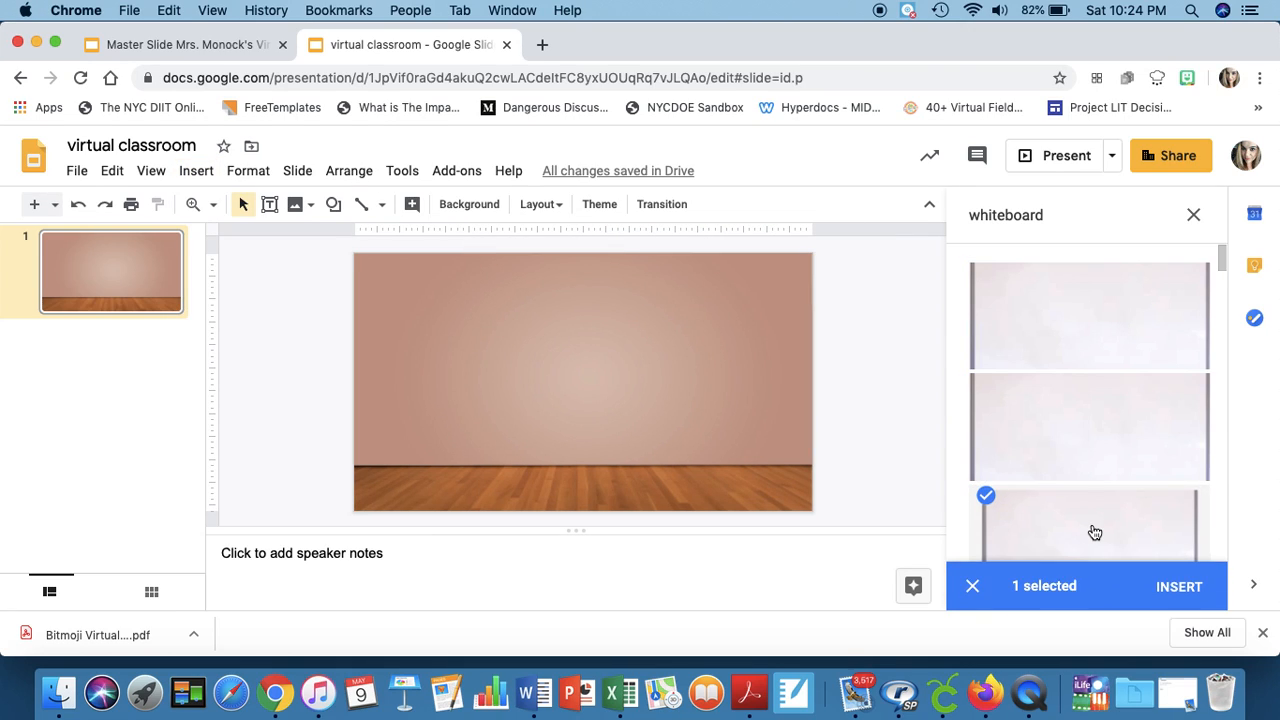
click(1178, 586)
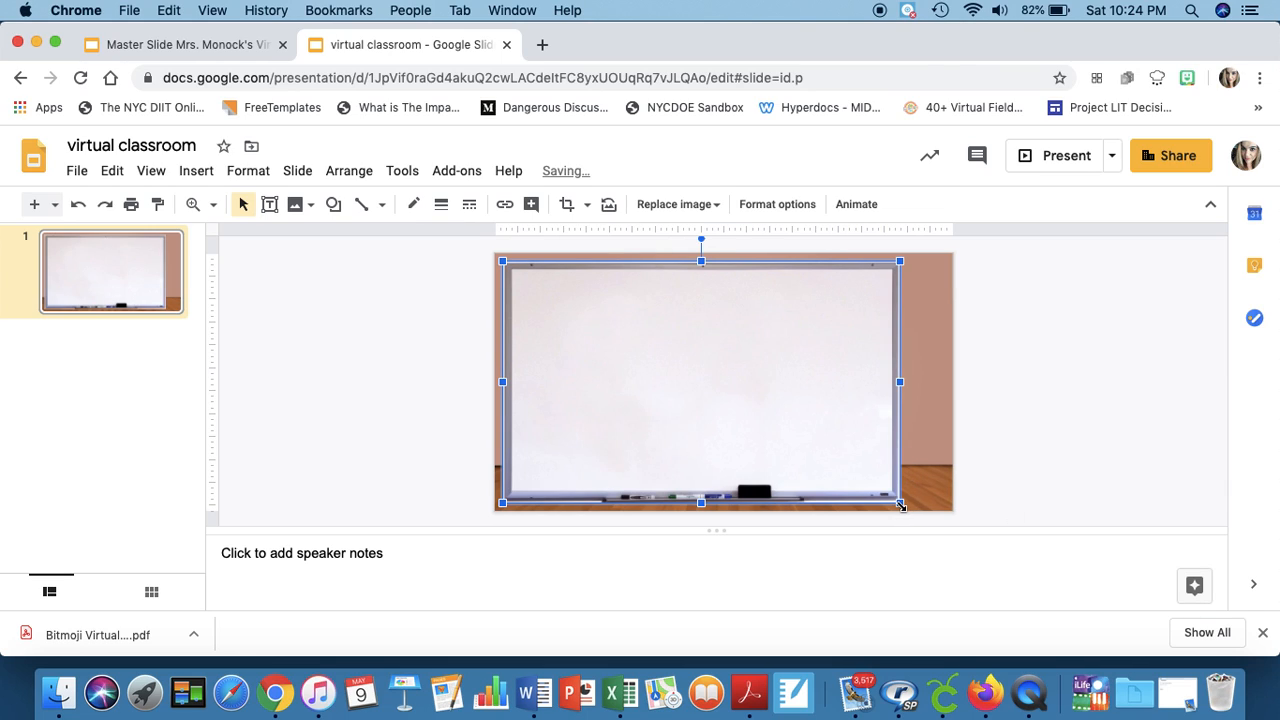
Step: Shrink the whiteboard and move it to the middle of the wall
drag(898, 504, 712, 388)
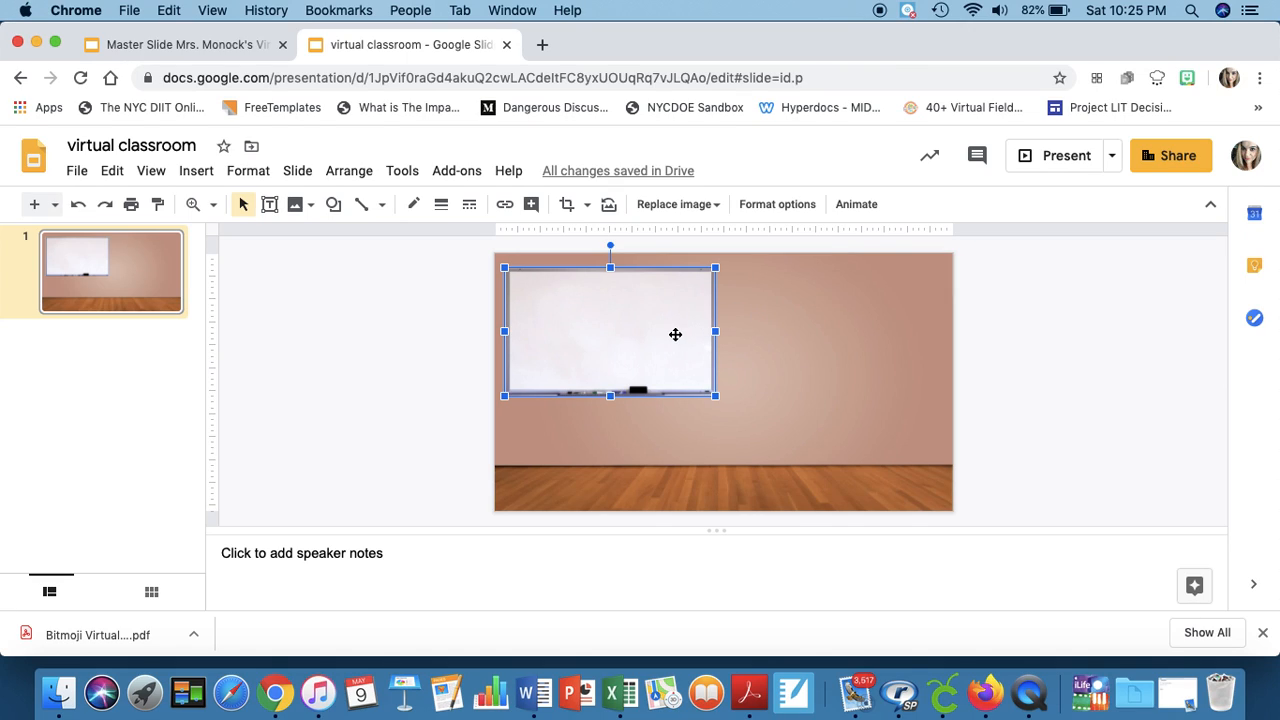
mouse_move(532, 322)
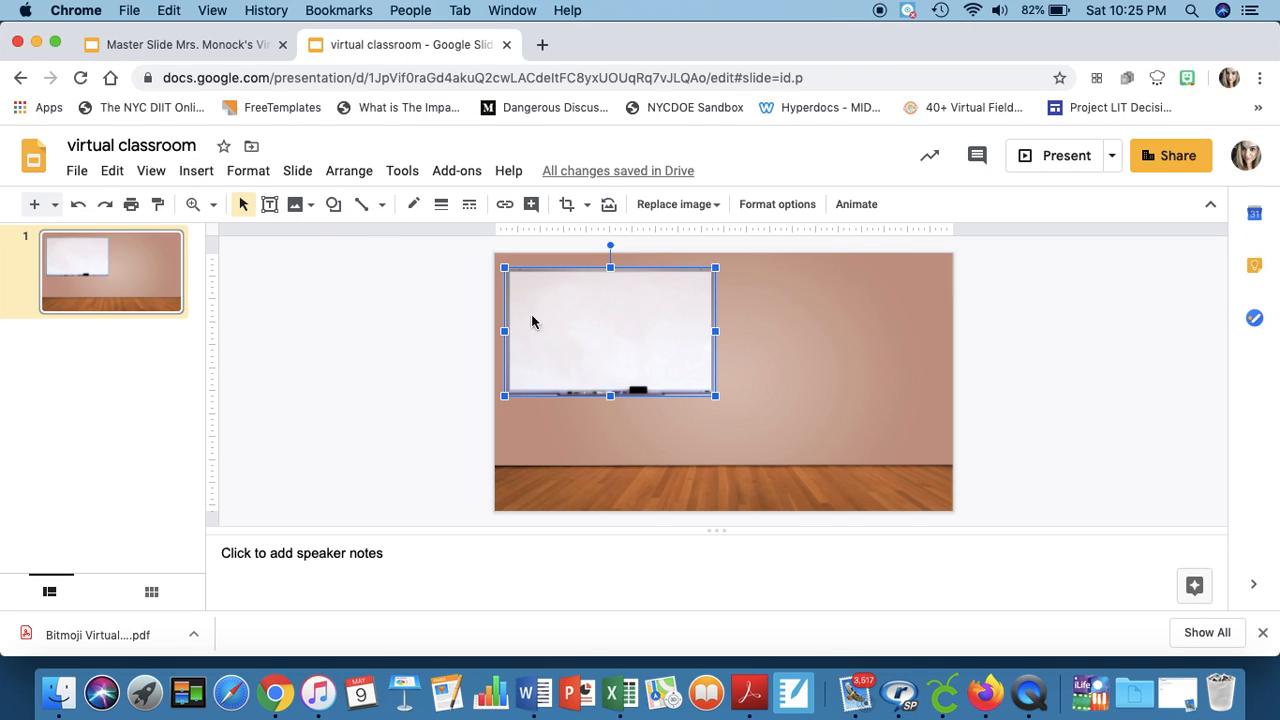
mouse_move(670, 332)
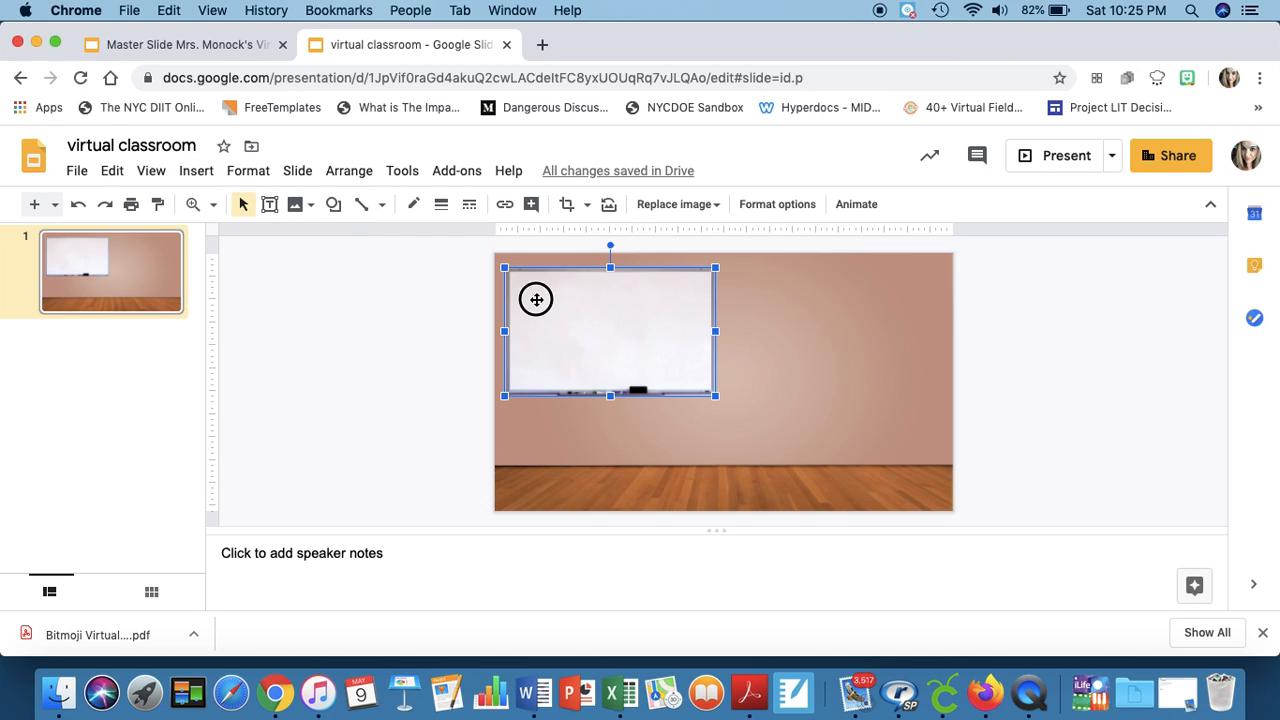
drag(536, 300, 684, 332)
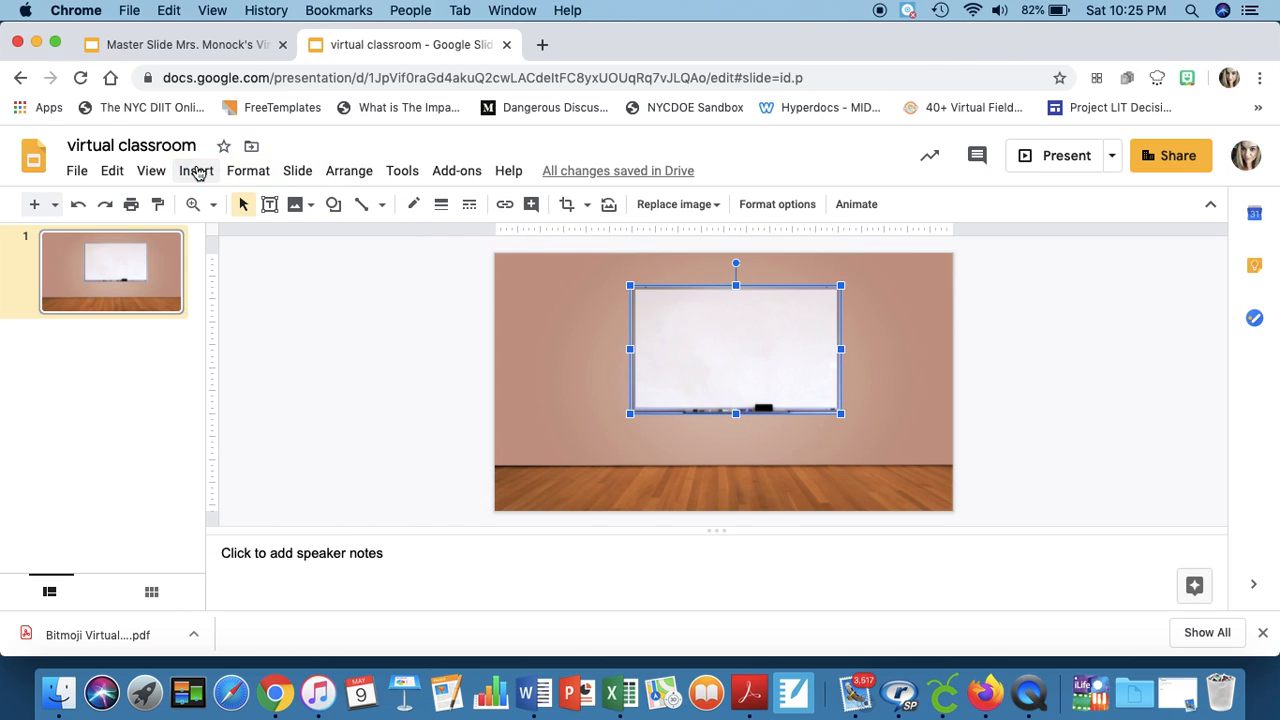
Step: Insert the white couch from a 'couch transparent background' web image search
click(196, 170)
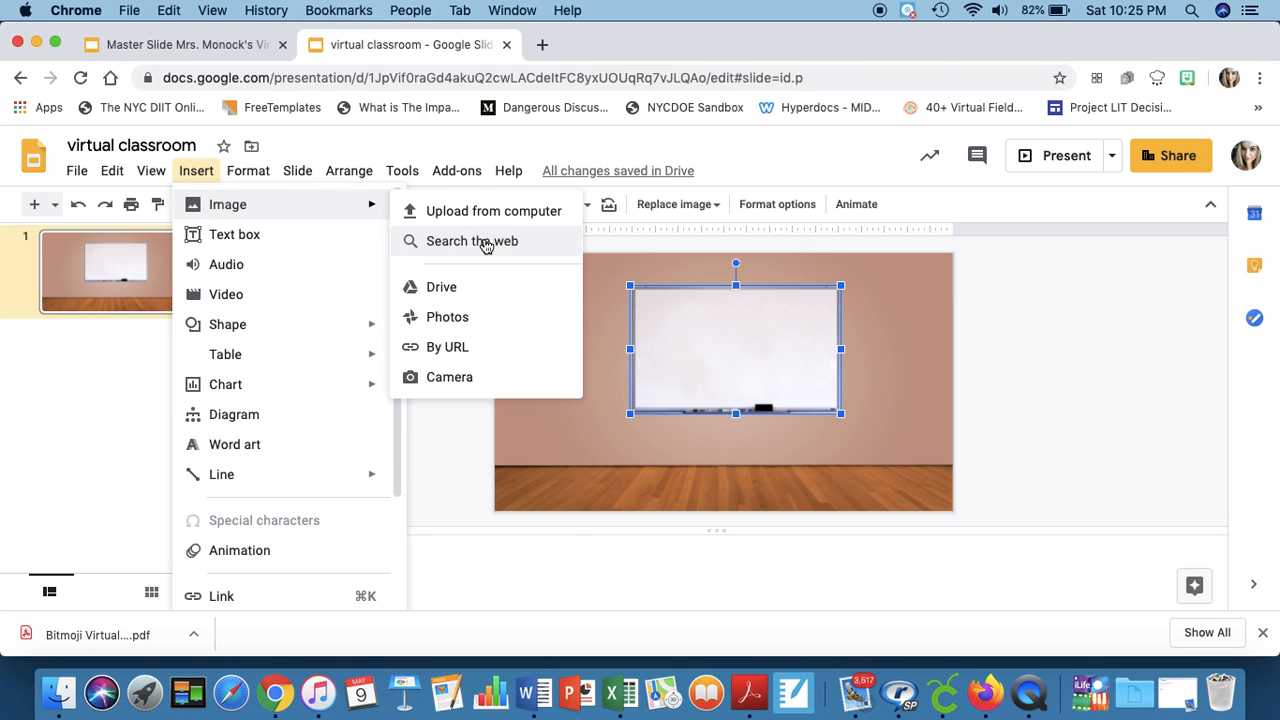
click(472, 240)
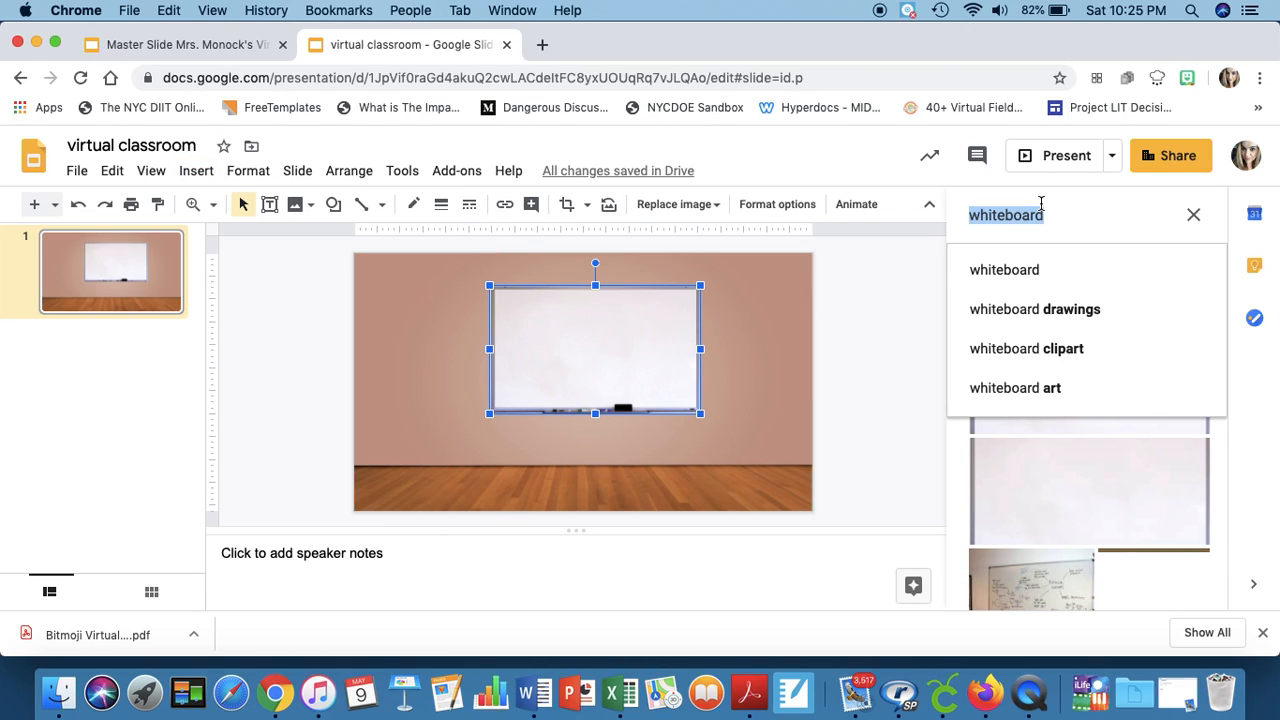
text(couch transpa)
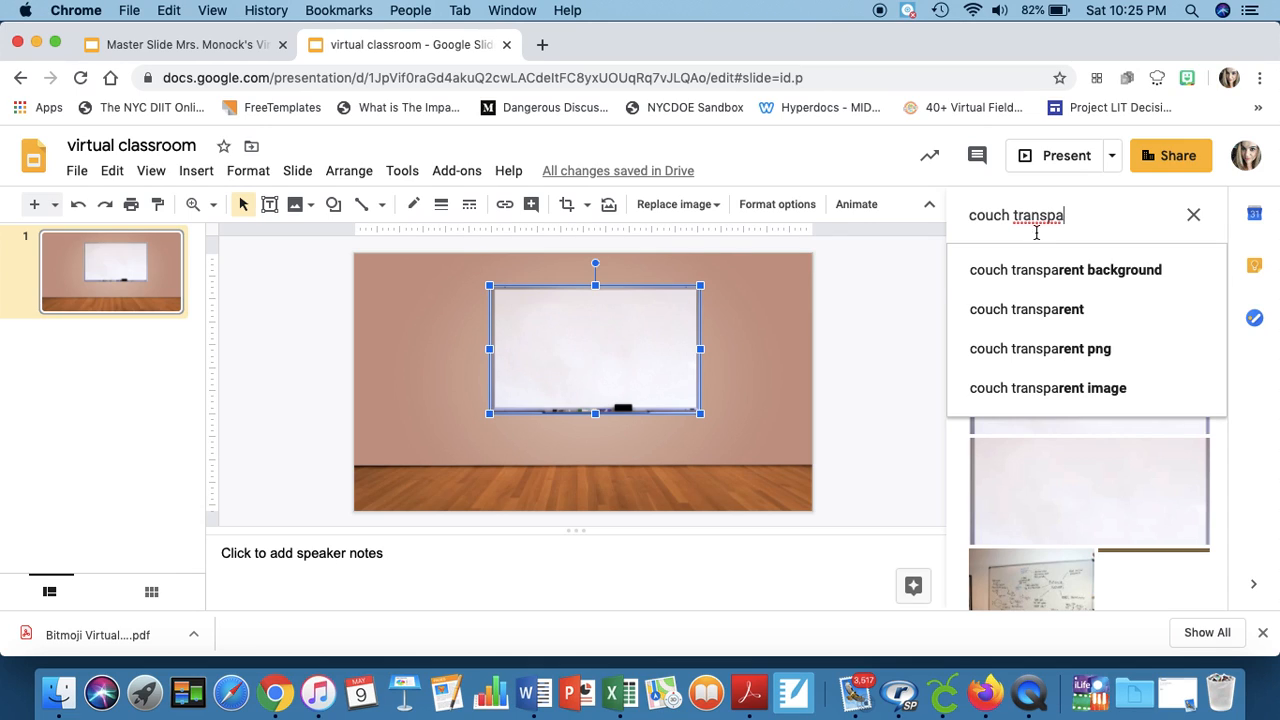
click(1064, 268)
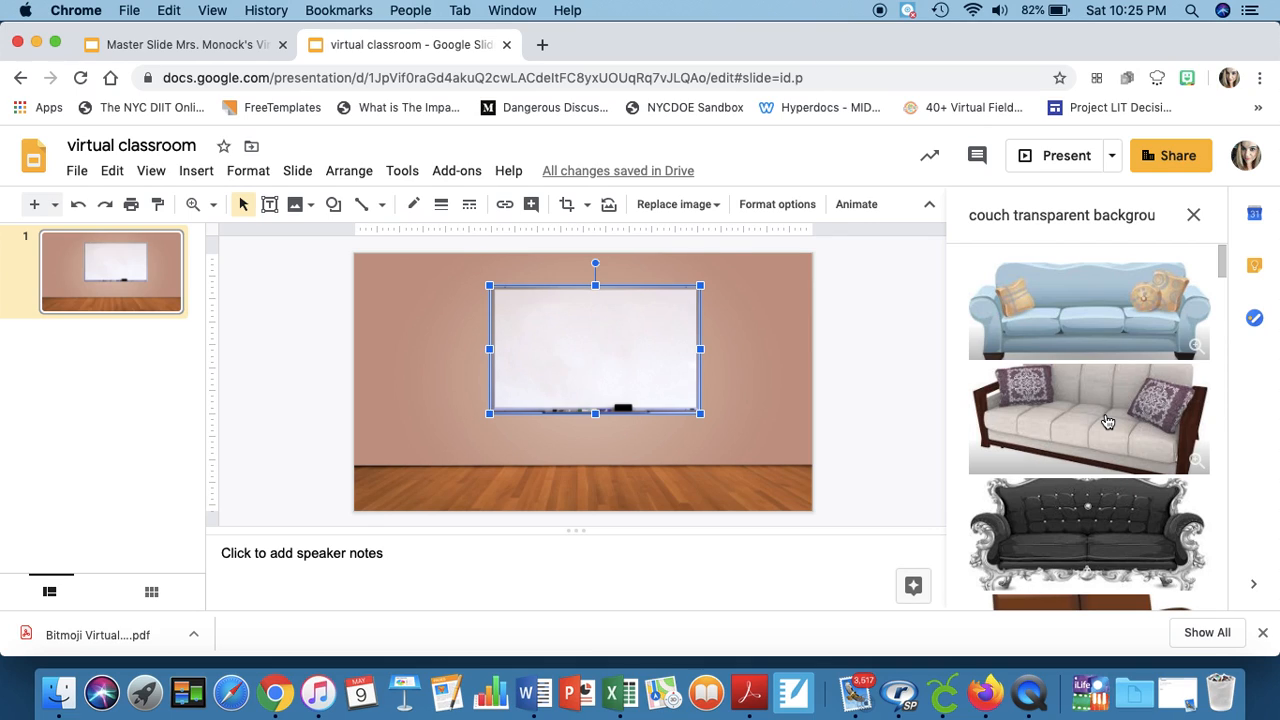
click(1088, 418)
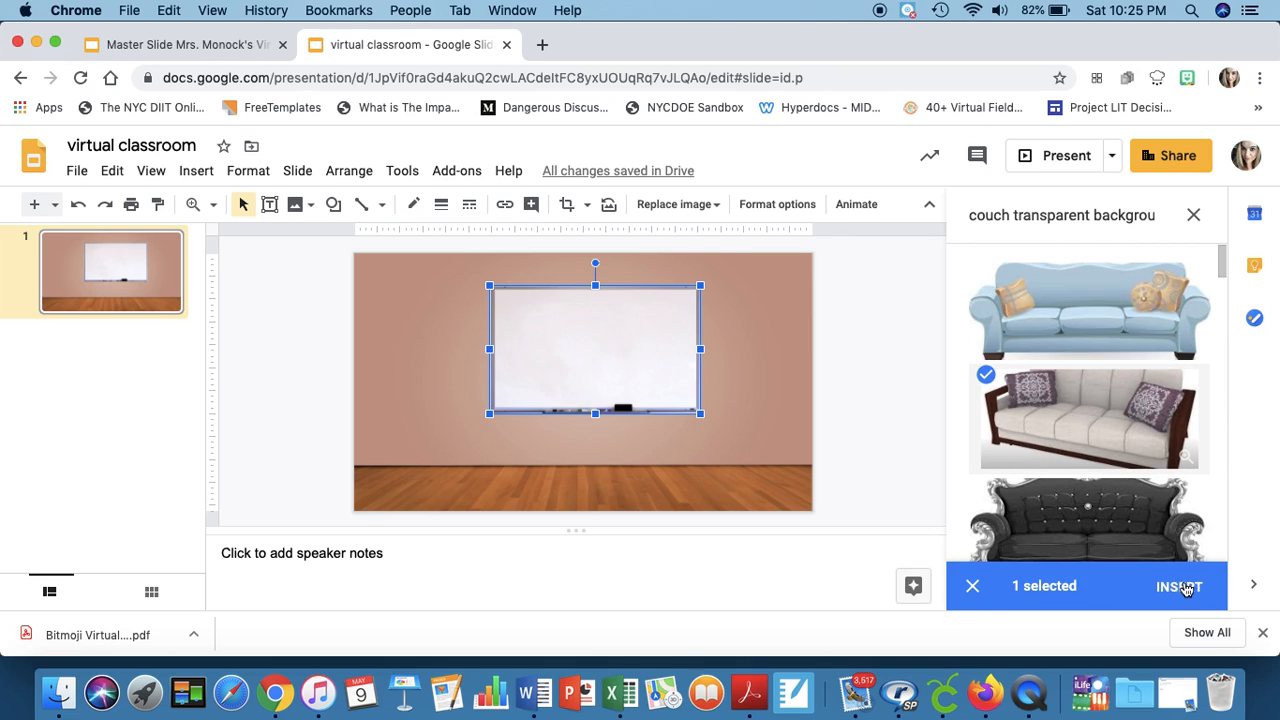
click(1180, 586)
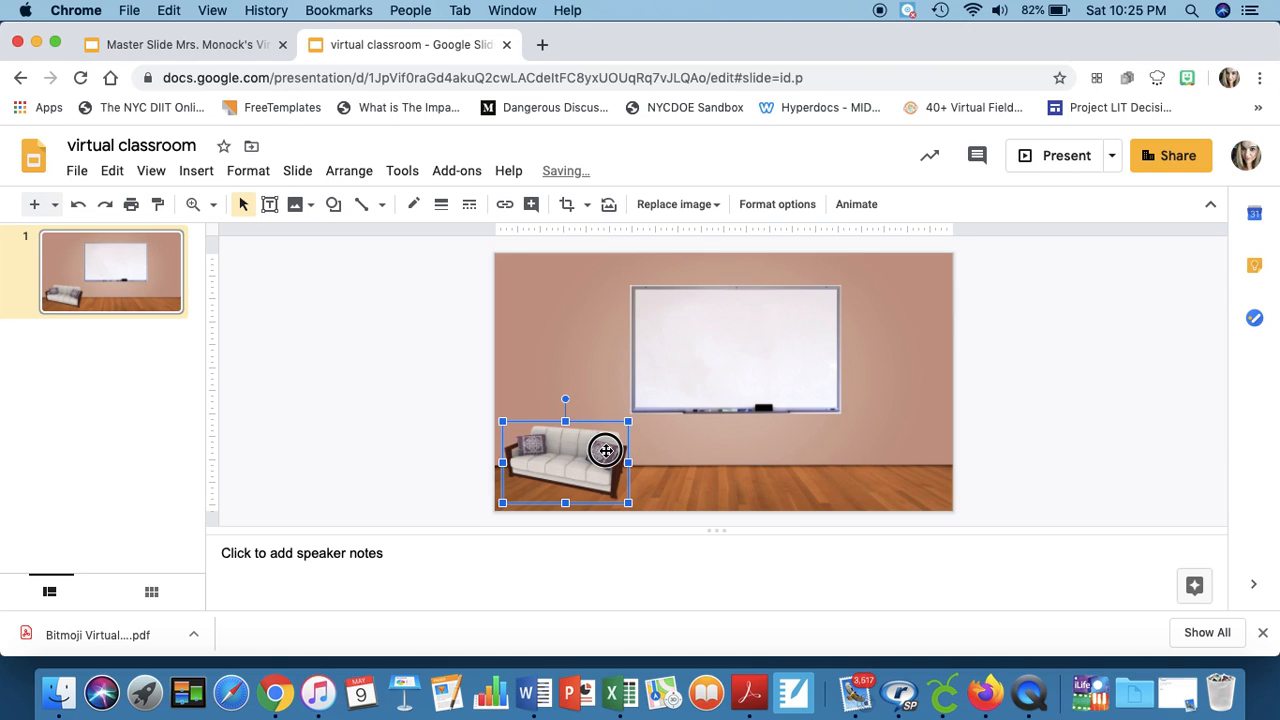
Step: Position the couch on the floor at the lower left below the whiteboard
drag(564, 464, 868, 468)
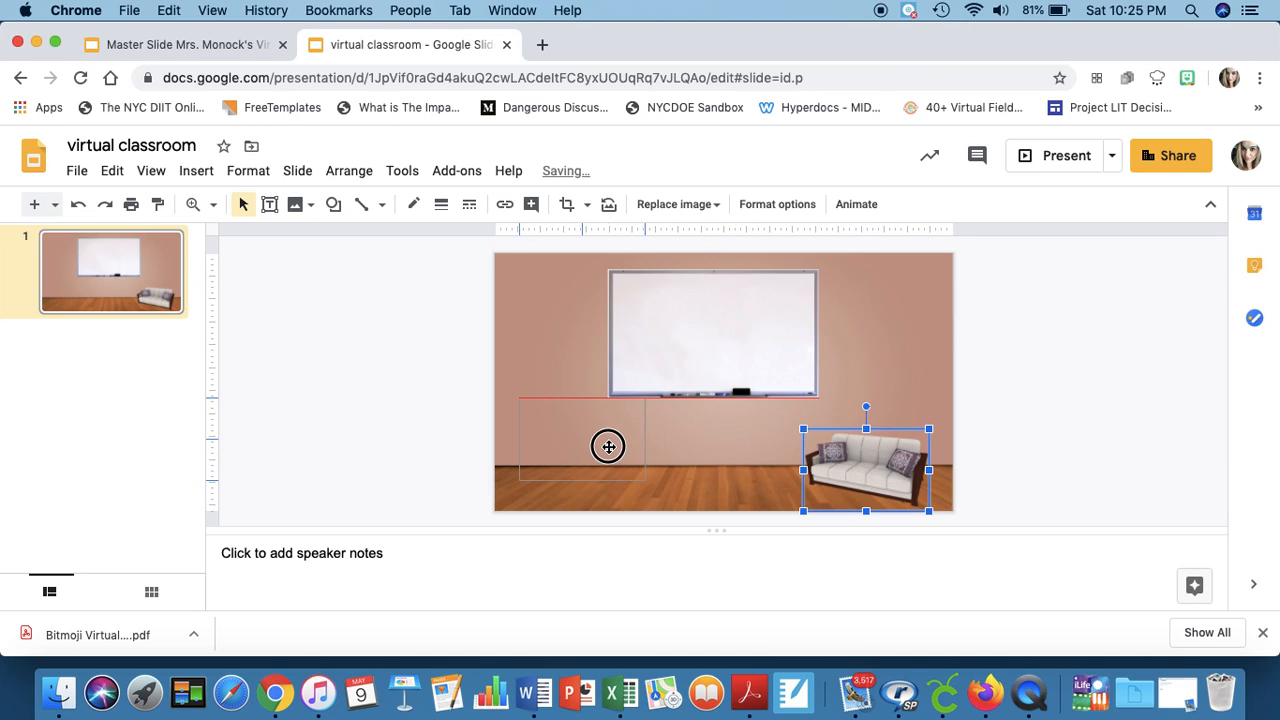
drag(866, 468, 568, 440)
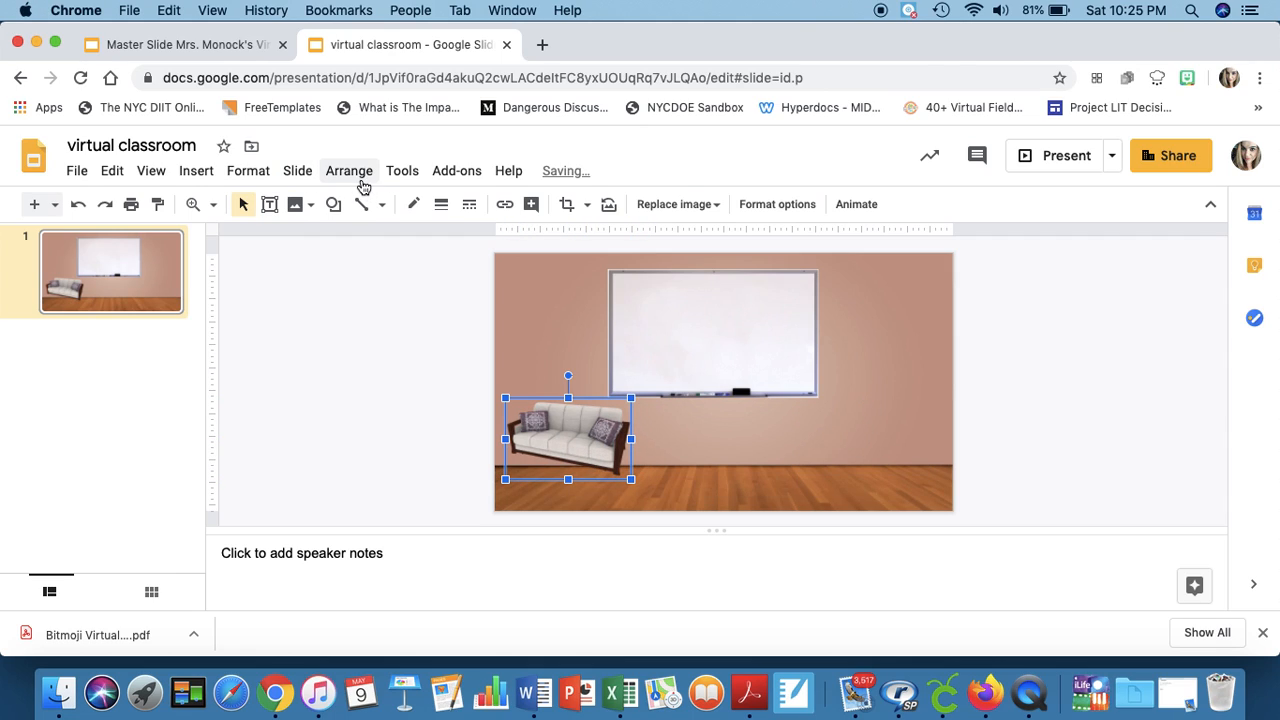
Step: Flip the couch horizontally and enlarge it to fill the lower left floor
click(348, 170)
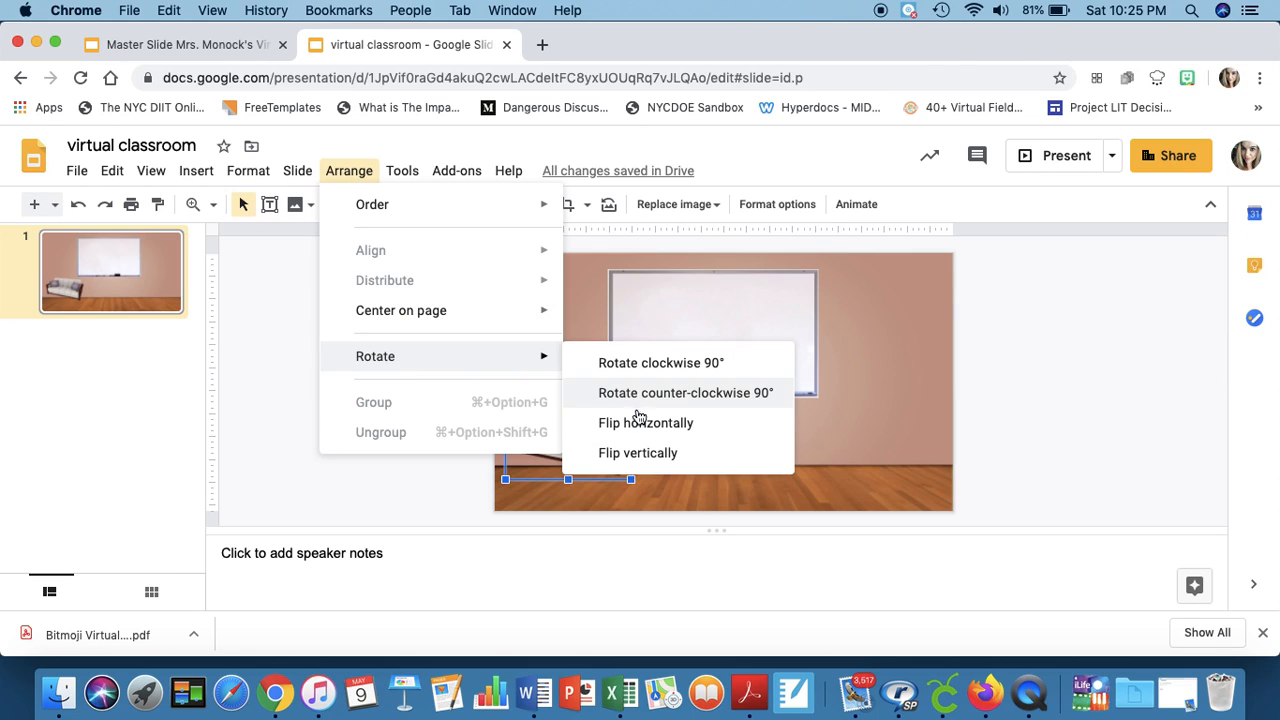
click(646, 422)
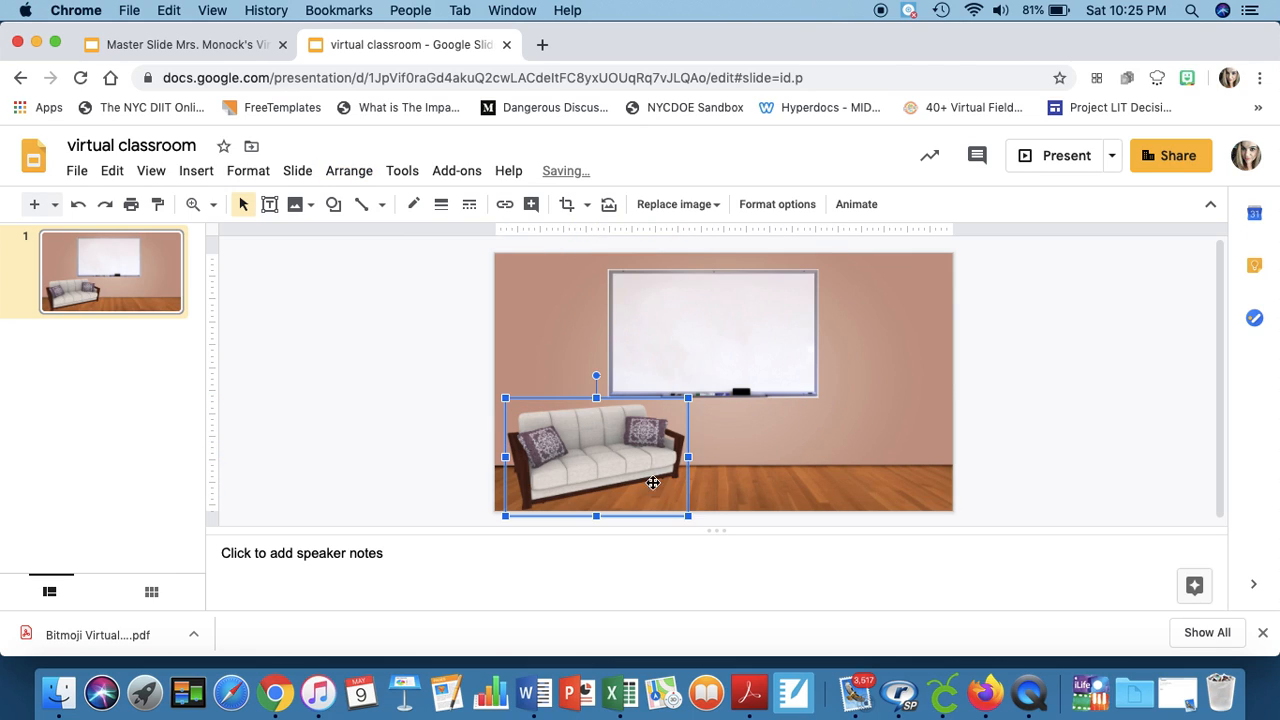
drag(652, 482, 632, 462)
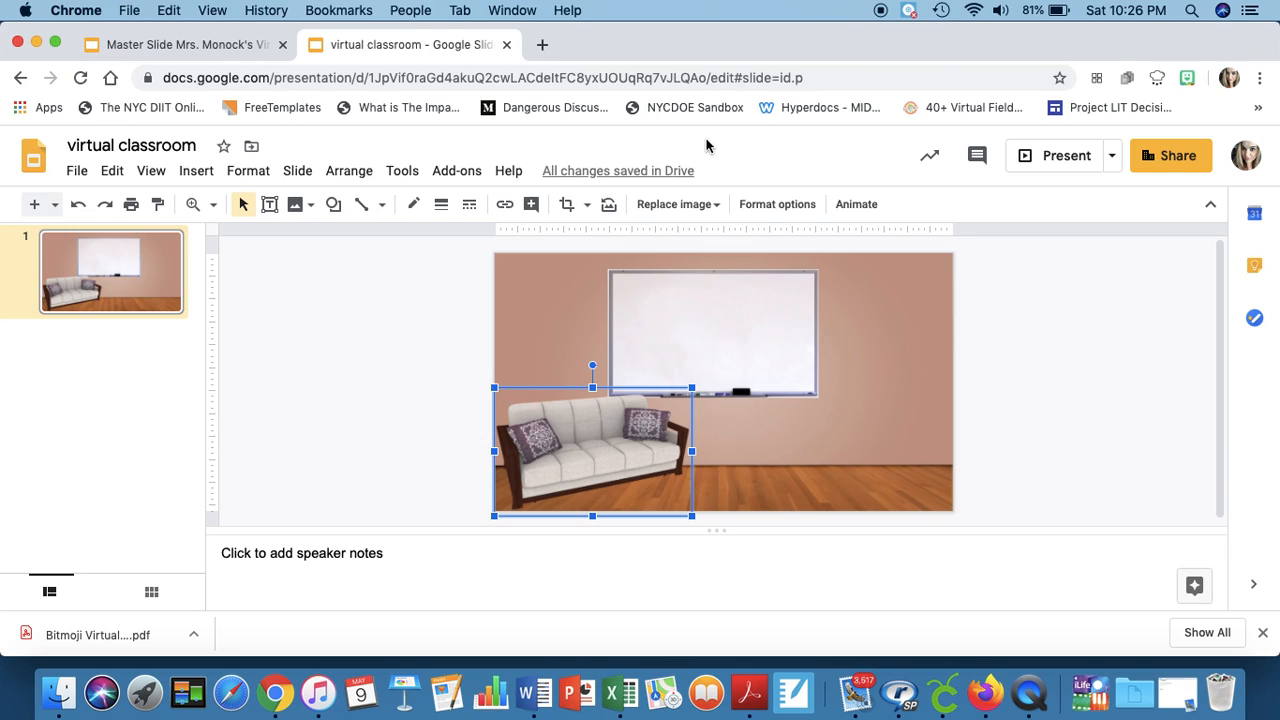
click(766, 44)
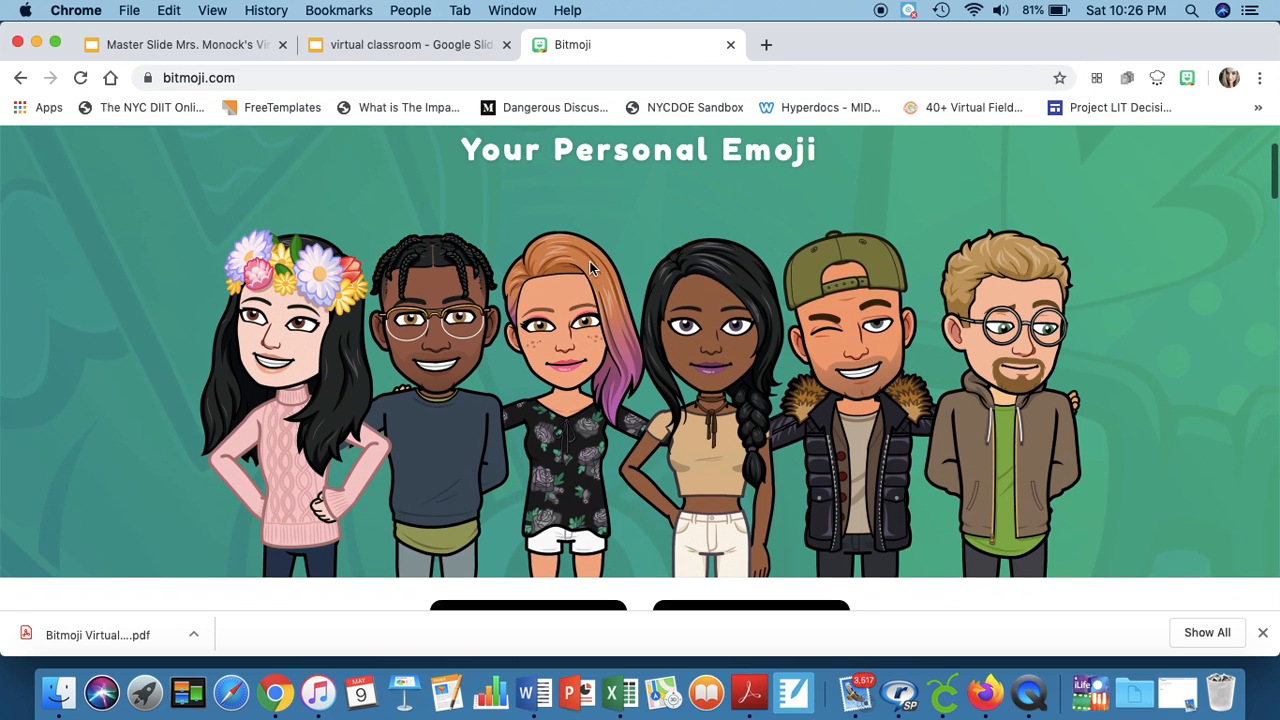
Step: Scroll bitmoji.com to its app list and choose Bitmoji for Chrome Desktop
scroll(down, 3)
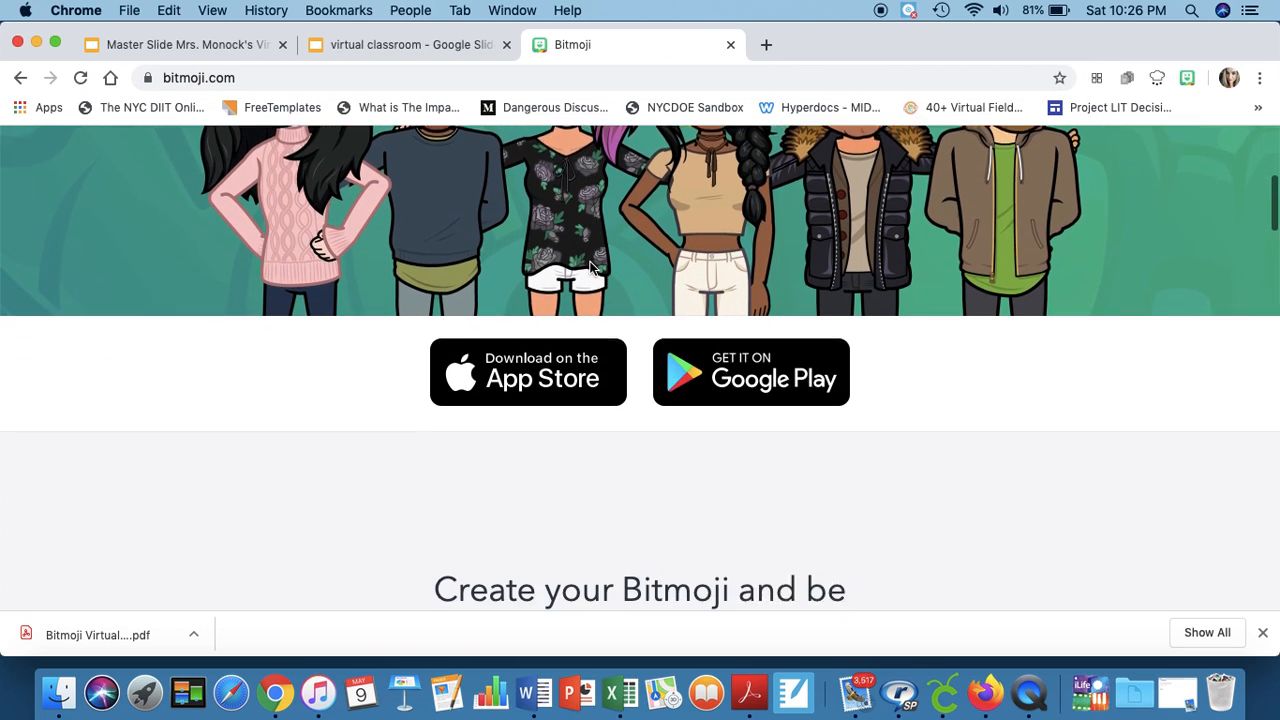
scroll(down, 3)
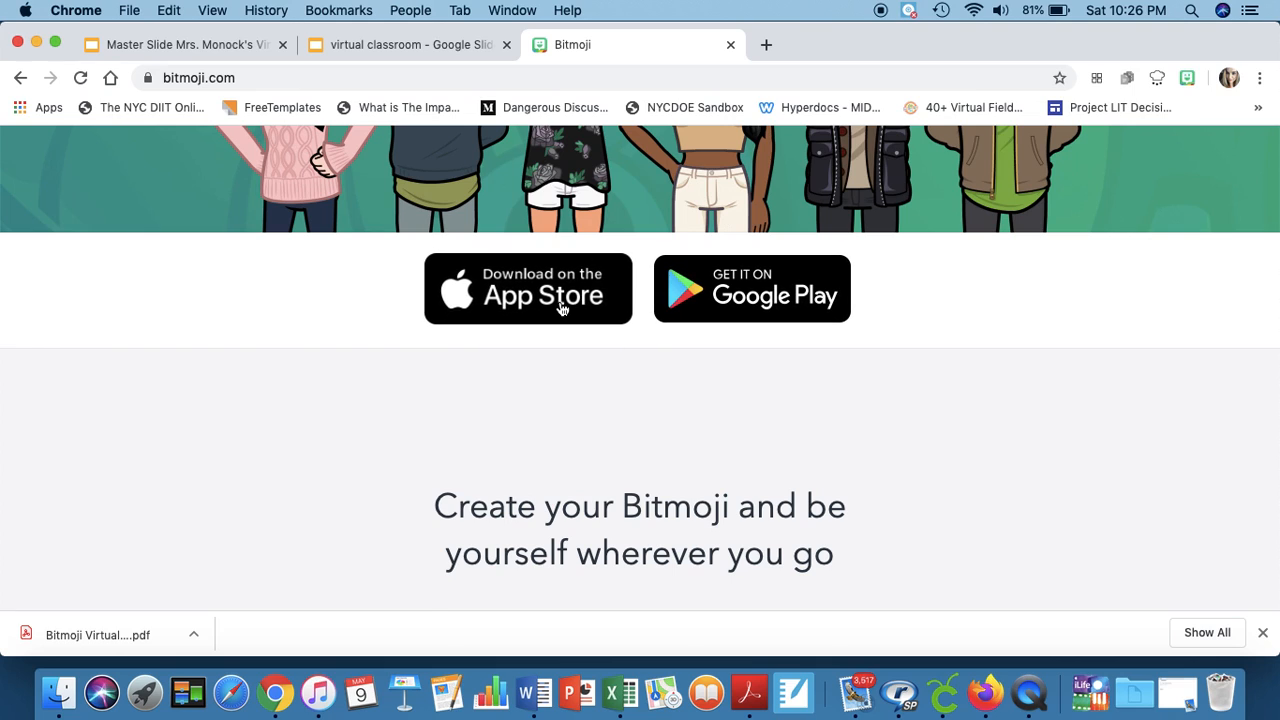
scroll(down, 3)
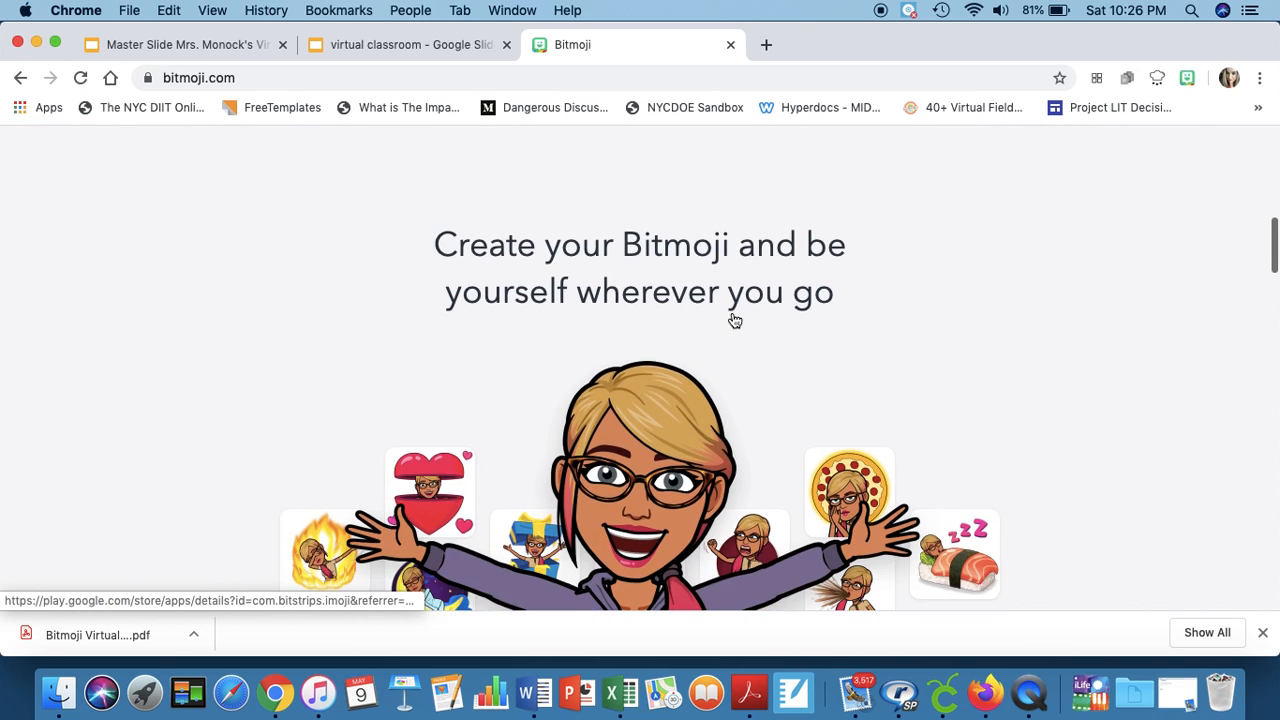
scroll(down, 3)
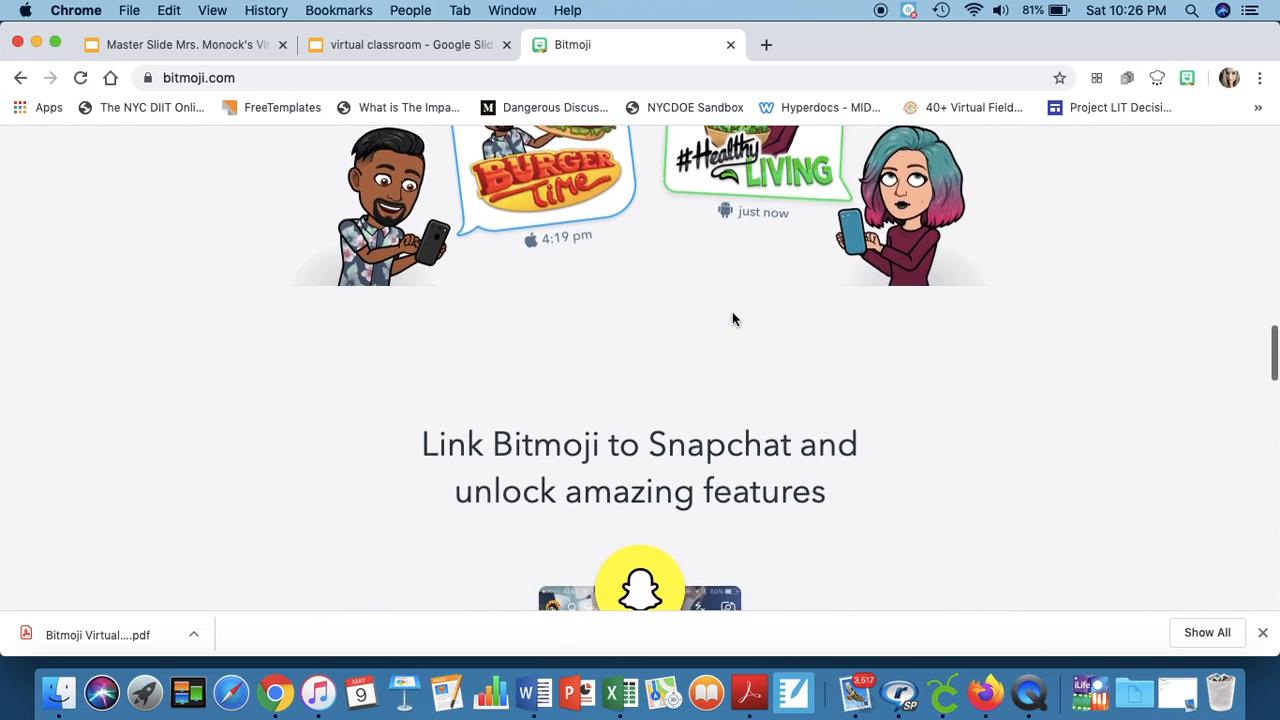
scroll(down, 3)
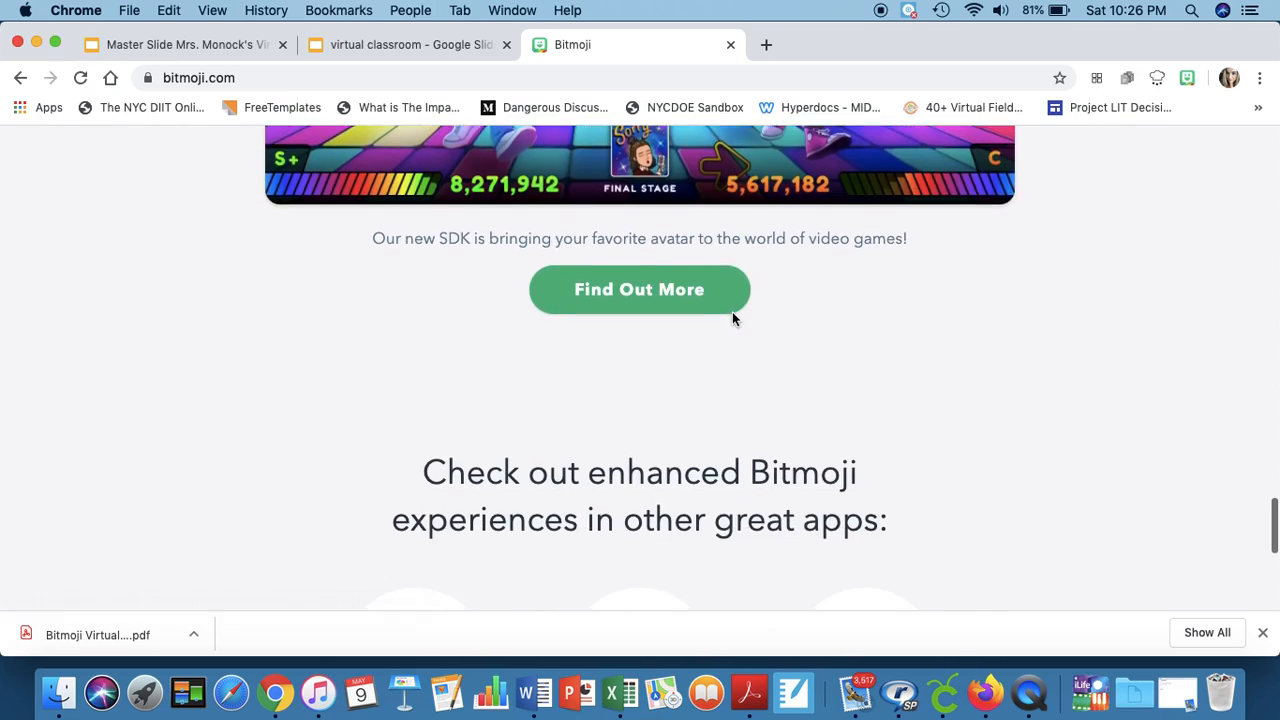
scroll(down, 3)
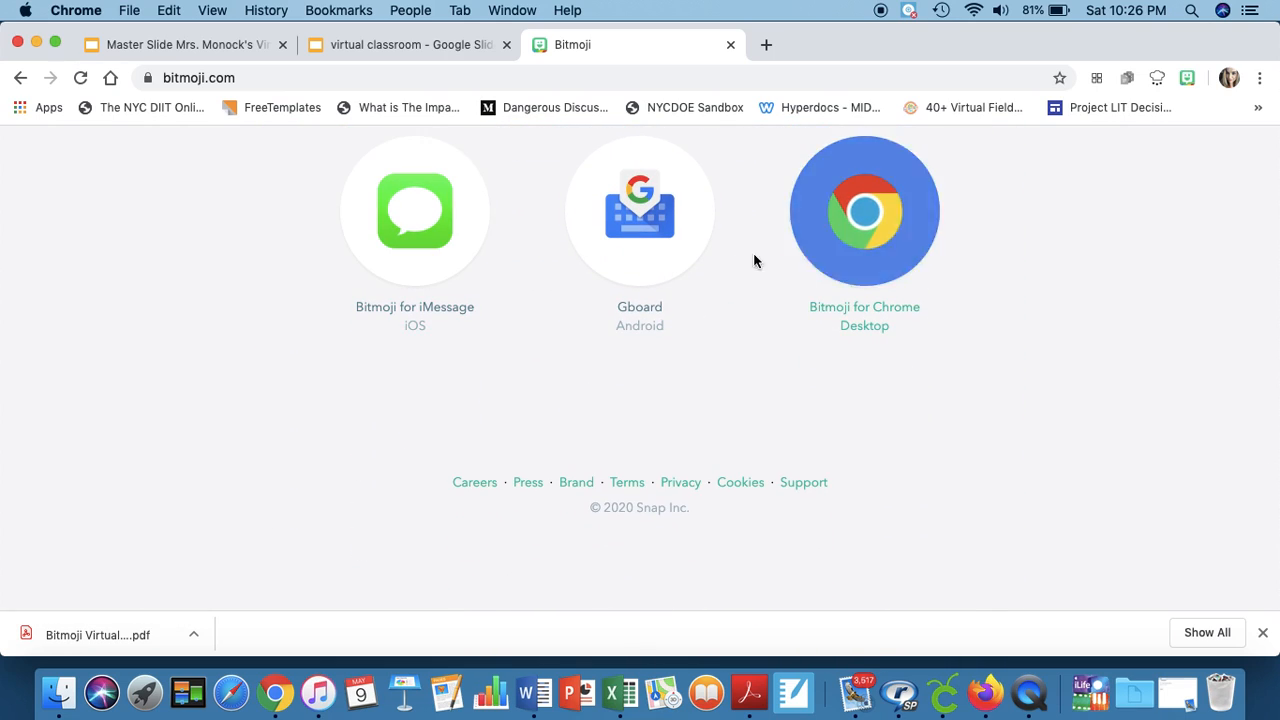
click(864, 210)
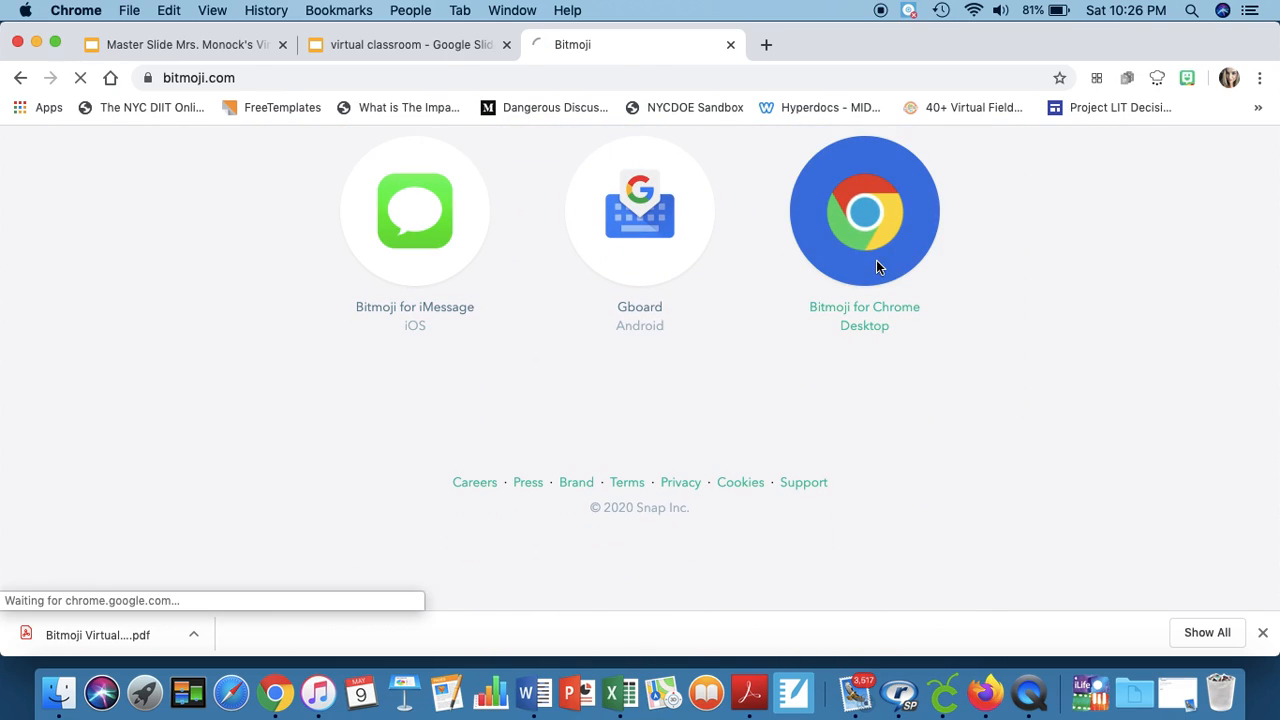
Step: Confirm the Bitmoji extension is already installed, then return to the classroom presentation
click(864, 210)
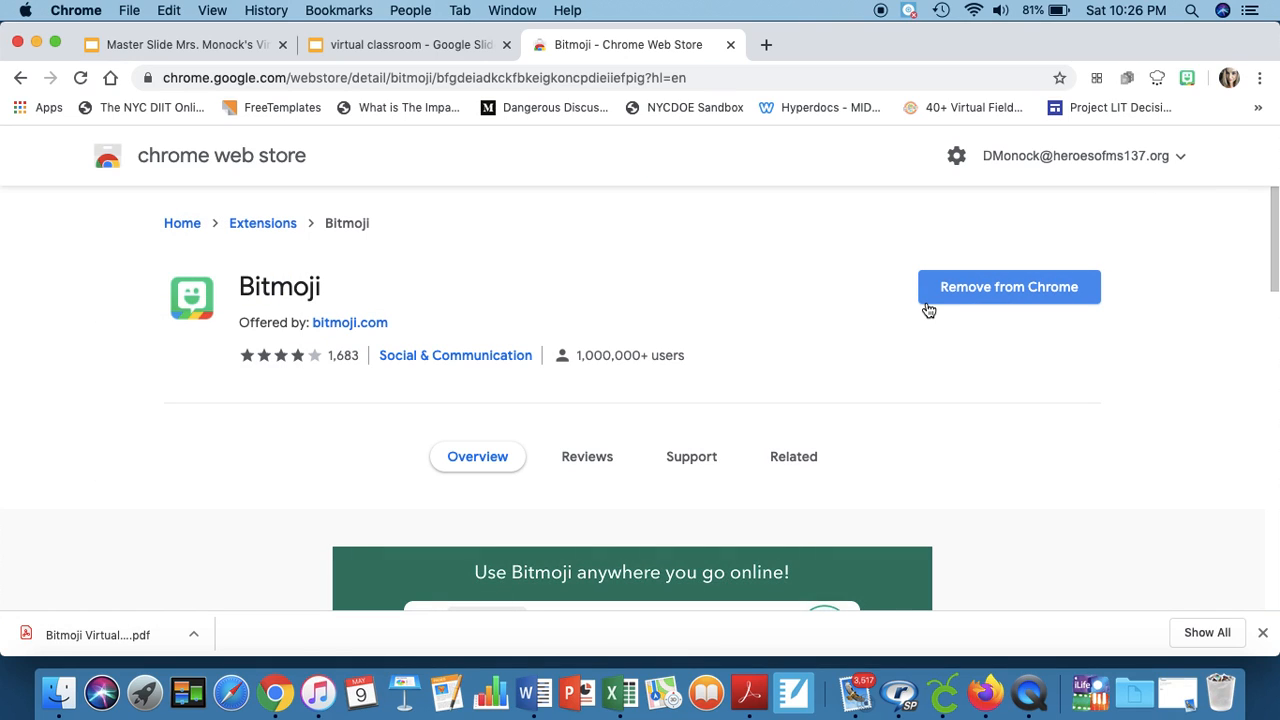
mouse_move(1016, 236)
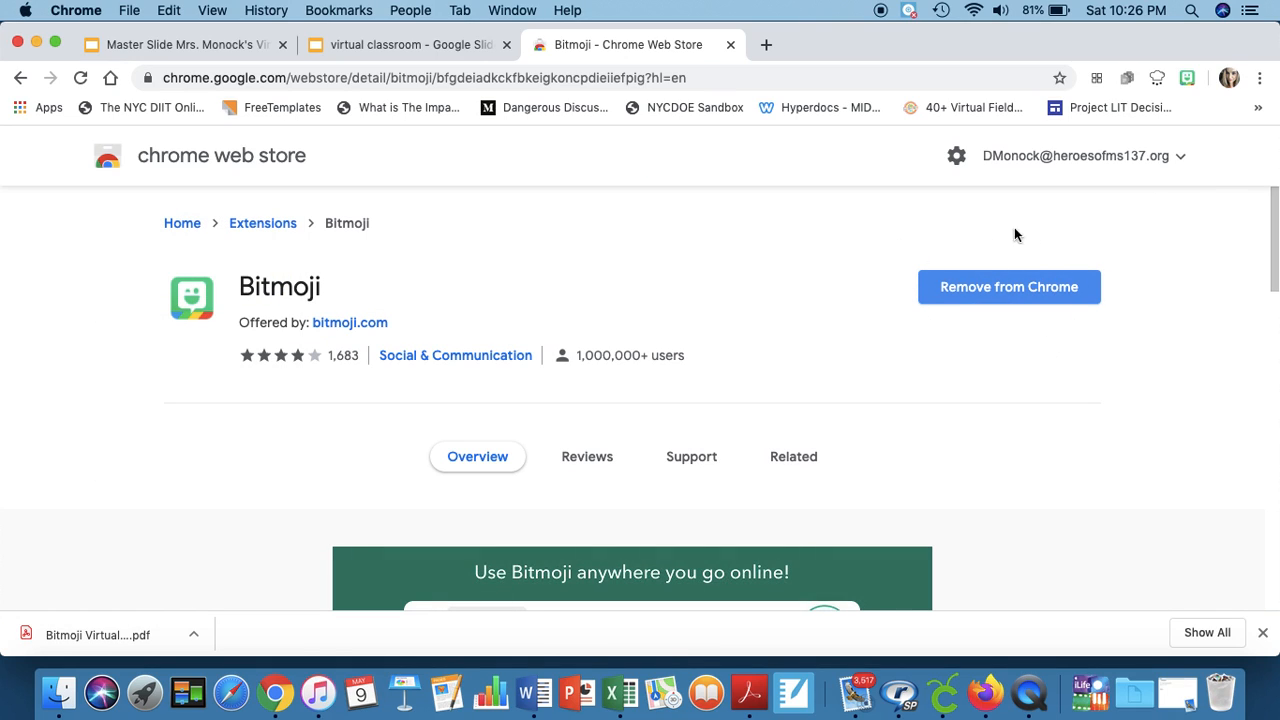
mouse_move(956, 240)
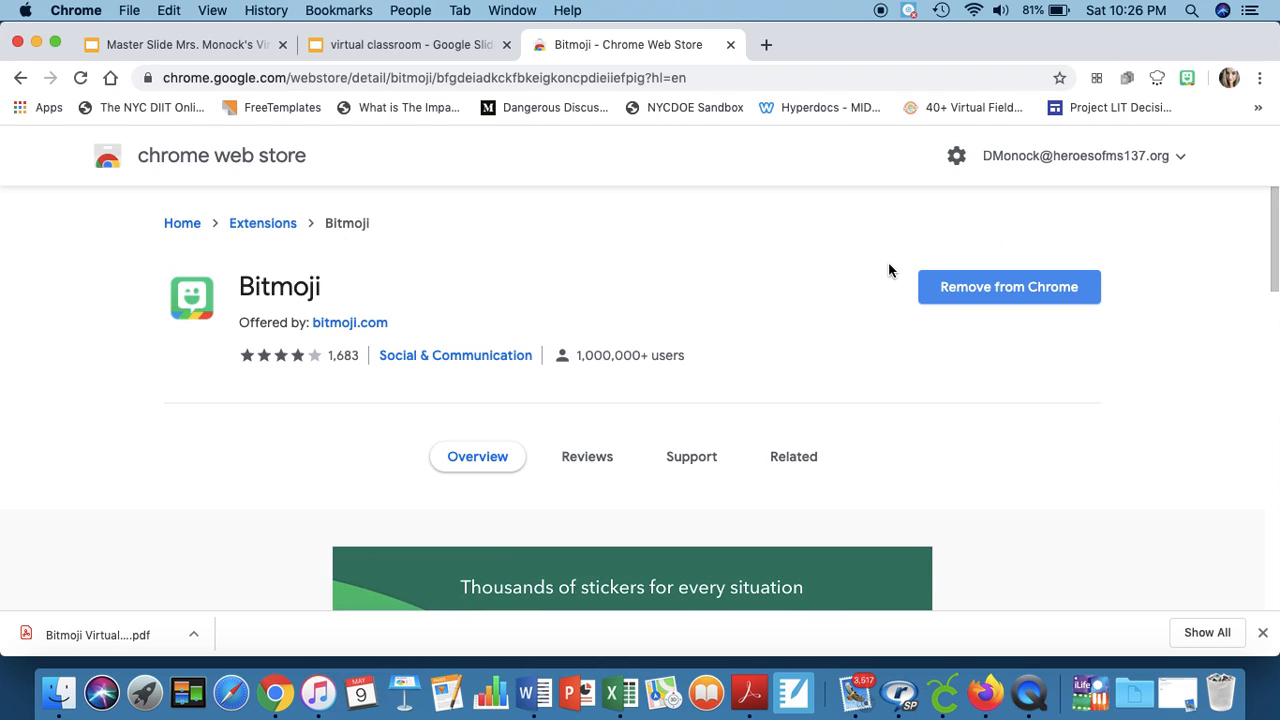
mouse_move(1176, 86)
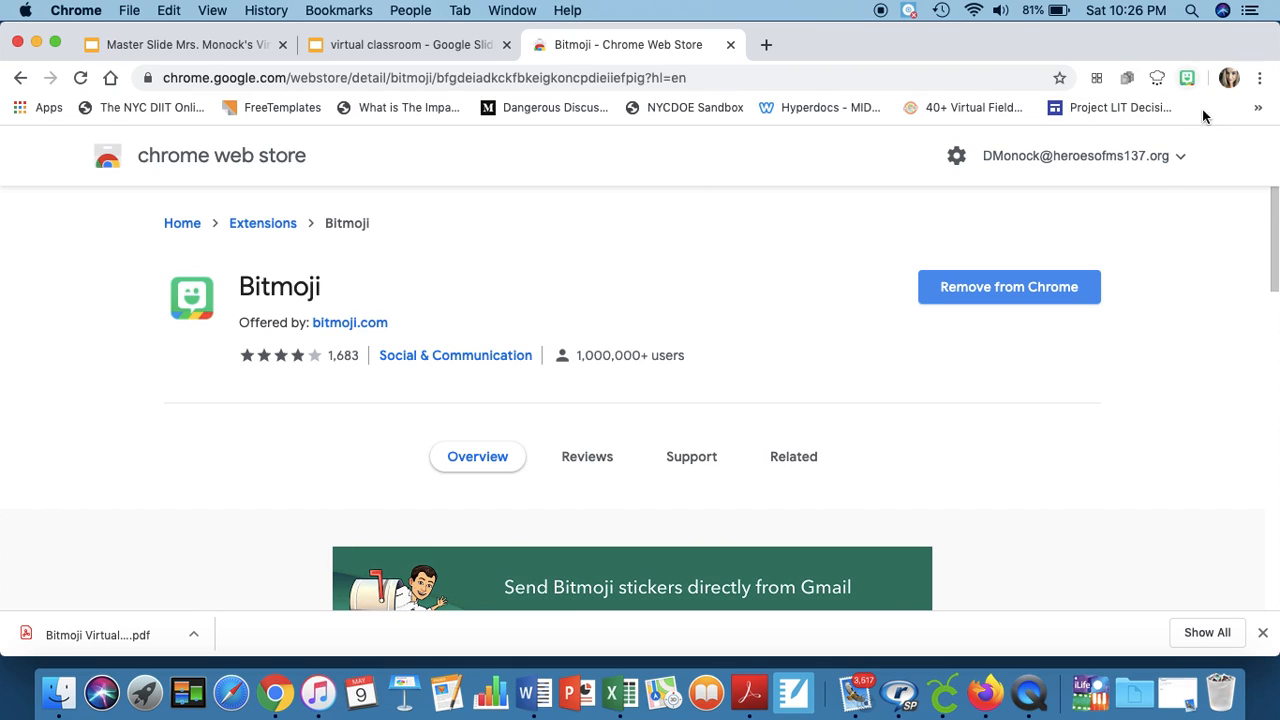
click(400, 44)
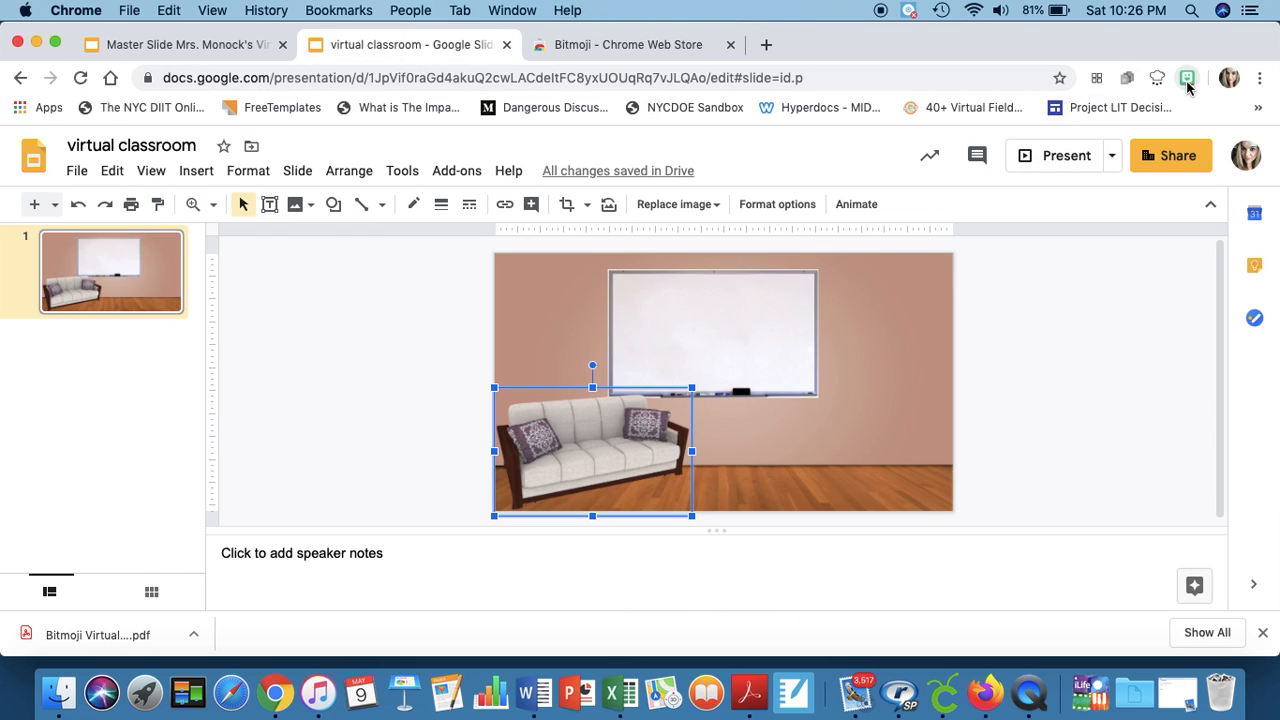
Step: Copy a 'sitting' sticker from the Bitmoji extension and place it on the couch
click(1188, 78)
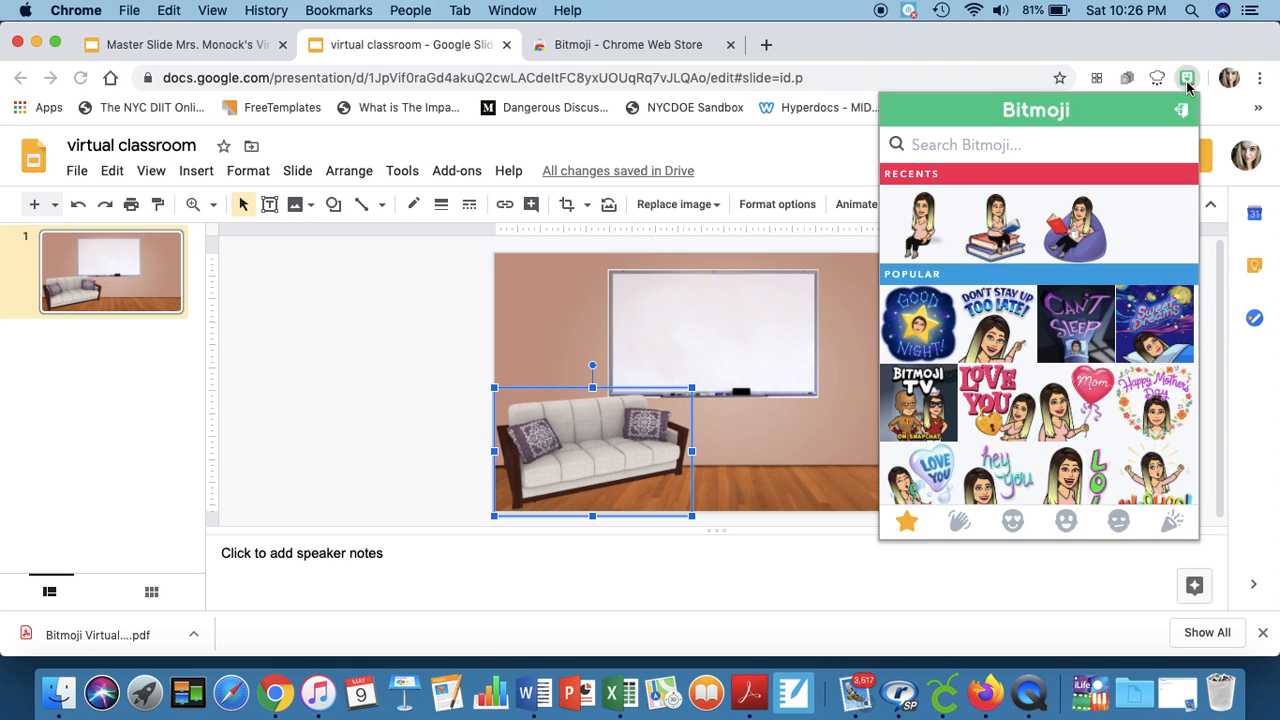
mouse_move(956, 144)
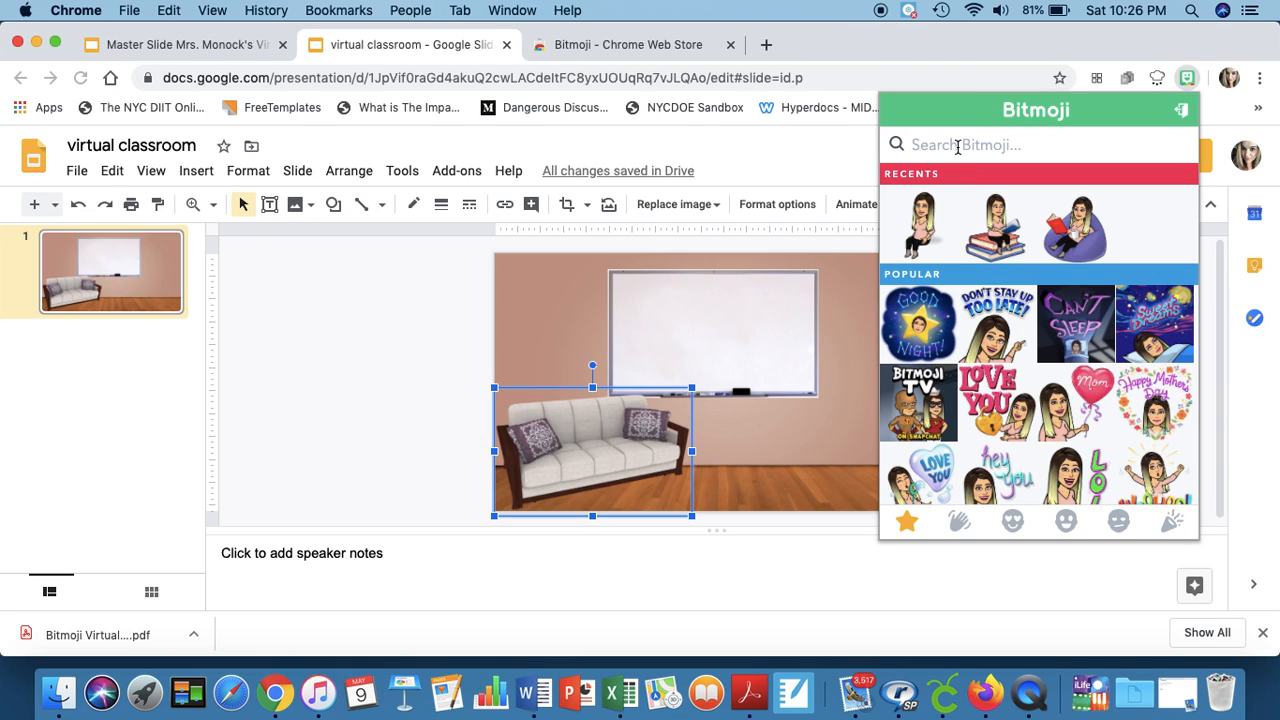
text(sitting)
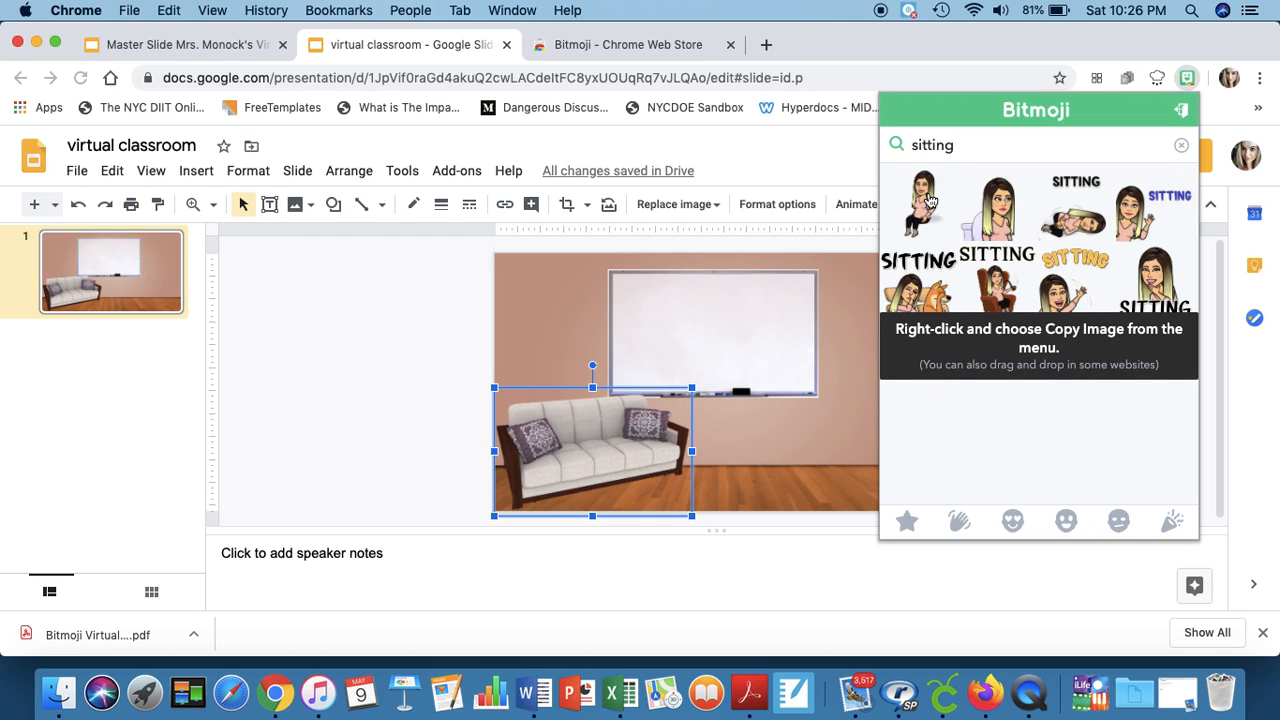
right_click(920, 204)
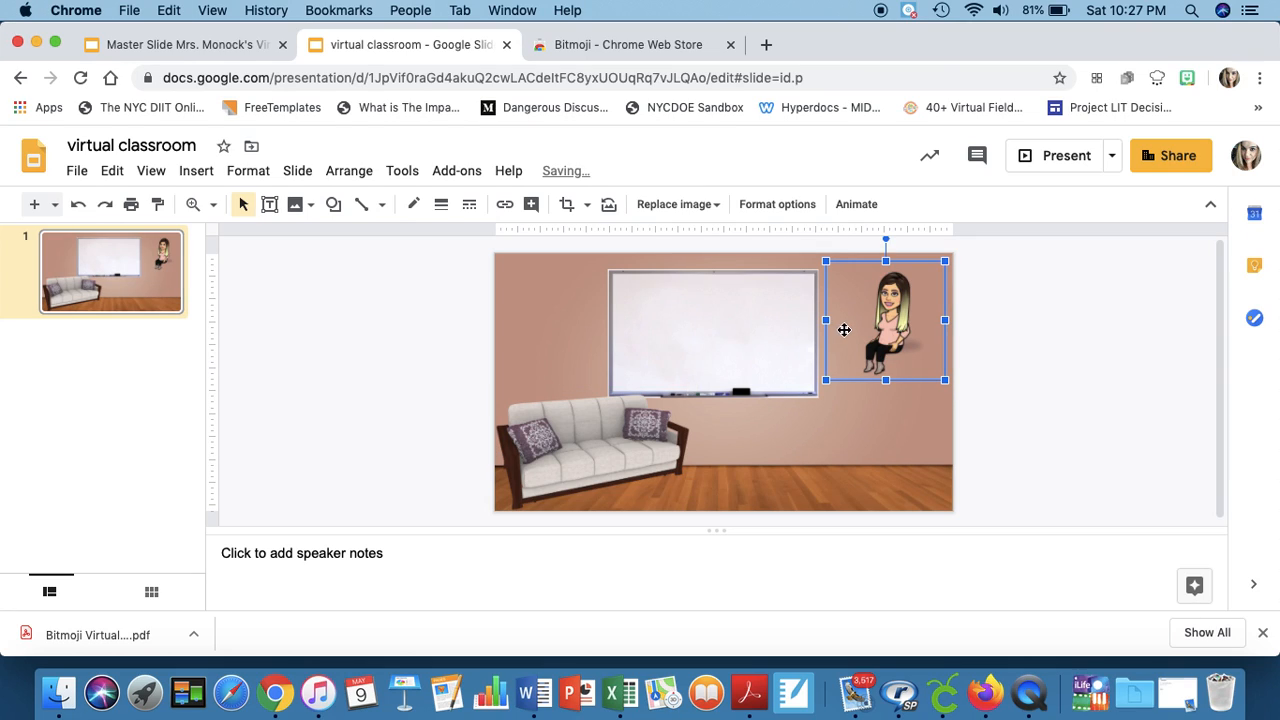
drag(884, 320, 588, 428)
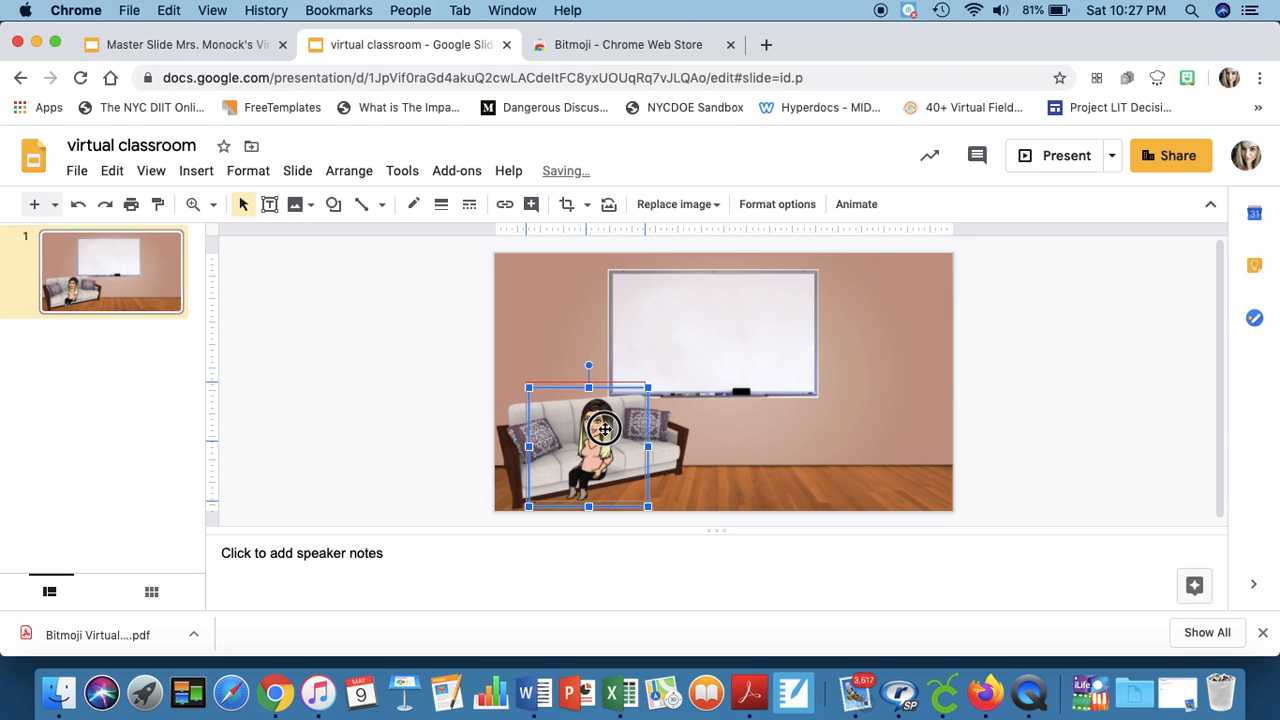
drag(604, 430, 584, 416)
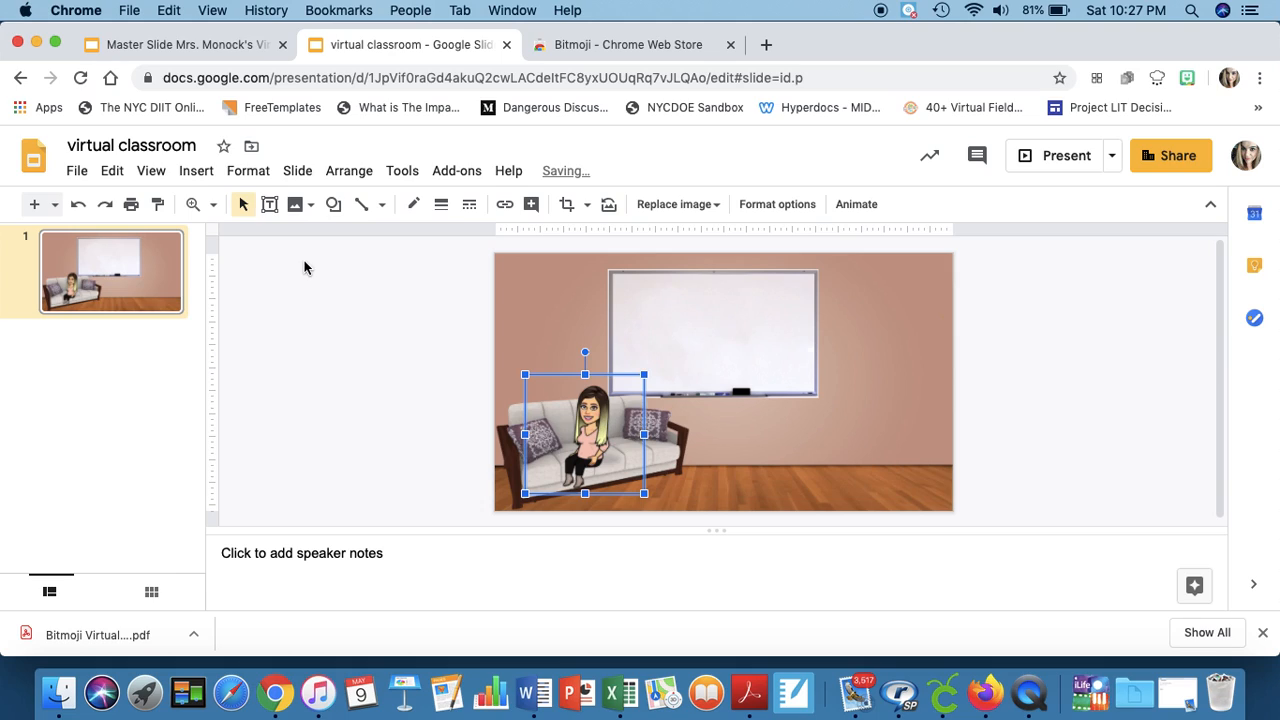
click(348, 170)
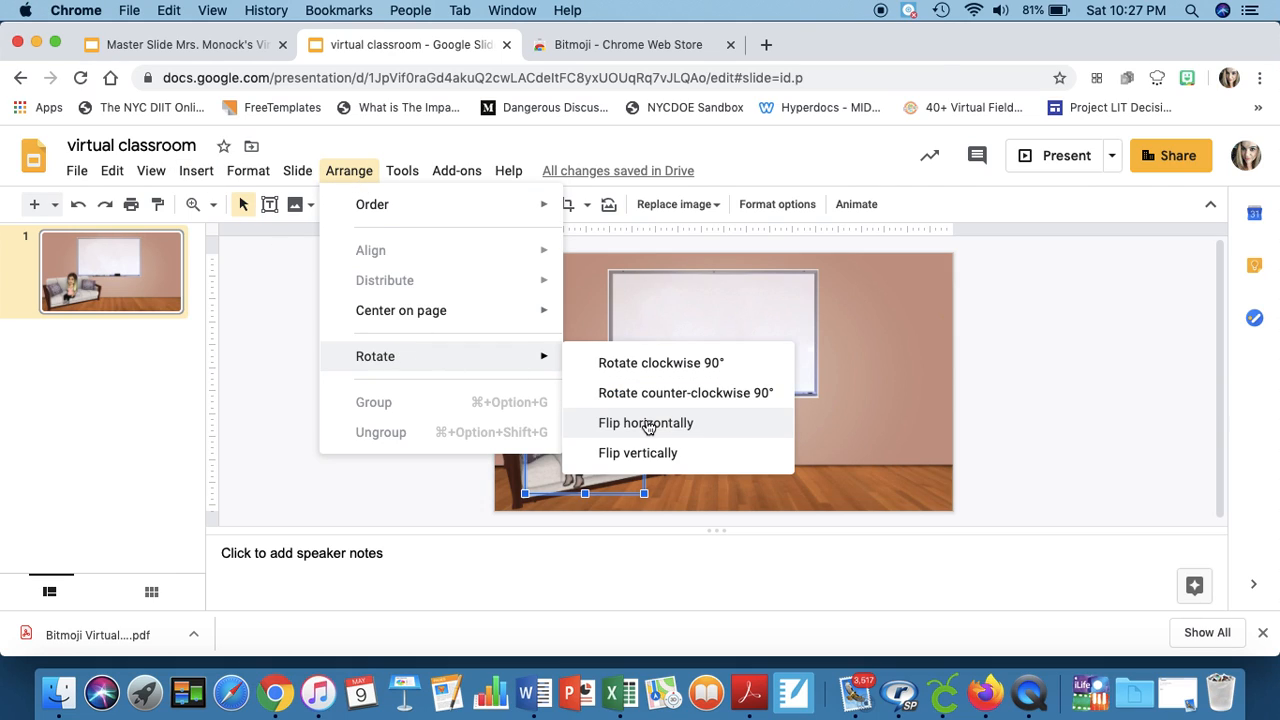
Step: Flip the seated Bitmoji horizontally via Arrange > Rotate
click(644, 424)
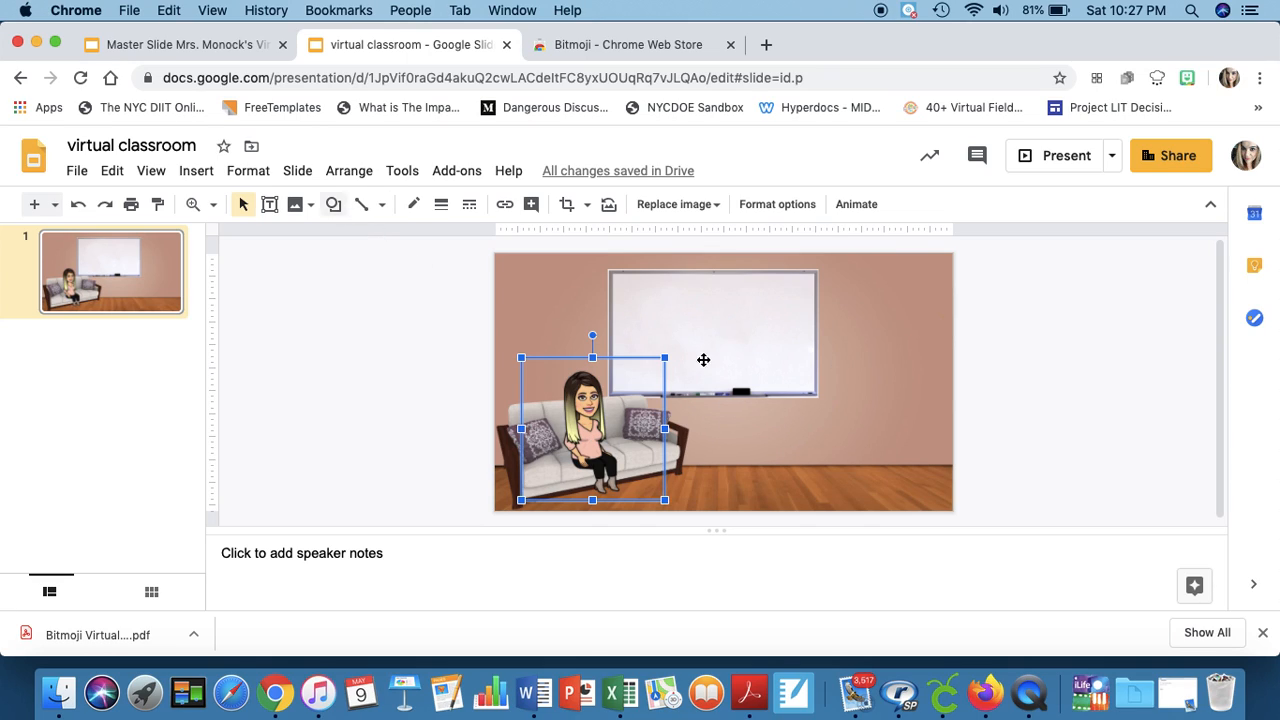
Step: Search the web for 'bookcase transparent' images from the Insert Image panel
click(196, 170)
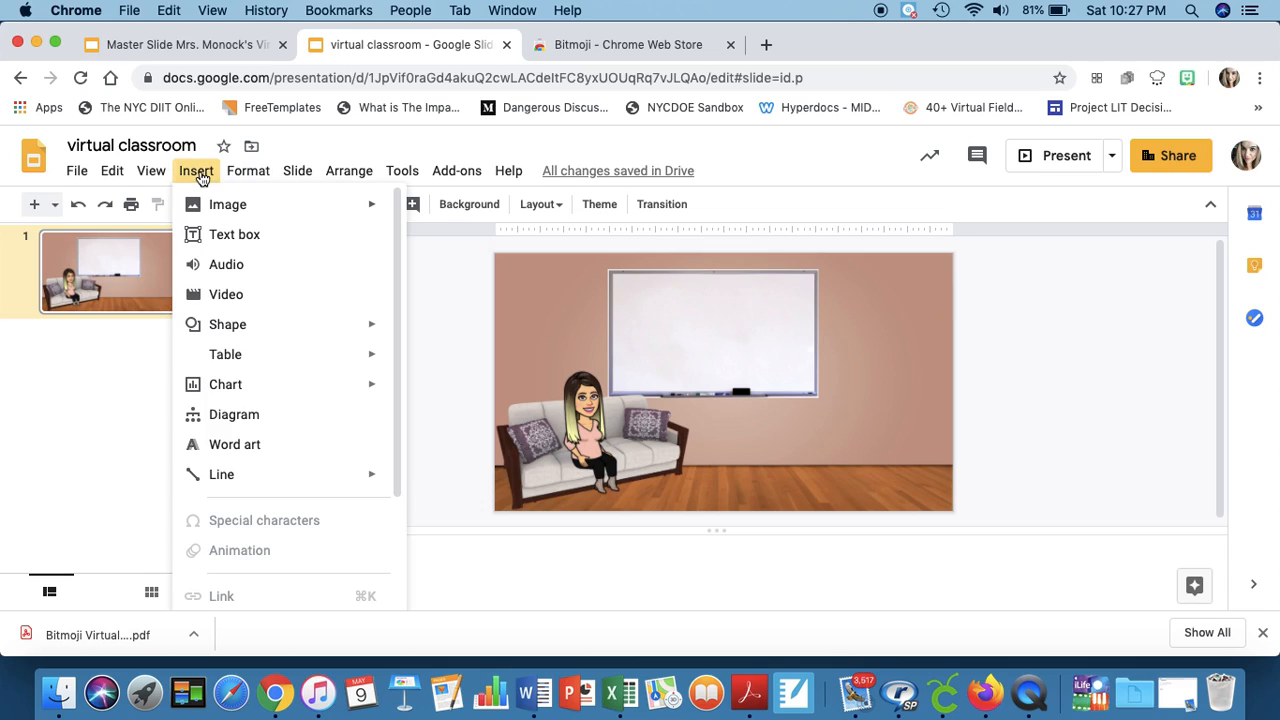
click(228, 204)
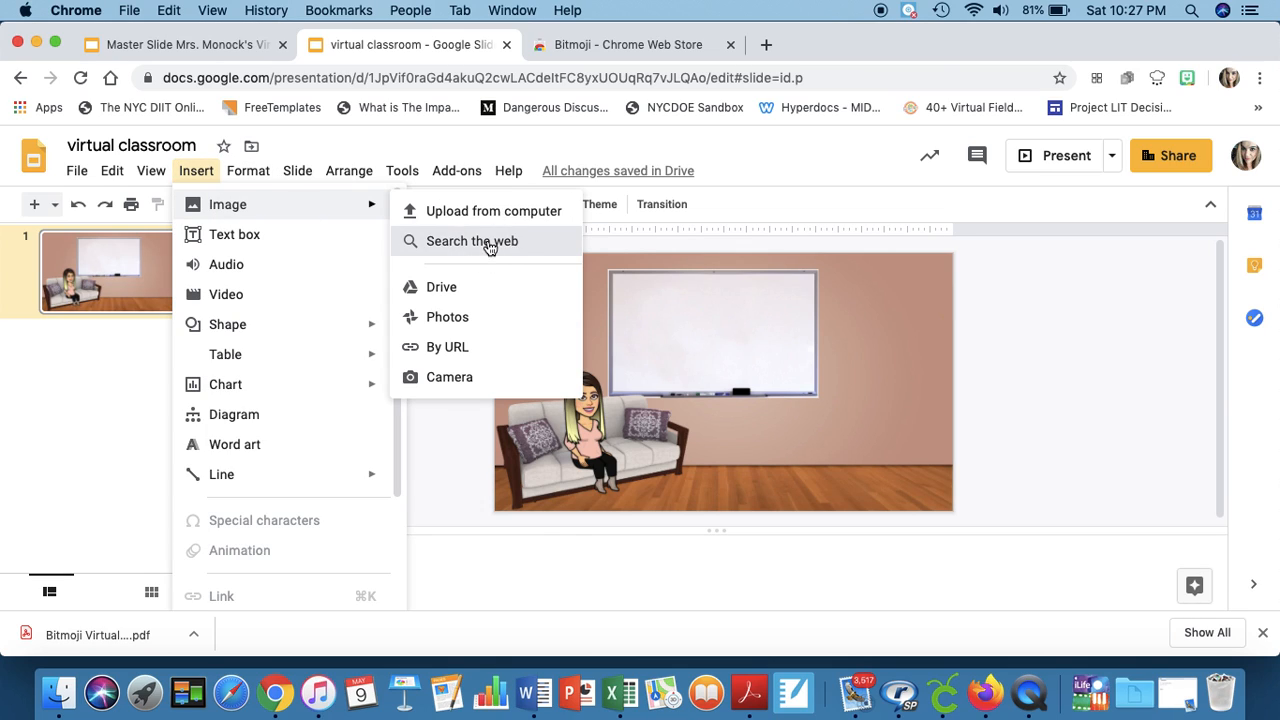
click(472, 240)
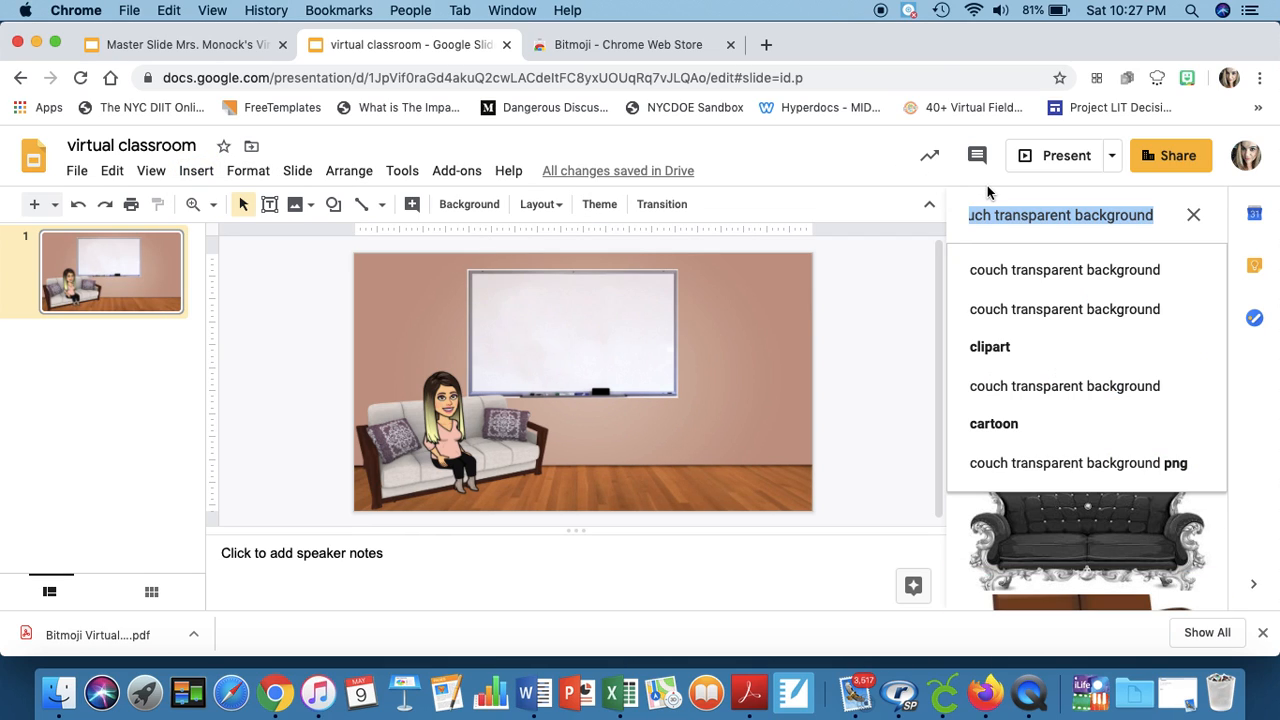
text(bookcase)
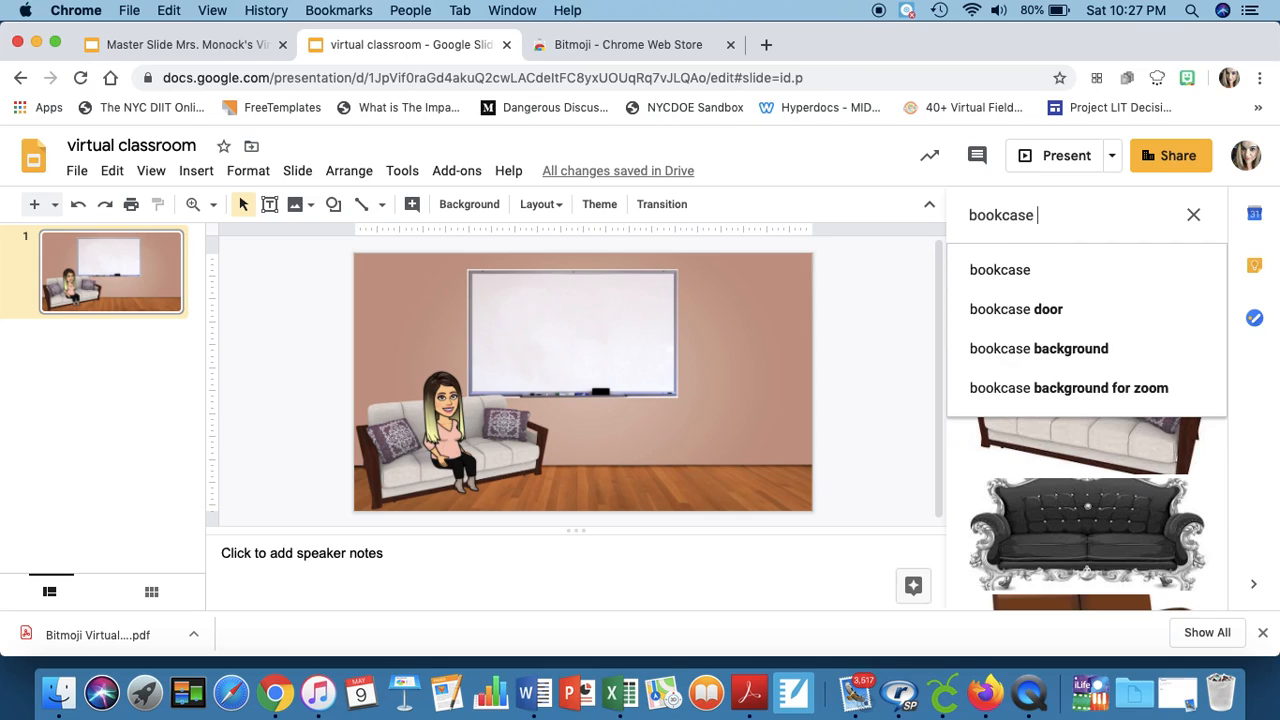
text(transpar)
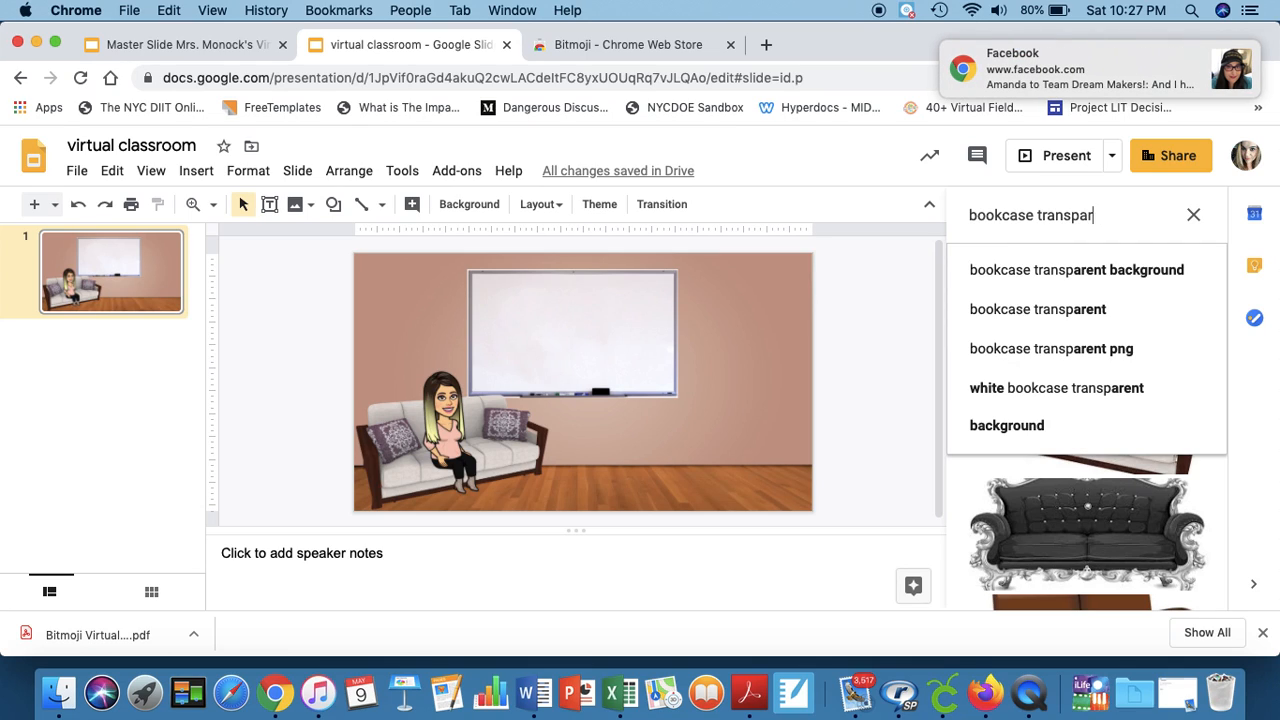
click(1036, 308)
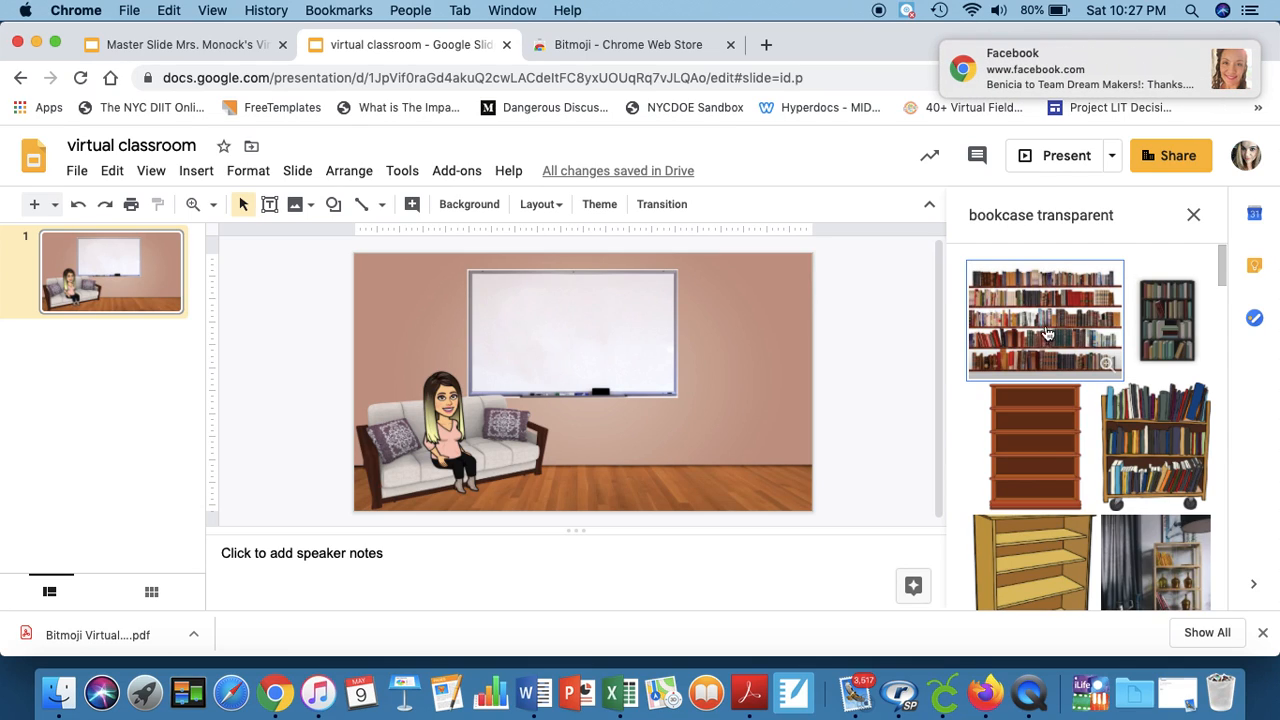
Step: Insert the empty wooden bookcase and enlarge it on the right of the classroom floor
scroll(down, 3)
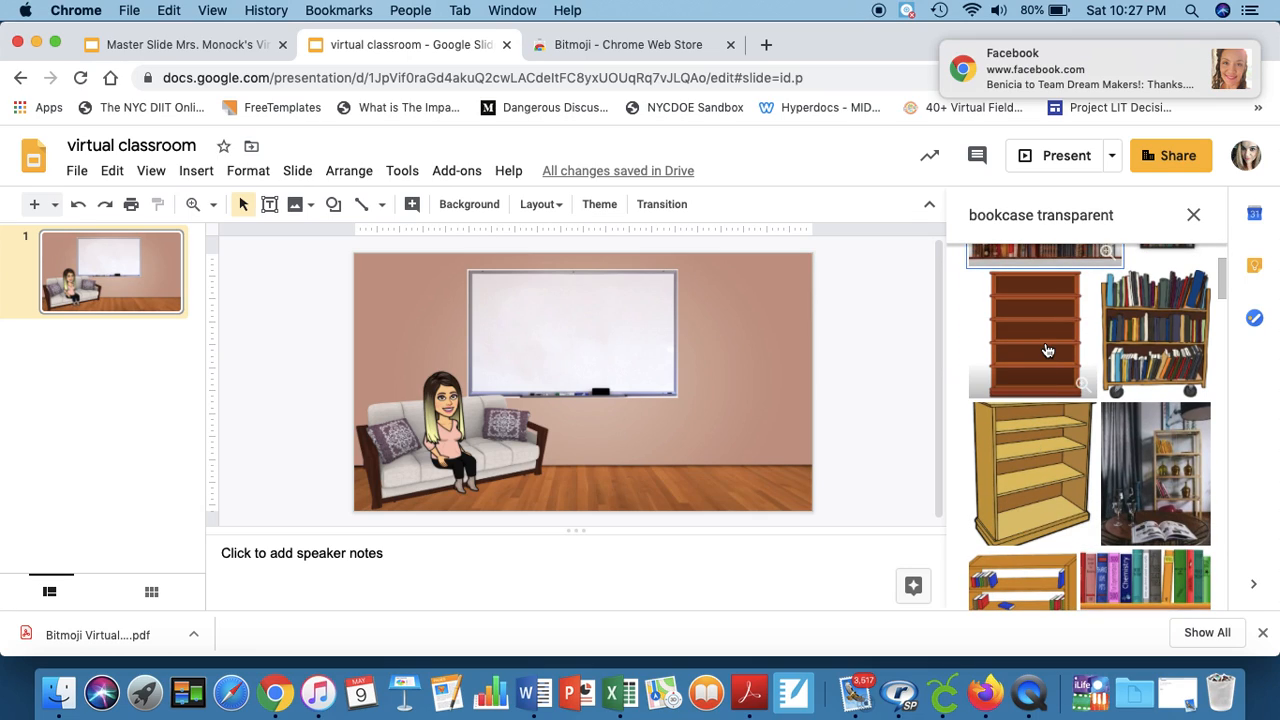
click(1032, 336)
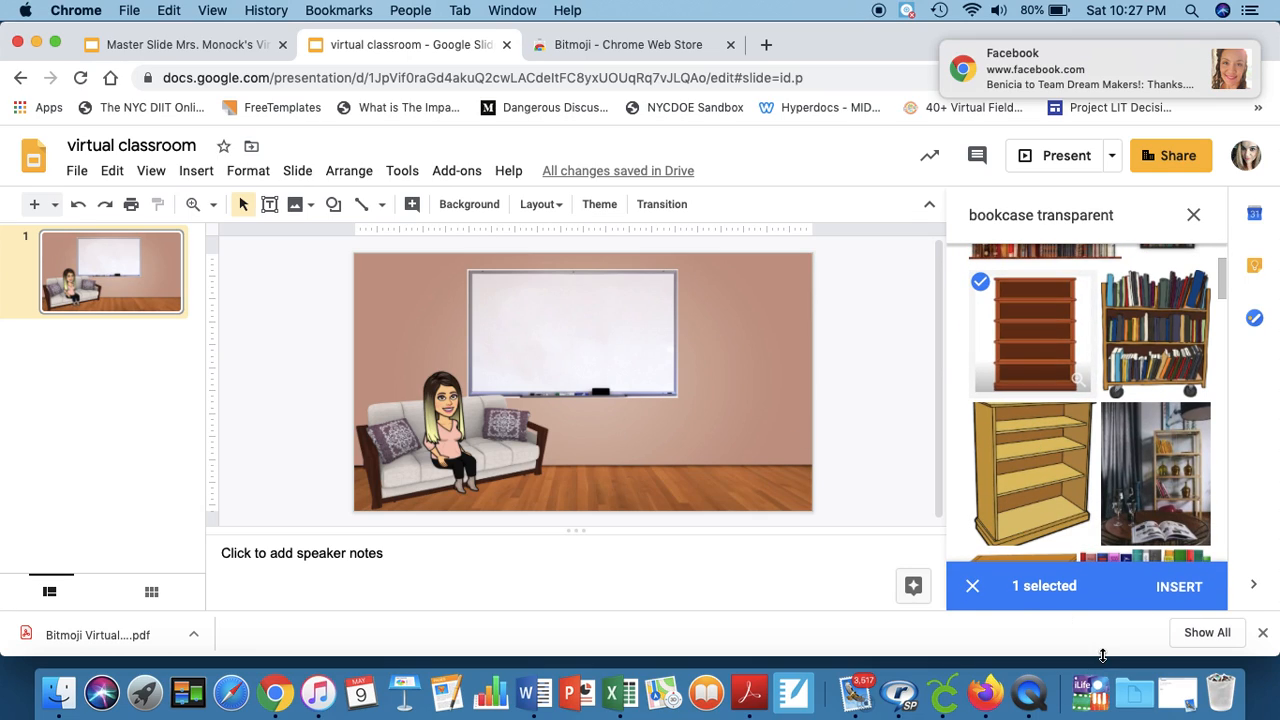
click(1178, 586)
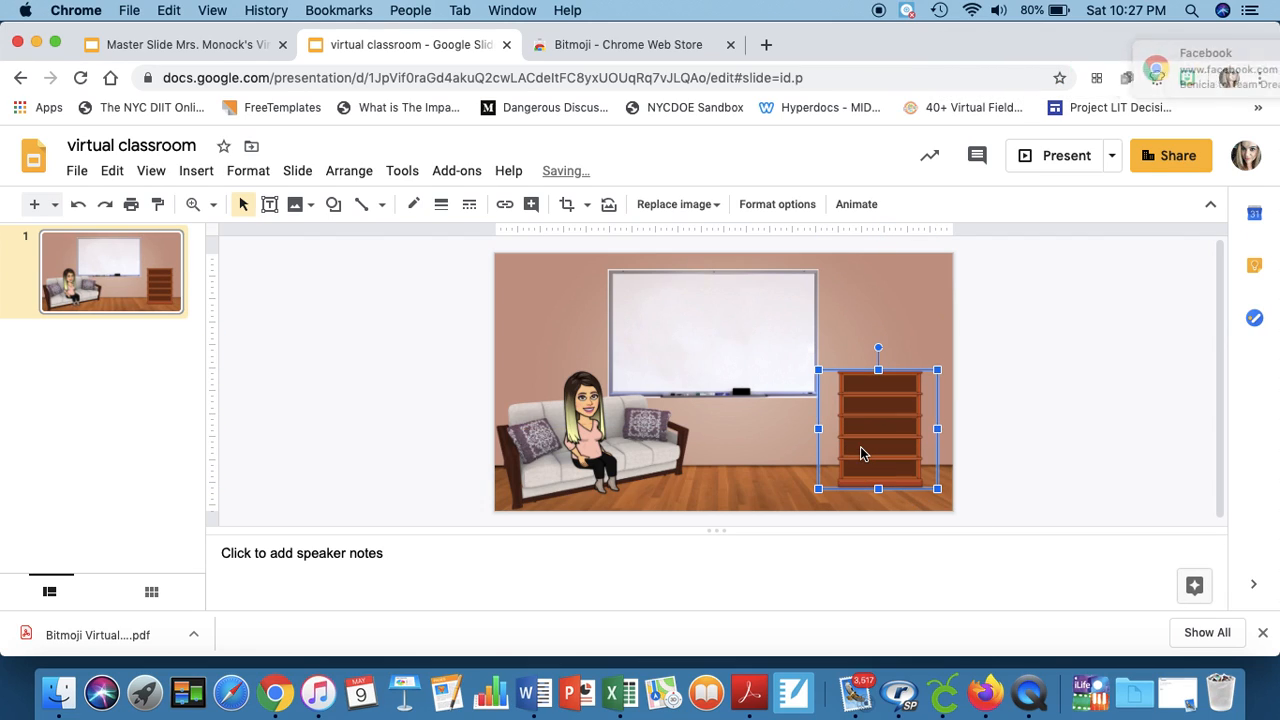
mouse_move(948, 352)
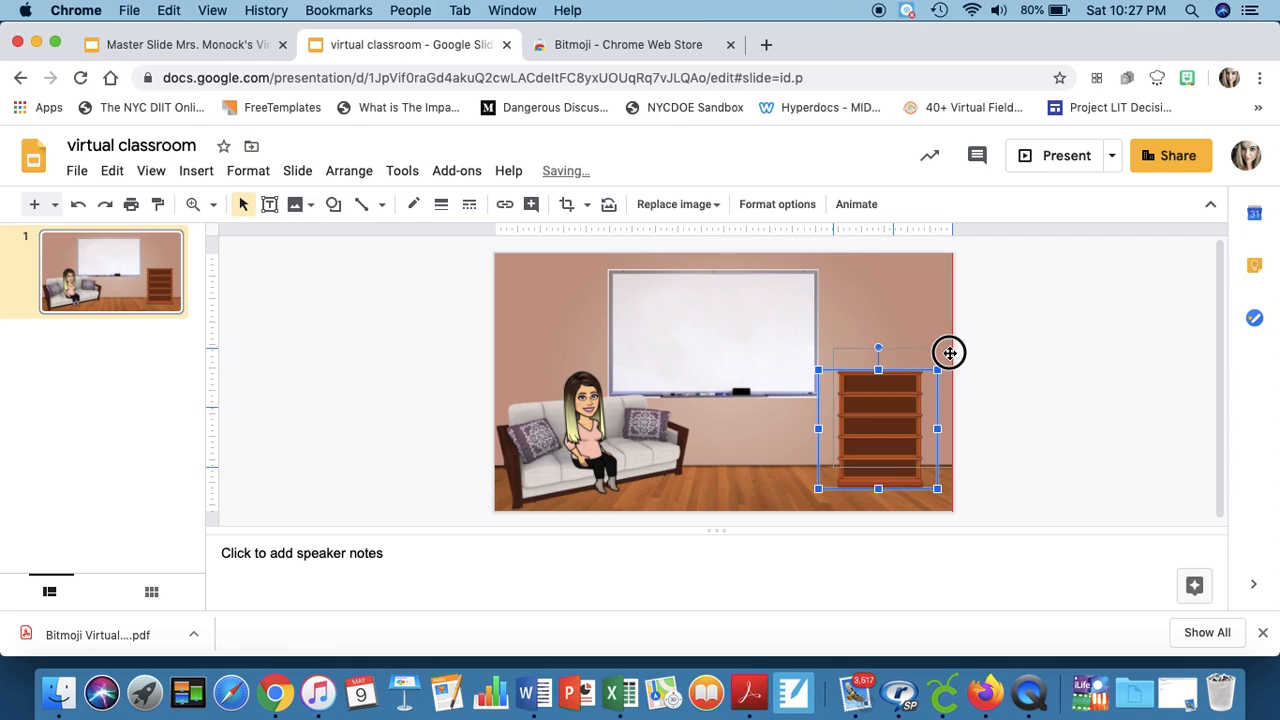
drag(878, 428, 892, 408)
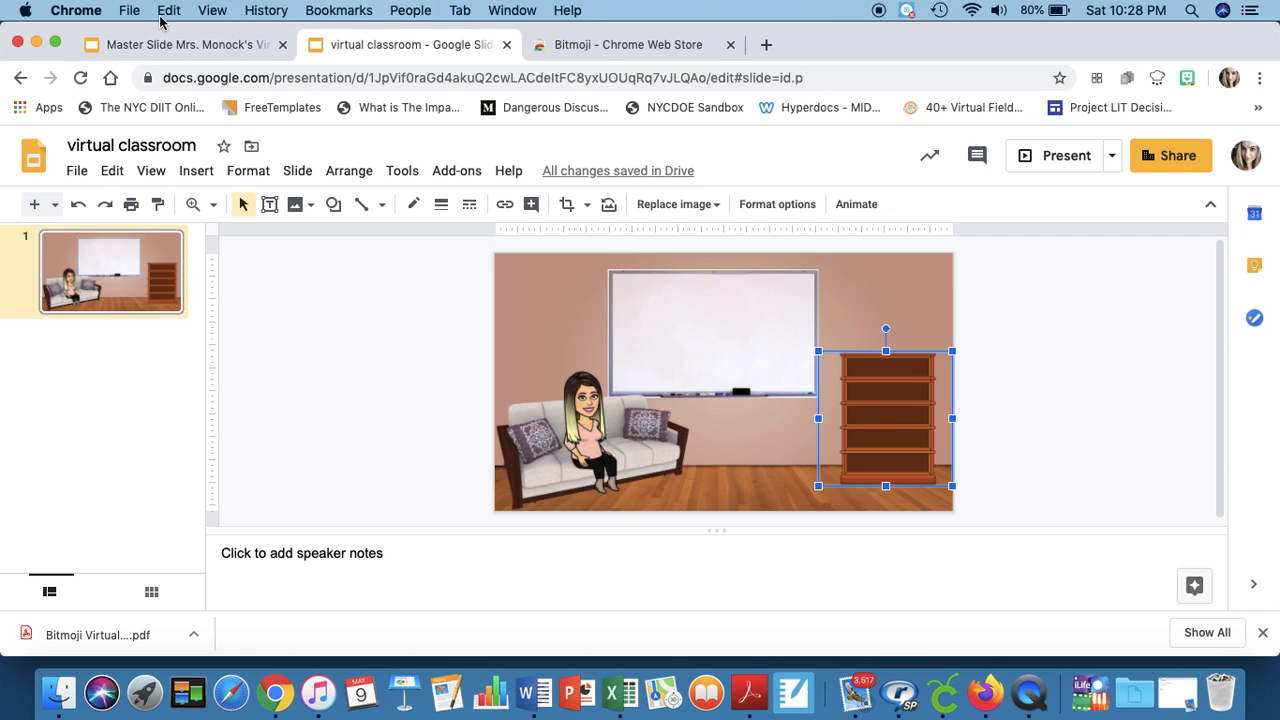
Step: Upload the Dear Martin cover from the computer, shrink it and set it atop the bookcase
click(128, 10)
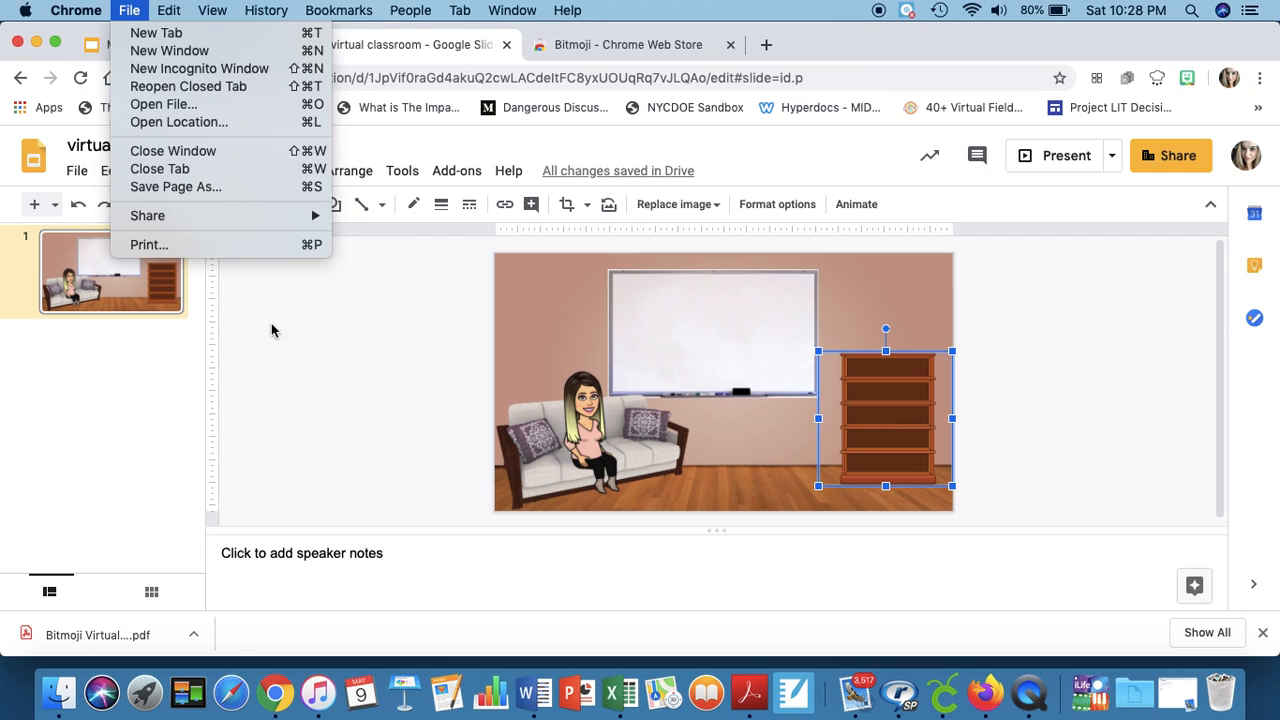
click(196, 170)
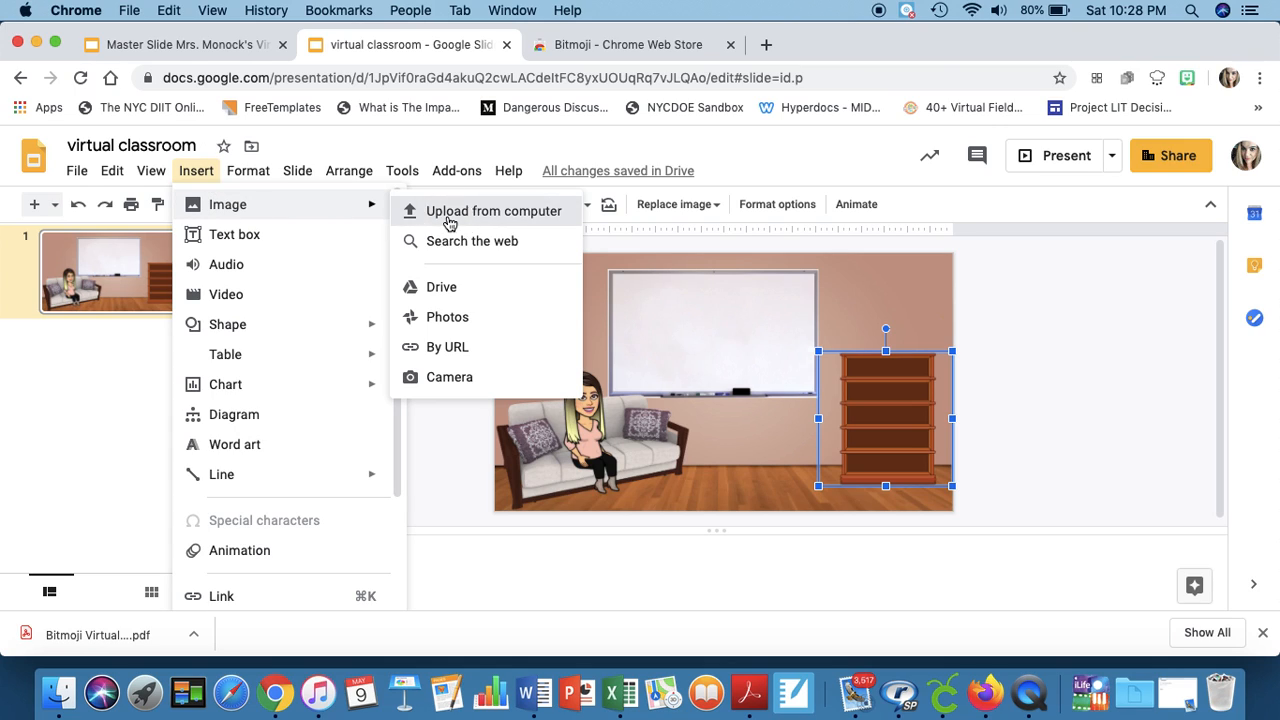
click(494, 212)
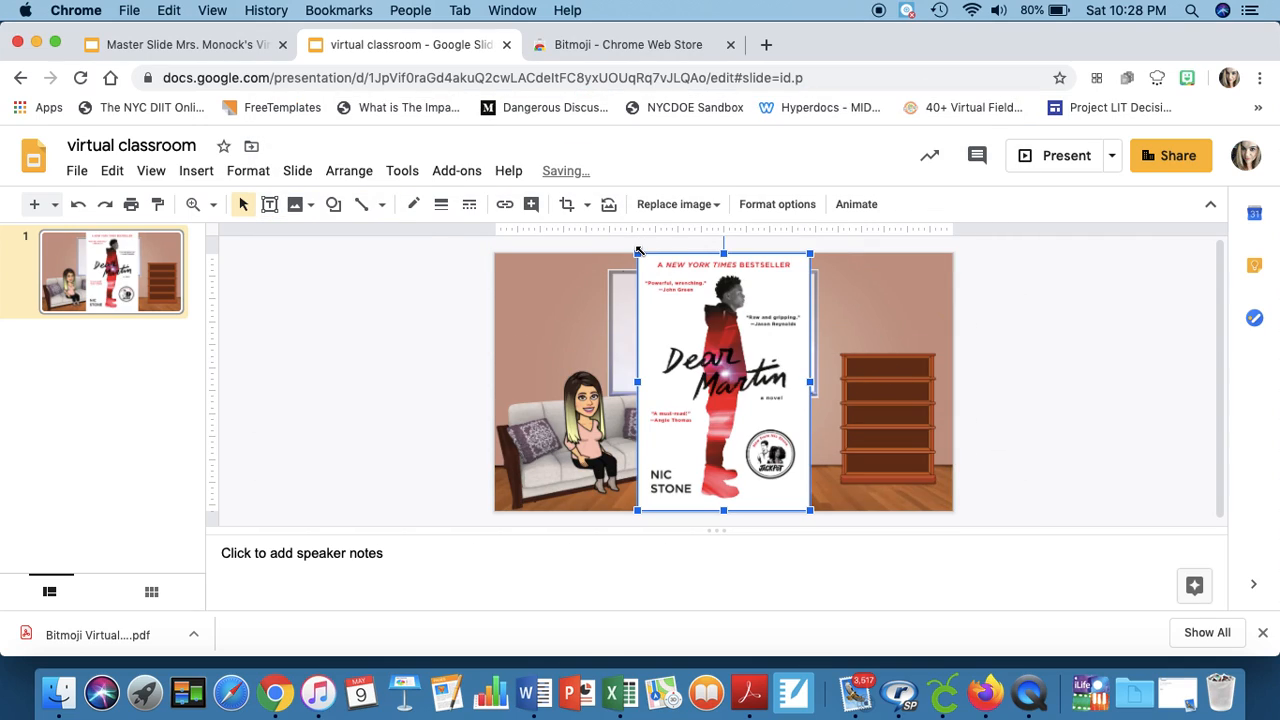
drag(724, 380, 784, 464)
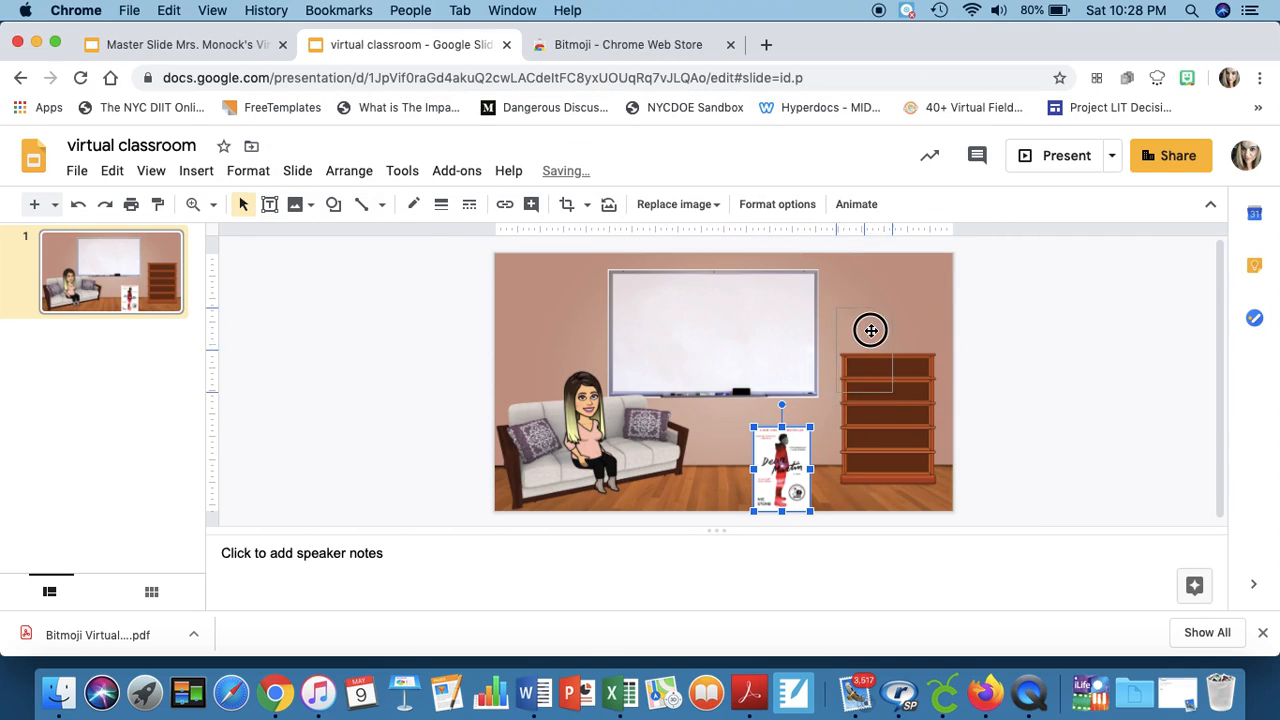
drag(780, 468, 884, 308)
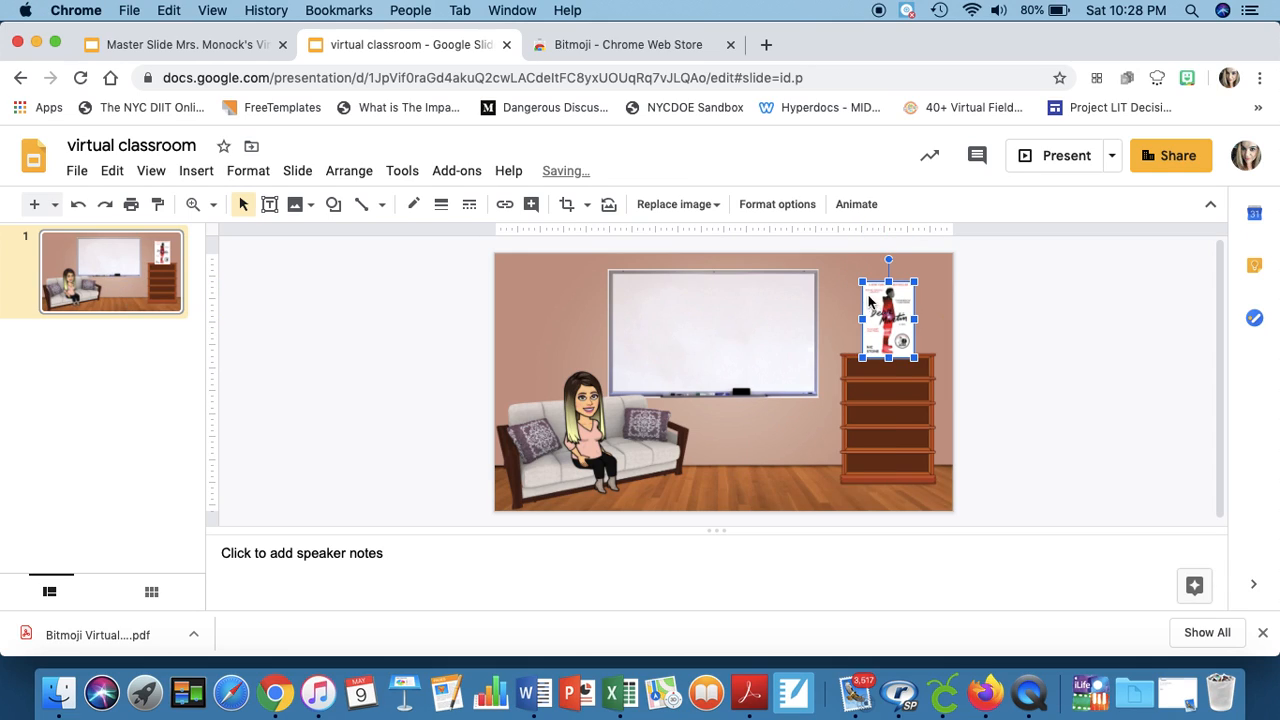
drag(888, 316, 888, 304)
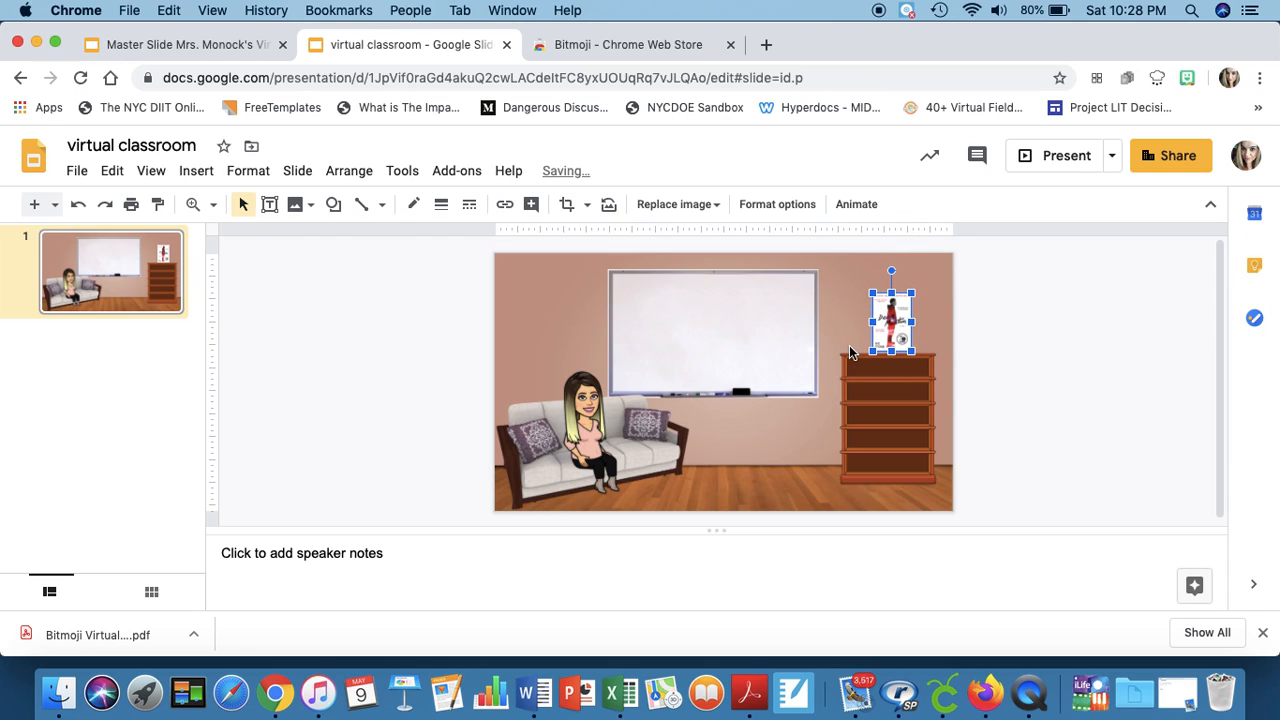
click(196, 170)
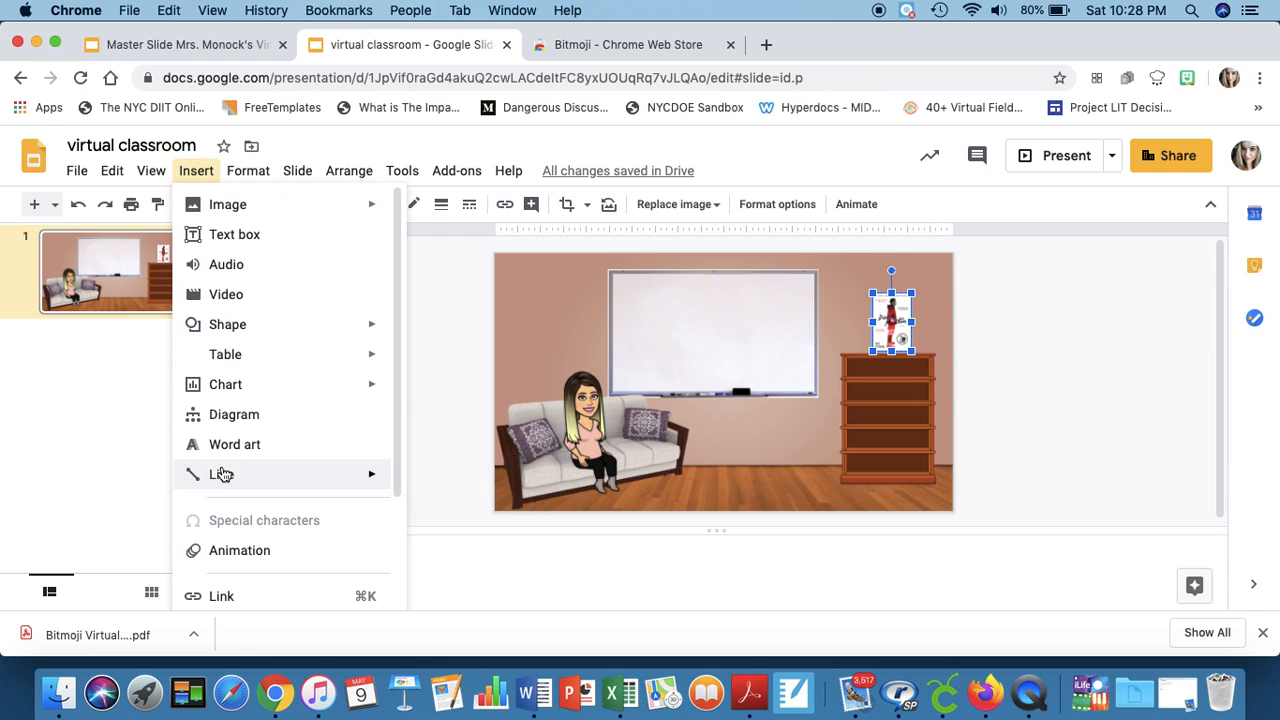
click(220, 596)
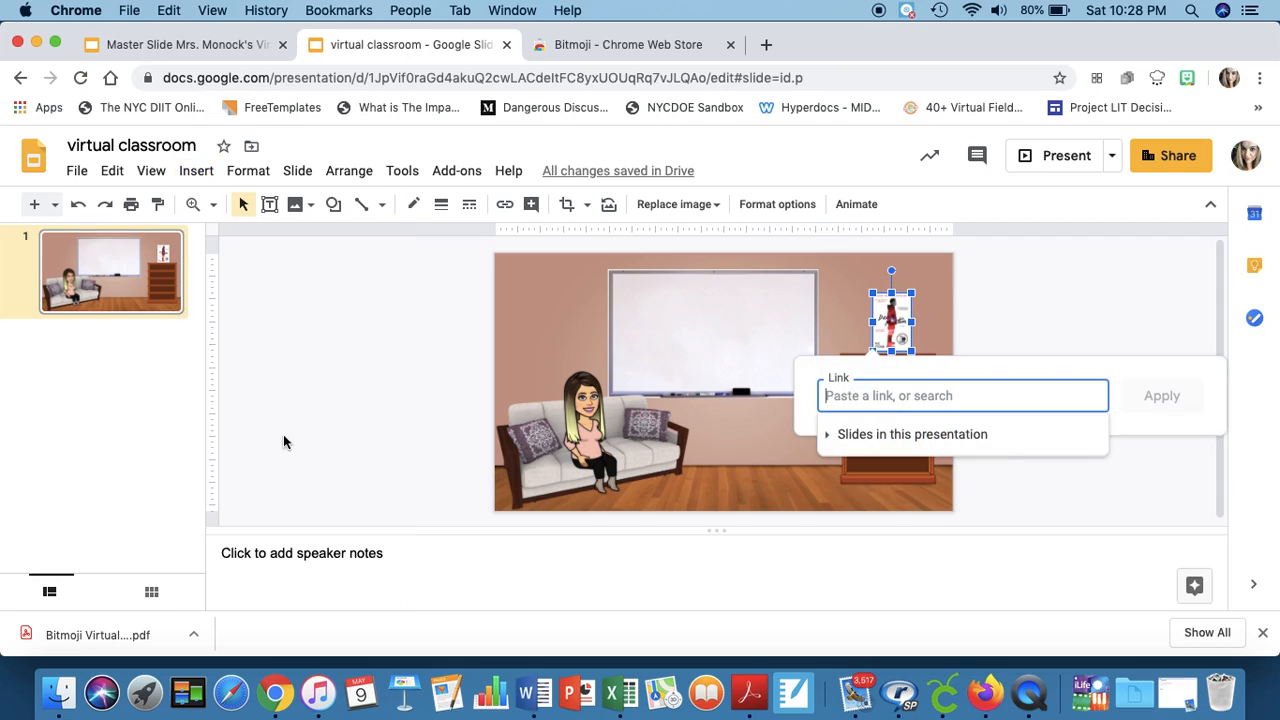
mouse_move(898, 324)
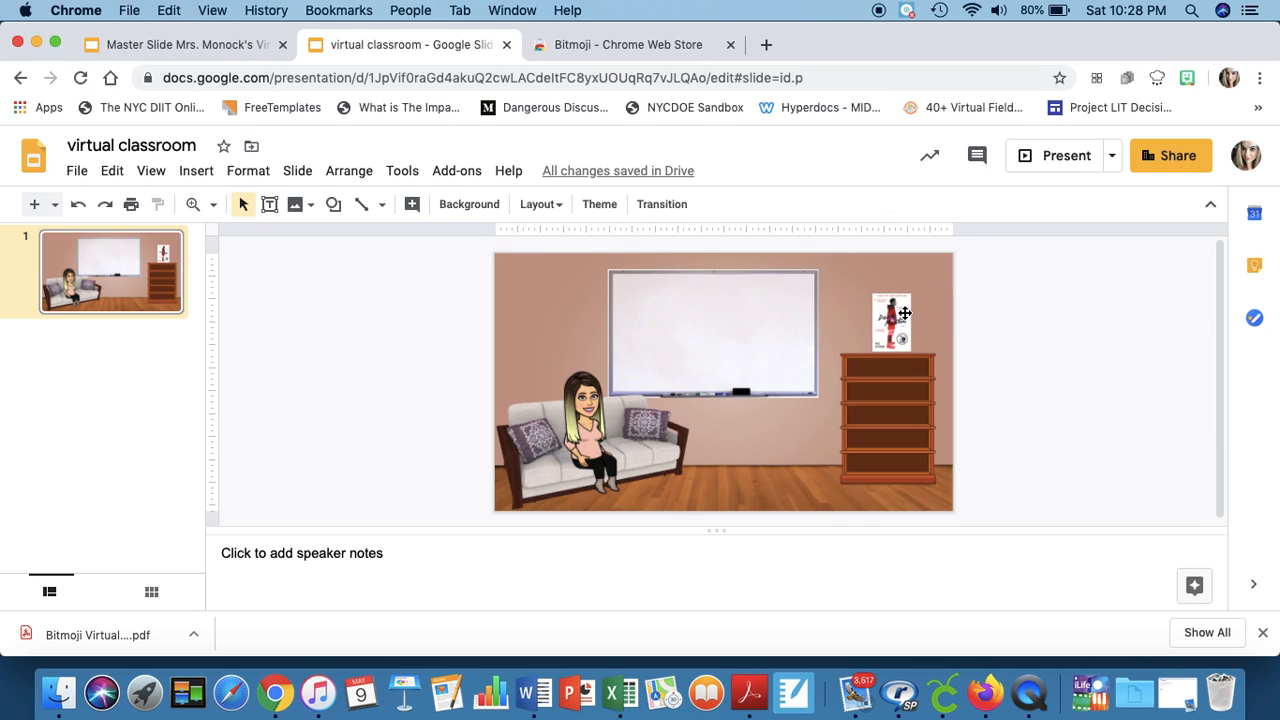
Step: Add a text box on the whiteboard with the font size set to 24
click(712, 332)
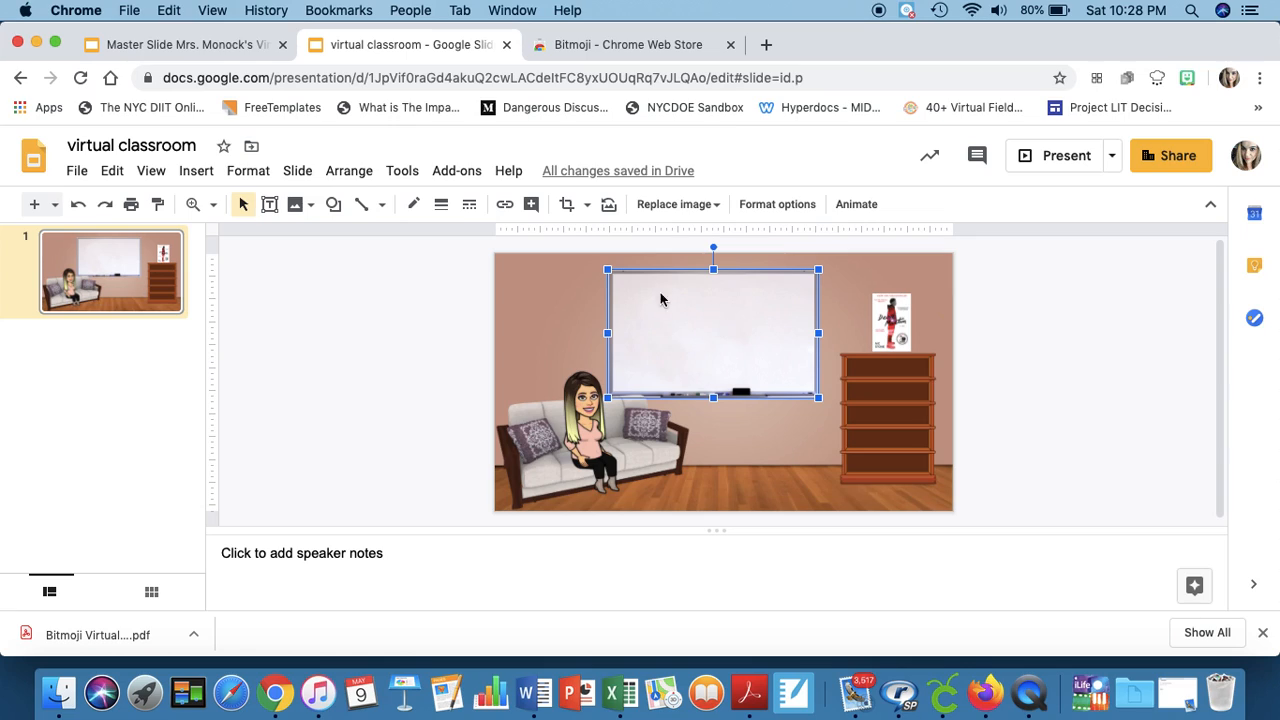
mouse_move(736, 358)
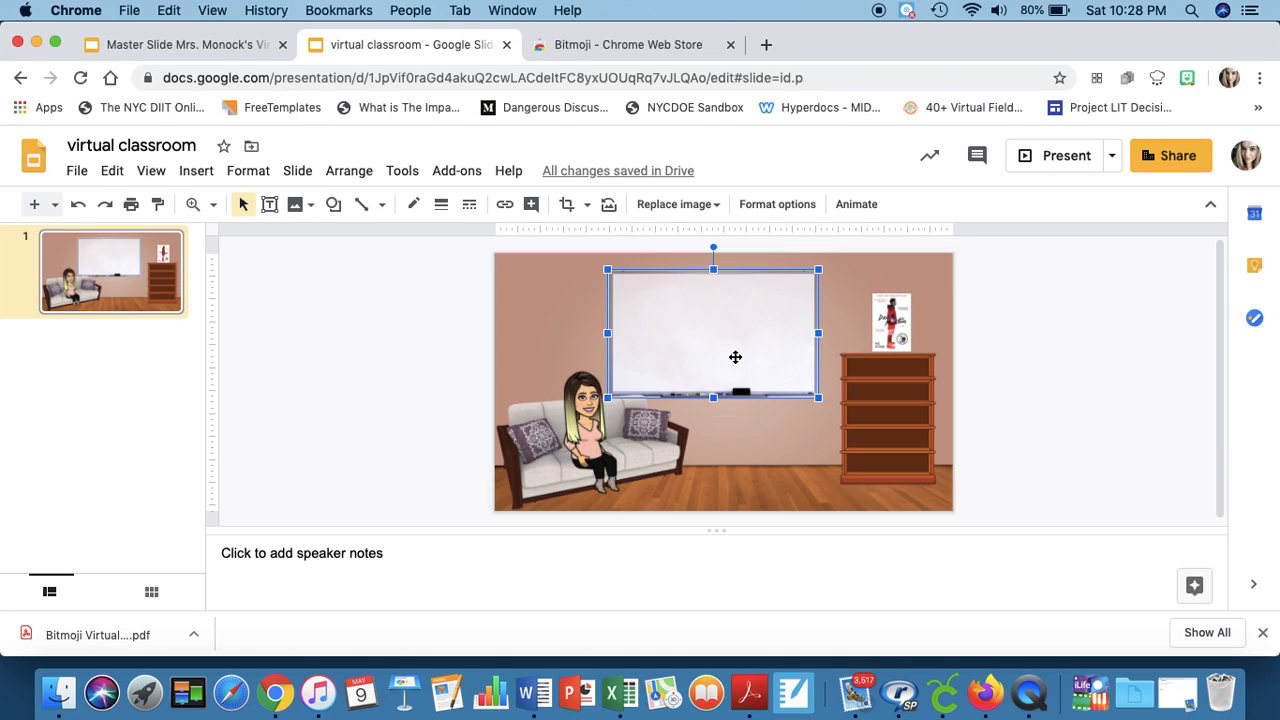
click(196, 170)
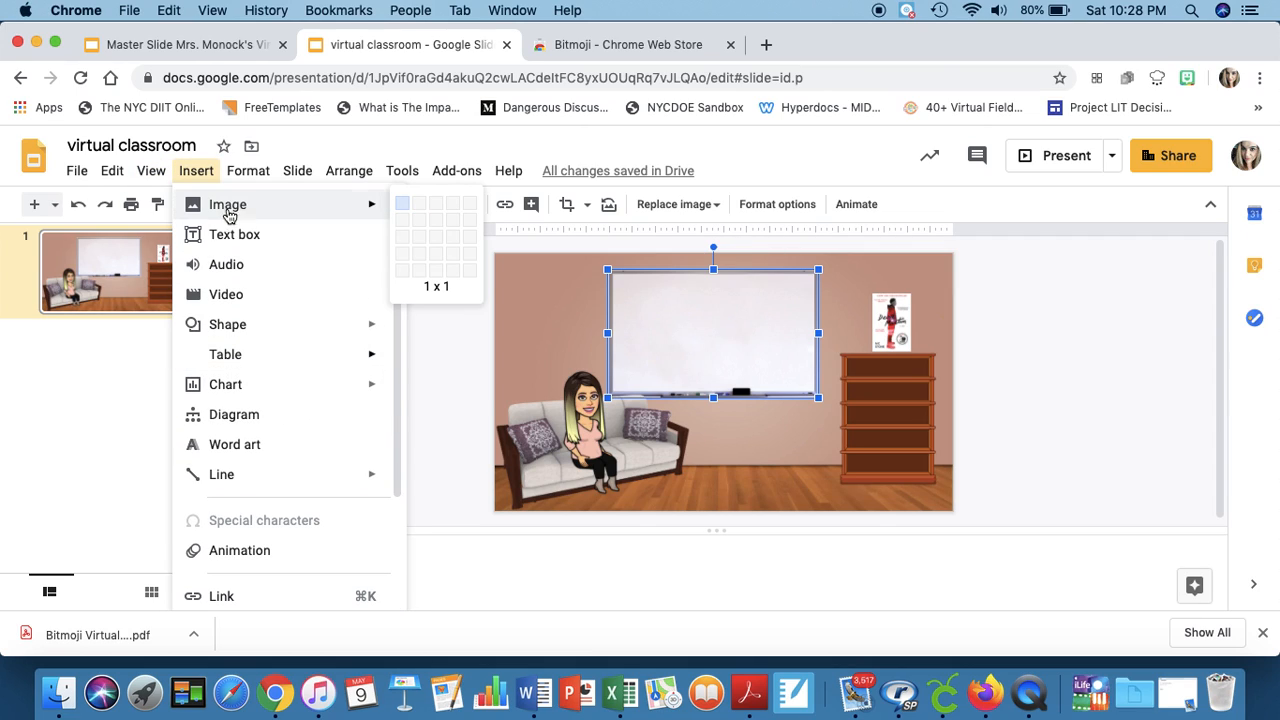
mouse_move(236, 234)
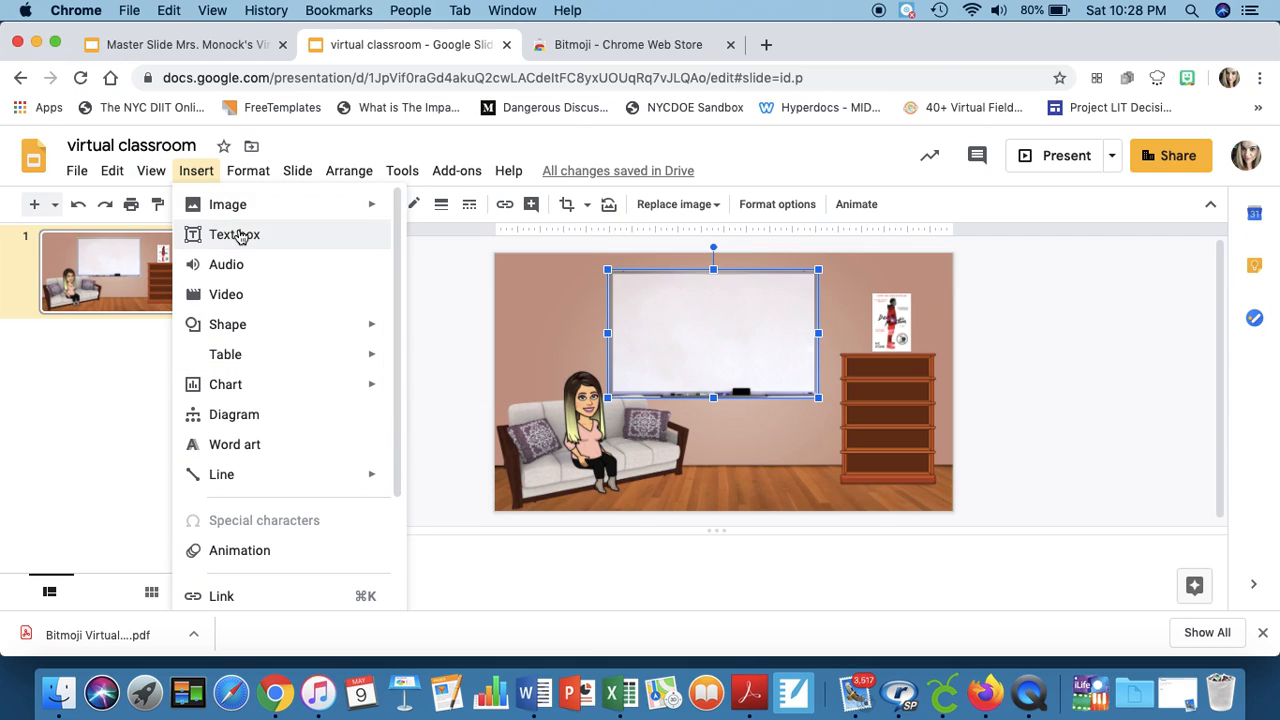
click(234, 234)
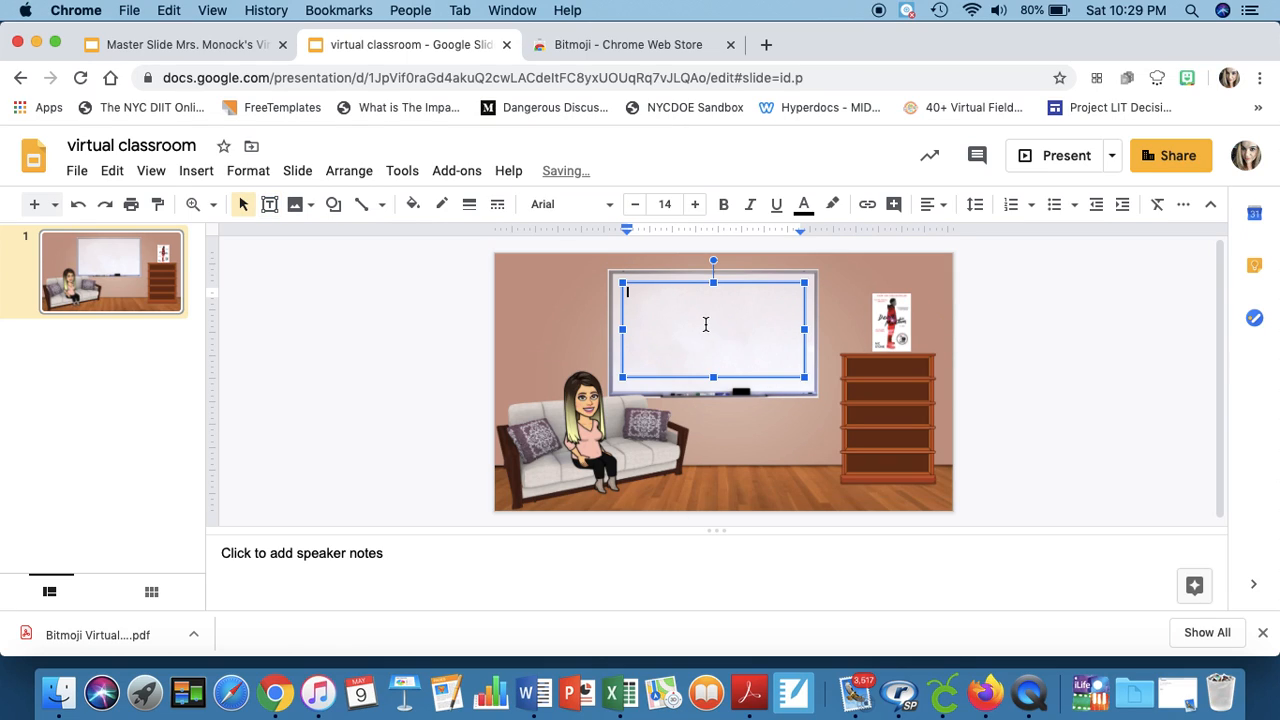
click(664, 204)
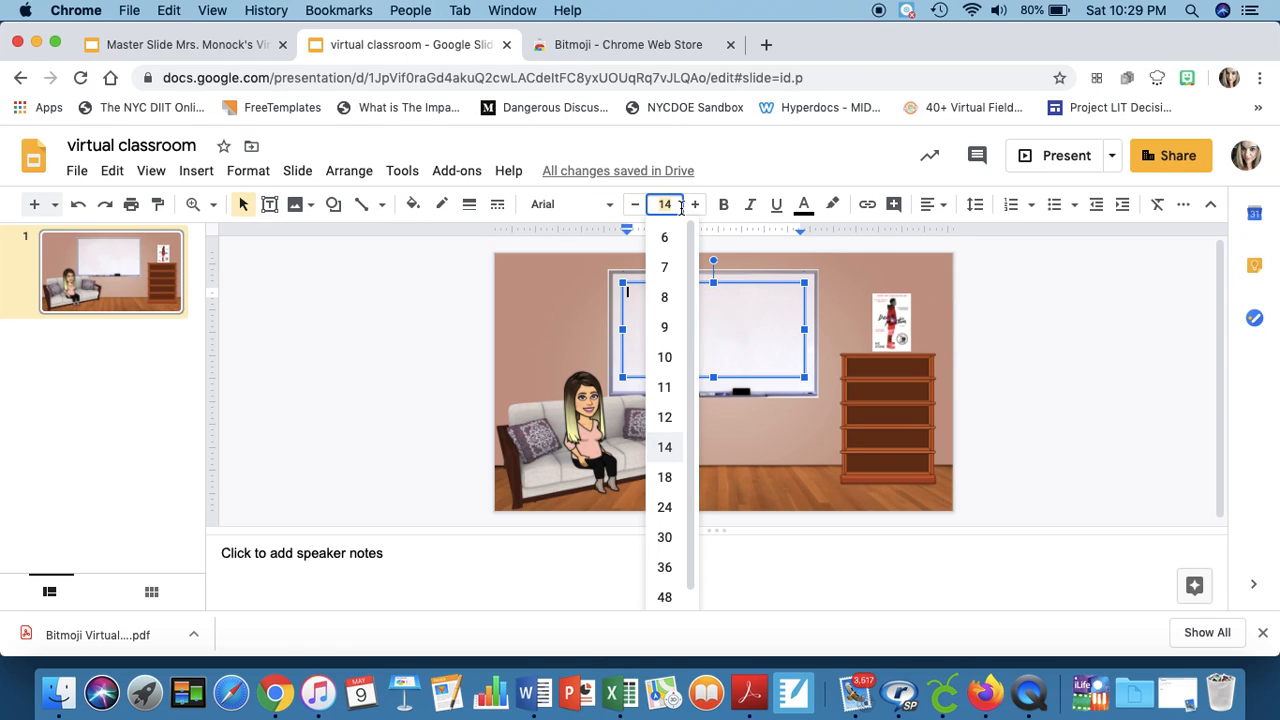
click(664, 508)
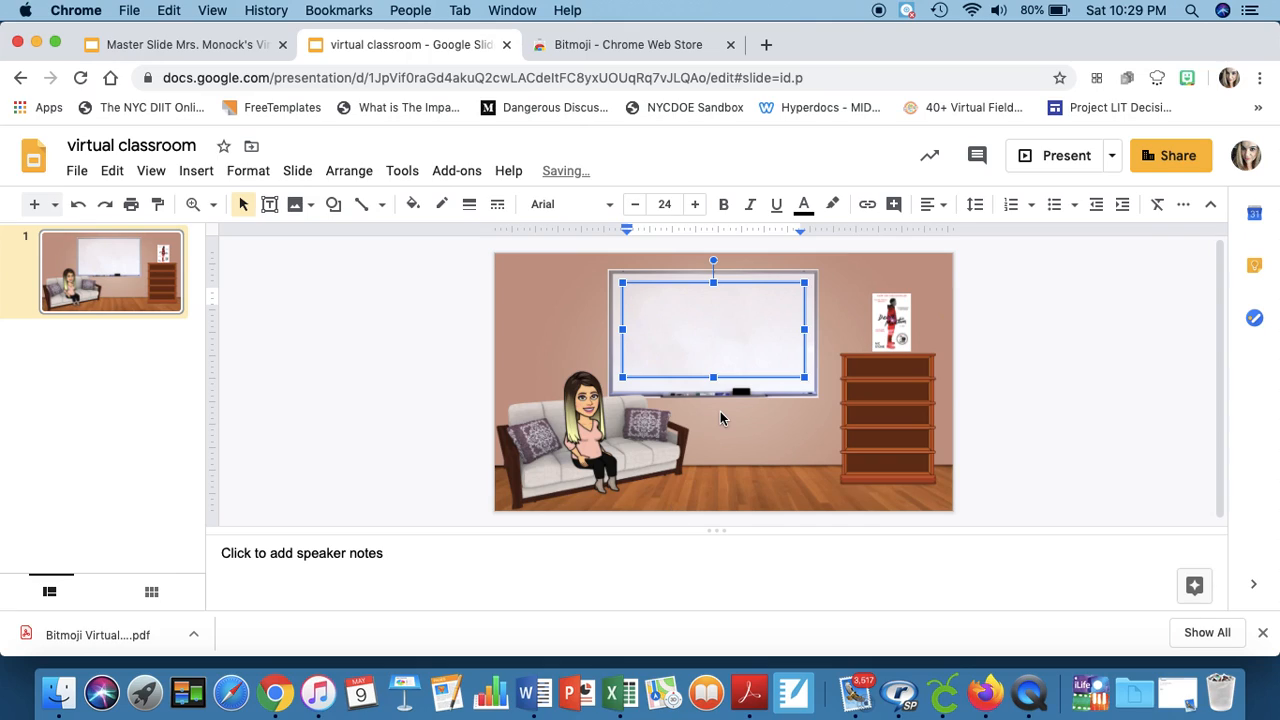
Step: Enter 'GOOD MORNING!' in the text box and centre-align it
text(GOOD MORNING)
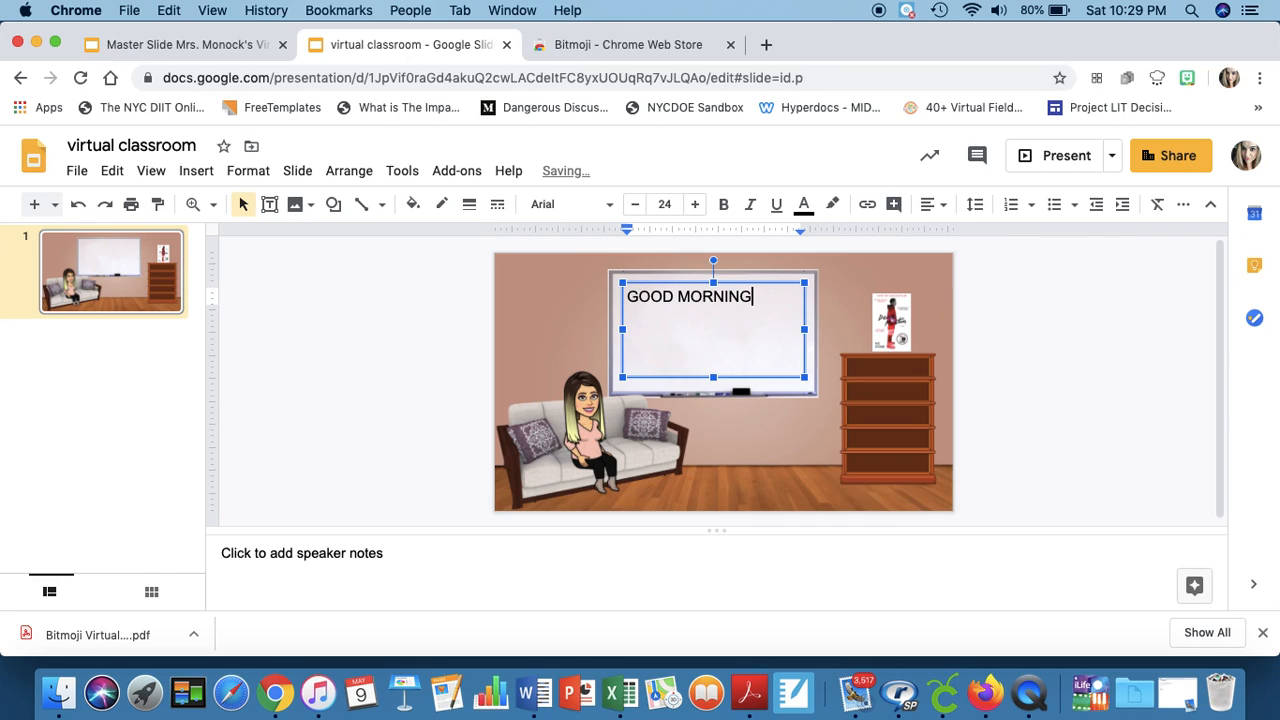
text(!)
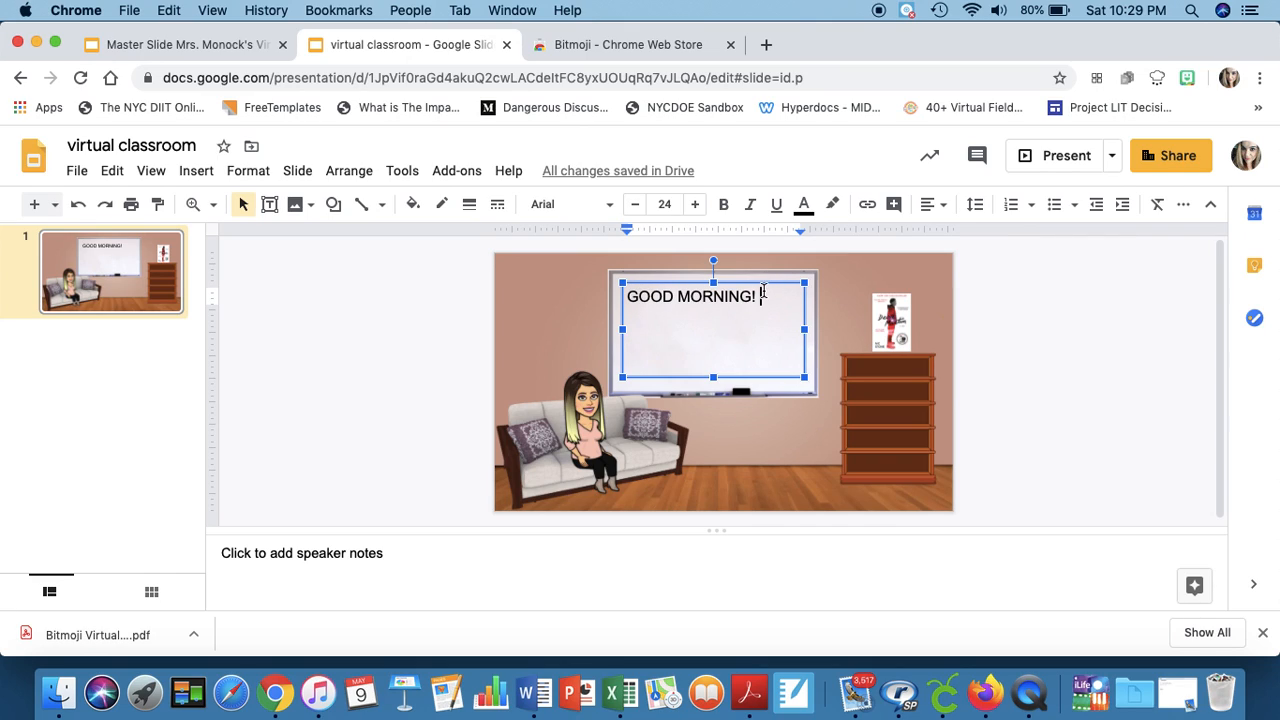
click(920, 204)
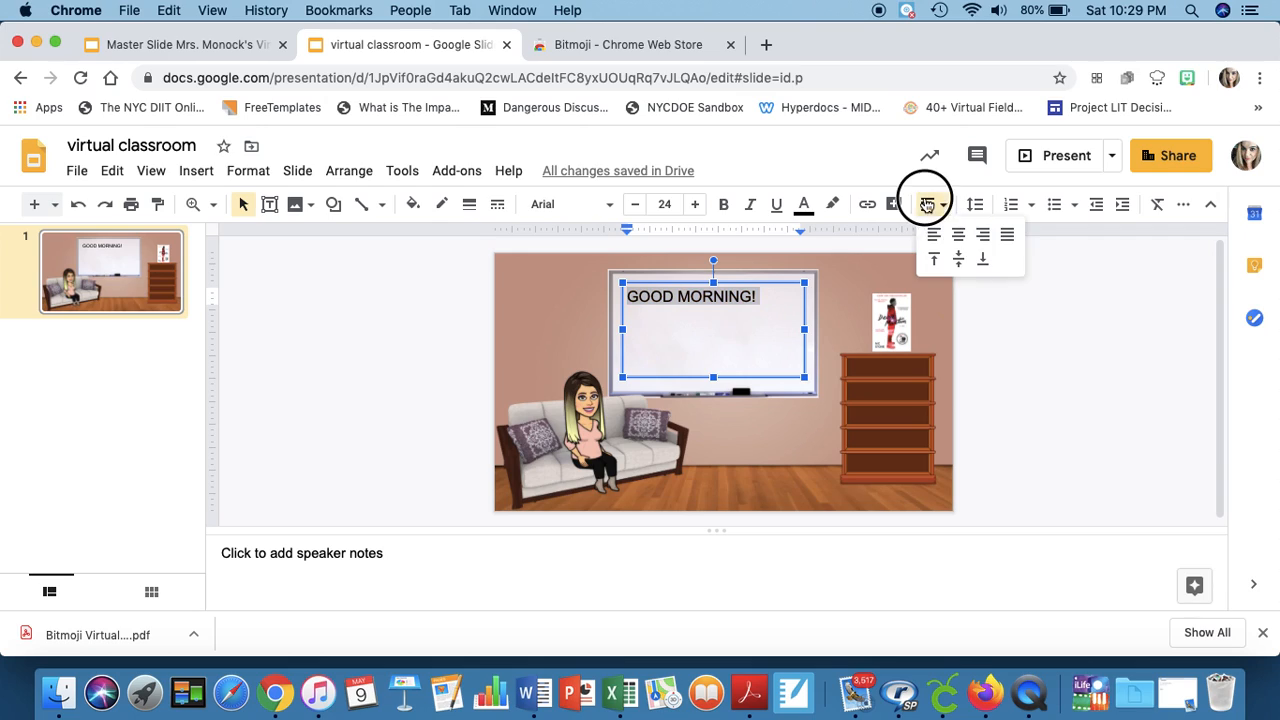
click(956, 234)
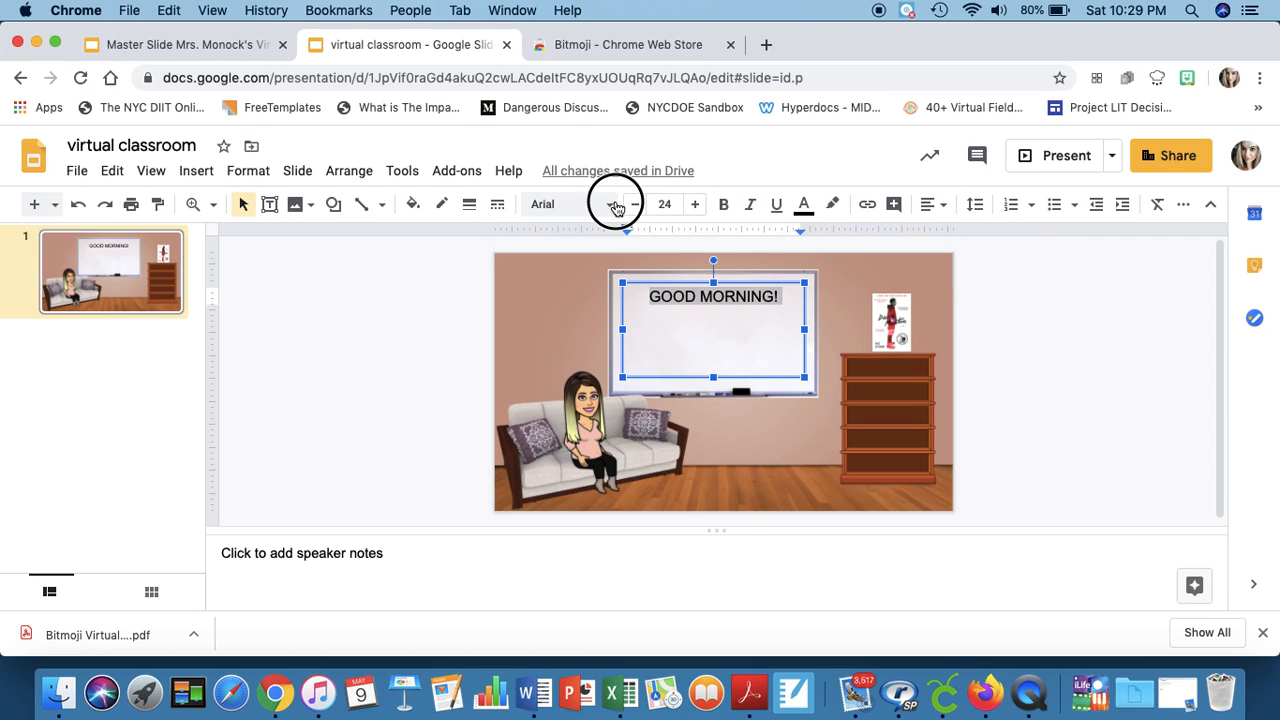
Step: Set the GOOD MORNING! greeting in Times New Roman and finish editing
click(570, 204)
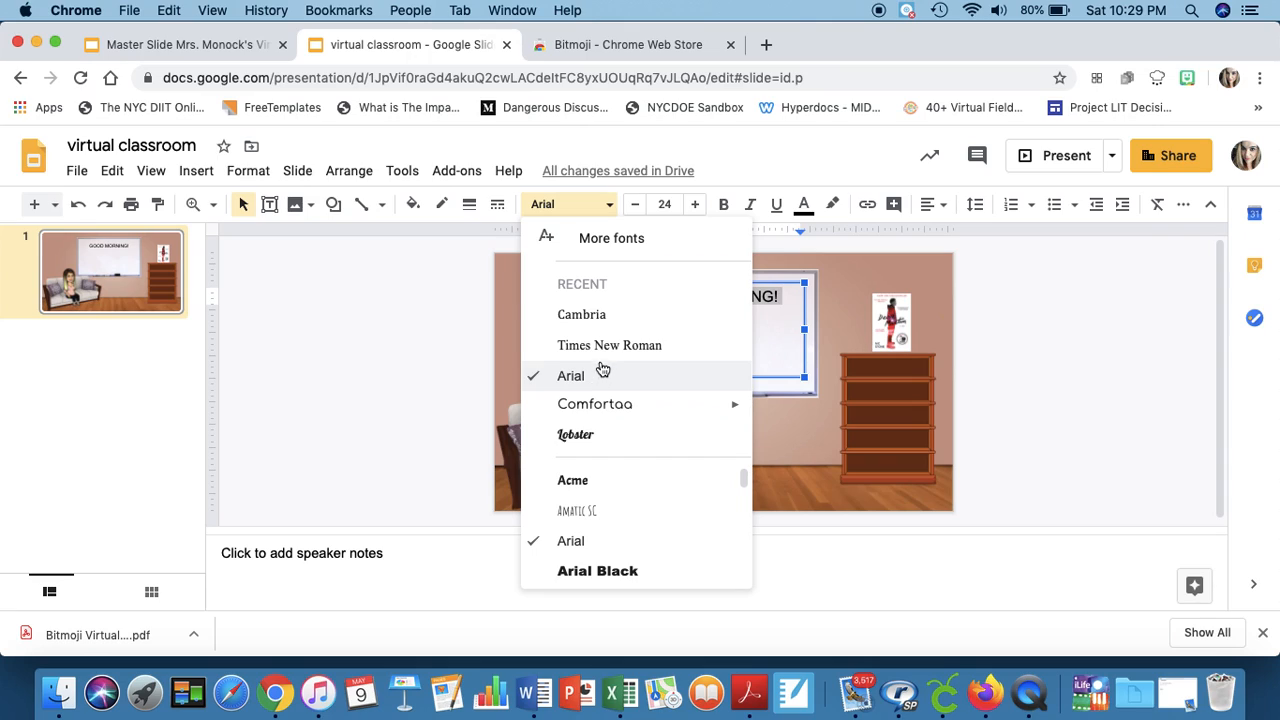
click(608, 344)
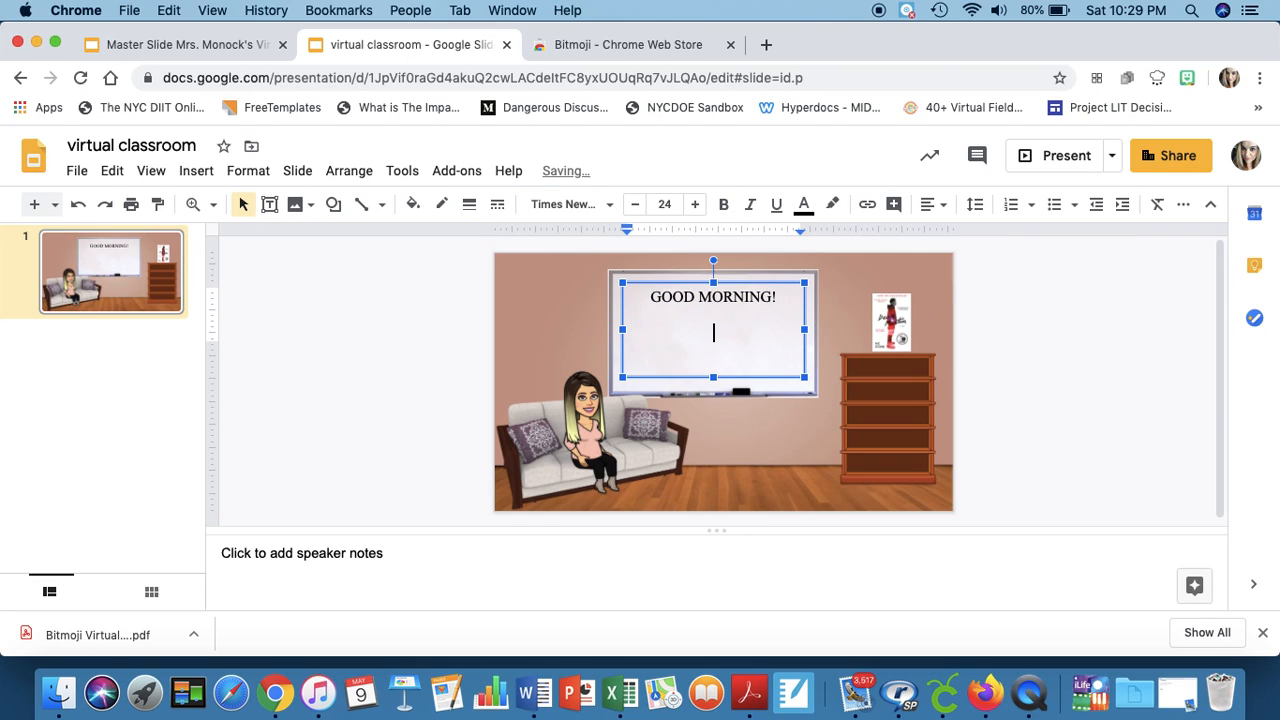
click(556, 304)
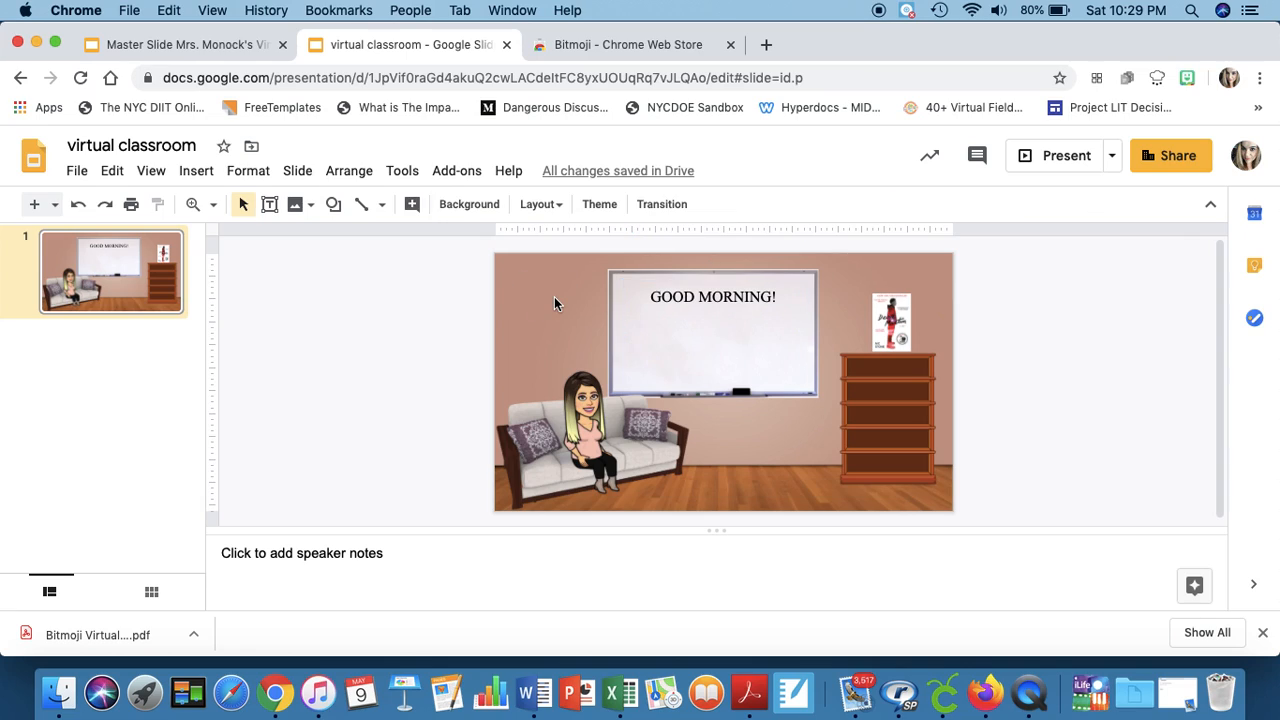
Step: Search the web for 'clock transparent background' images from the Insert Image panel
click(196, 170)
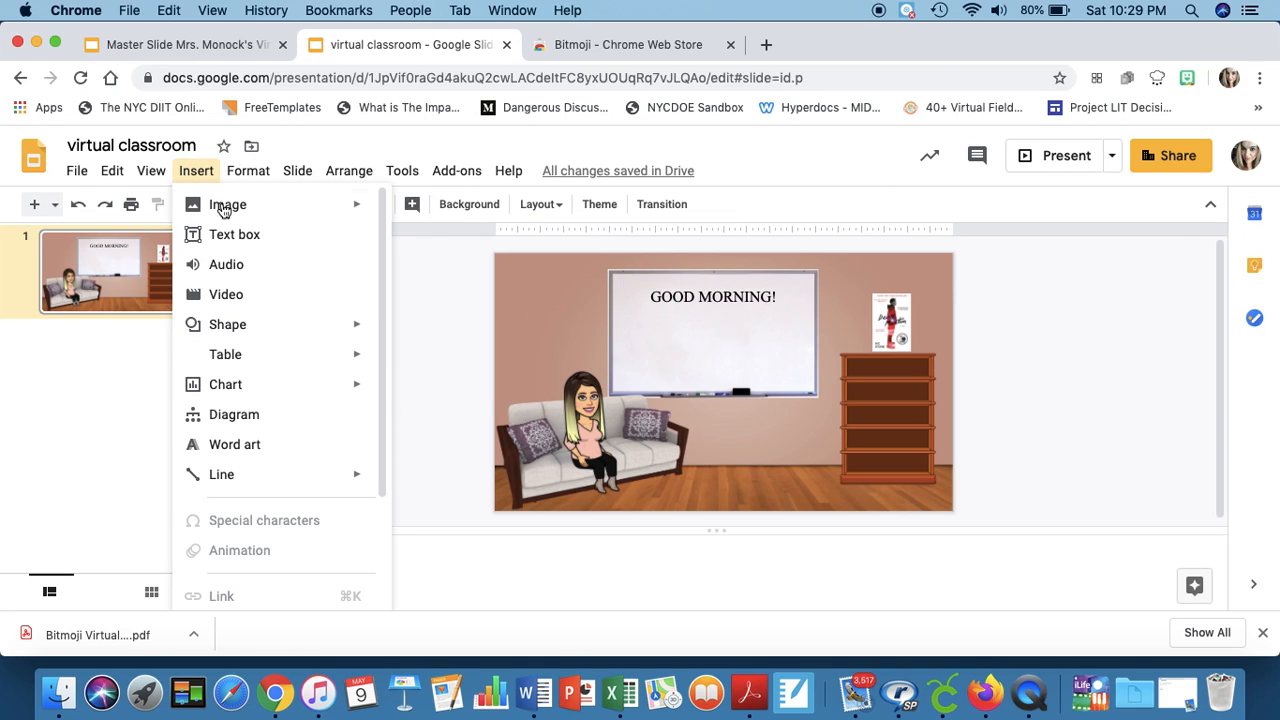
click(228, 204)
text(lo)
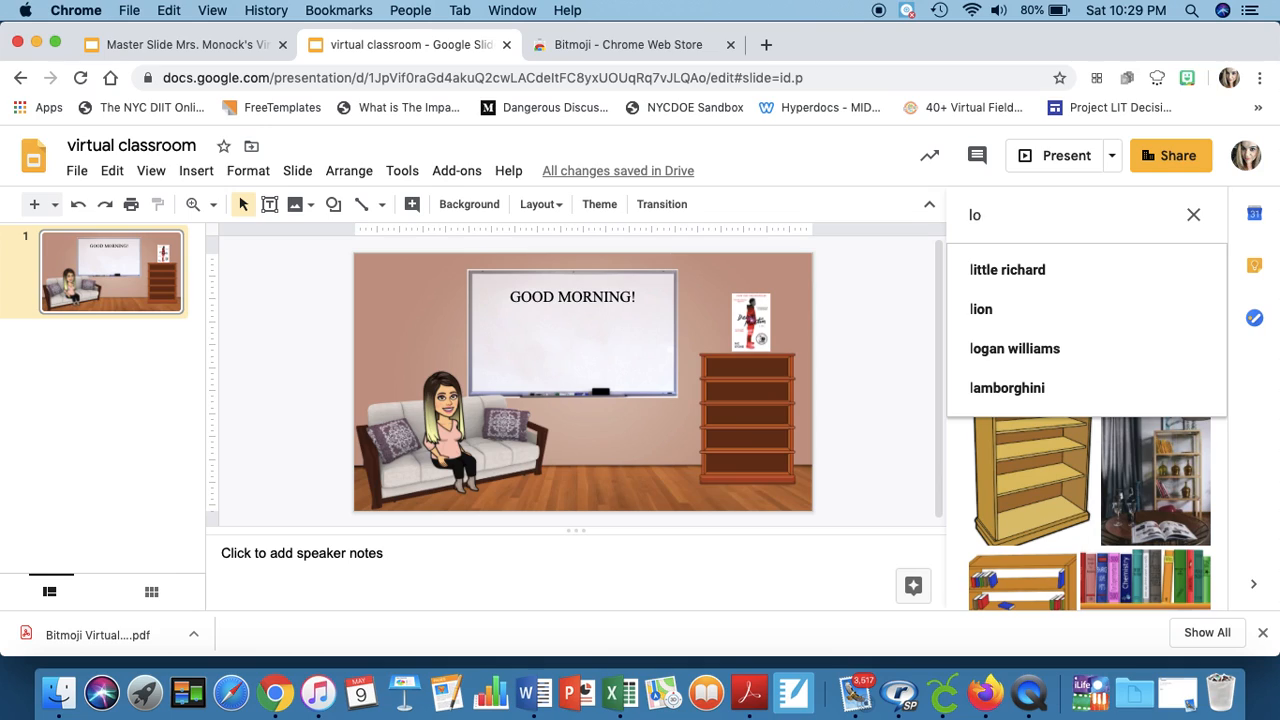
key(Backspace)
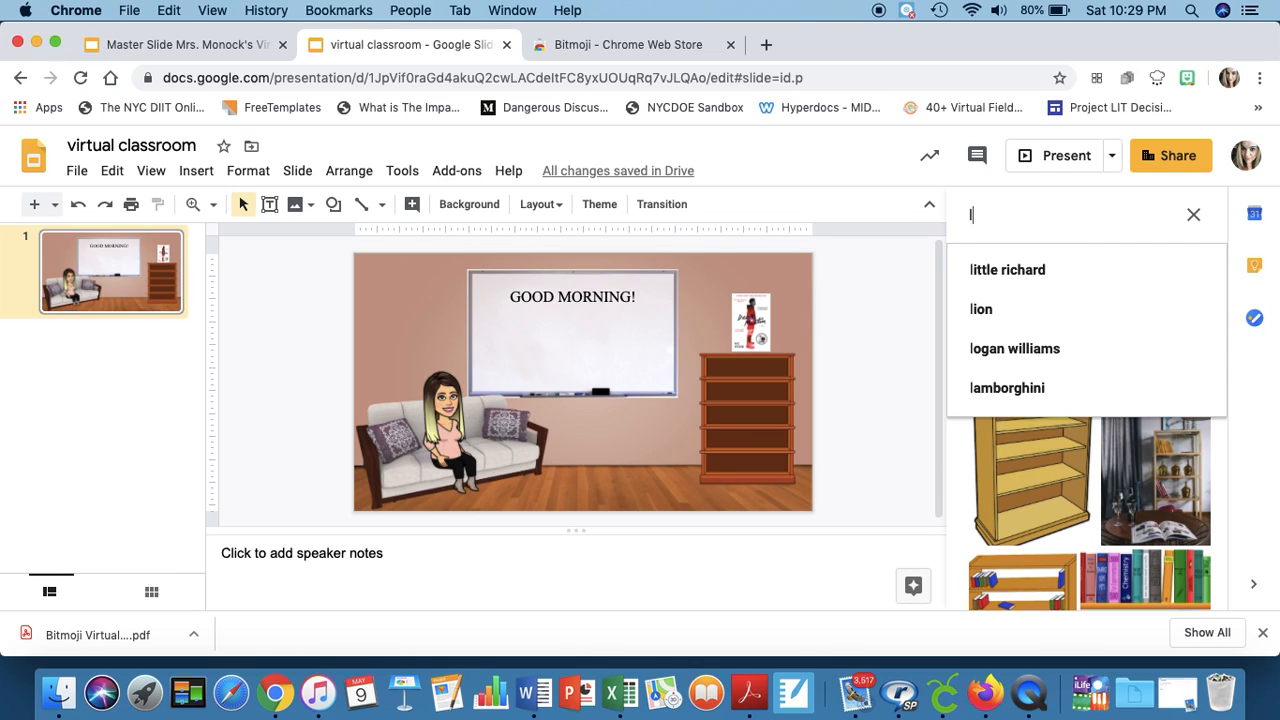
text(clock)
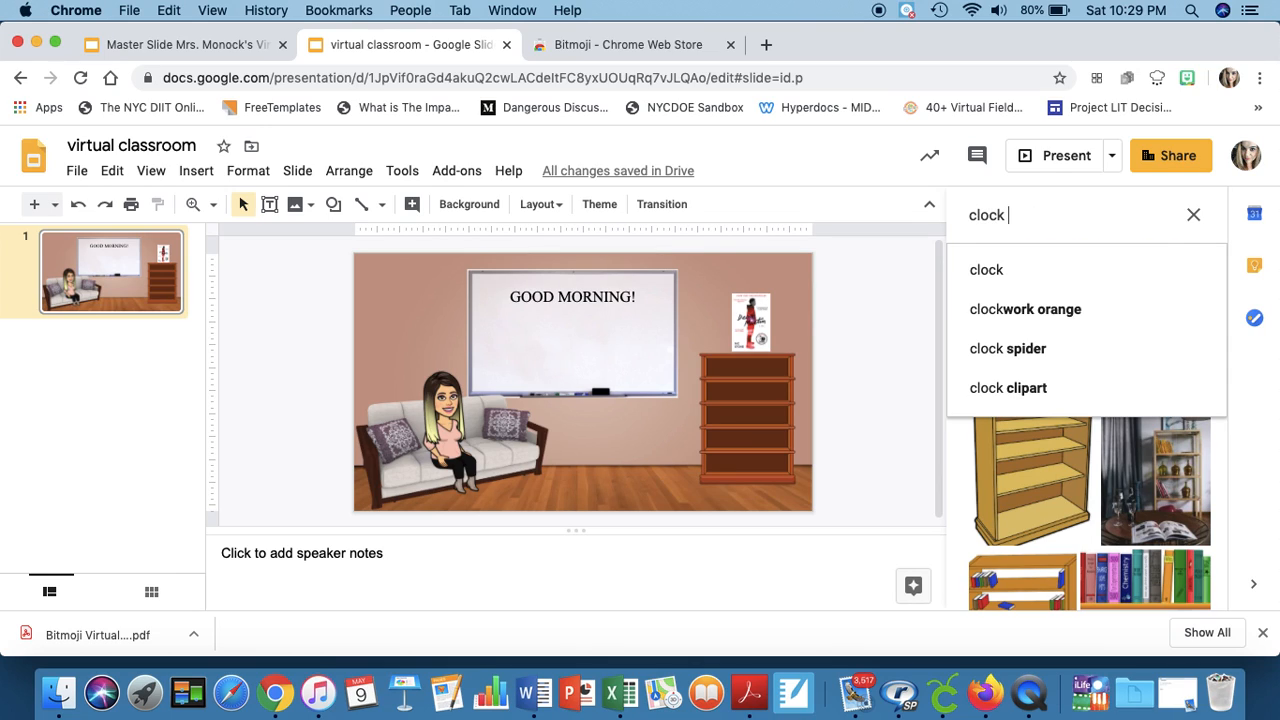
text(trans)
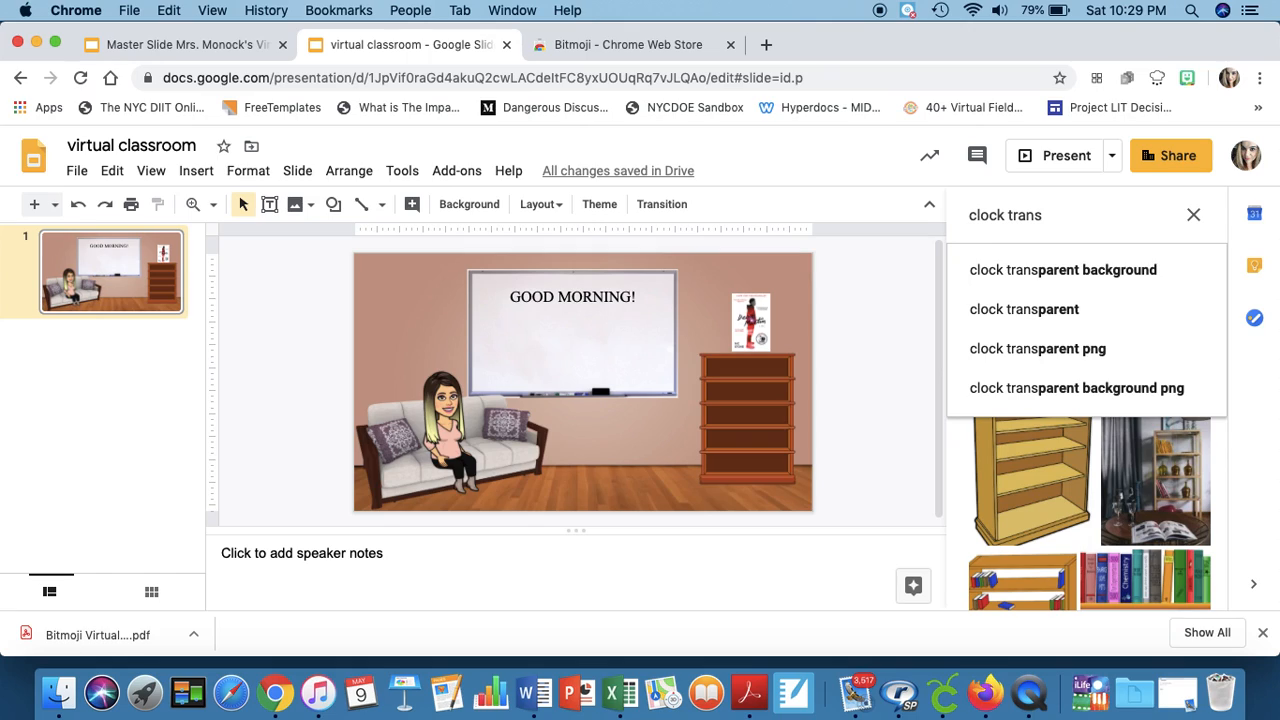
click(1062, 268)
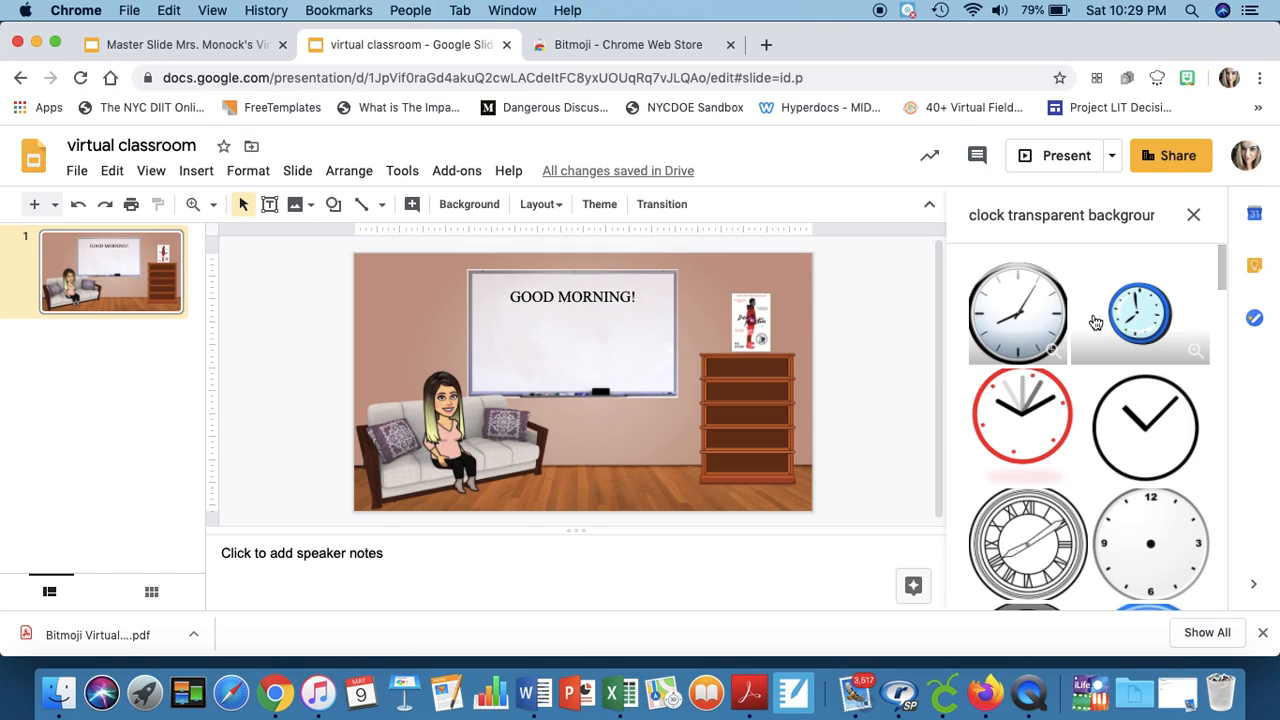
Step: Insert the plain black clock, shrink it and place it in the slide's top-left corner
click(1144, 428)
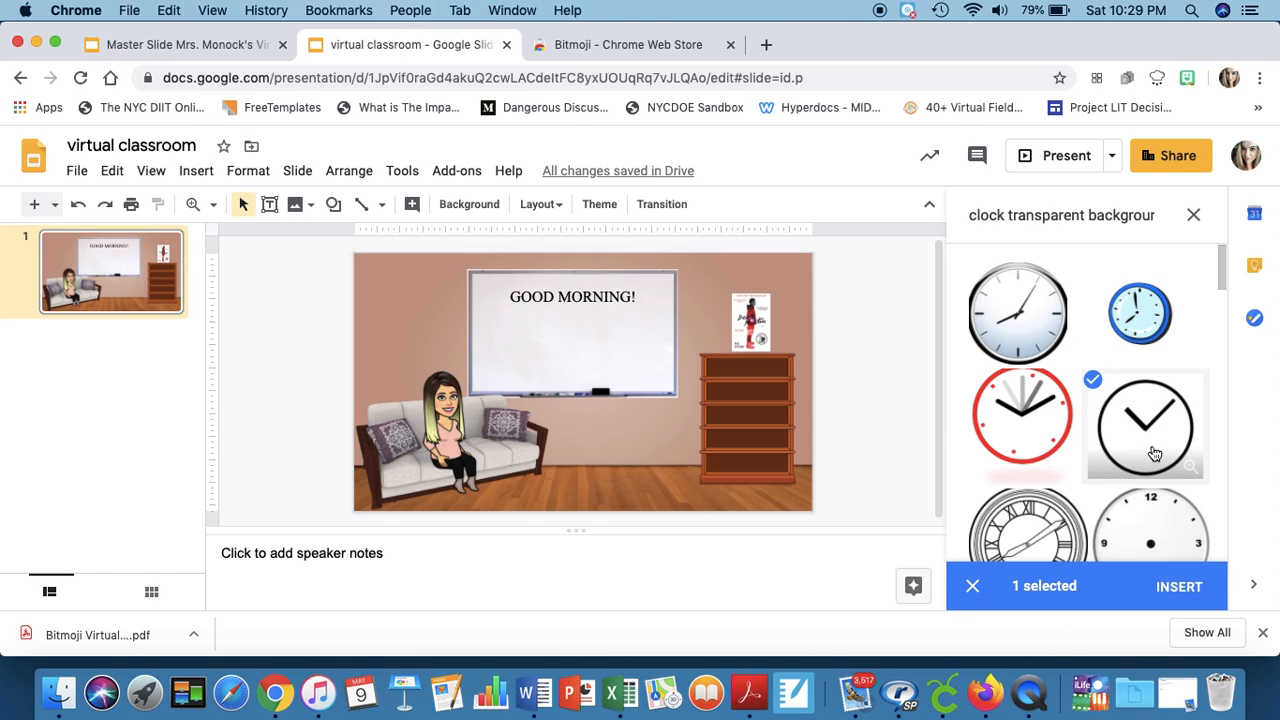
click(1178, 586)
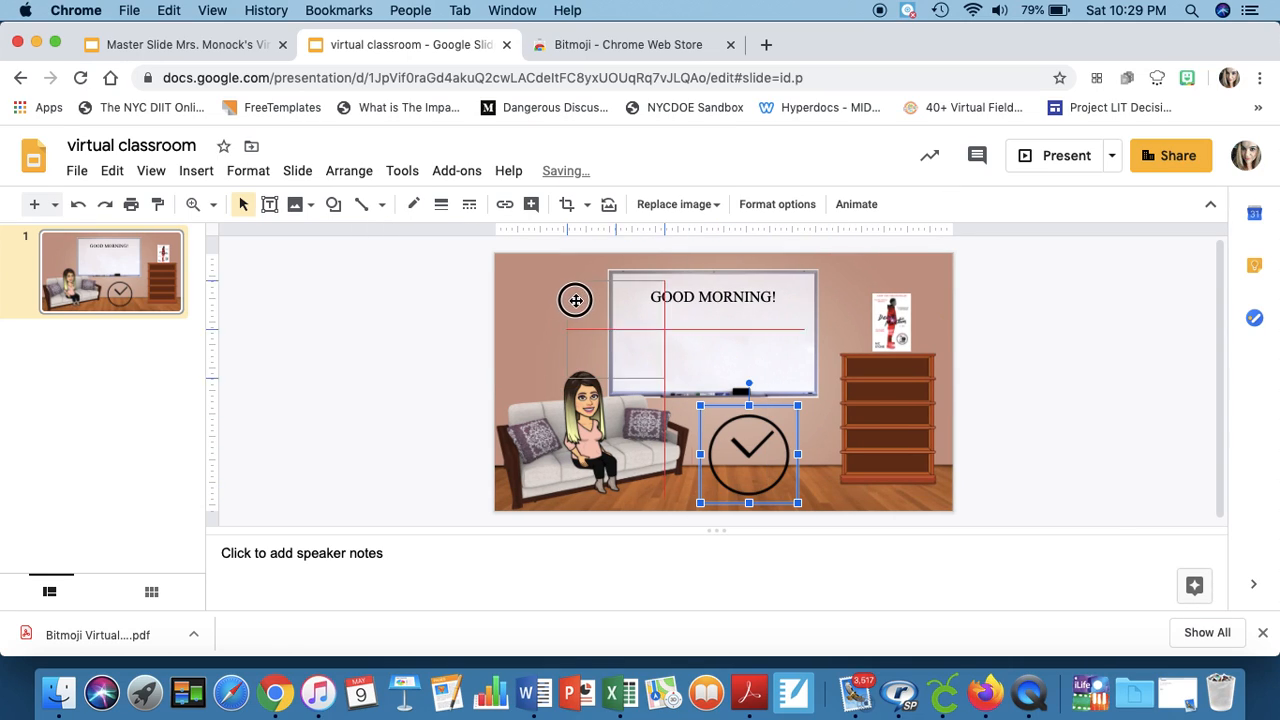
drag(748, 456, 572, 318)
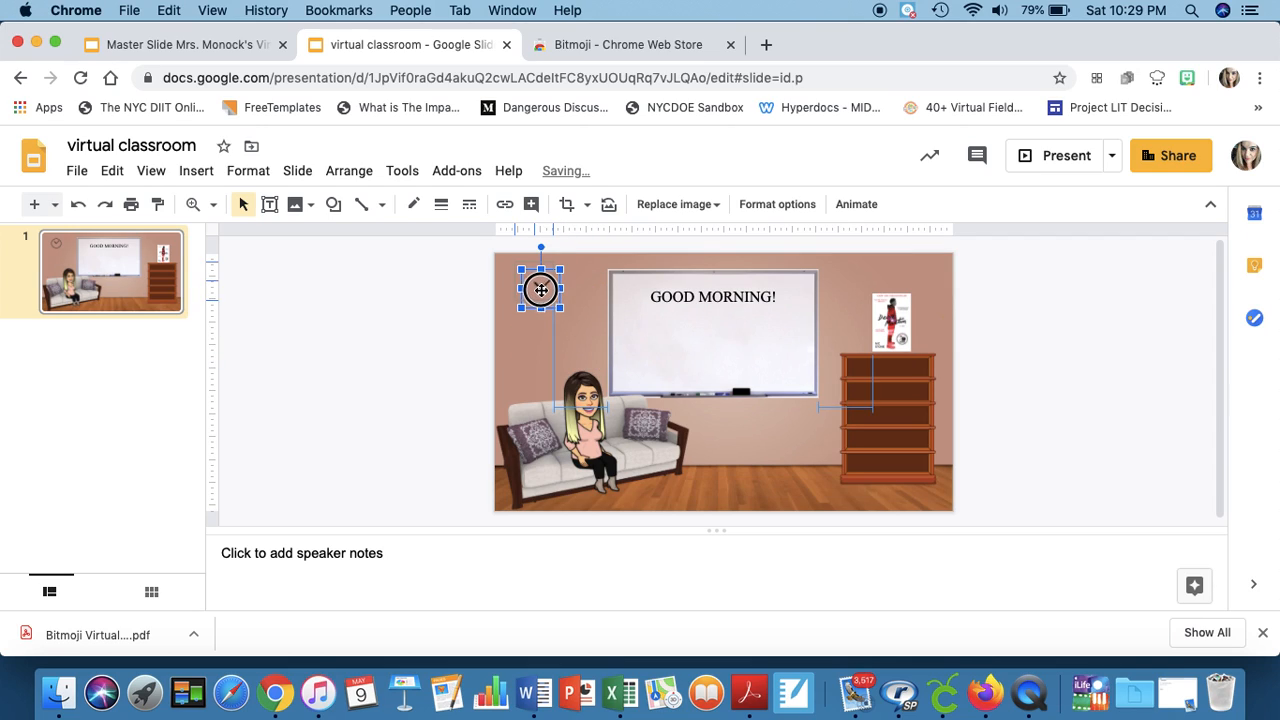
drag(540, 290, 524, 272)
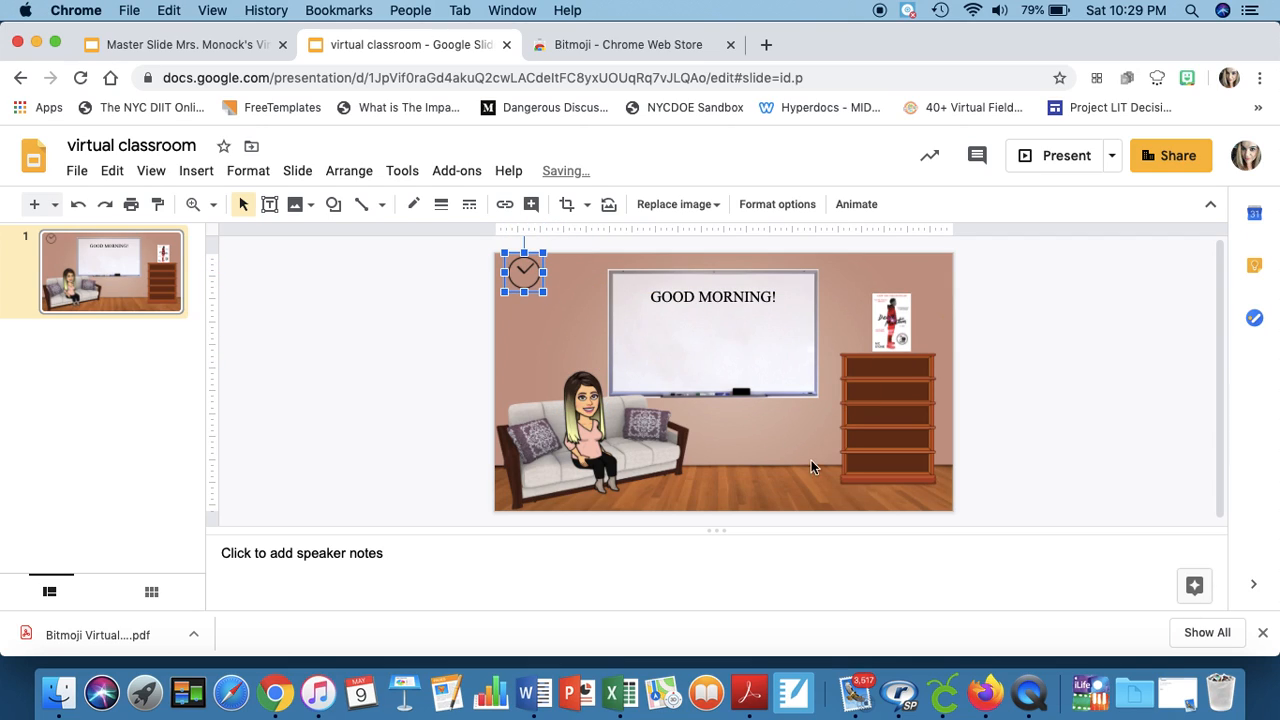
mouse_move(764, 424)
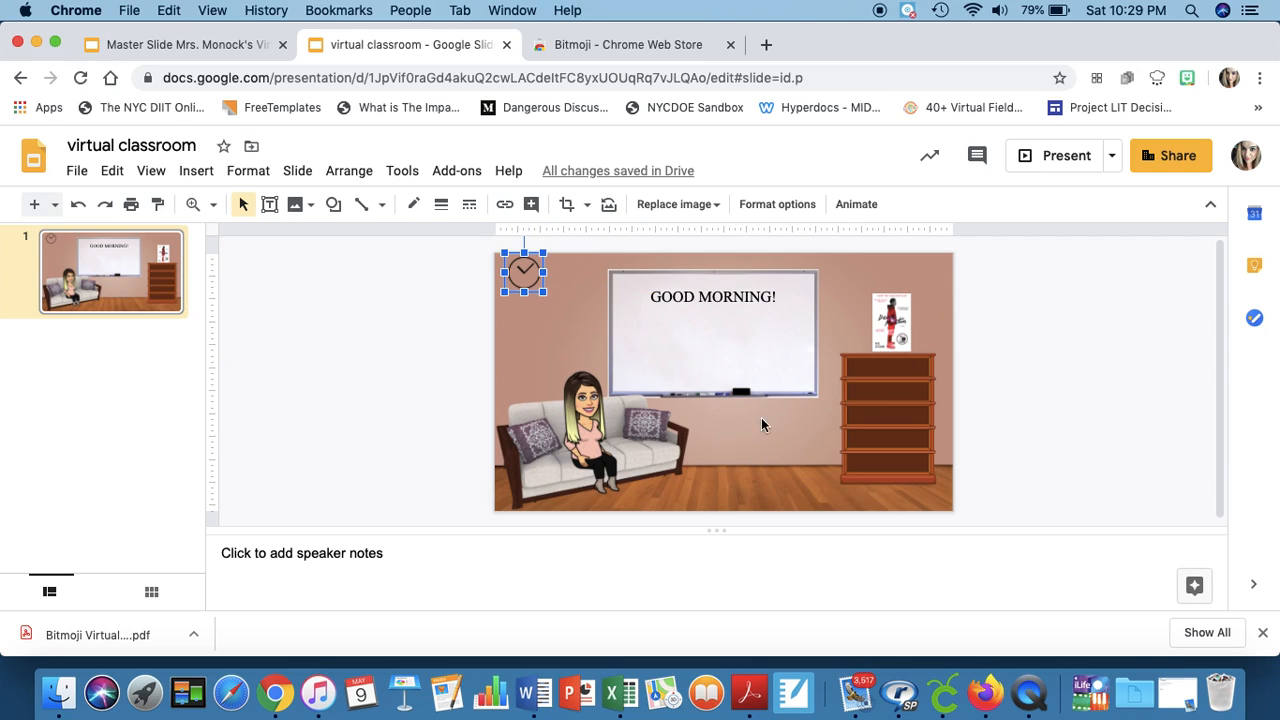
mouse_move(638, 332)
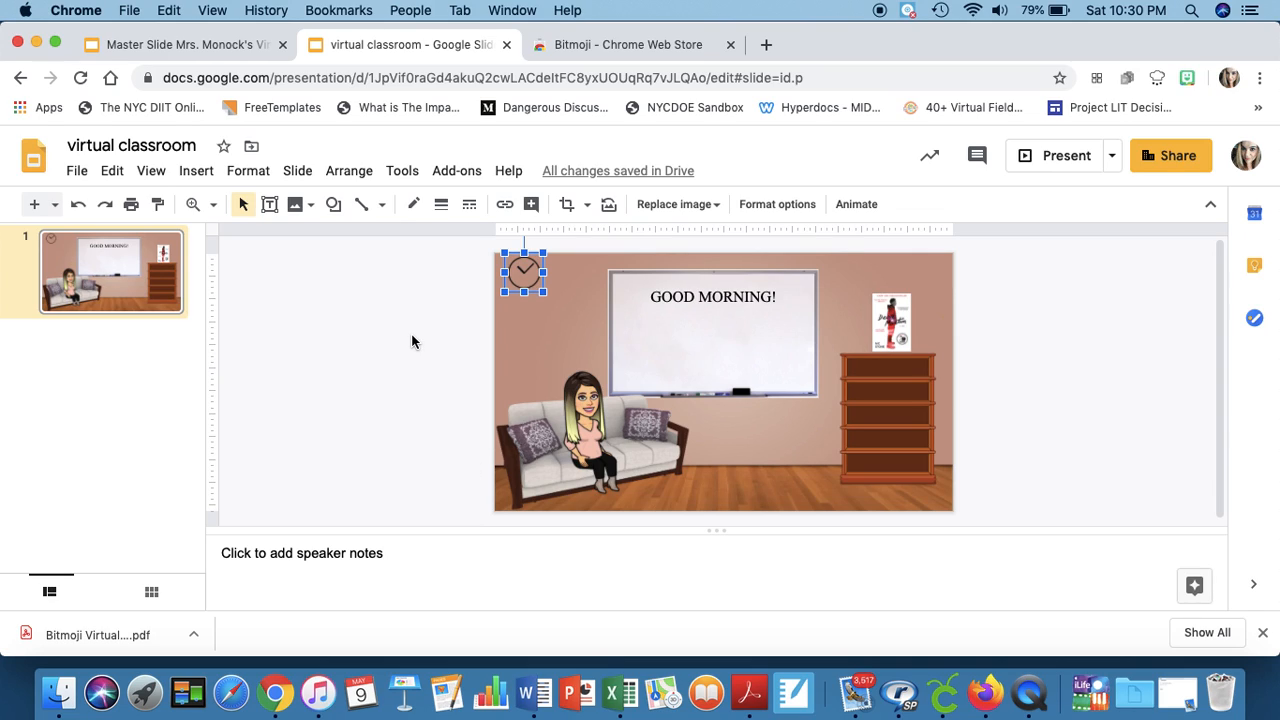
mouse_move(292, 256)
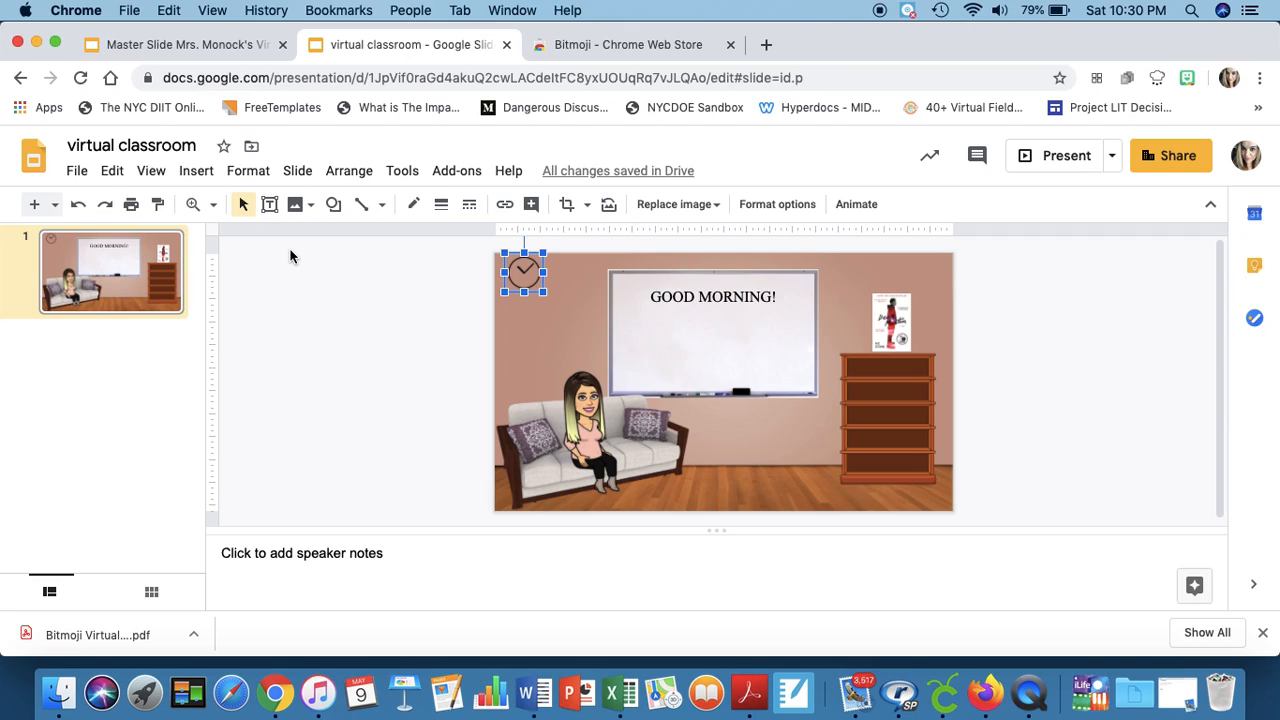
click(76, 170)
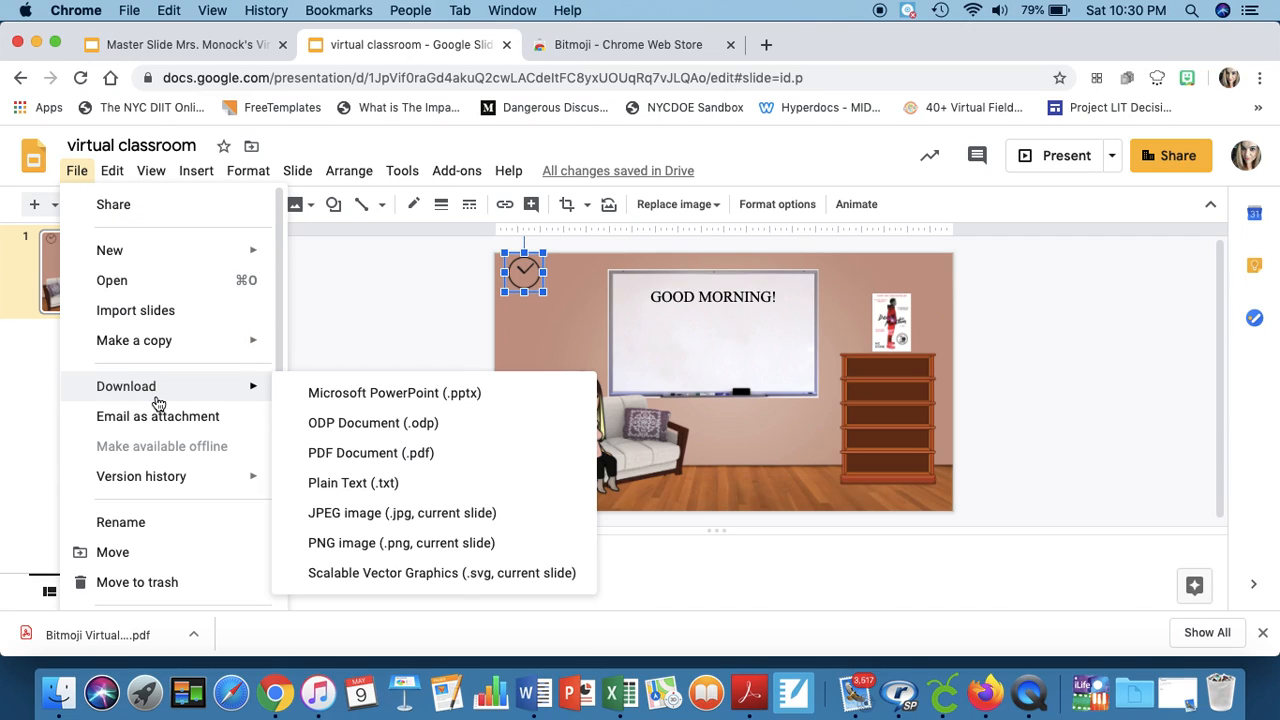
mouse_move(370, 452)
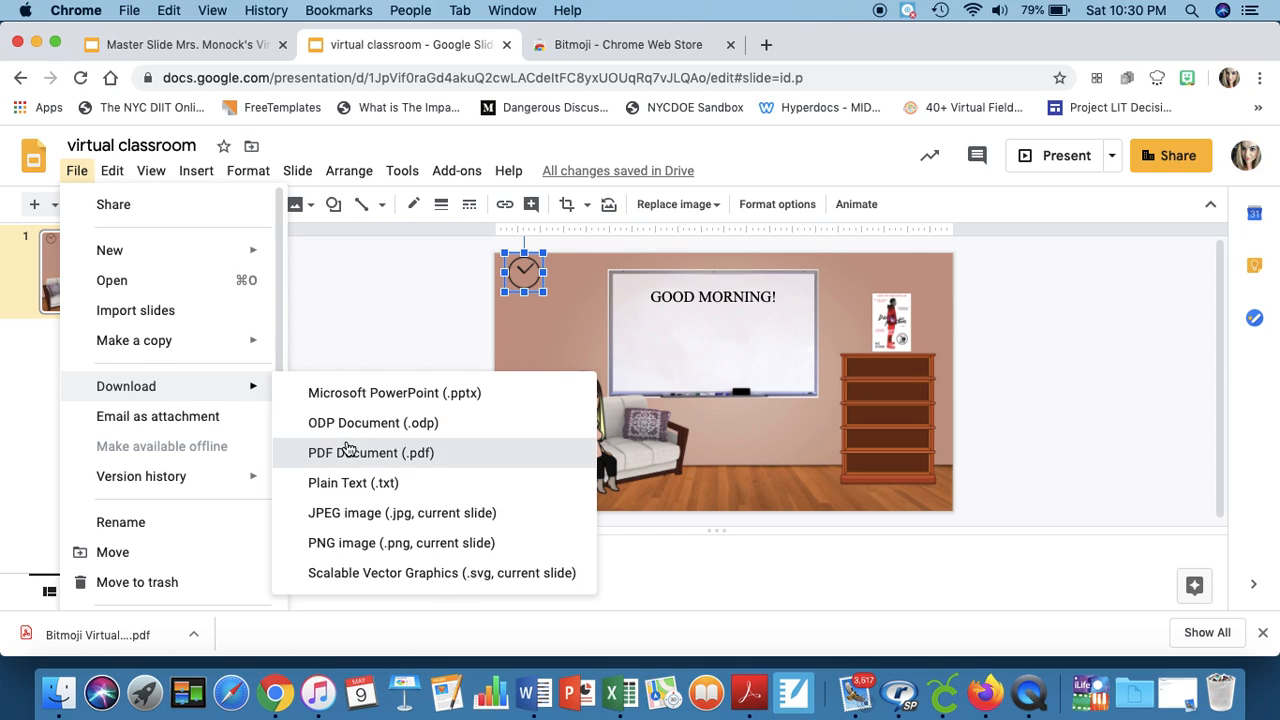
click(372, 452)
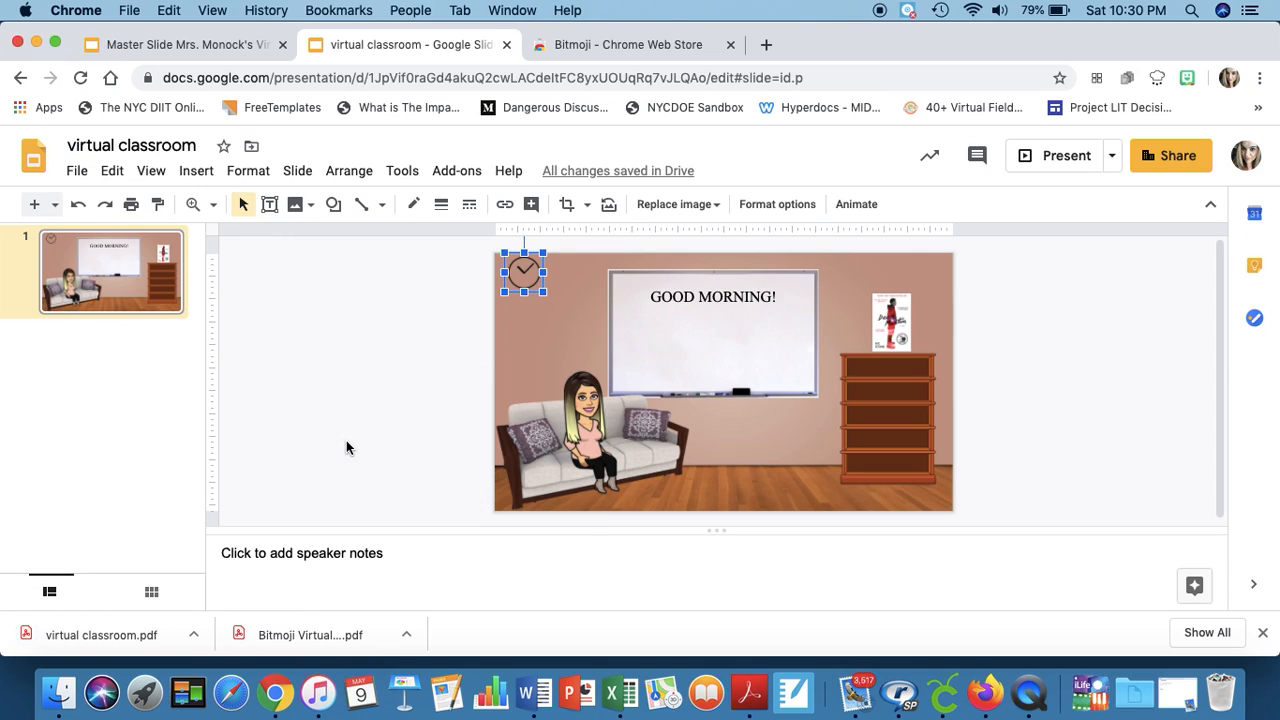
mouse_move(656, 44)
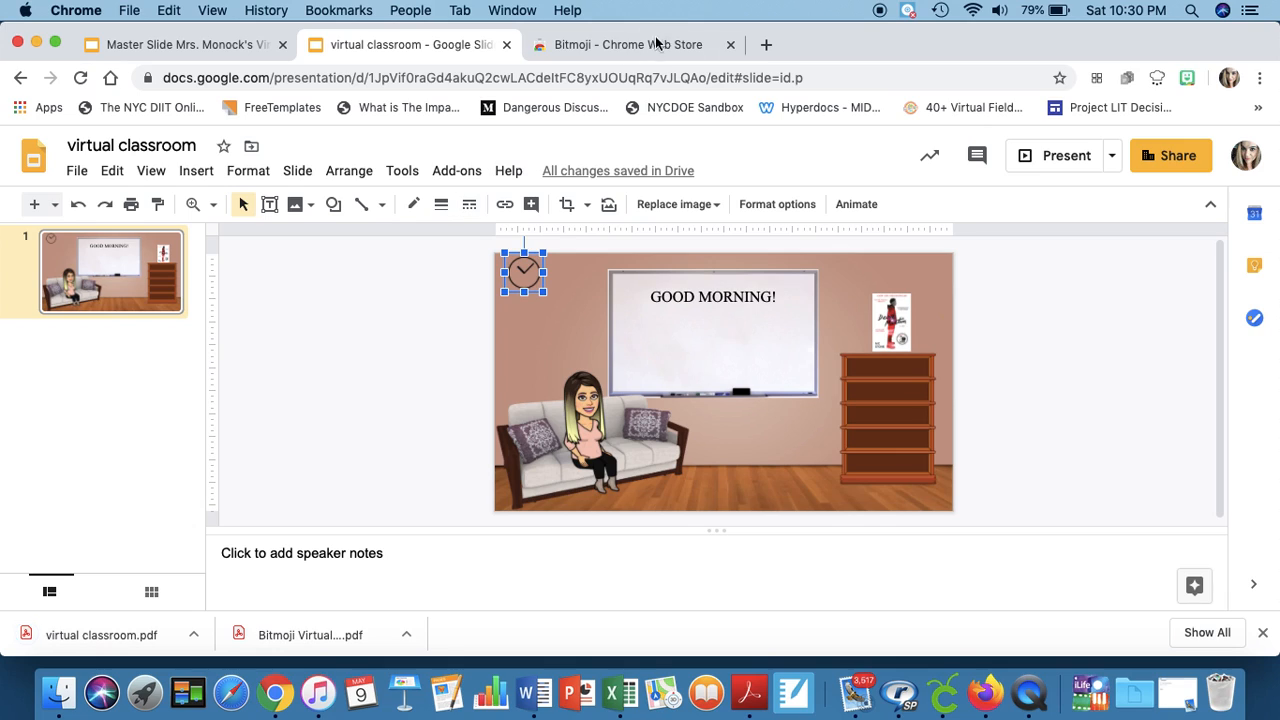
Step: Start a new Google Classroom assignment titled 'Our Virtual Classroom'
text(classroom.google.com/u/0/w/NzM1MTc0MDE0ODNa/t/all)
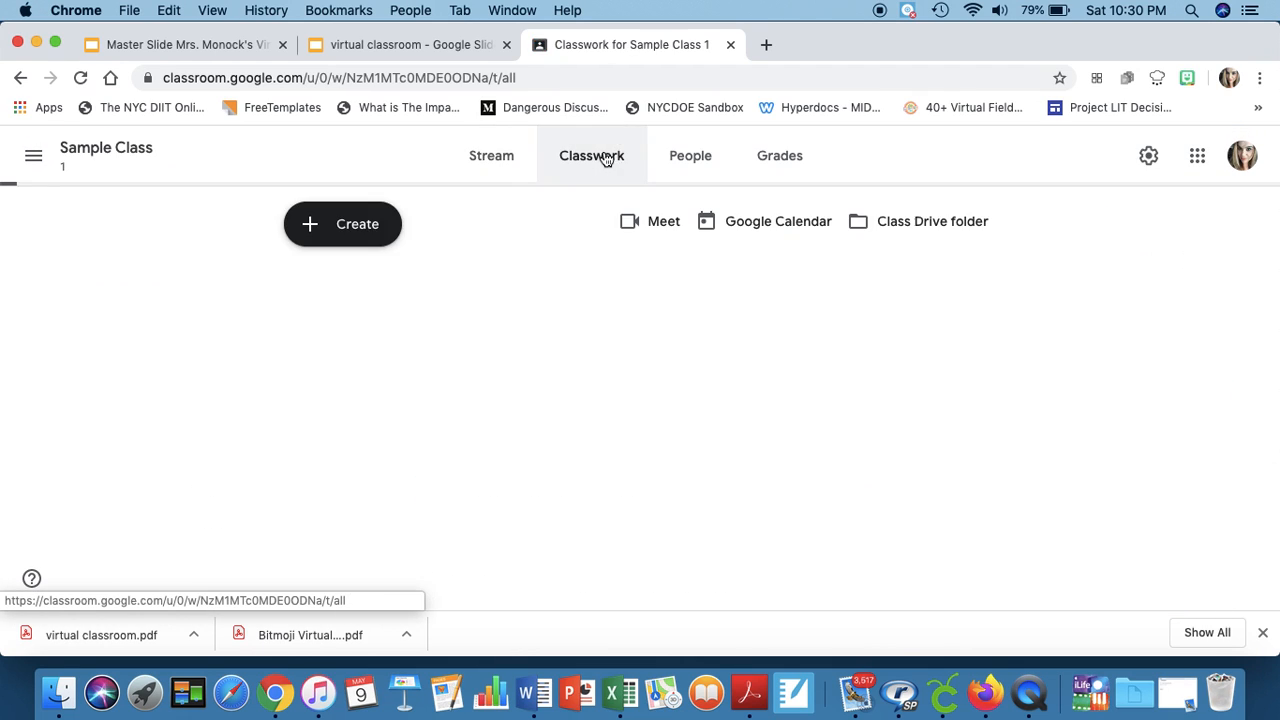
click(342, 224)
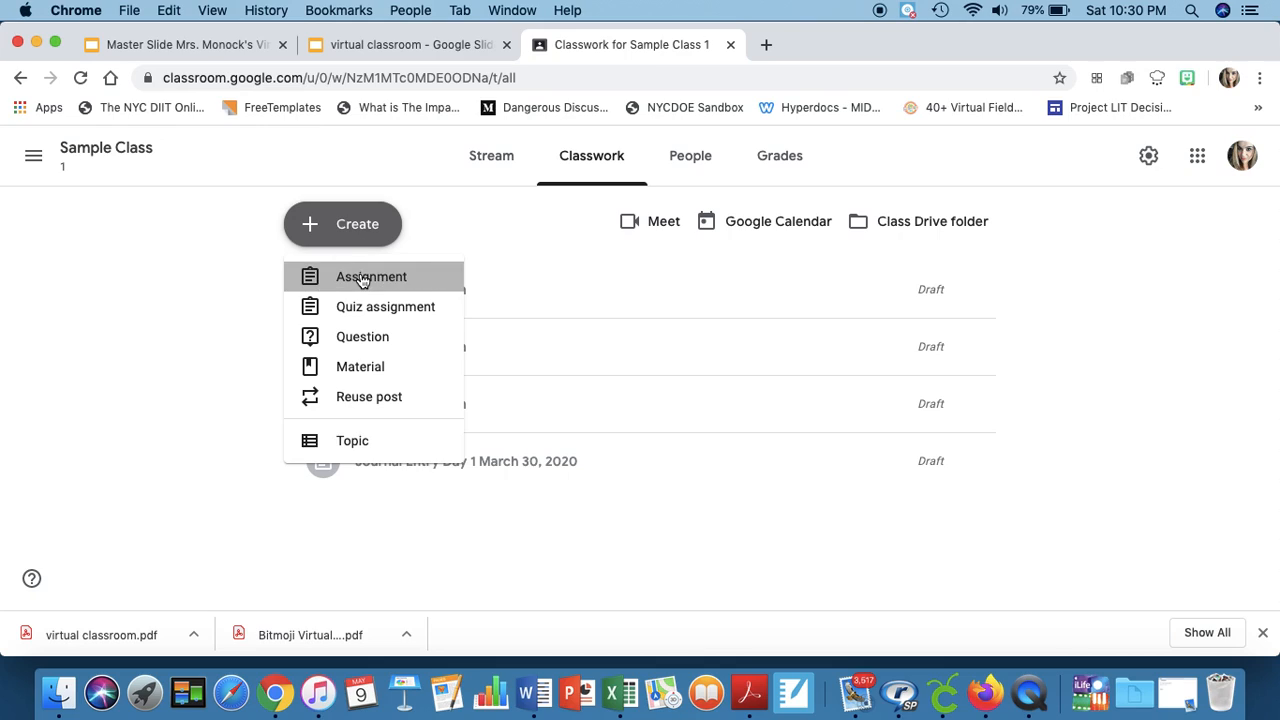
click(372, 276)
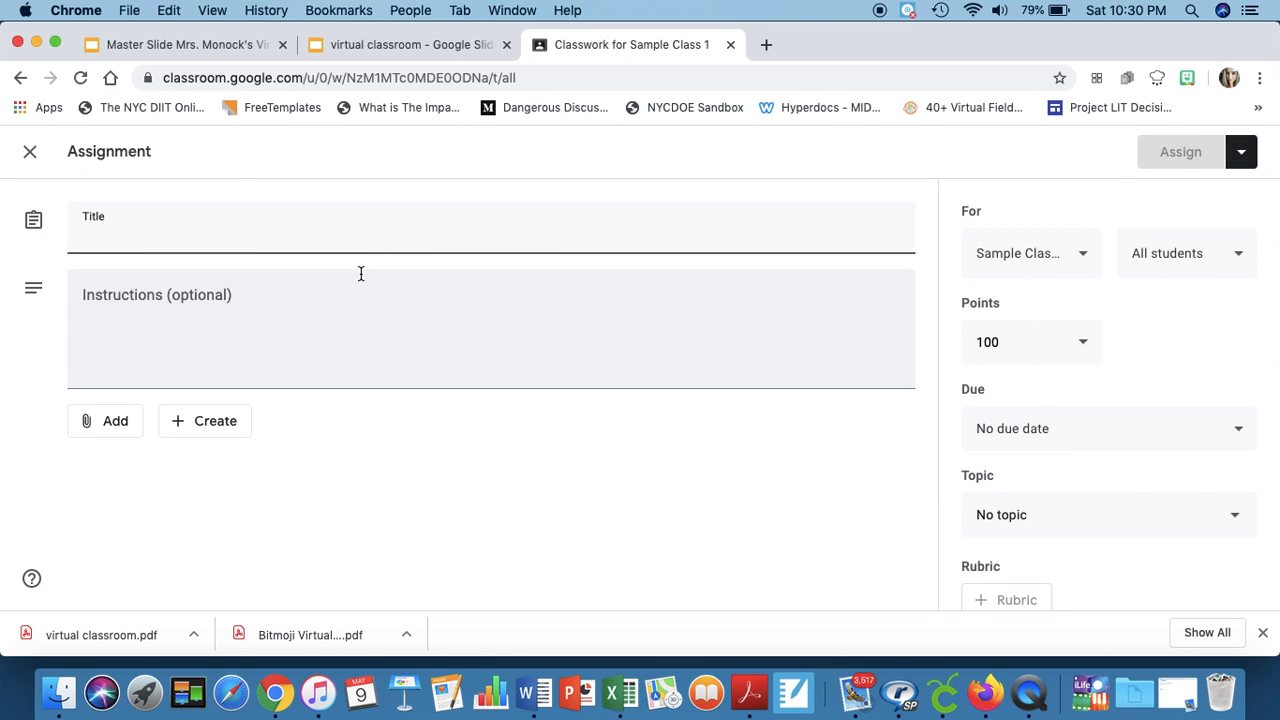
text(Our Virt)
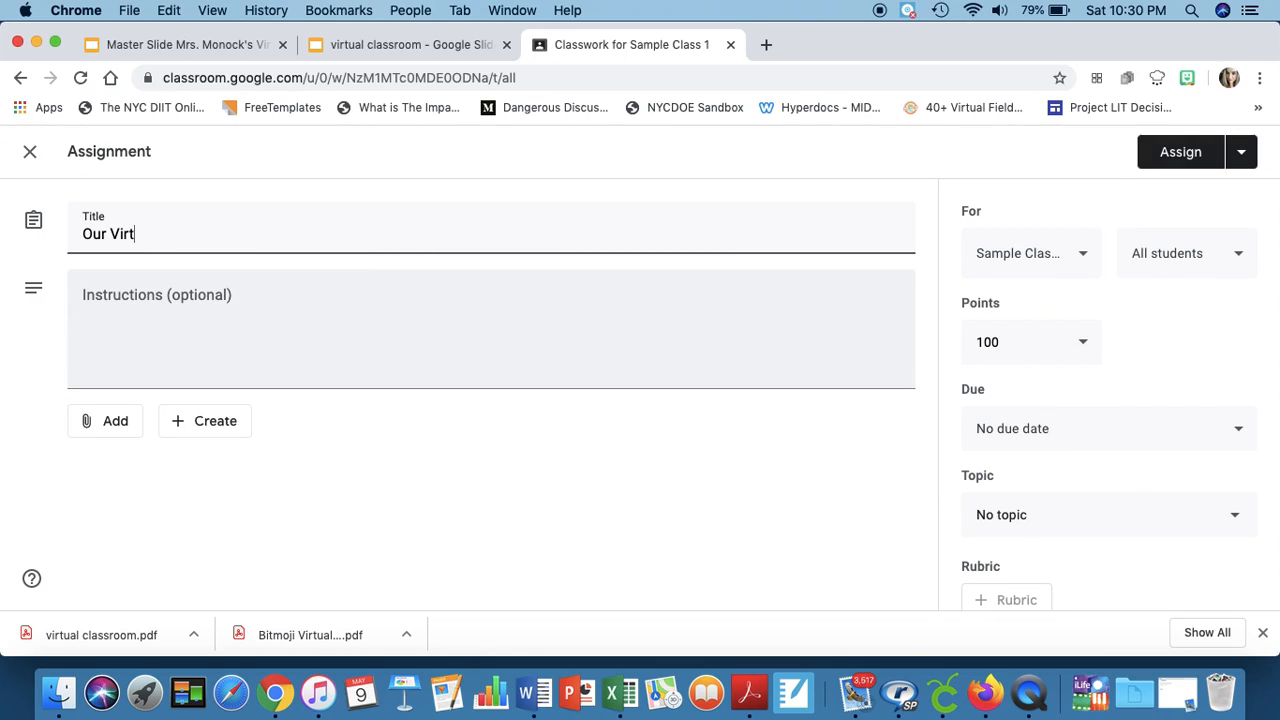
text(ual Classroom)
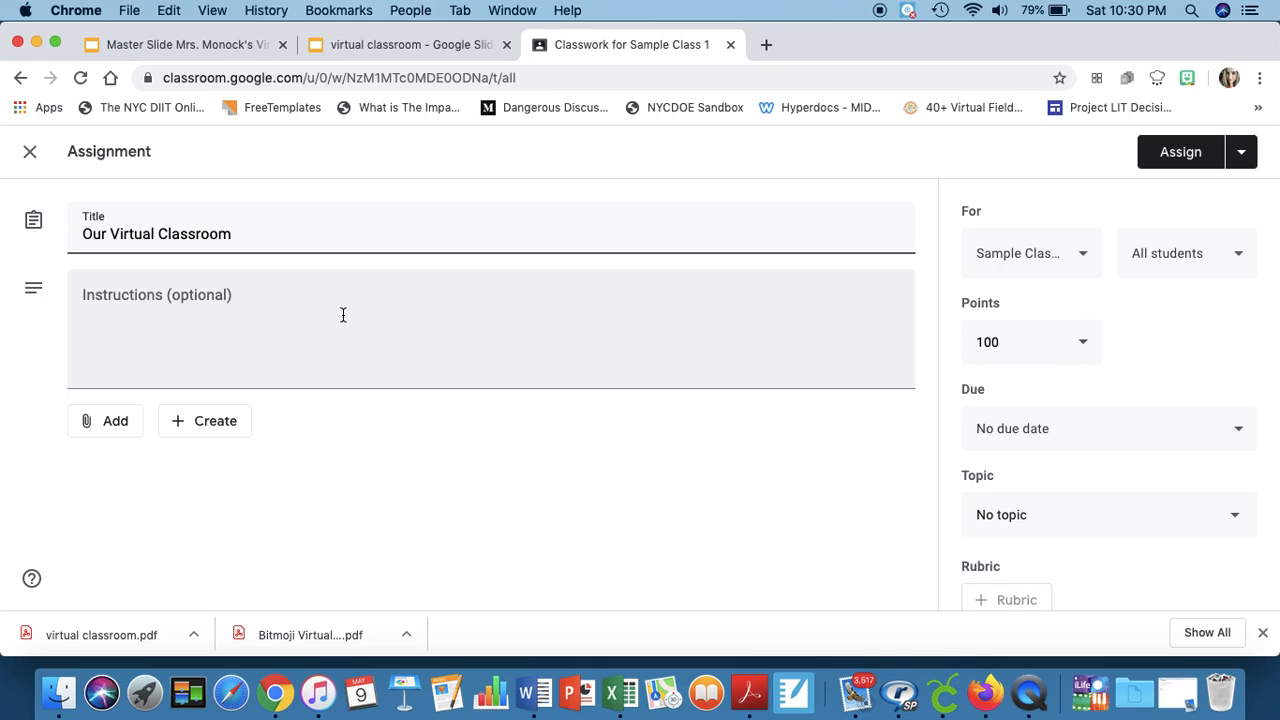
Step: Write instructions 'Hey everyone! Check out our Virtual Classroom' and begin attaching a file
text(Hey everyone)
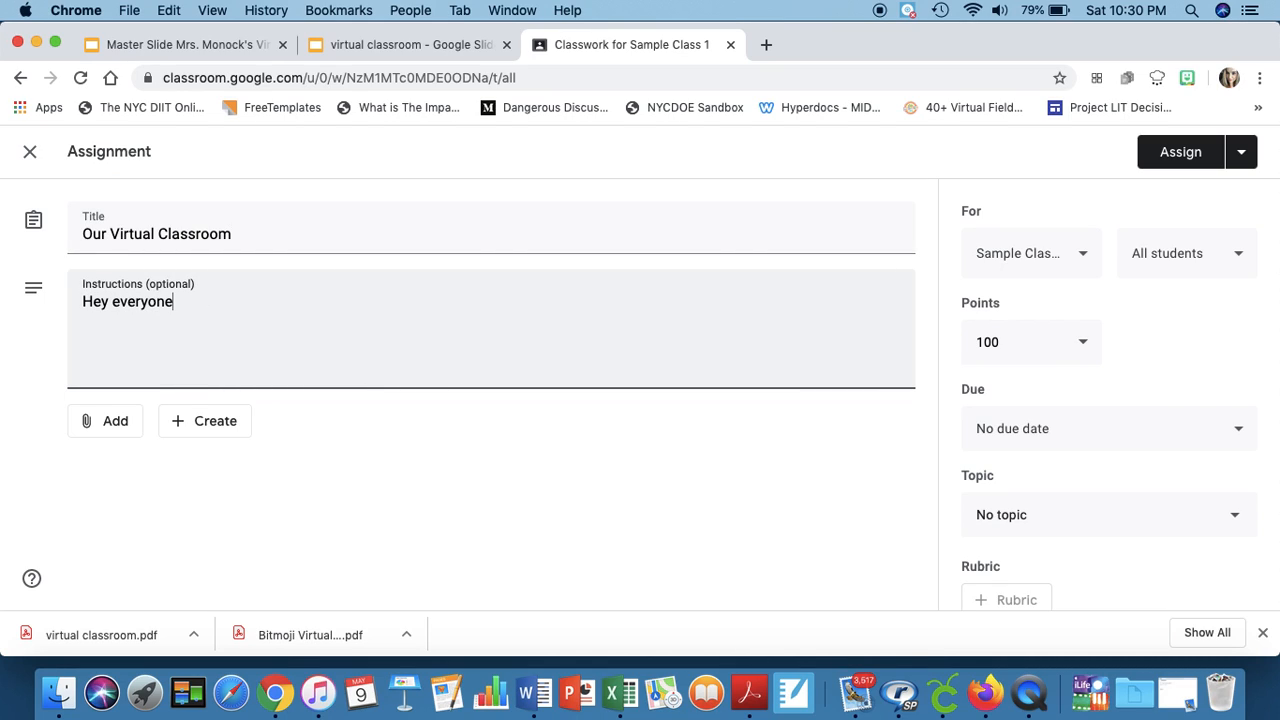
text(! Che)
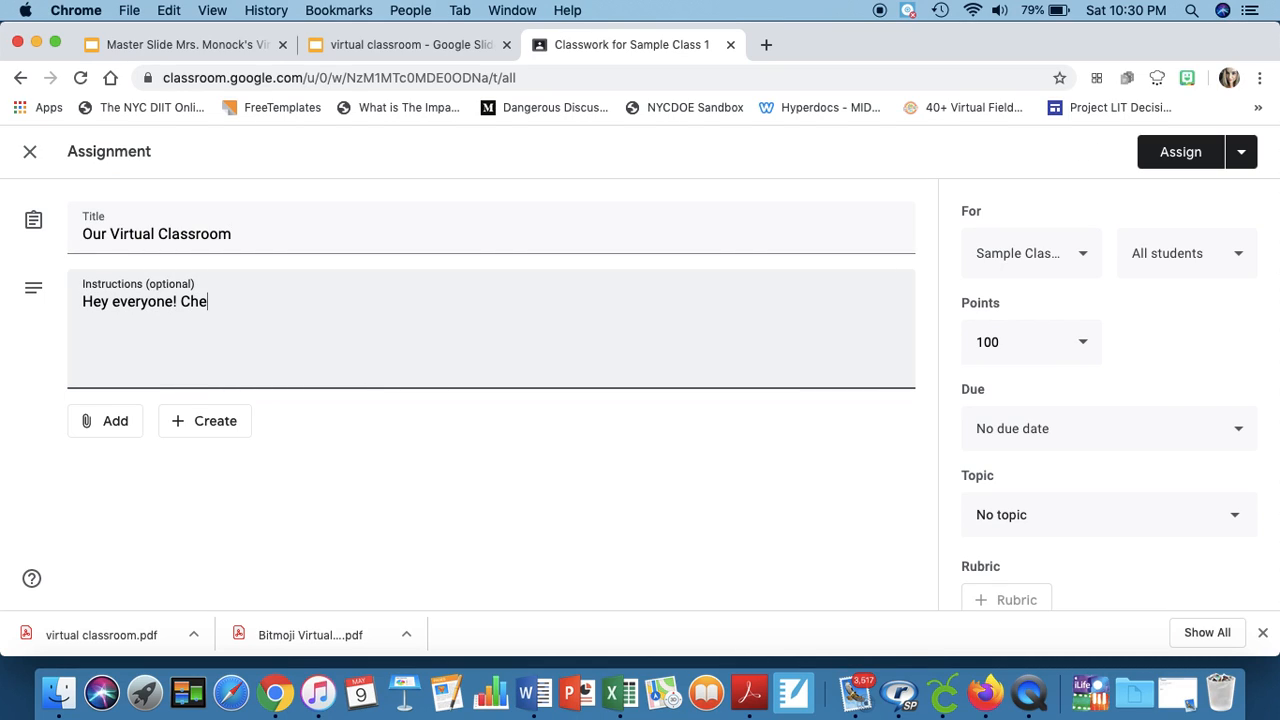
text(ck out our V)
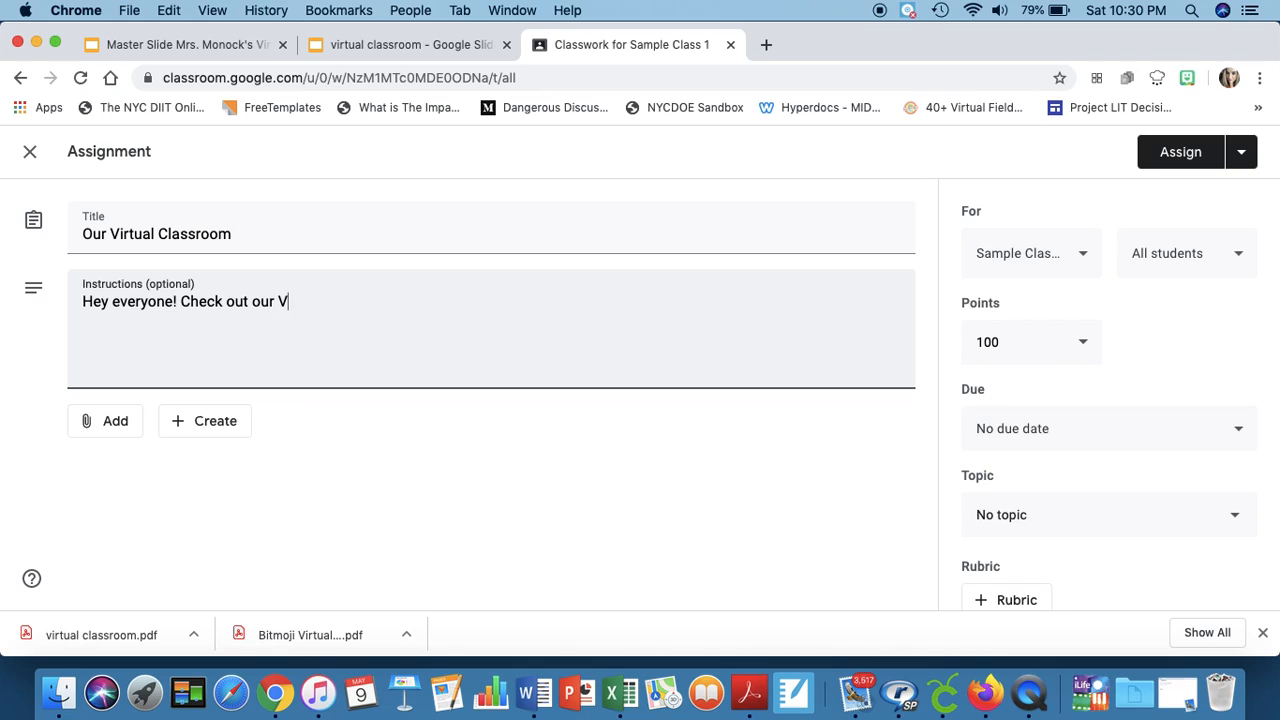
text(irtual Clas)
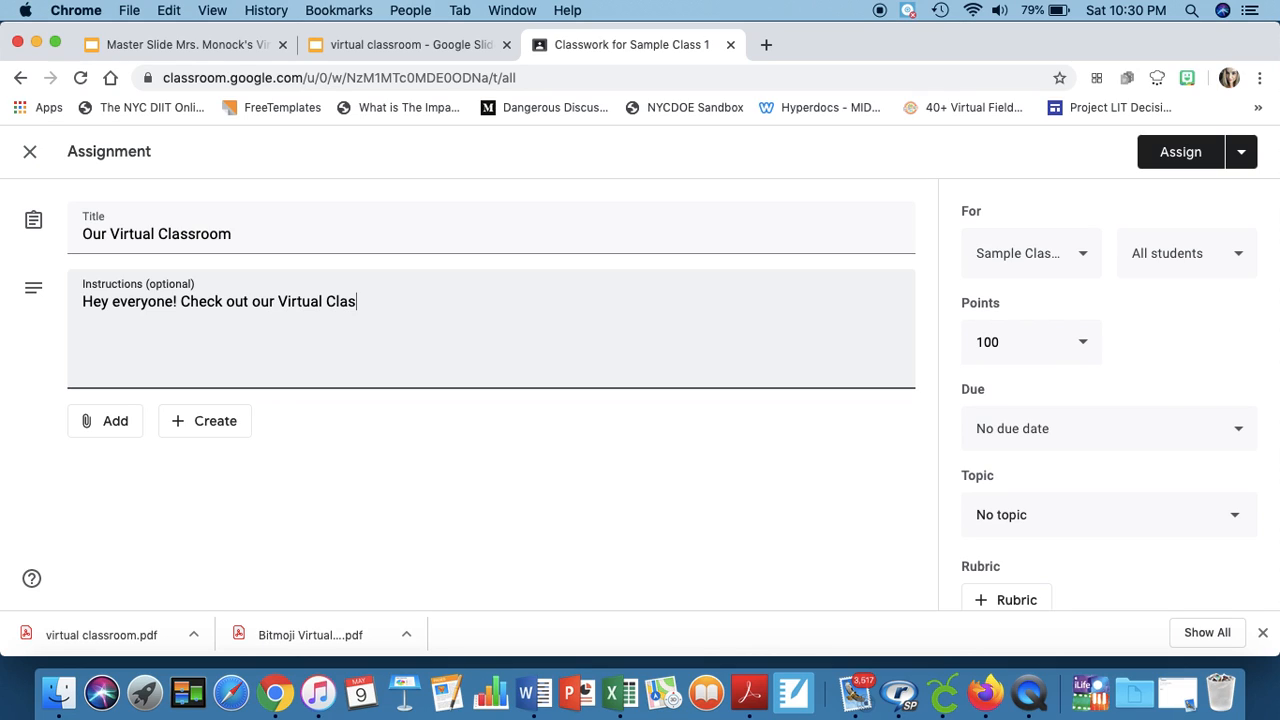
click(104, 420)
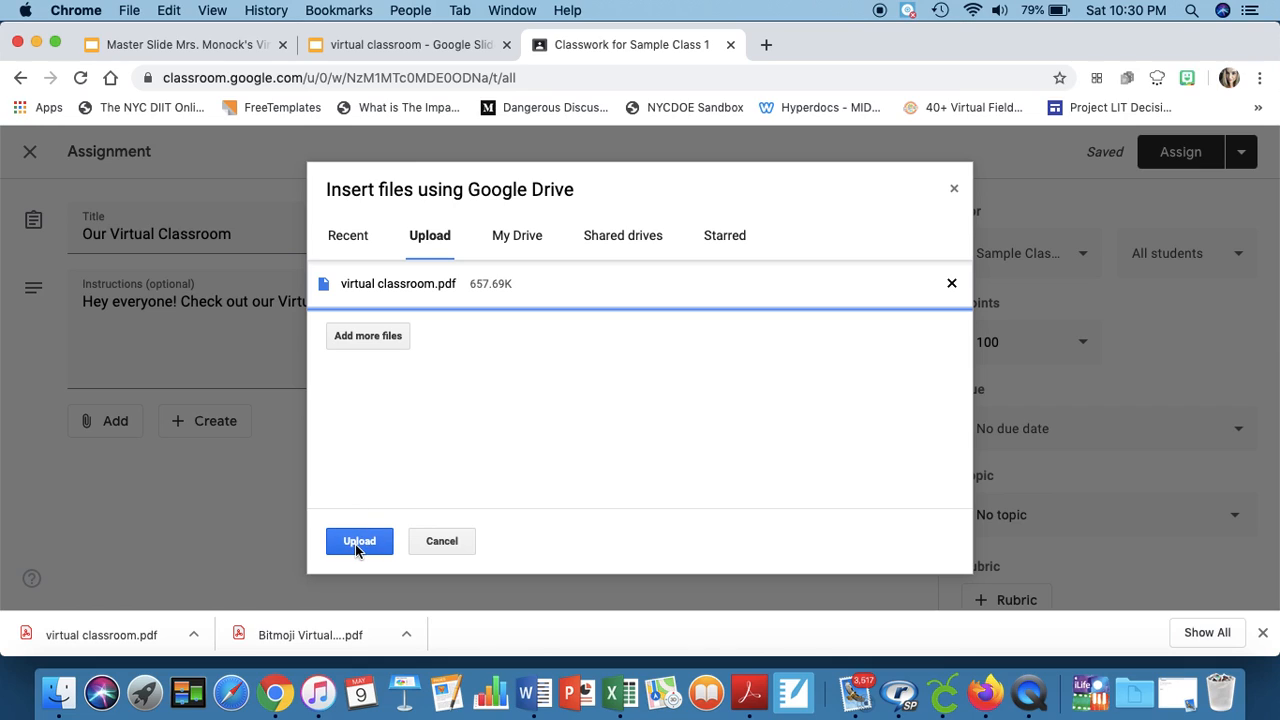
Step: Upload virtual classroom.pdf to the assignment, preview it, and return to the slide deck
click(360, 540)
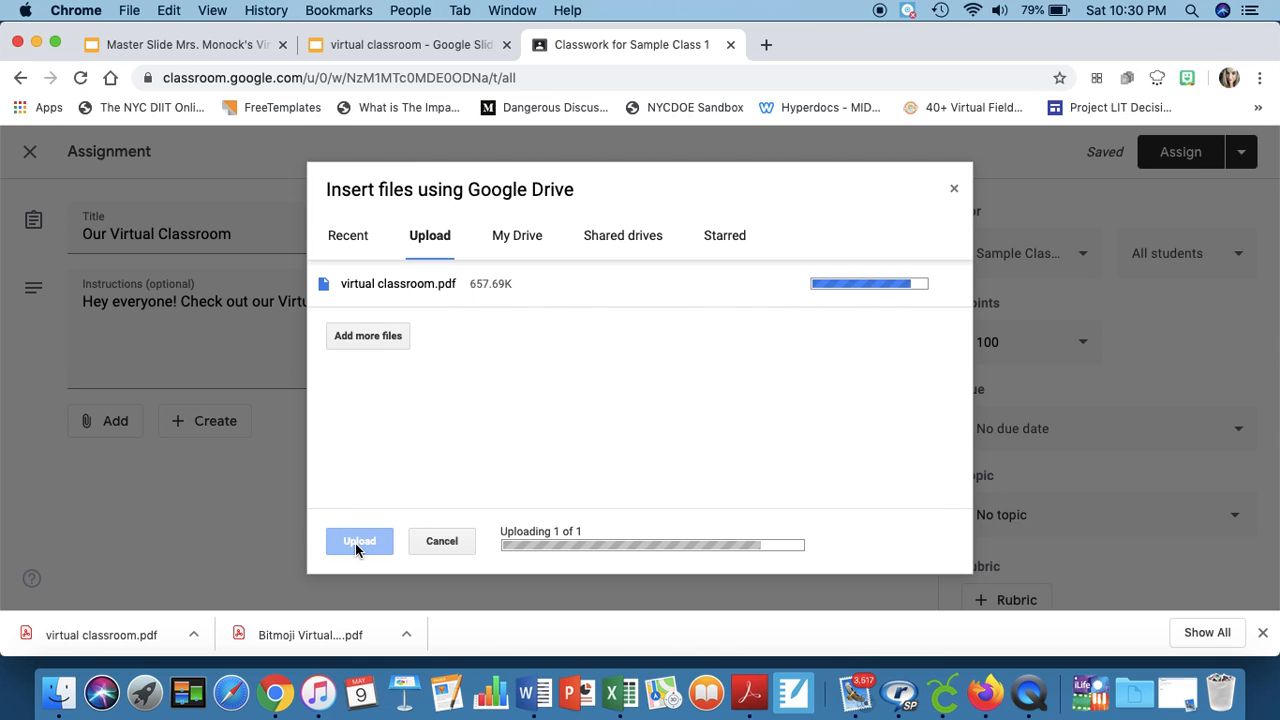
click(360, 540)
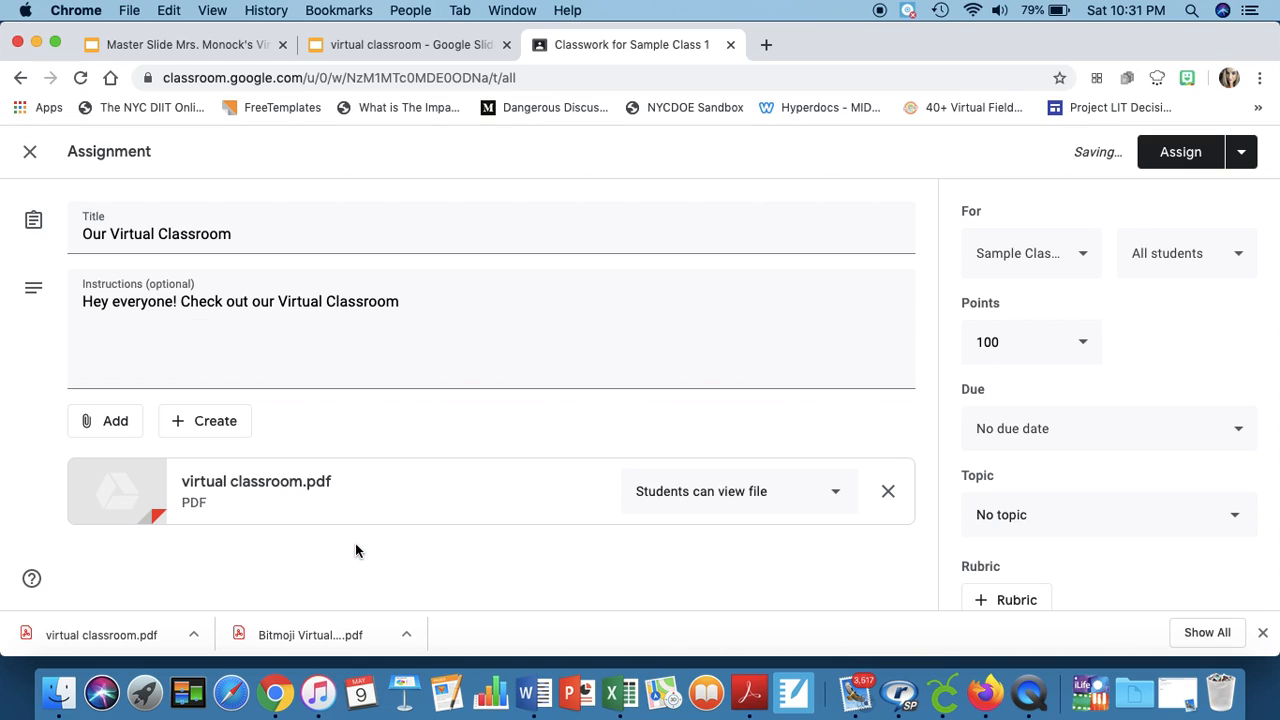
mouse_move(316, 490)
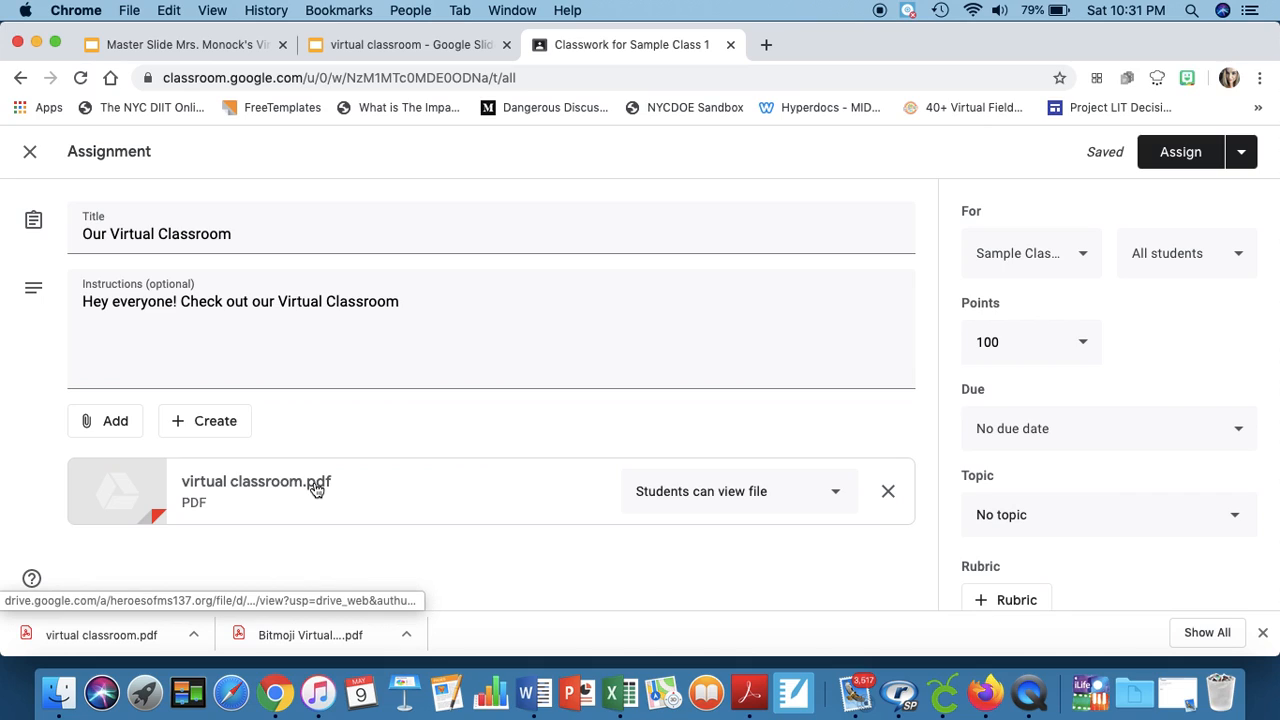
click(256, 480)
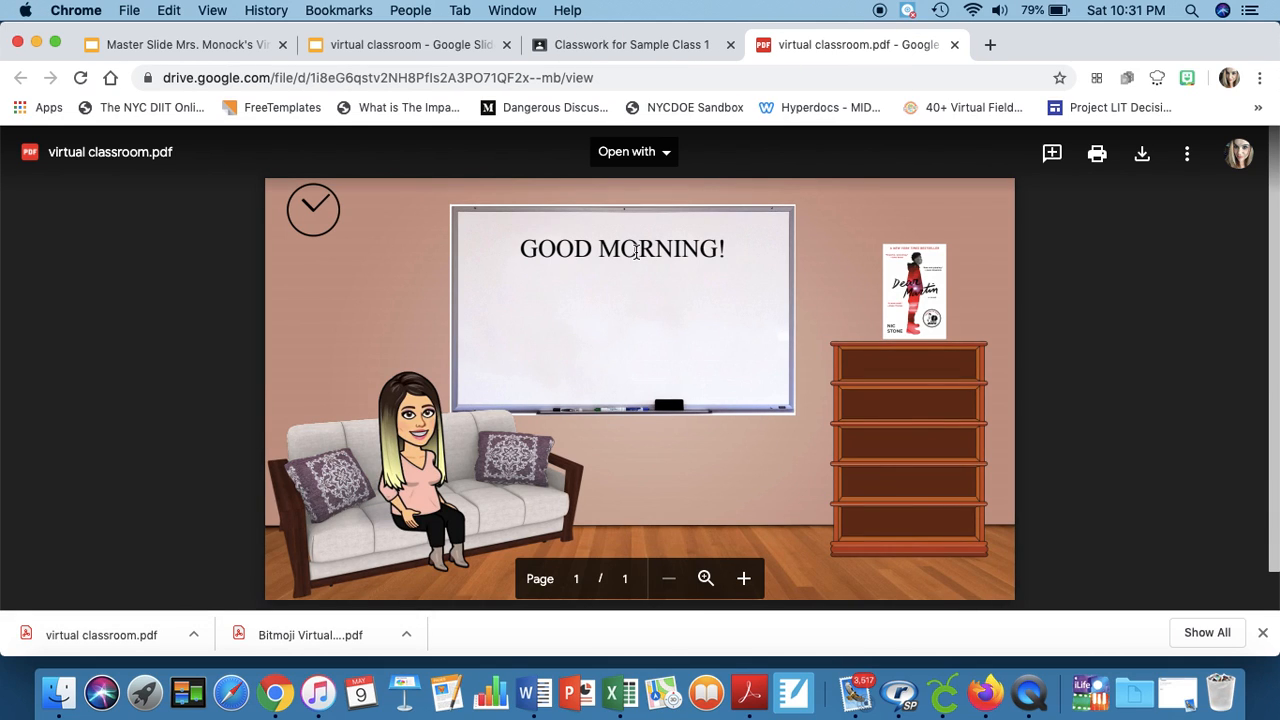
mouse_move(628, 348)
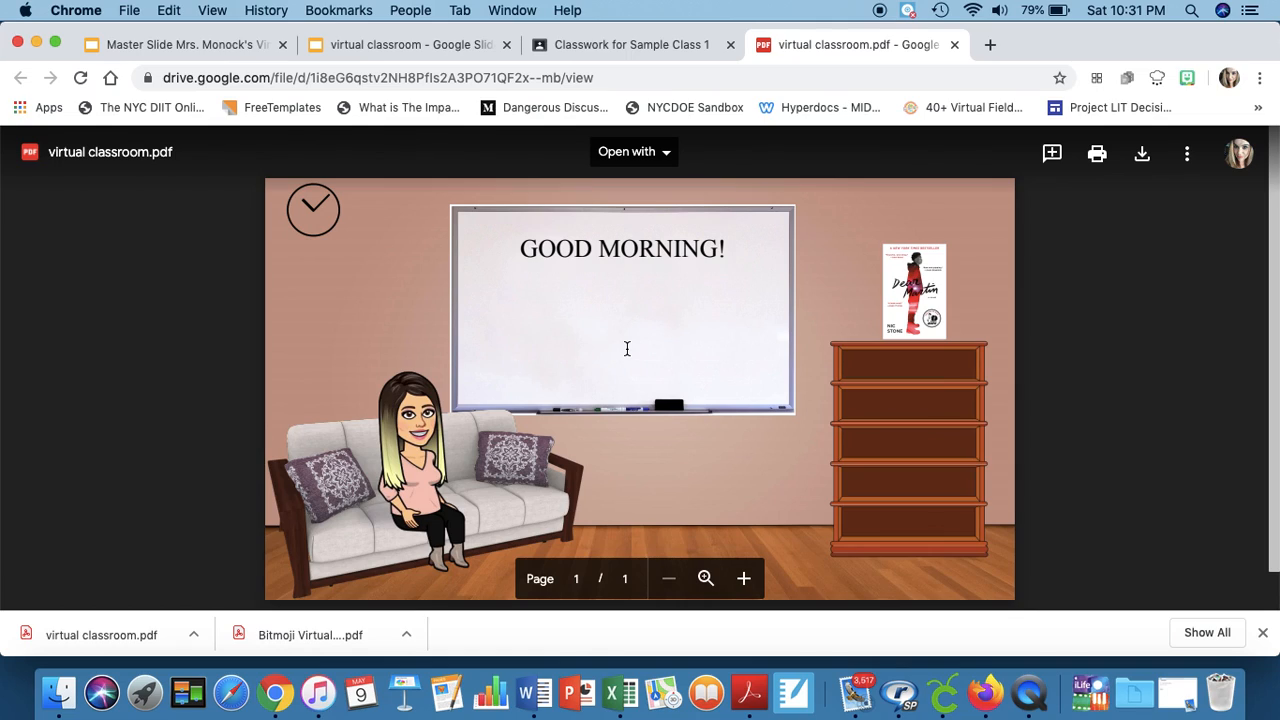
click(408, 44)
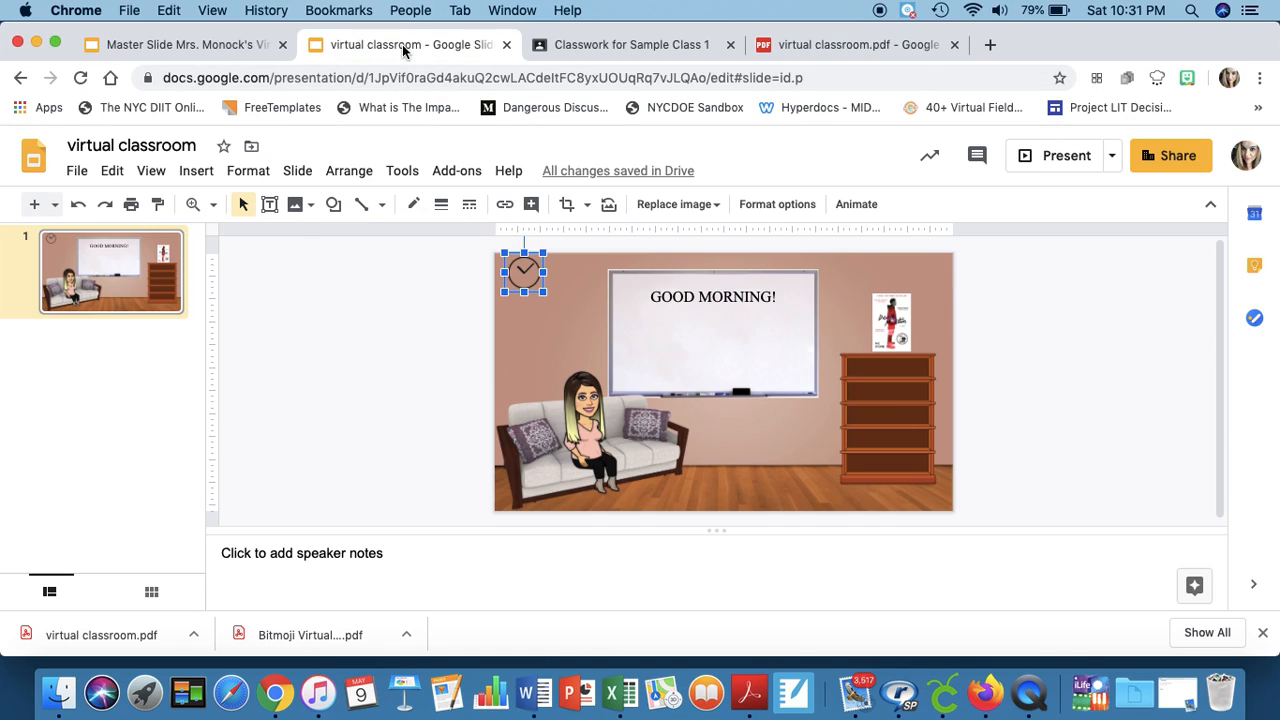
mouse_move(700, 362)
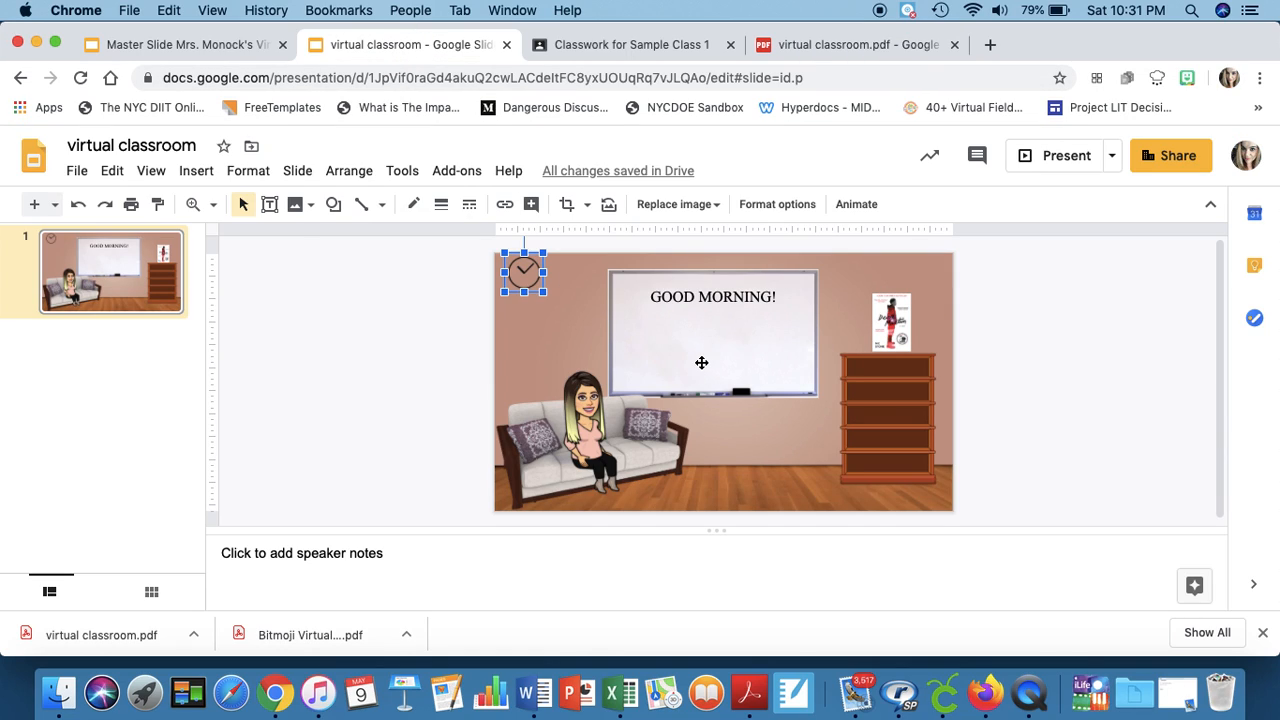
mouse_move(740, 356)
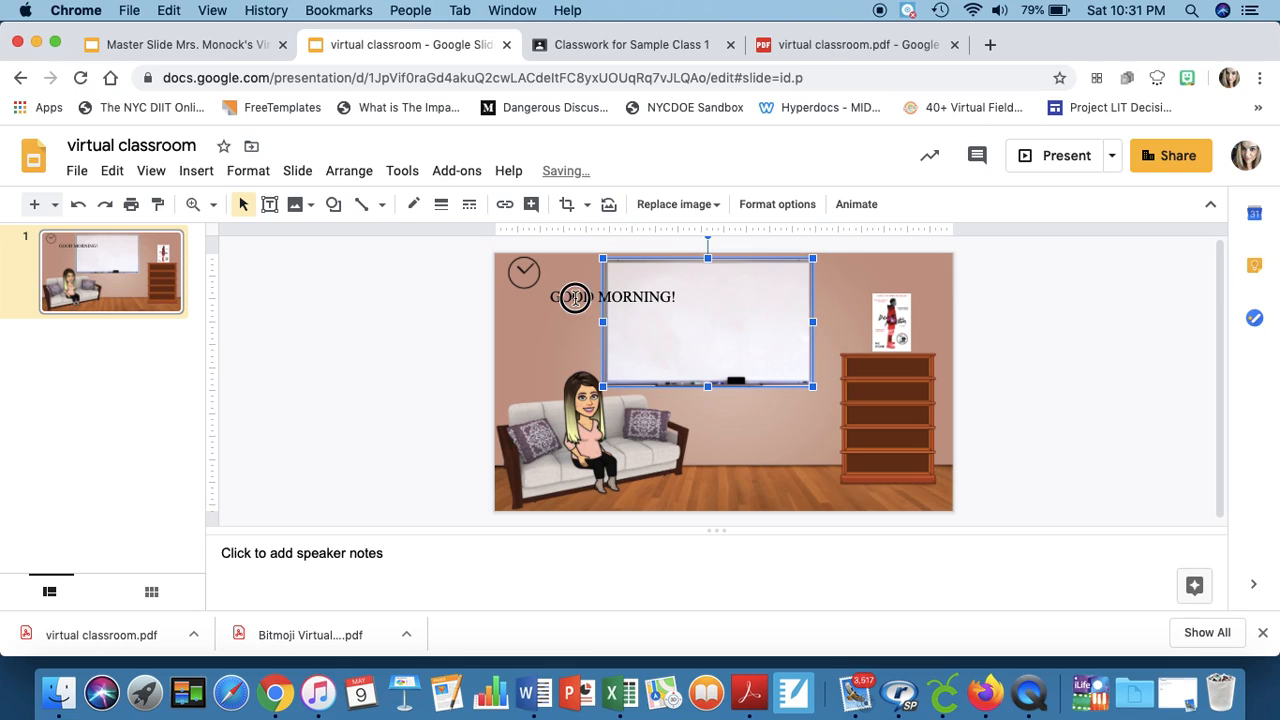
Step: Reseat the whiteboard image and its 'GOOD MORNING!' text box, then return to the PDF preview
double_click(612, 296)
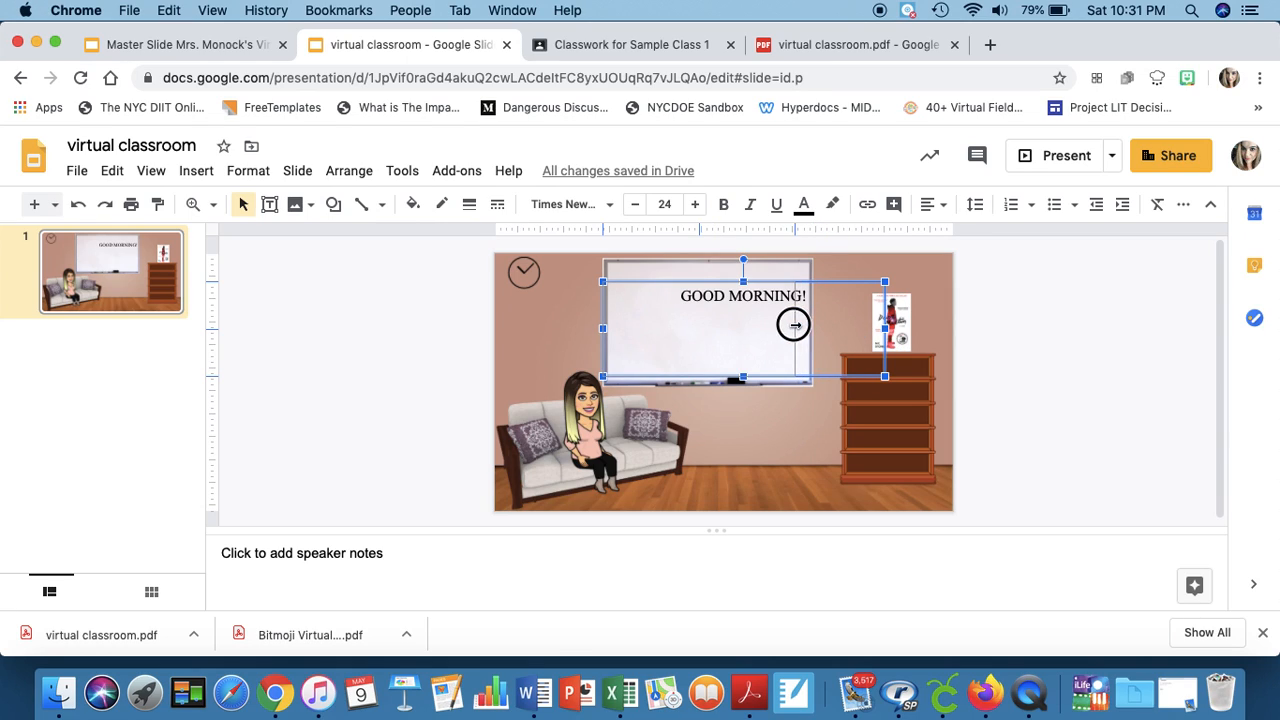
click(888, 320)
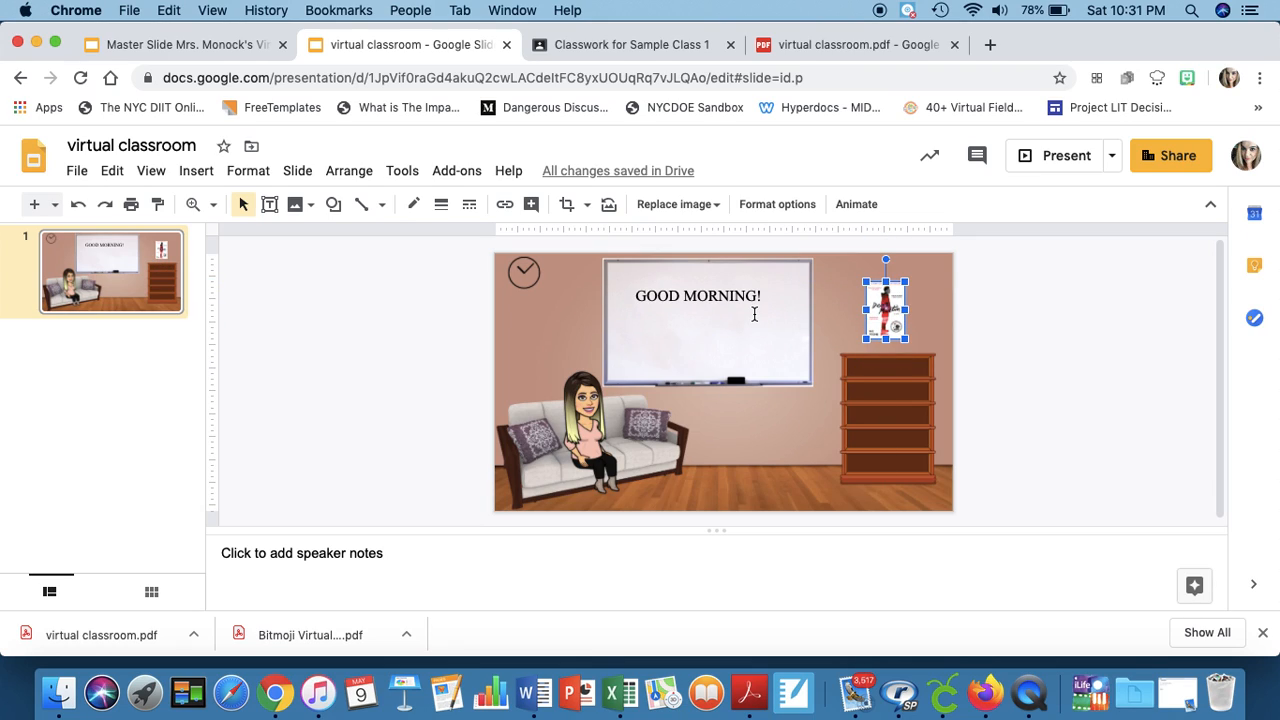
mouse_move(782, 122)
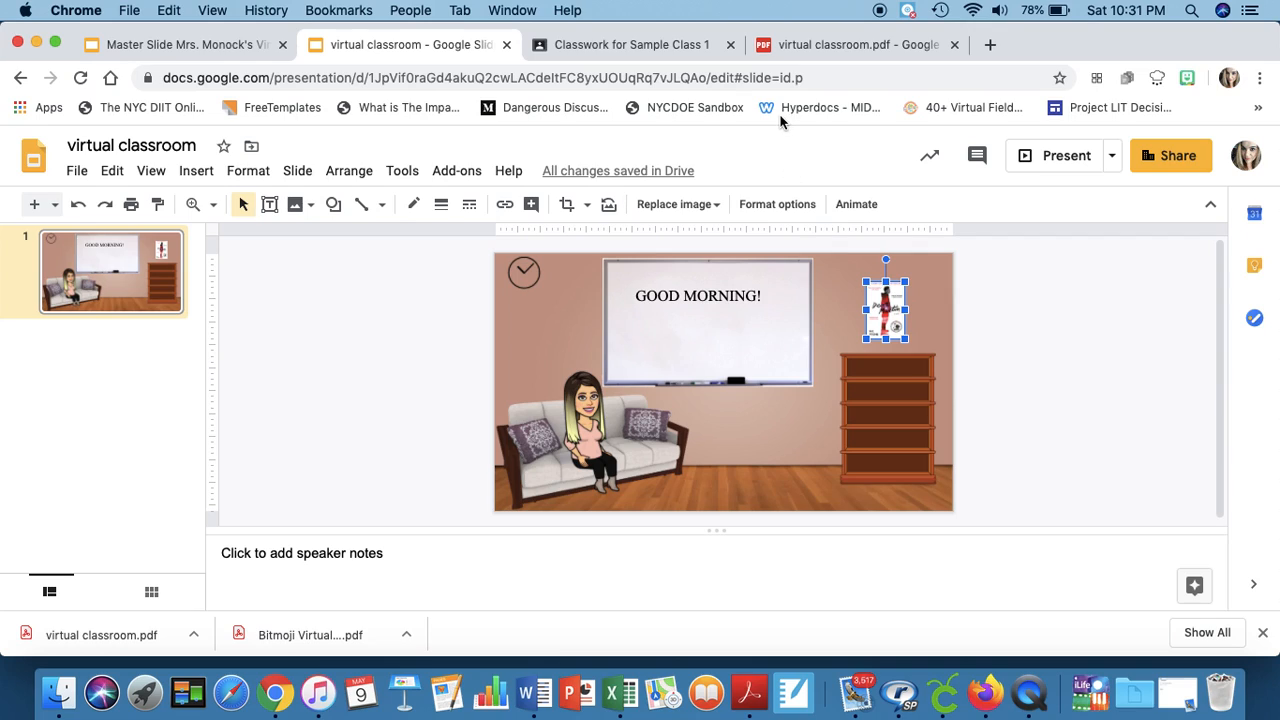
click(856, 44)
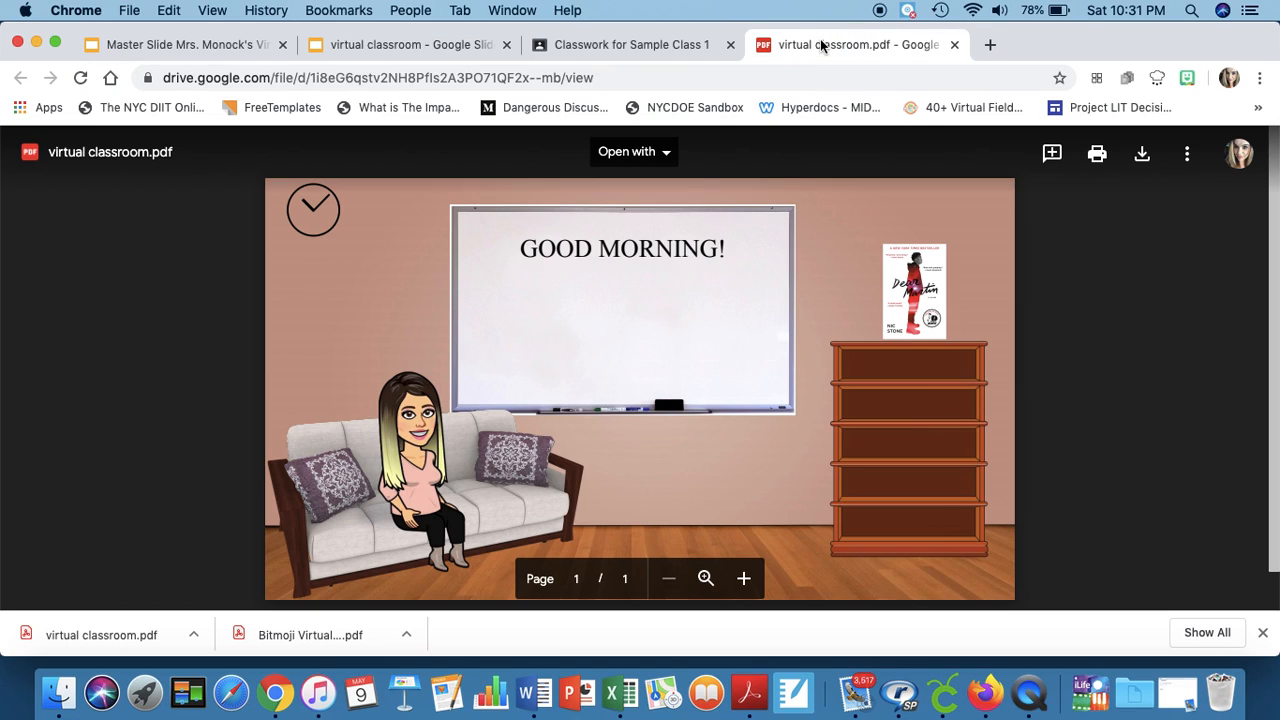
mouse_move(440, 392)
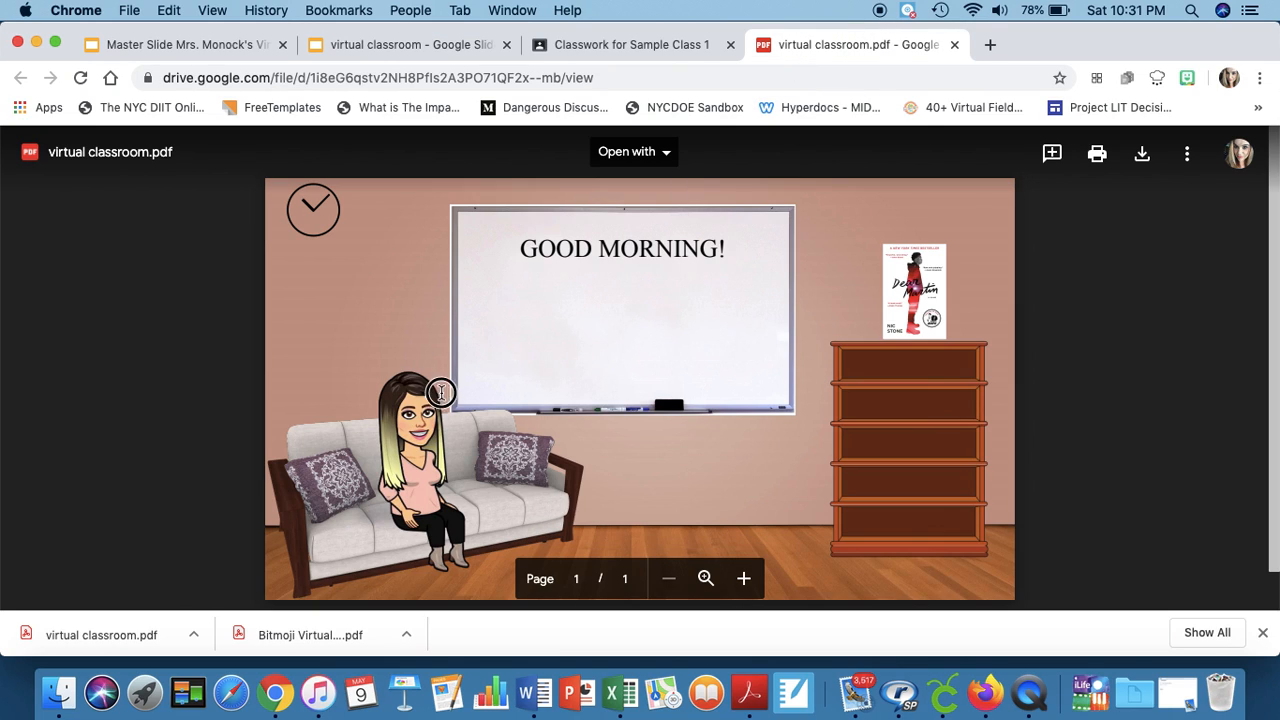
mouse_move(616, 312)
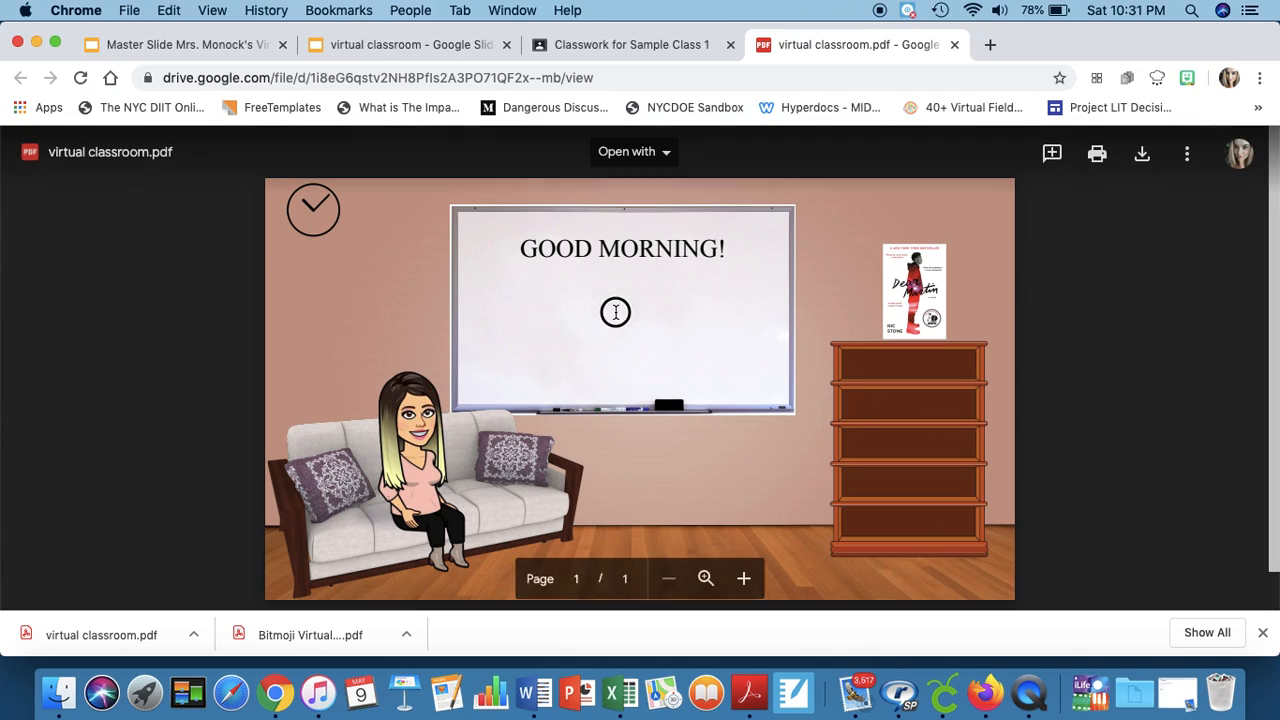
mouse_move(918, 284)
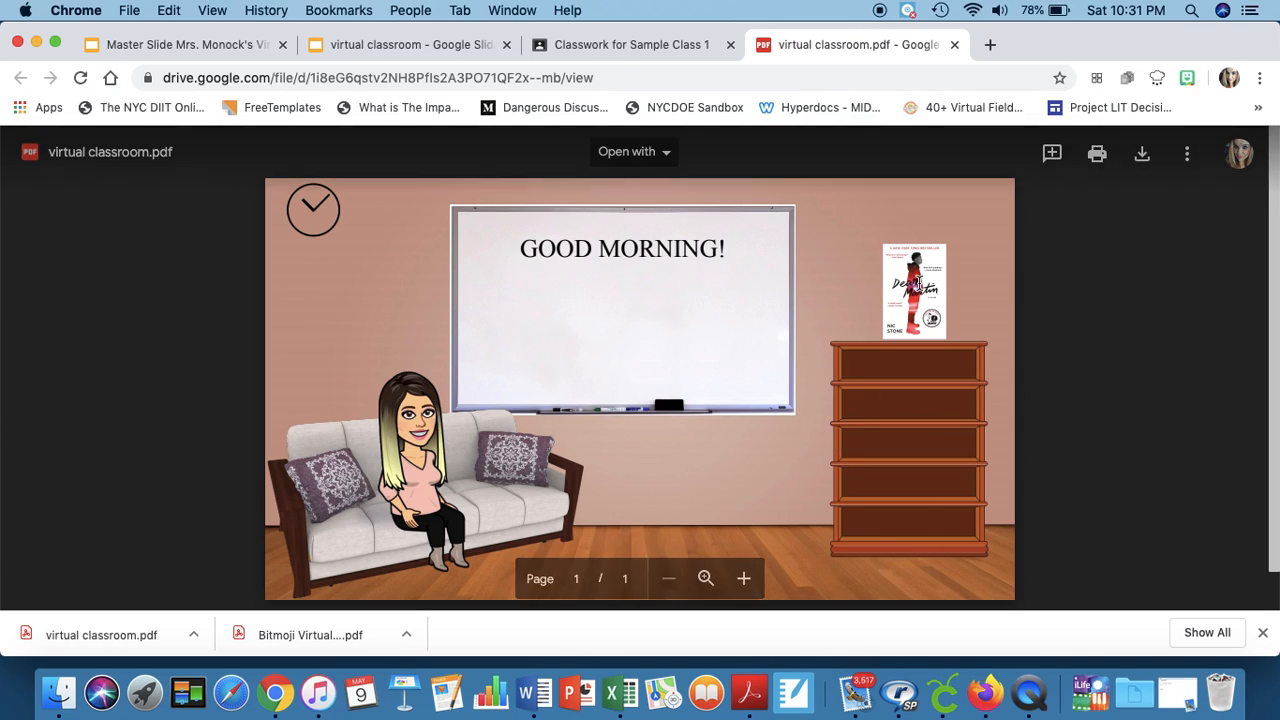